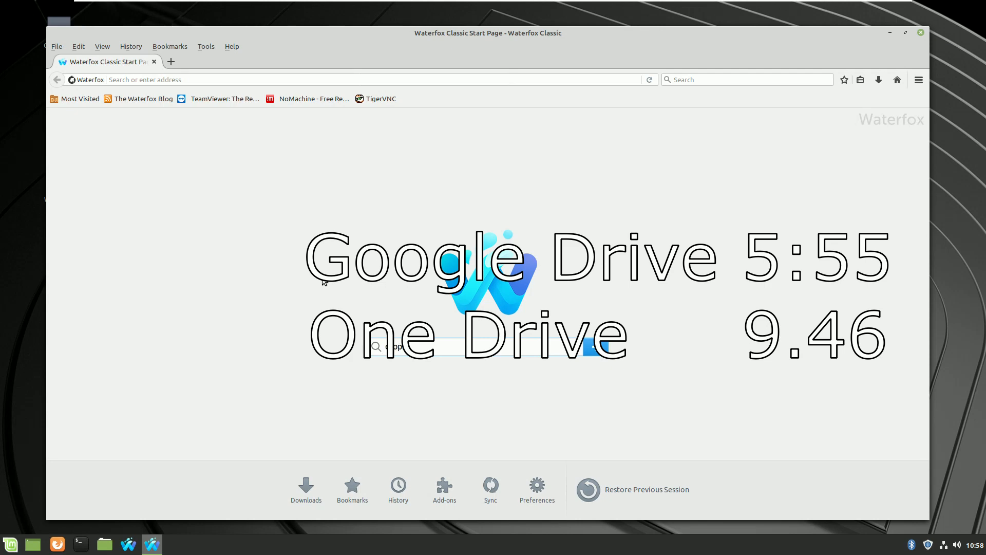
- Search DuckDuckGo for 'dropbox', reach dropbox.com and its Linux download/install page
{"action": "type", "text": "dropbox"}
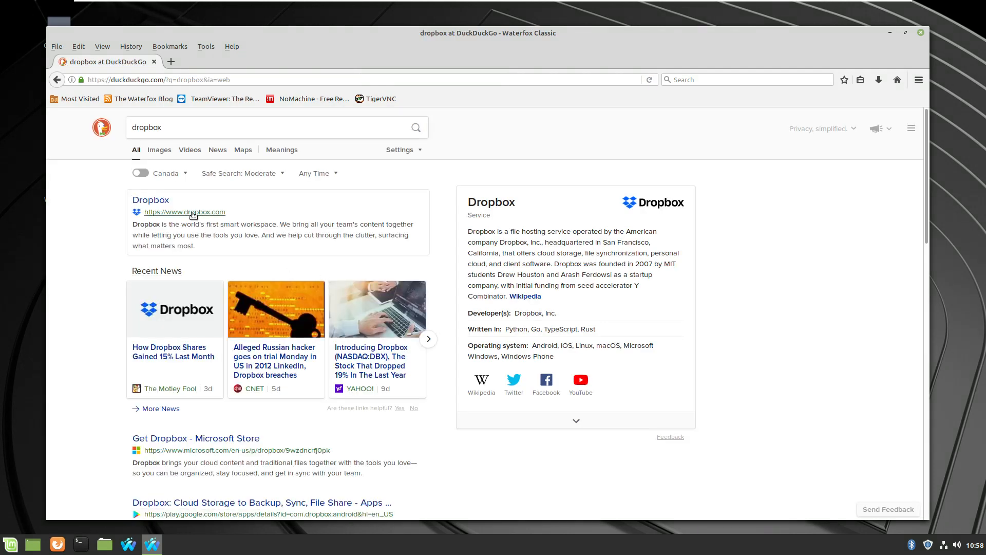
{"action": "left_click", "coordinate": [184, 212]}
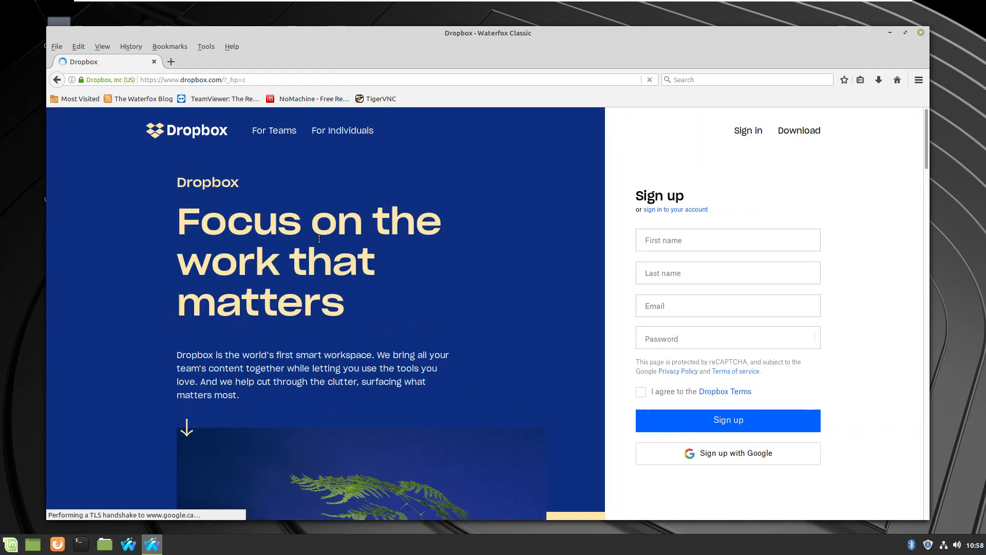
{"action": "mouse_move", "coordinate": [799, 130]}
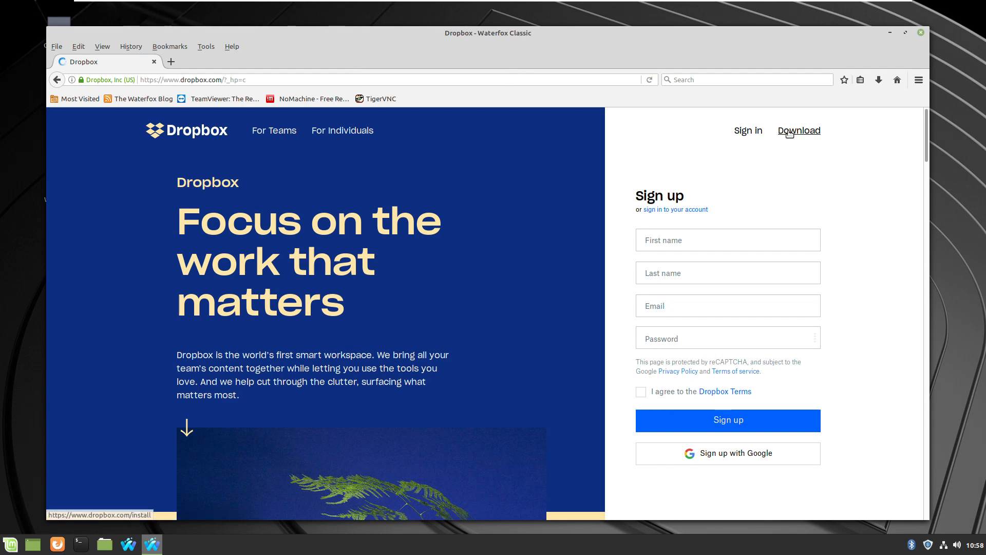
{"action": "left_click", "coordinate": [799, 130]}
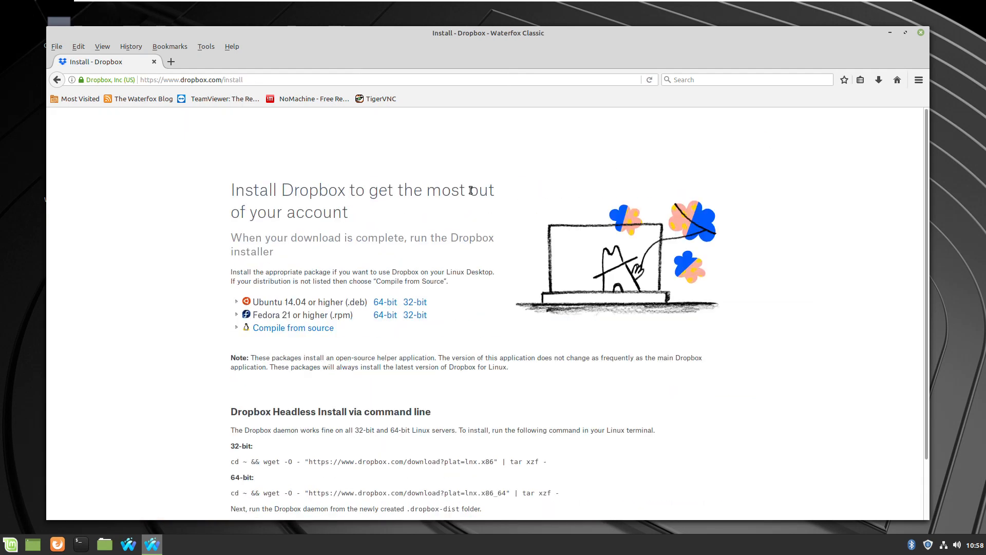
{"action": "mouse_move", "coordinate": [339, 272]}
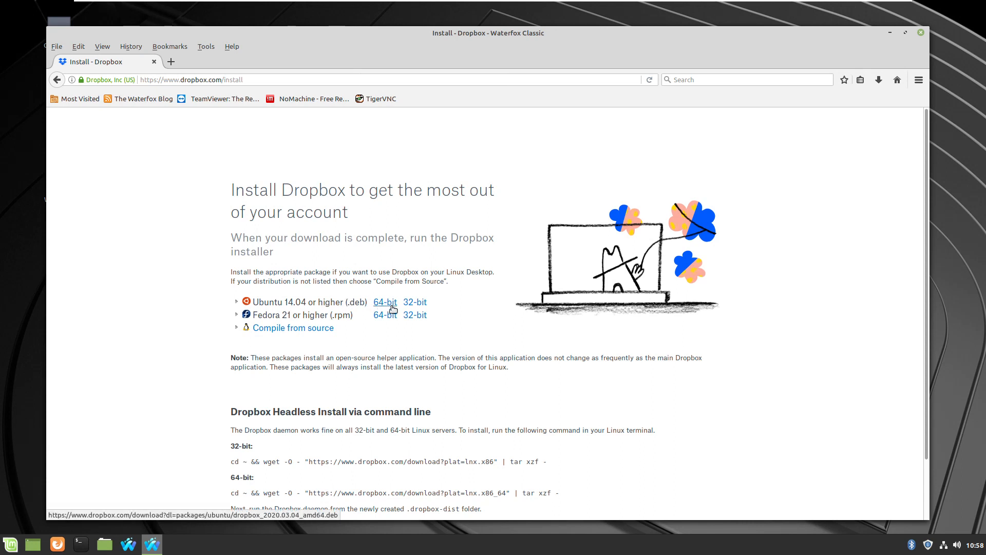
{"action": "mouse_move", "coordinate": [384, 315]}
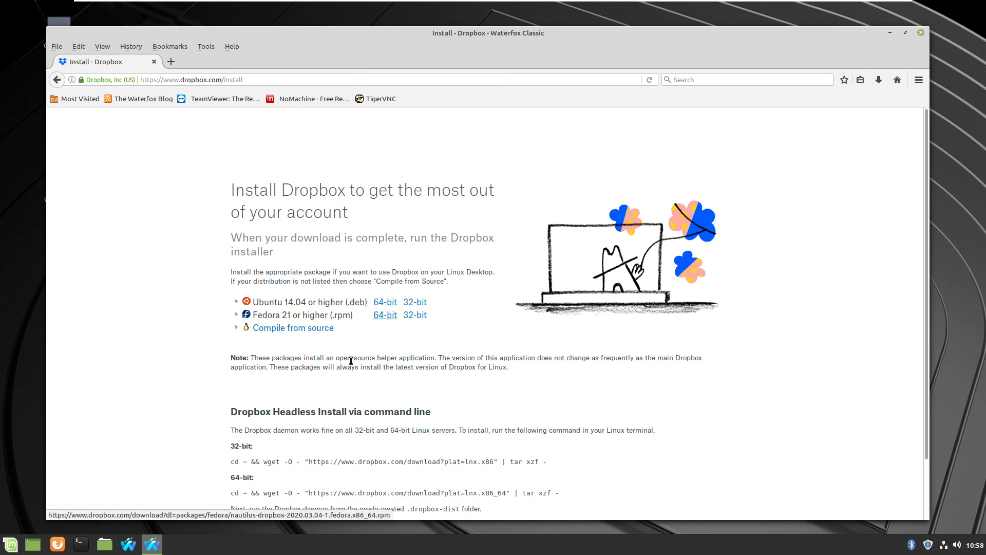
{"action": "mouse_move", "coordinate": [337, 441]}
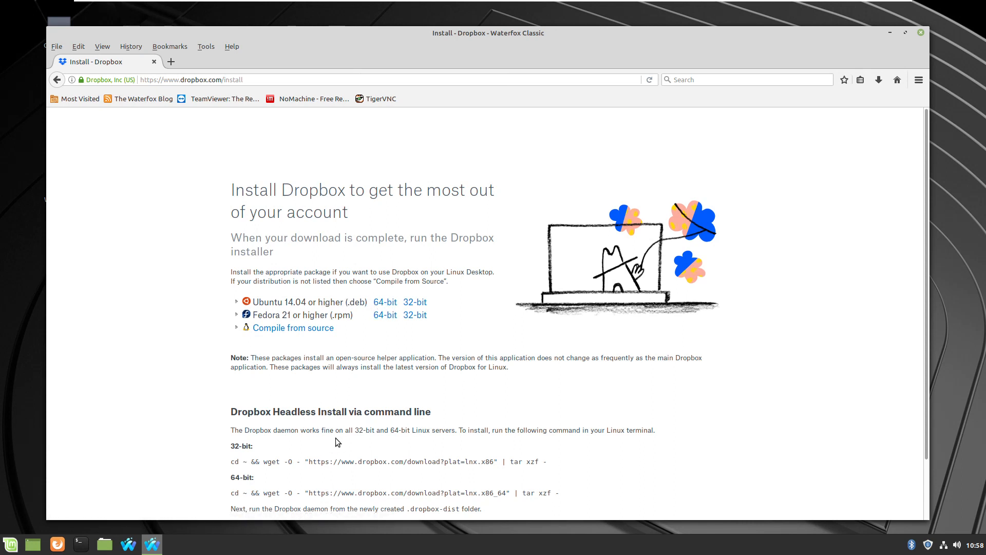
{"action": "scroll", "scroll_direction": "down", "scroll_amount": 3}
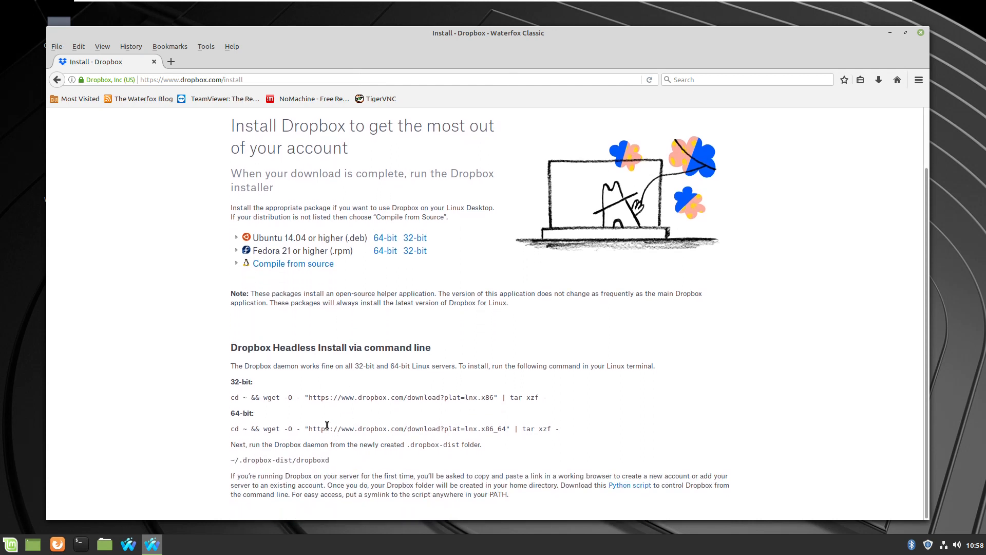
{"action": "mouse_move", "coordinate": [431, 429]}
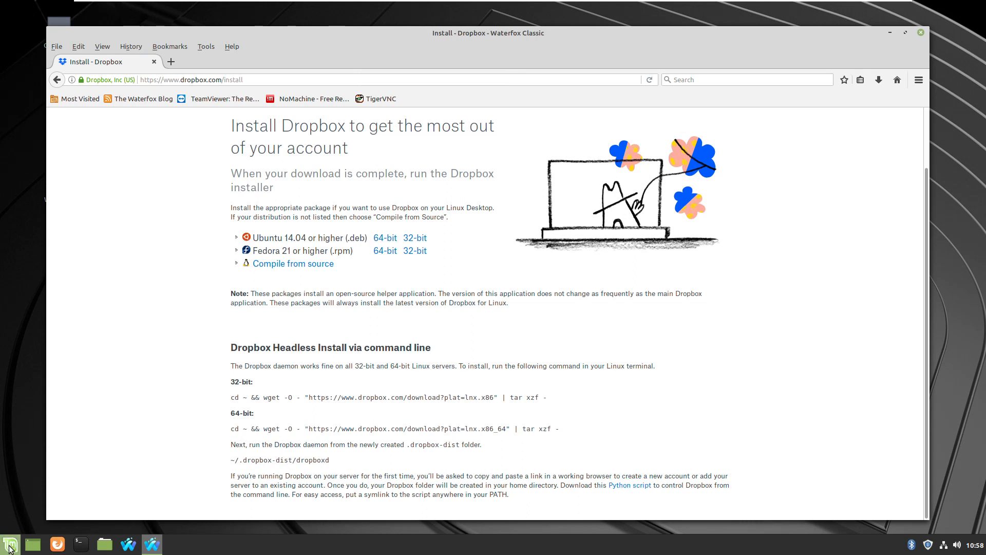
- Launch Software Manager from the Mint menu and search for 'dropb' to list Dropbox packages
{"action": "left_click", "coordinate": [11, 543]}
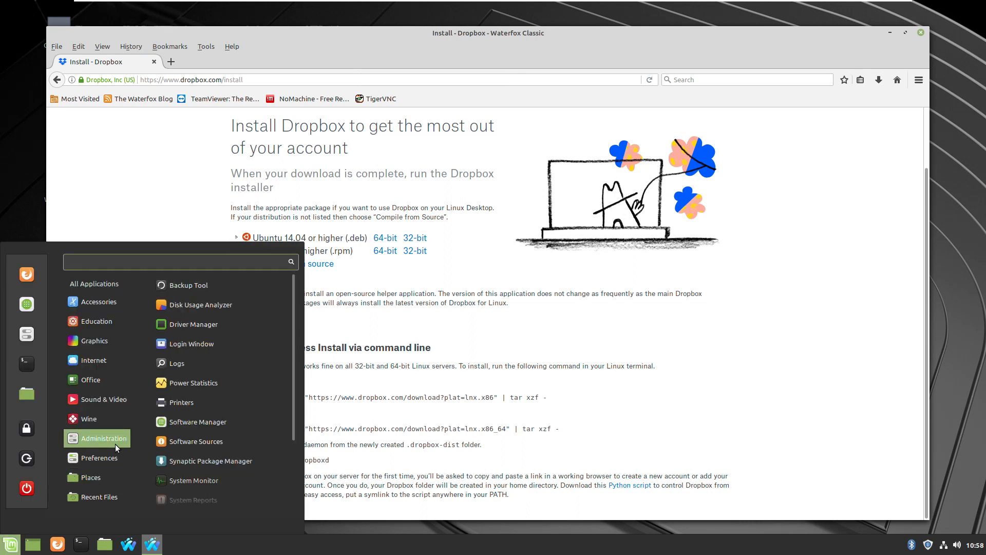
{"action": "mouse_move", "coordinate": [196, 441]}
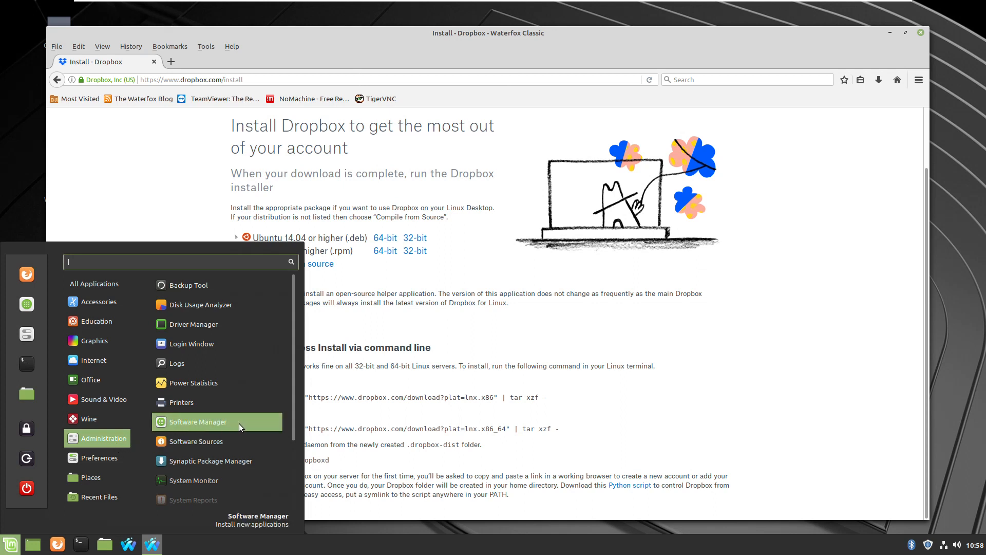
{"action": "left_click", "coordinate": [196, 421]}
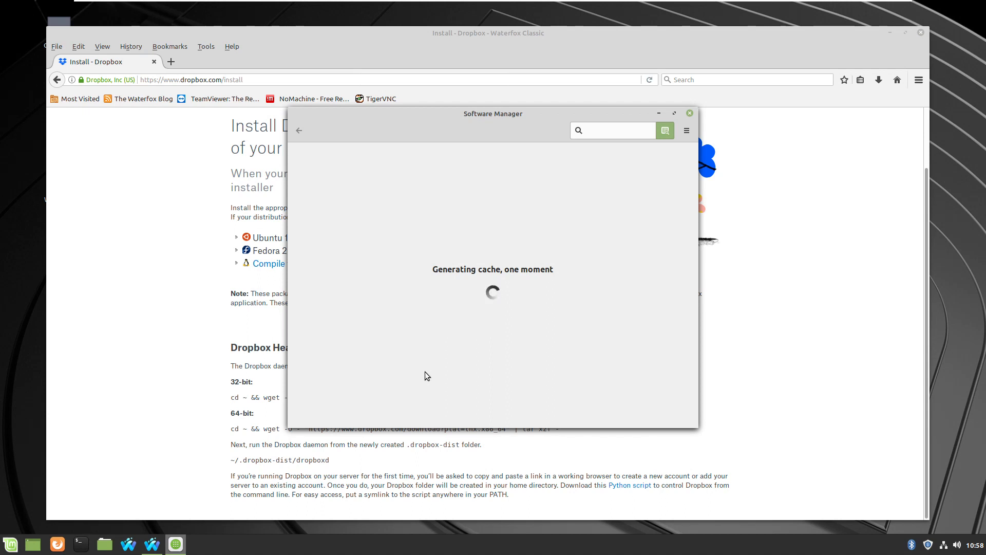
{"action": "left_click", "coordinate": [613, 130]}
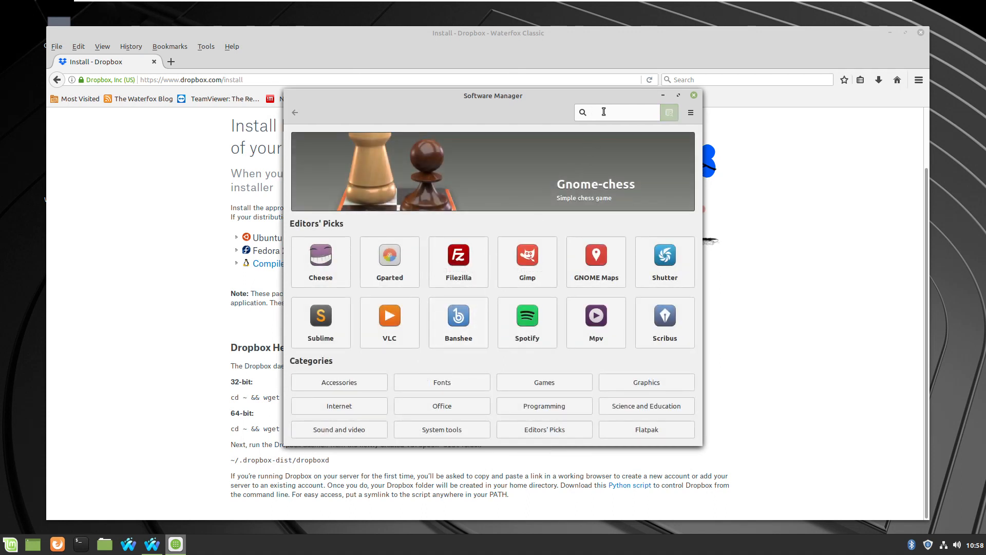
{"action": "type", "text": "dropbox"}
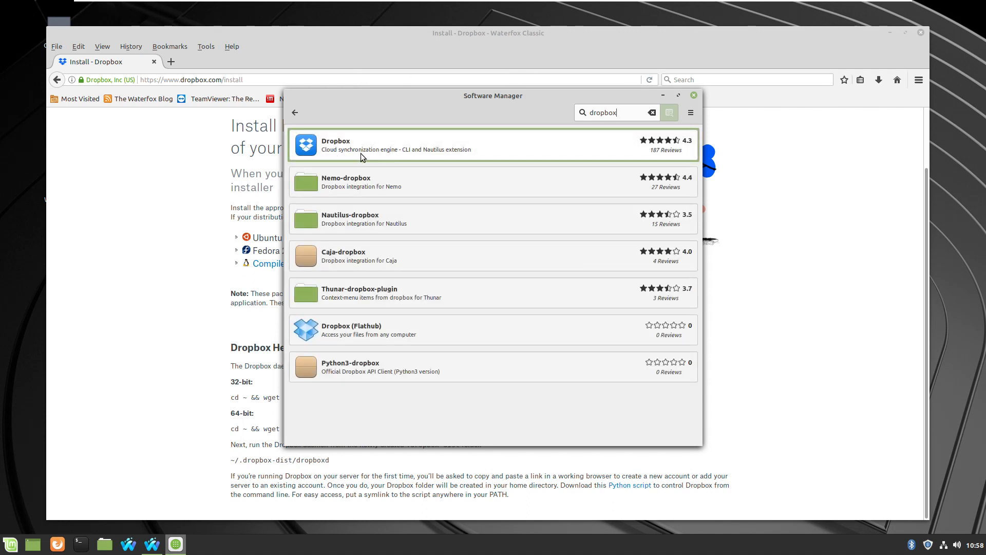
{"action": "mouse_move", "coordinate": [386, 149]}
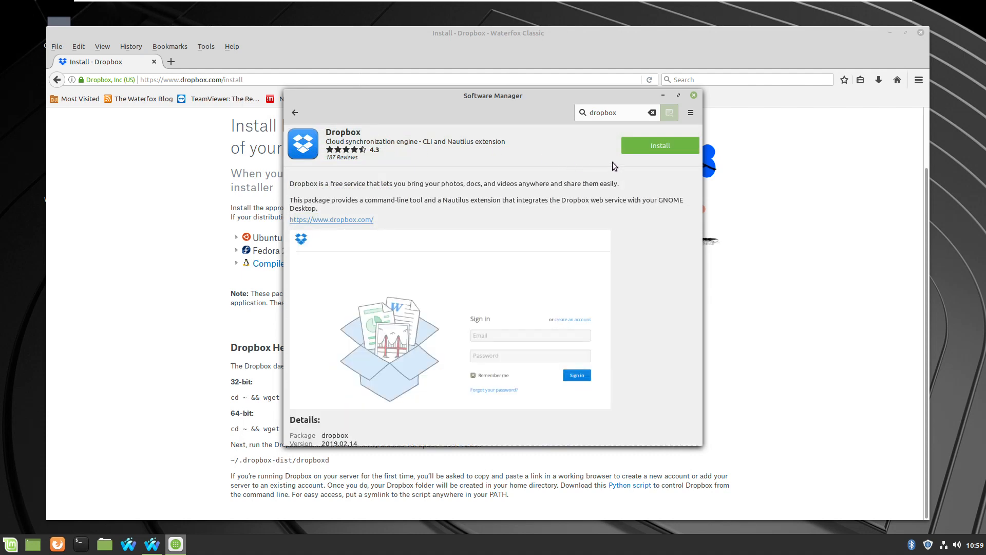
{"action": "mouse_move", "coordinate": [660, 145]}
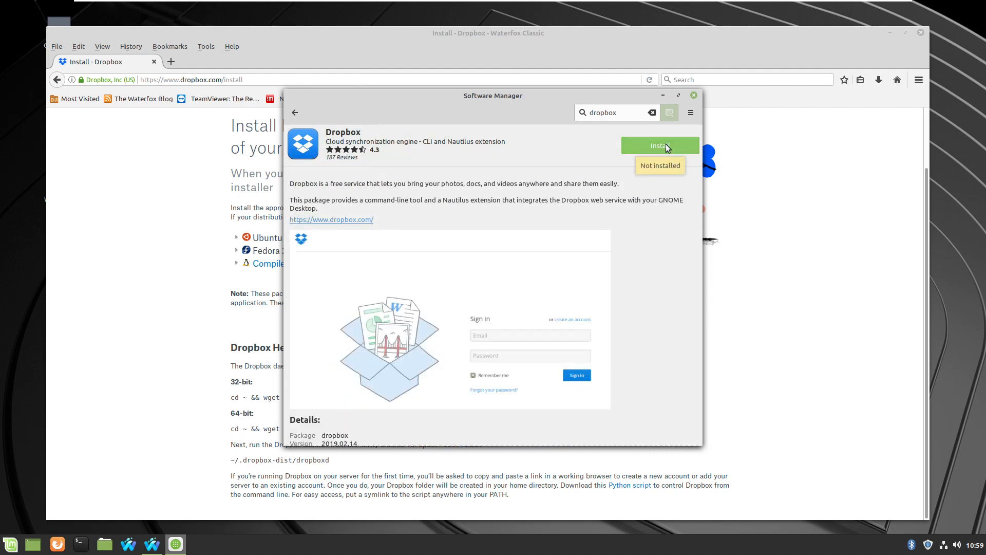
- Install the Dropbox package, accepting extra dependencies and authenticating, then close Waterfox
{"action": "left_click", "coordinate": [660, 146]}
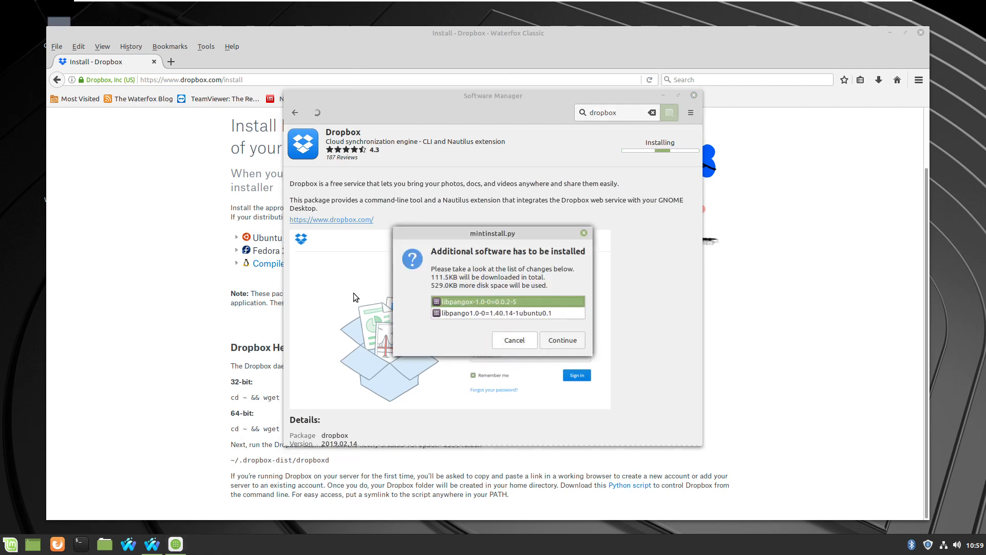
{"action": "left_click", "coordinate": [561, 339]}
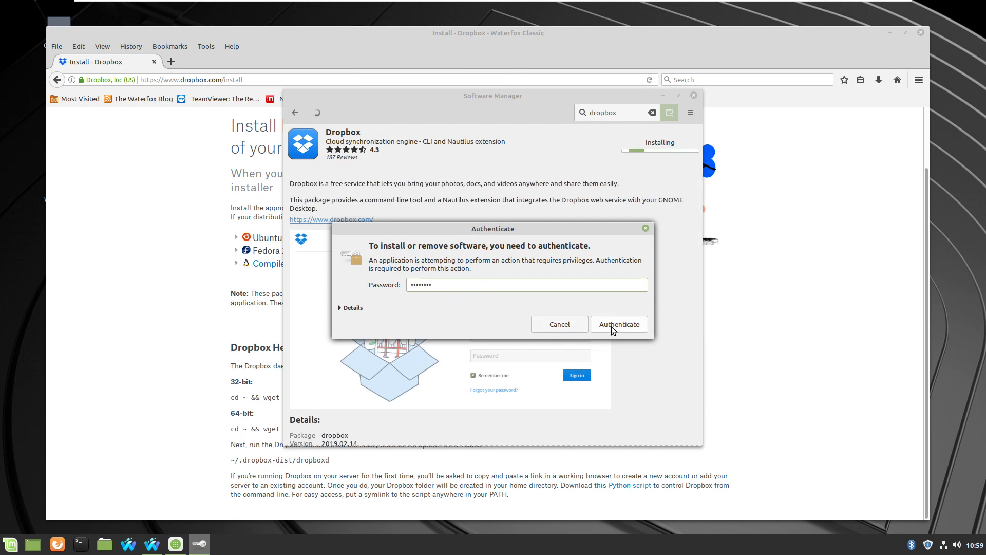
{"action": "left_click", "coordinate": [617, 324]}
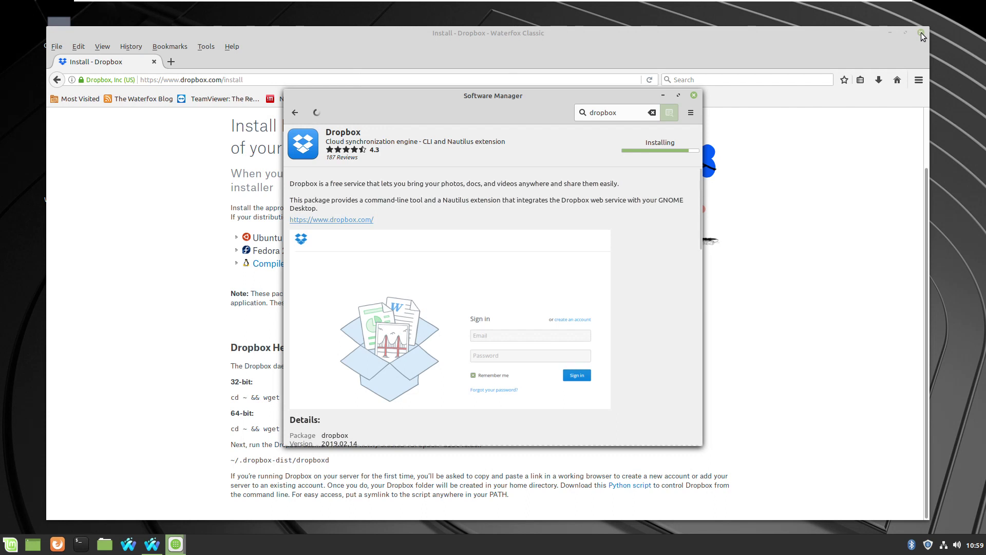
{"action": "left_click", "coordinate": [922, 33]}
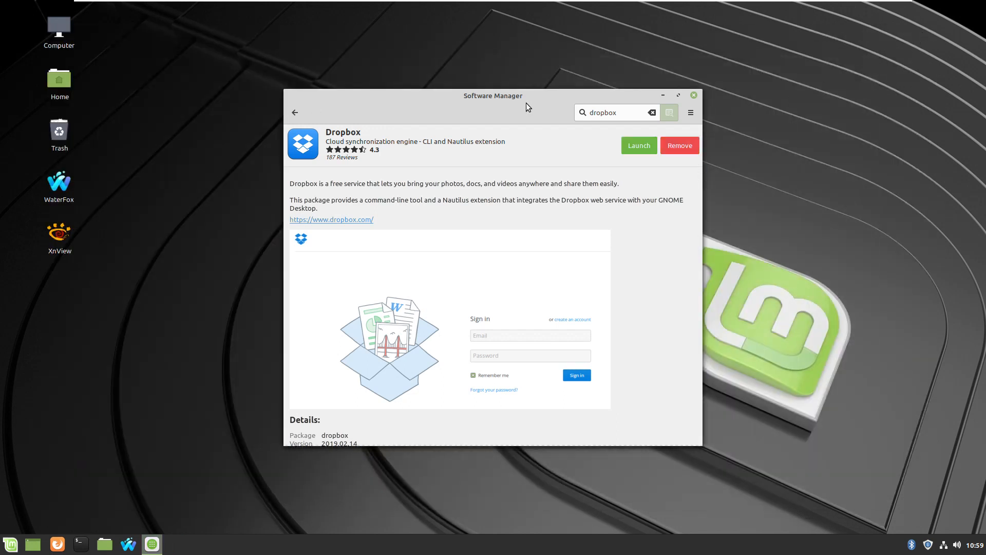
{"action": "mouse_move", "coordinate": [638, 145]}
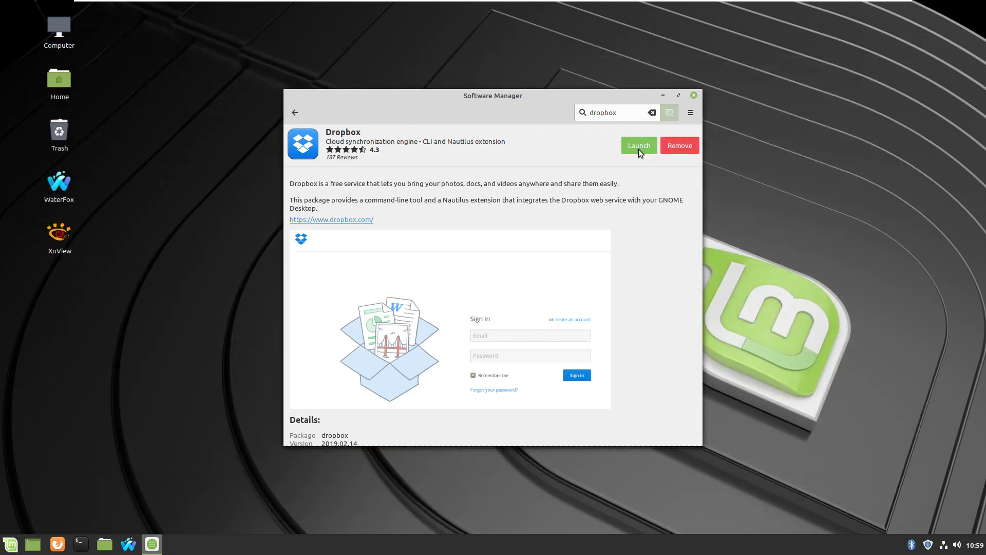
- Launch the installed Dropbox client and accept its proprietary daemon download message
{"action": "left_click", "coordinate": [639, 146]}
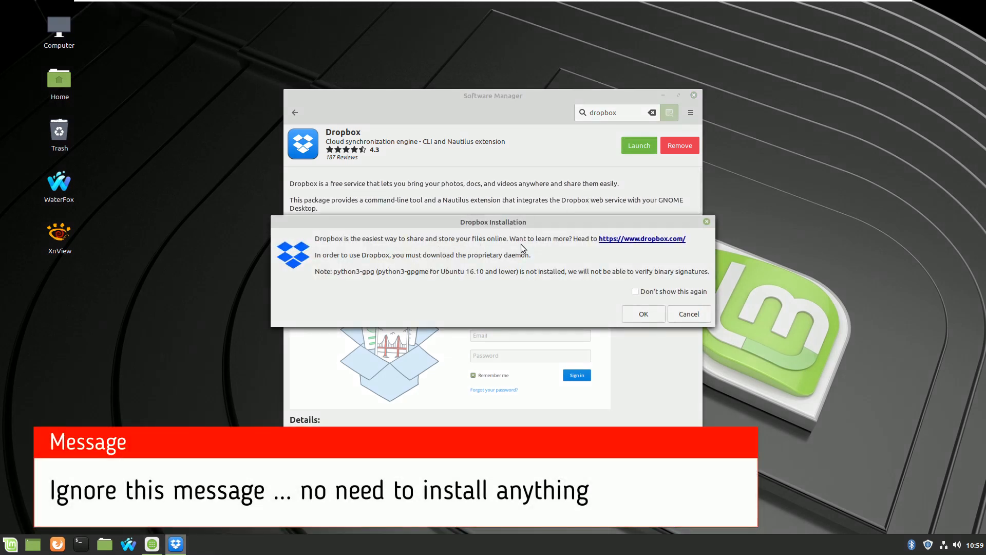
{"action": "mouse_move", "coordinate": [492, 265]}
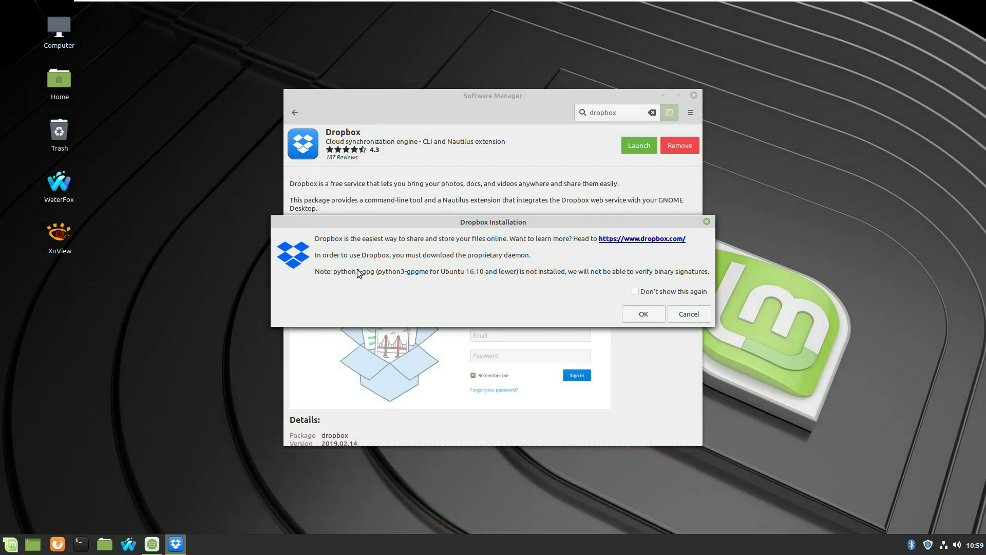
{"action": "mouse_move", "coordinate": [543, 279]}
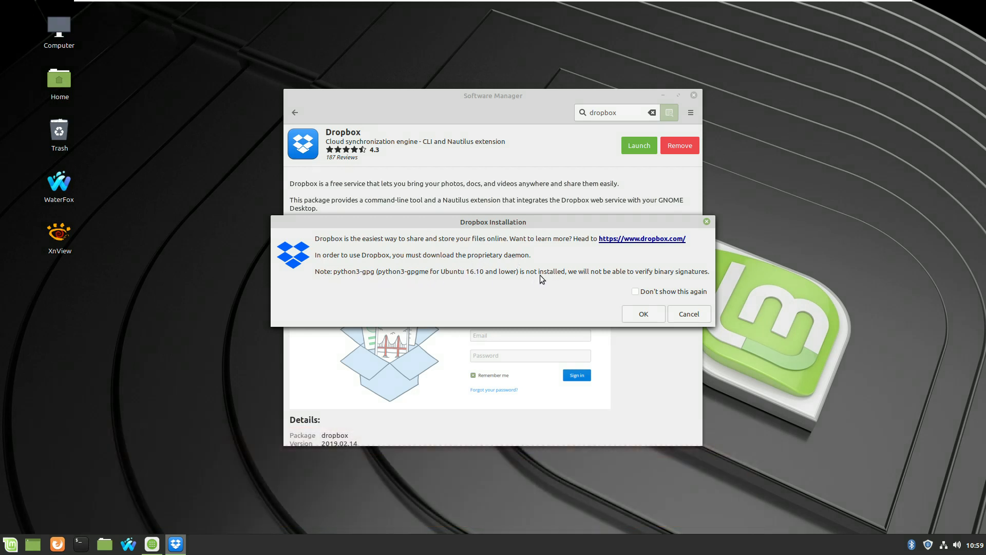
{"action": "mouse_move", "coordinate": [642, 291]}
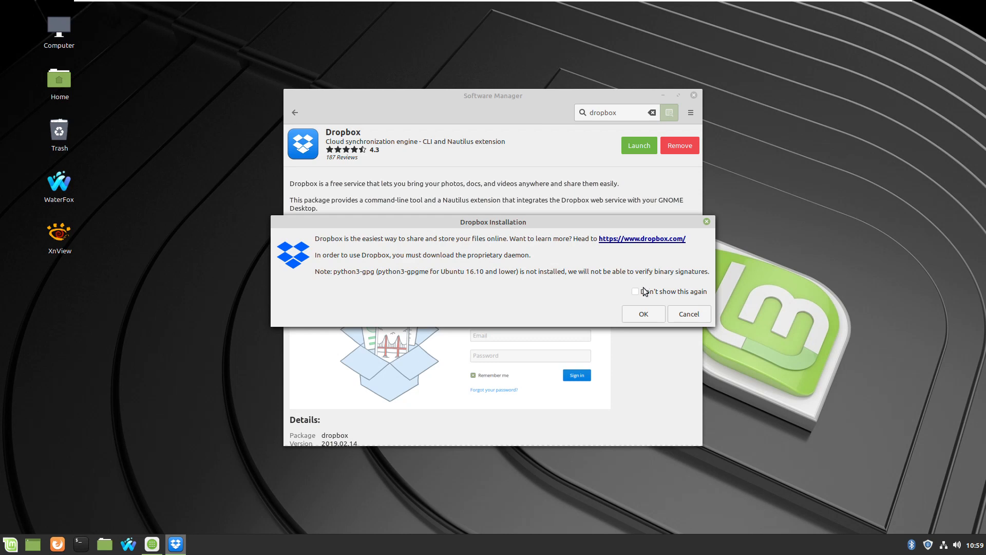
{"action": "mouse_move", "coordinate": [648, 282]}
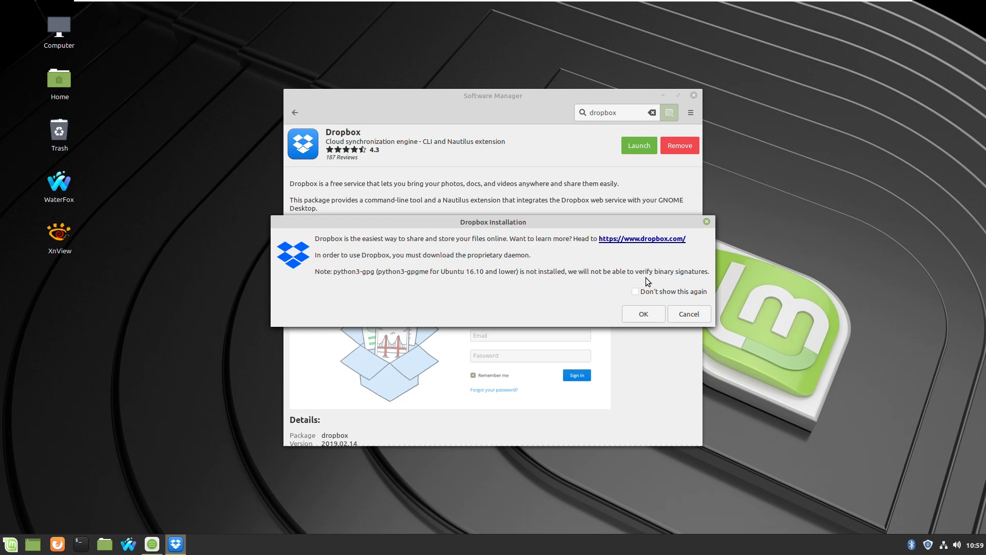
{"action": "left_click", "coordinate": [642, 314]}
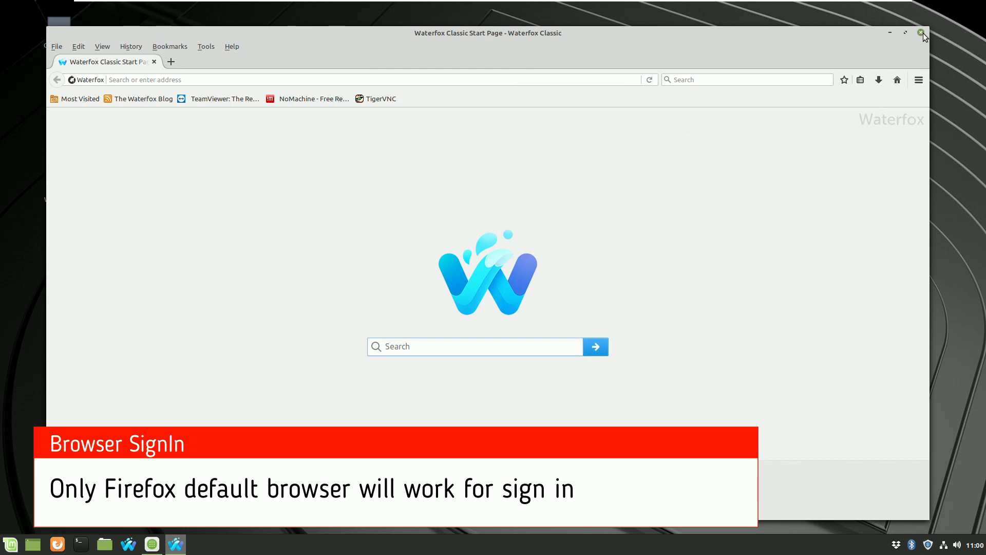
- From the tray menu, set Dropbox Preferences to start on system startup with English (US) language
{"action": "left_click", "coordinate": [923, 33]}
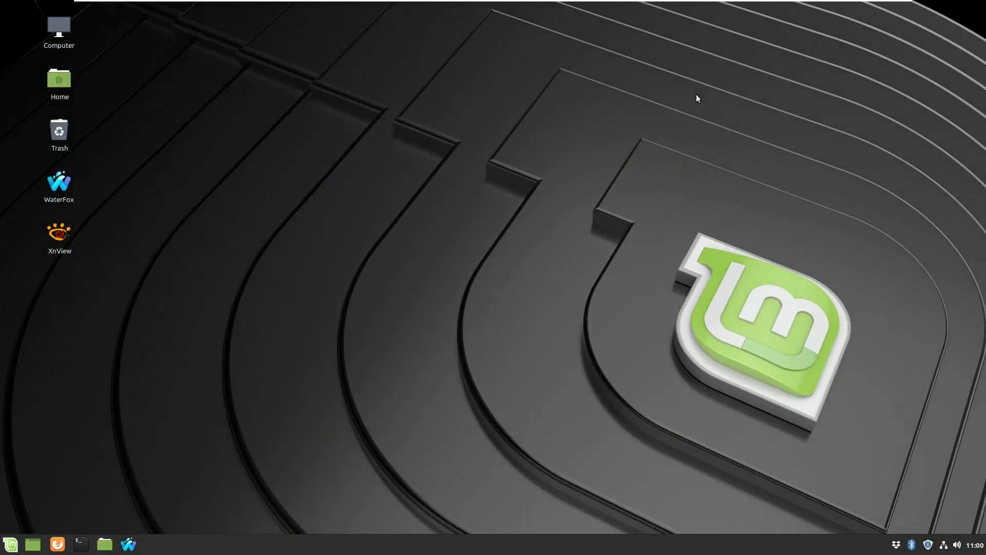
{"action": "left_click", "coordinate": [896, 544]}
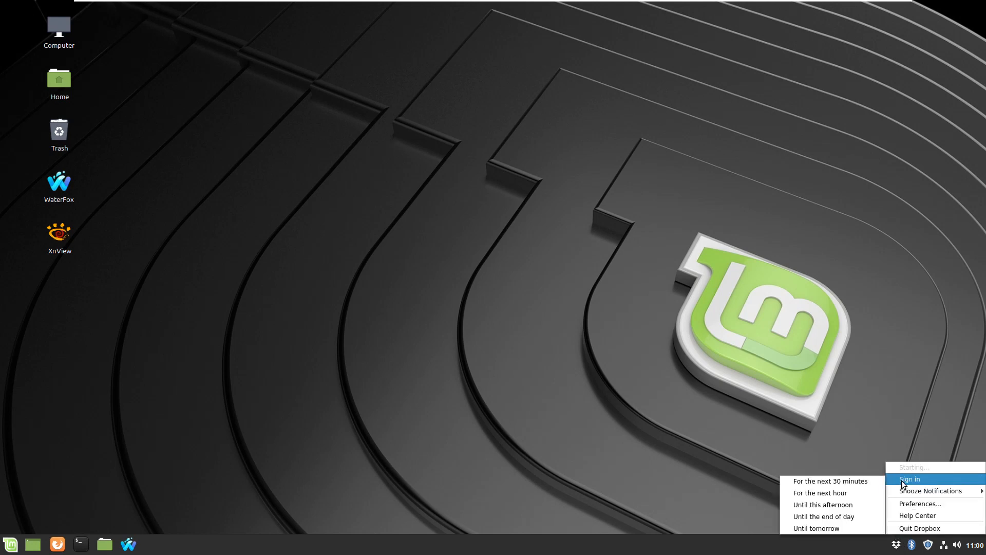
{"action": "left_click", "coordinate": [919, 504]}
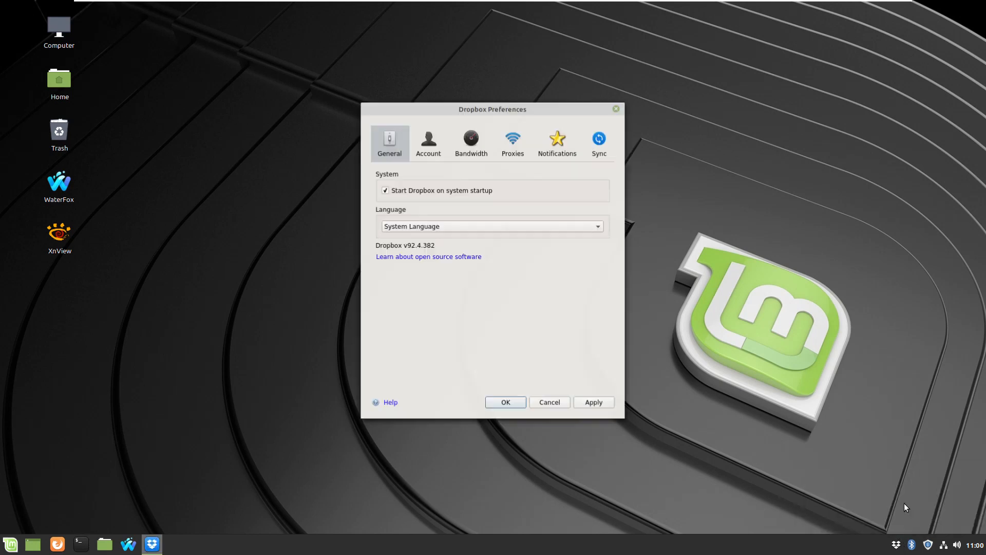
{"action": "mouse_move", "coordinate": [446, 199]}
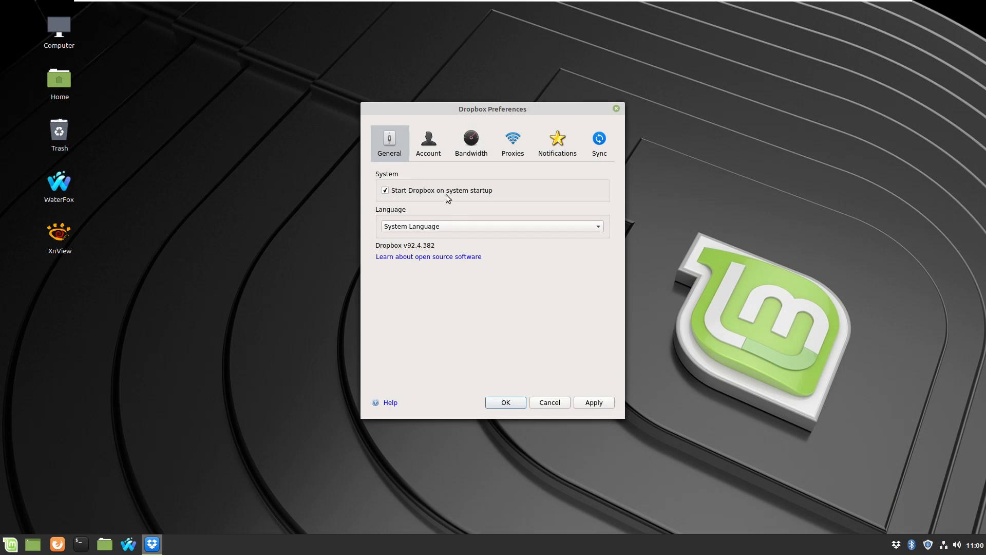
{"action": "left_click", "coordinate": [384, 190]}
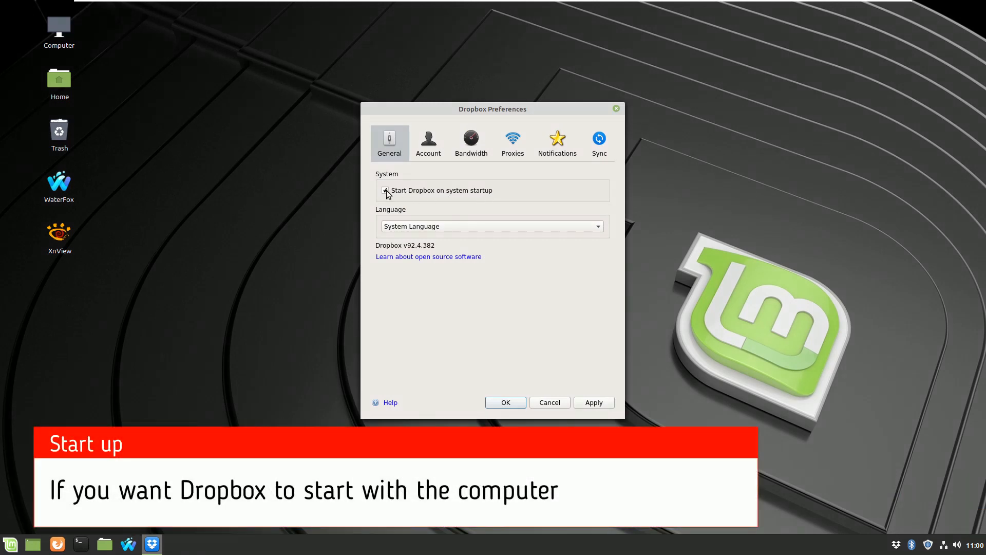
{"action": "left_click", "coordinate": [385, 191]}
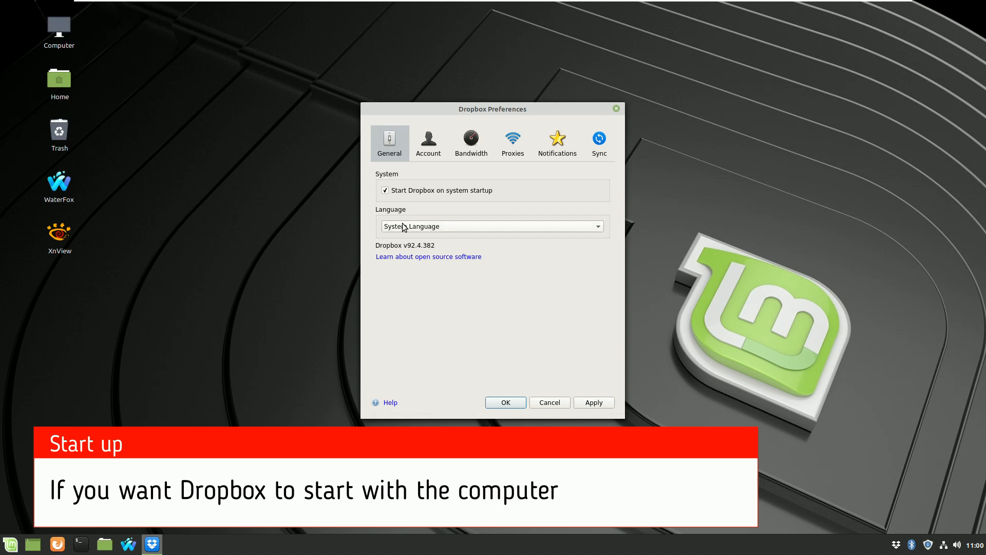
{"action": "left_click", "coordinate": [493, 226]}
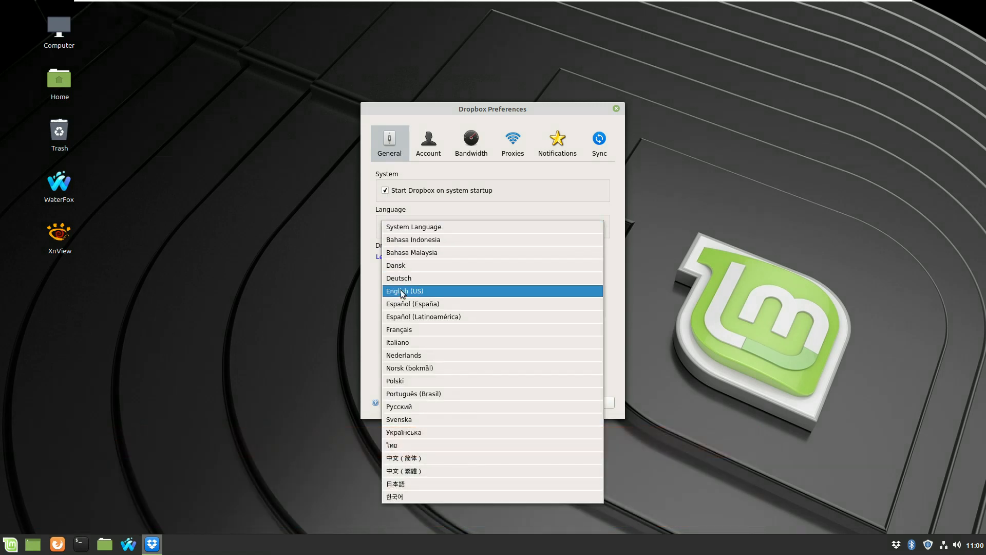
{"action": "left_click", "coordinate": [404, 291]}
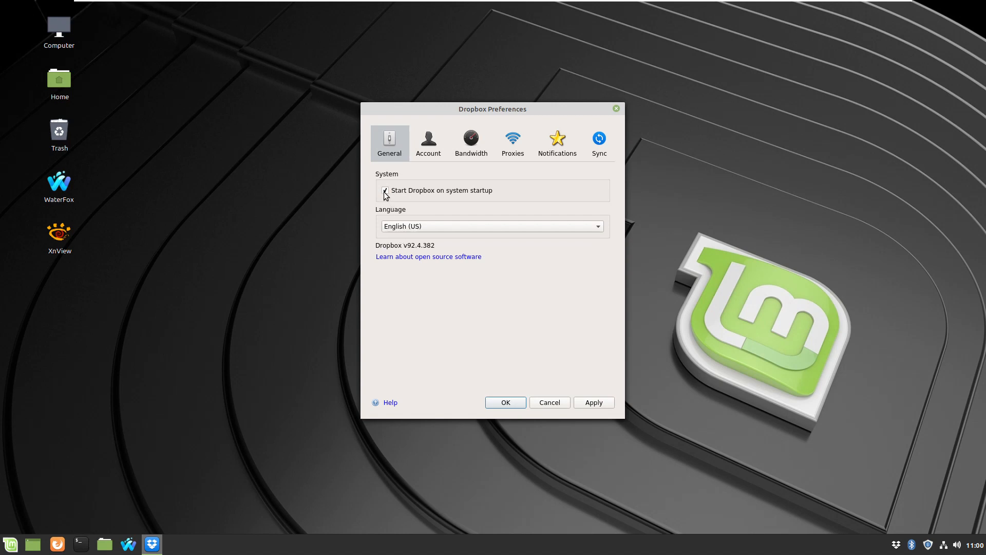
- Re-confirm startup launch, glance at the Selective Sync tab, and save the preferences with OK
{"action": "left_click", "coordinate": [384, 190]}
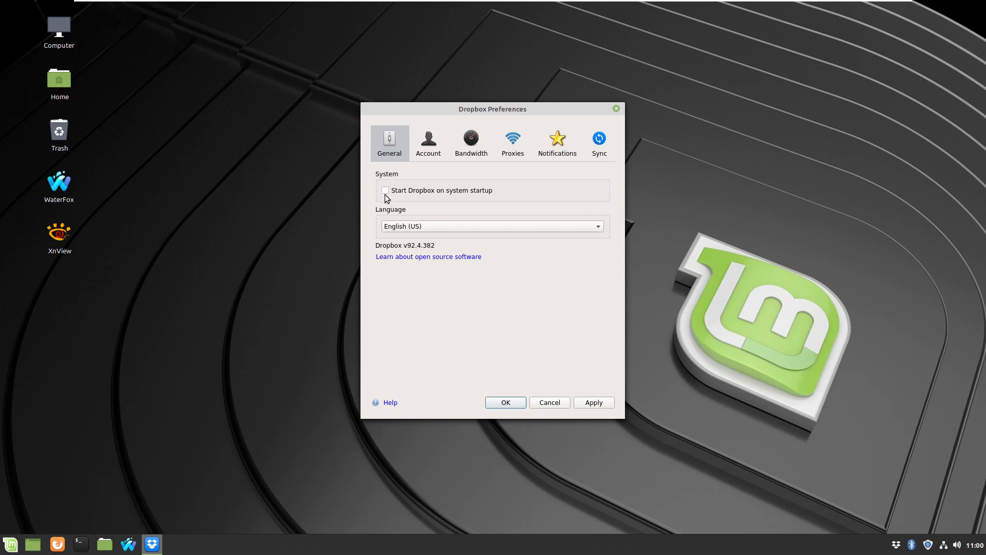
{"action": "left_click", "coordinate": [384, 190]}
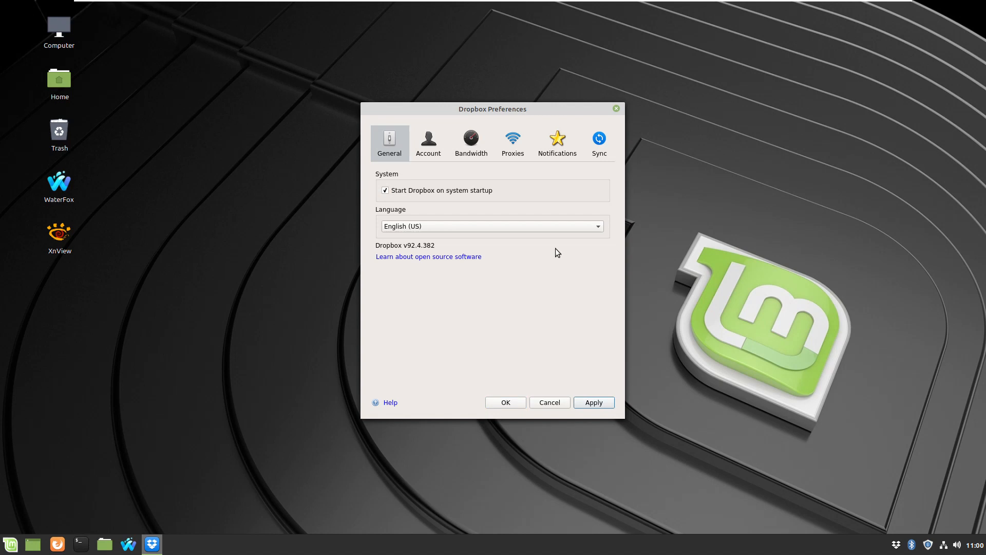
{"action": "left_click", "coordinate": [598, 140]}
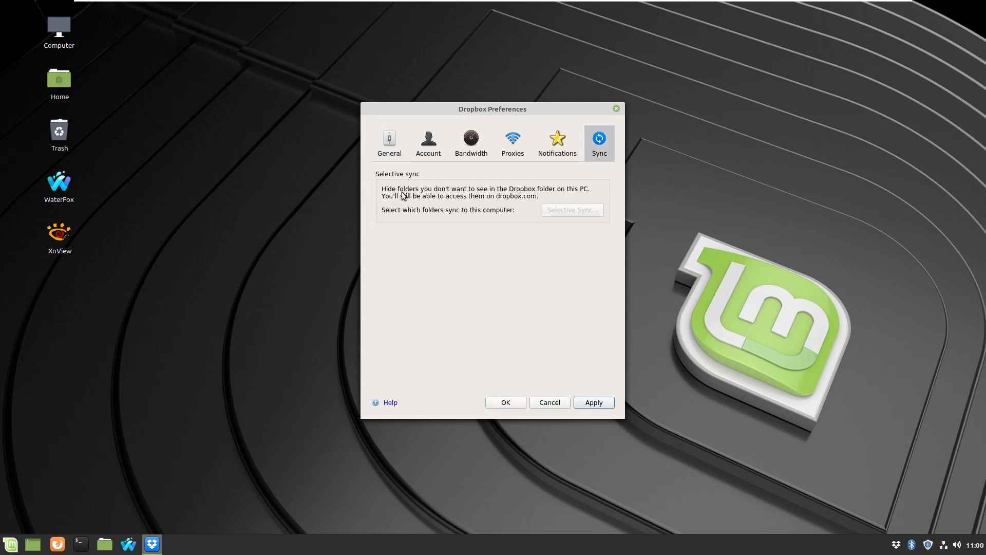
{"action": "mouse_move", "coordinate": [458, 185]}
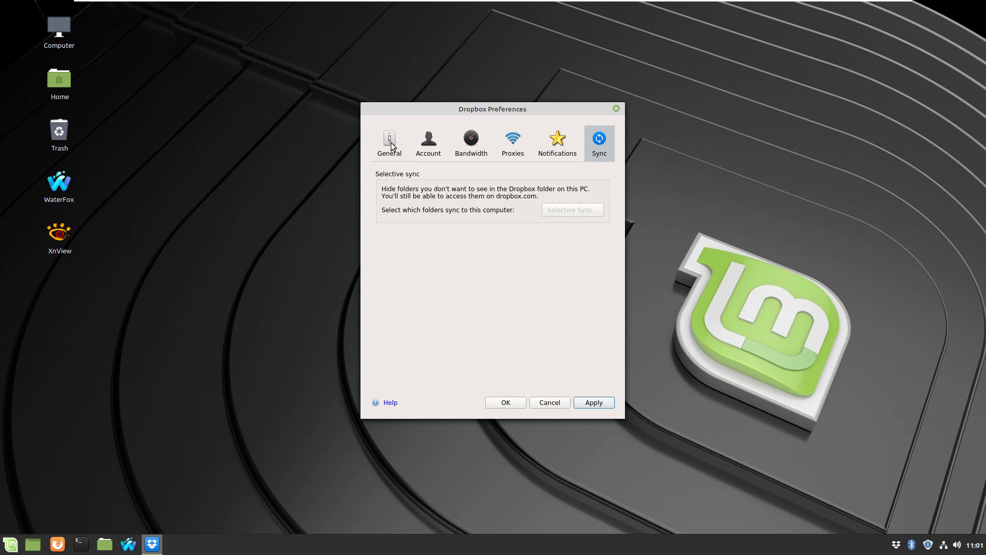
{"action": "left_click", "coordinate": [389, 142]}
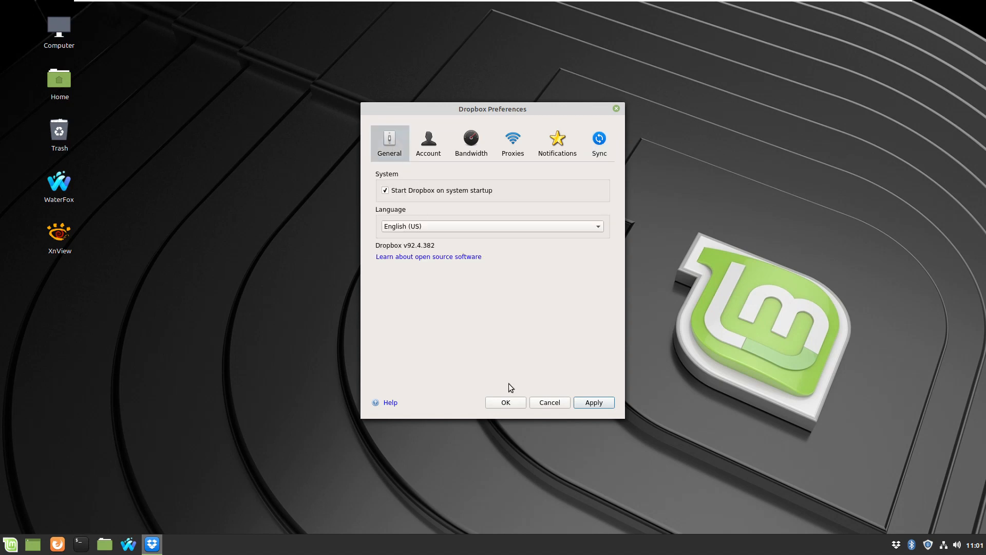
{"action": "left_click", "coordinate": [505, 402]}
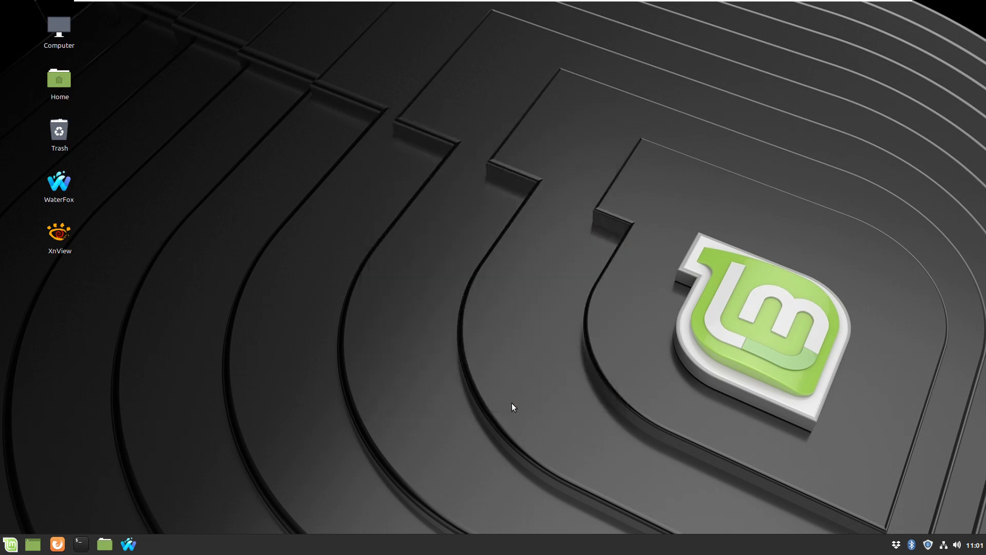
{"action": "mouse_move", "coordinate": [895, 547]}
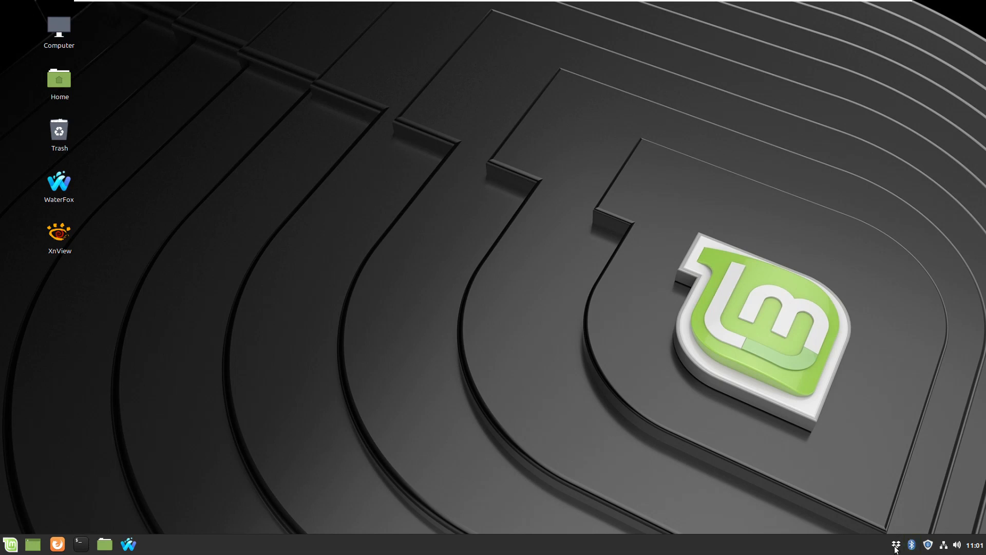
{"action": "mouse_move", "coordinate": [888, 484]}
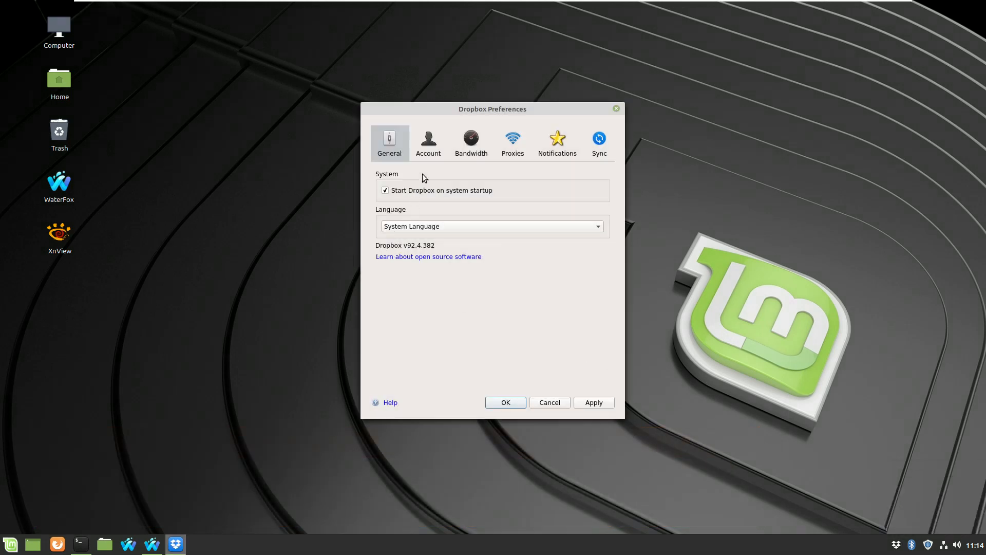
- View the Account tab, which reports the computer isn't linked to an account
{"action": "left_click", "coordinate": [428, 142]}
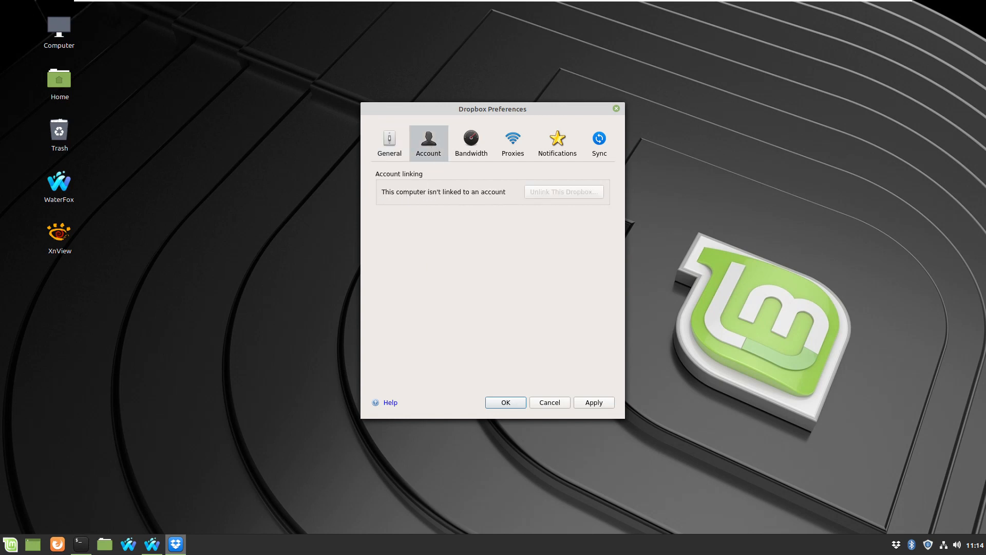
{"action": "mouse_move", "coordinate": [505, 202]}
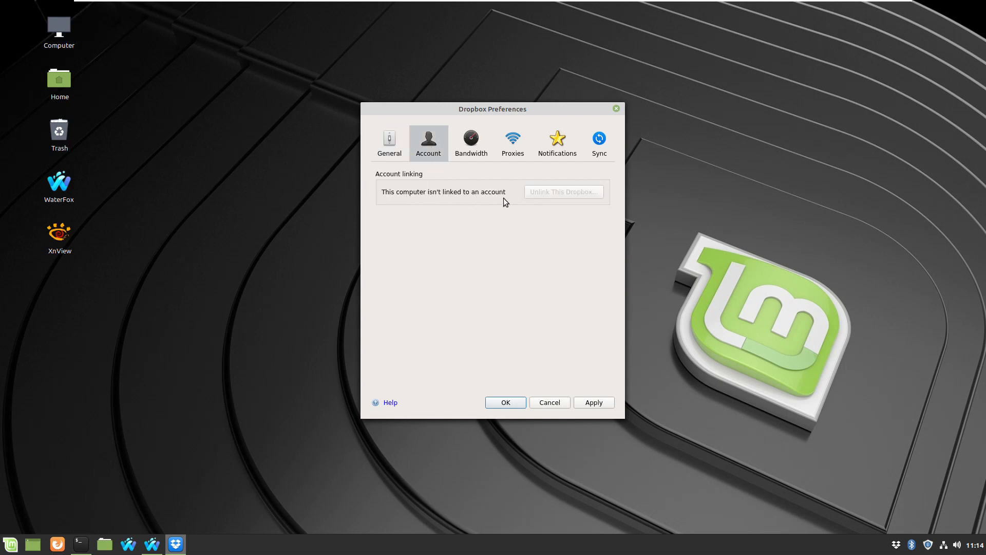
{"action": "mouse_move", "coordinate": [249, 320]}
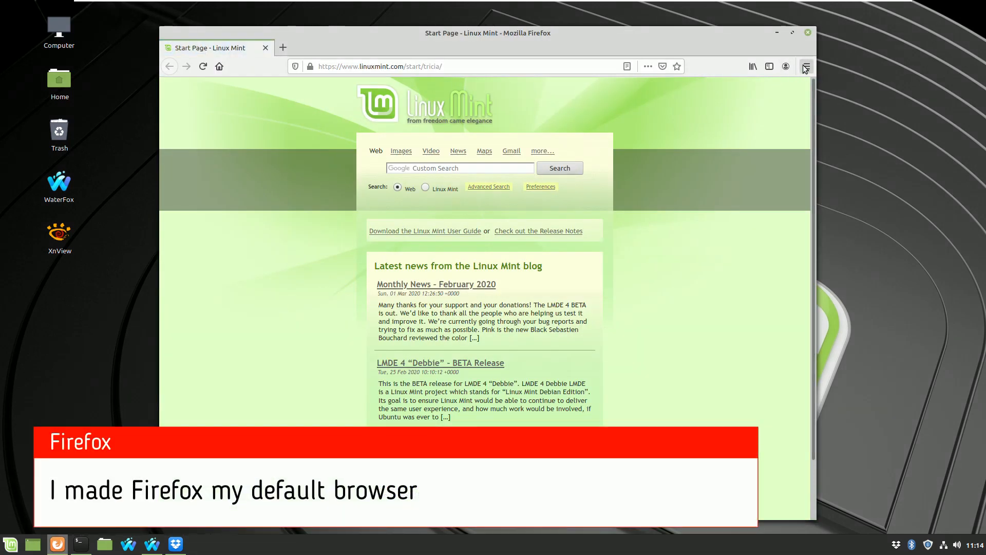
- Make Firefox the default browser from its Preferences, then close the window
{"action": "left_click", "coordinate": [807, 66]}
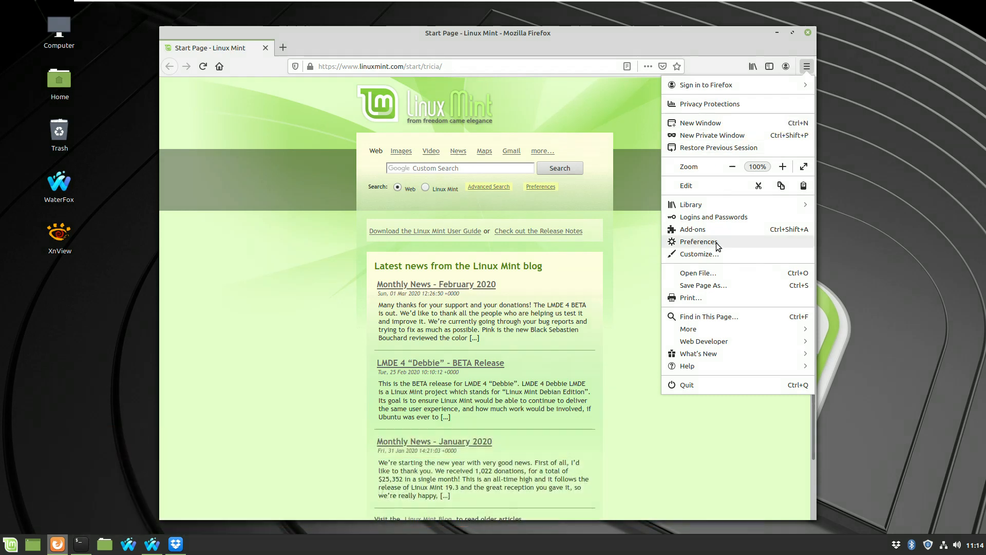
{"action": "left_click", "coordinate": [698, 242]}
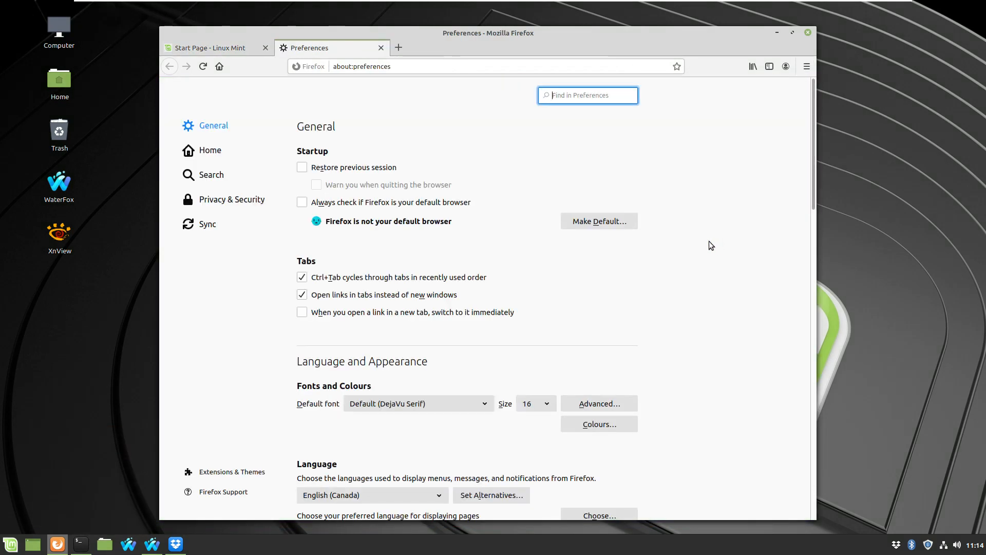
{"action": "mouse_move", "coordinate": [371, 228]}
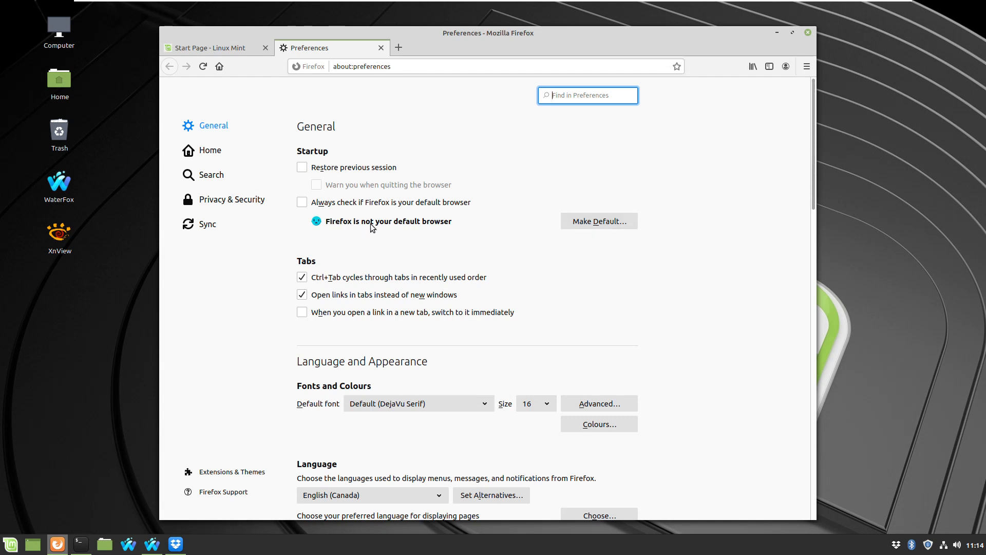
{"action": "left_click", "coordinate": [598, 221]}
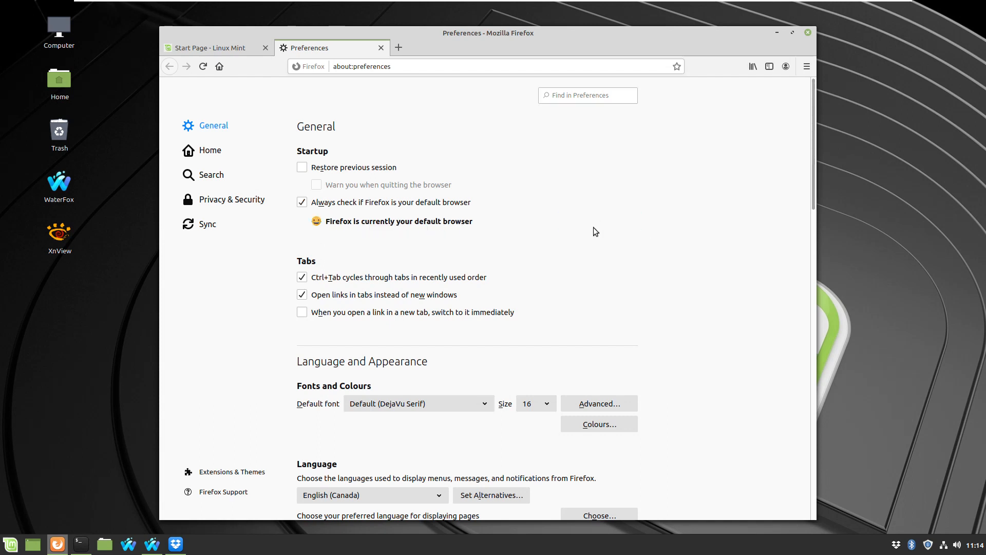
{"action": "left_click", "coordinate": [807, 32]}
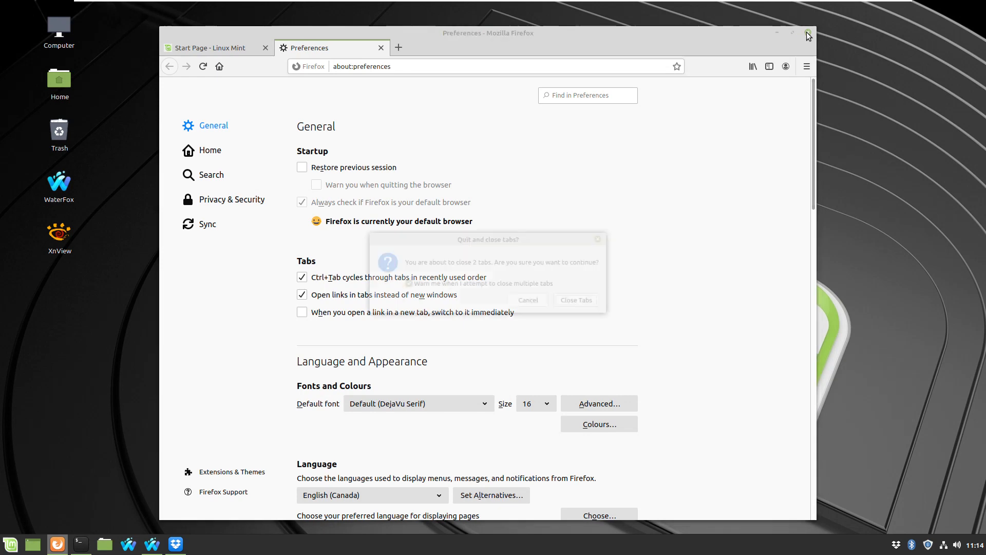
- Confirm closing the tabs, dismiss Dropbox Preferences, and choose Sign in from the tray menu
{"action": "left_click", "coordinate": [575, 300]}
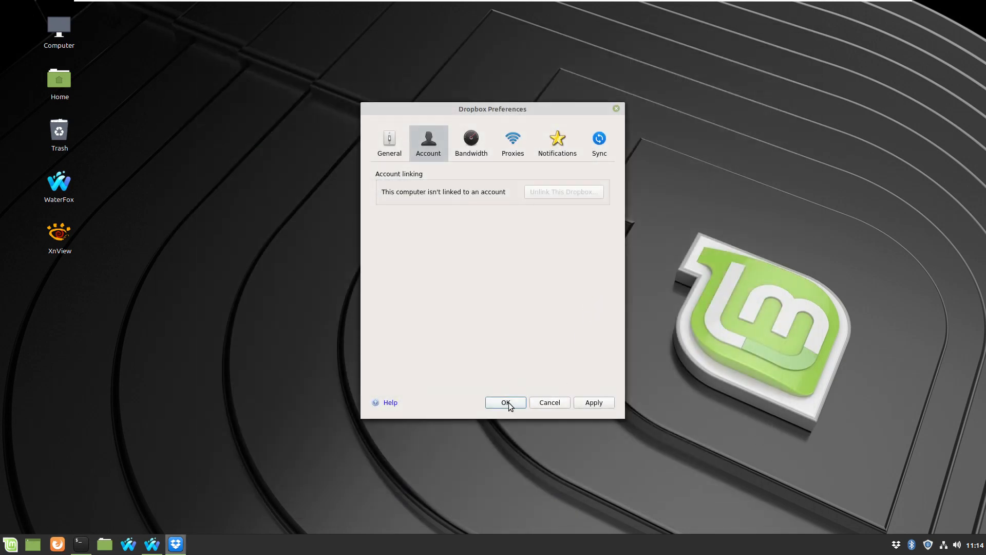
{"action": "left_click", "coordinate": [505, 402]}
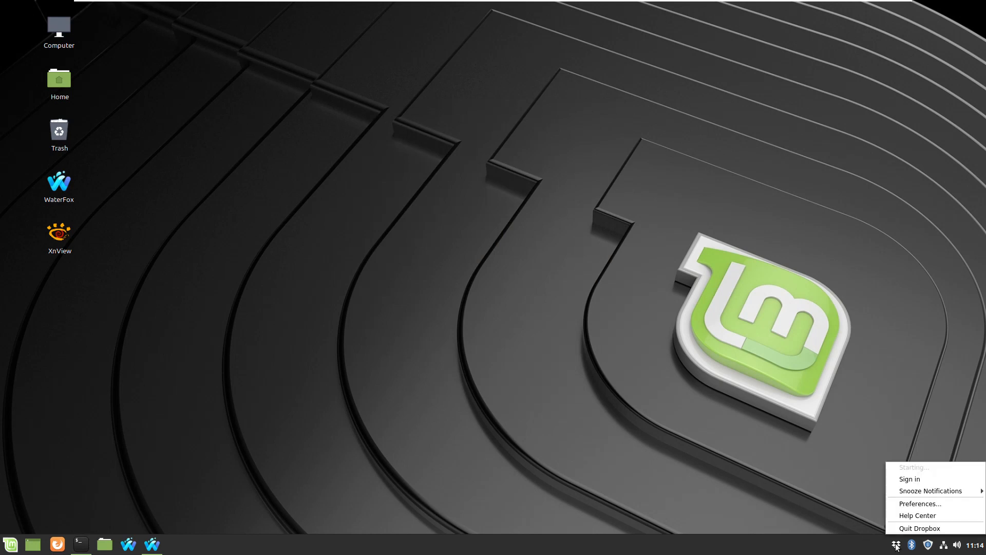
{"action": "left_click", "coordinate": [547, 333]}
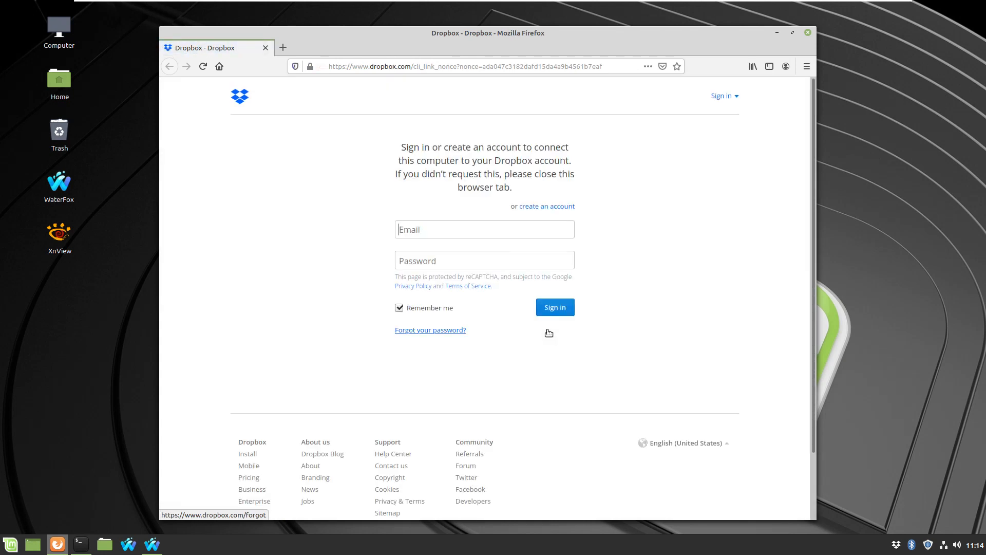
{"action": "left_click", "coordinate": [554, 307]}
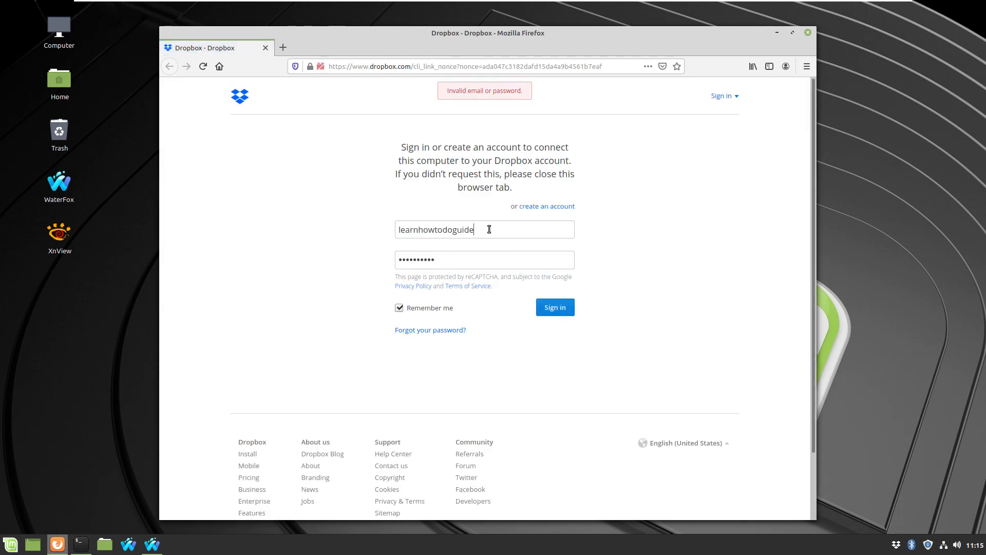
{"action": "type", "text": "@gmail.co"}
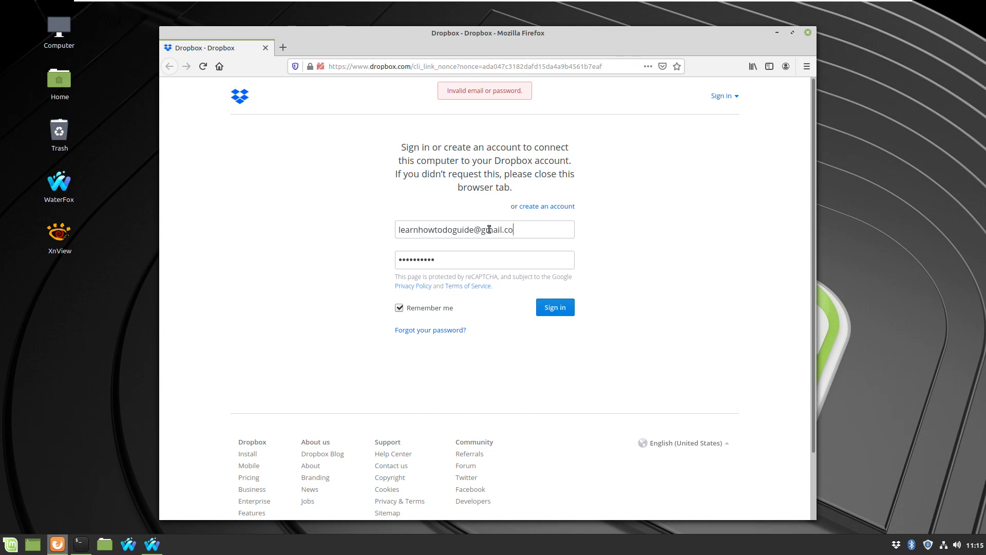
{"action": "left_click", "coordinate": [554, 308]}
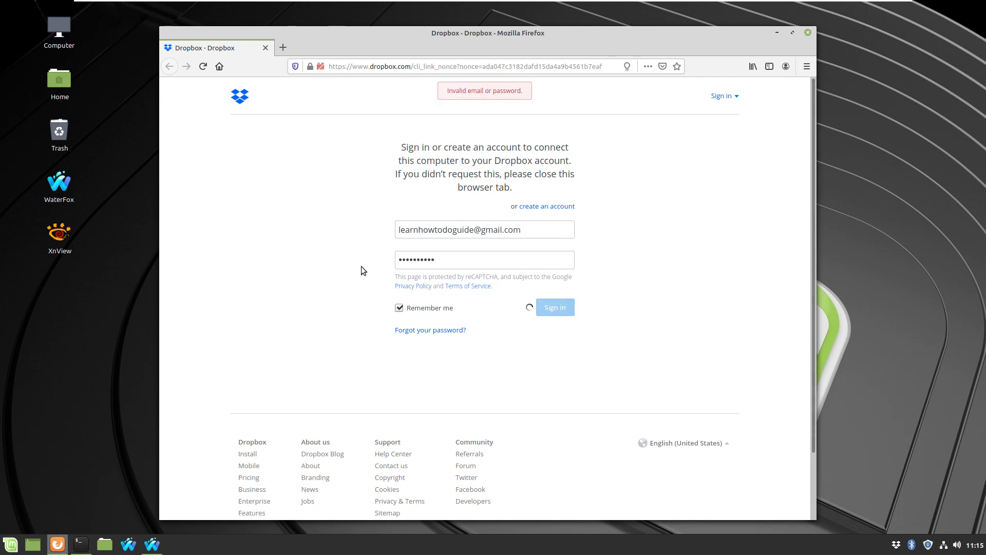
{"action": "left_click", "coordinate": [554, 308]}
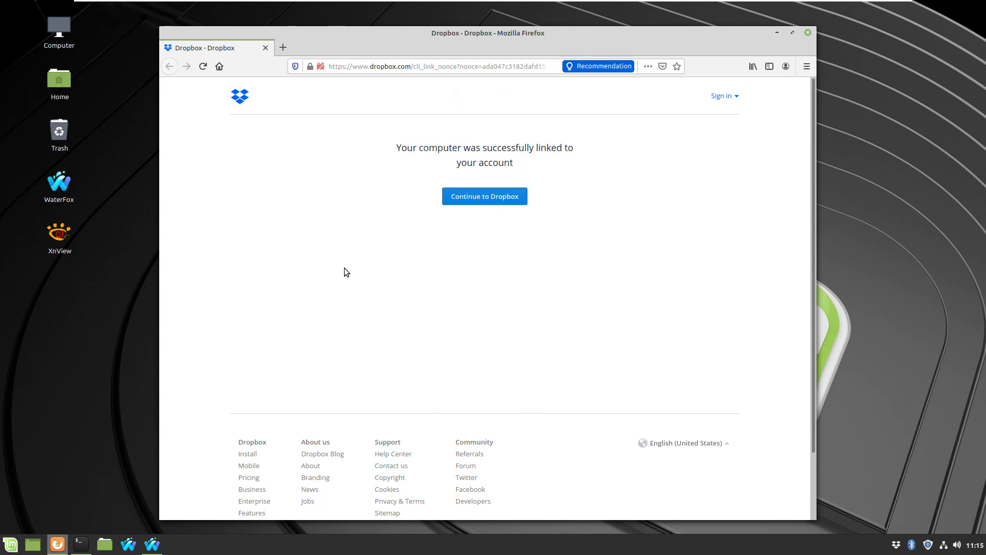
{"action": "mouse_move", "coordinate": [484, 196]}
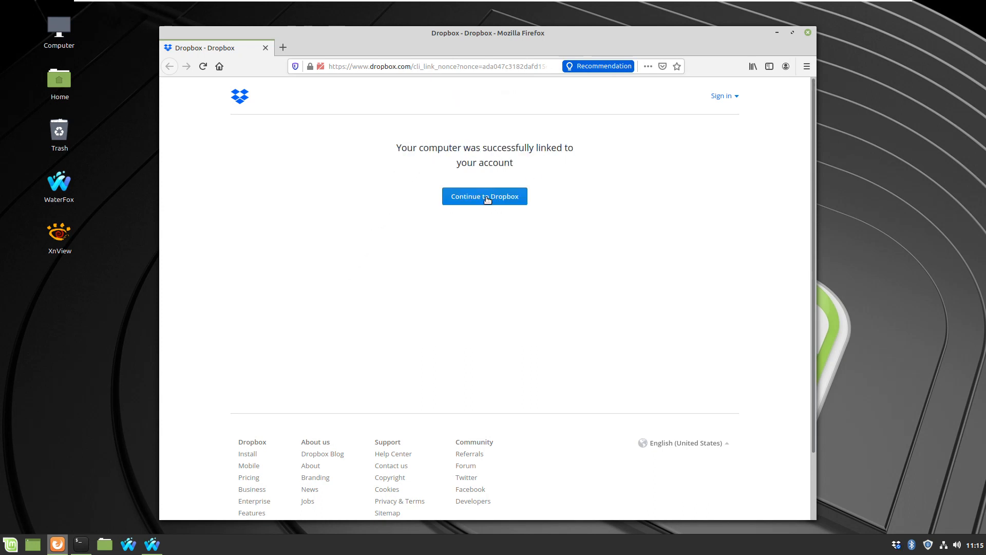
{"action": "left_click", "coordinate": [484, 197]}
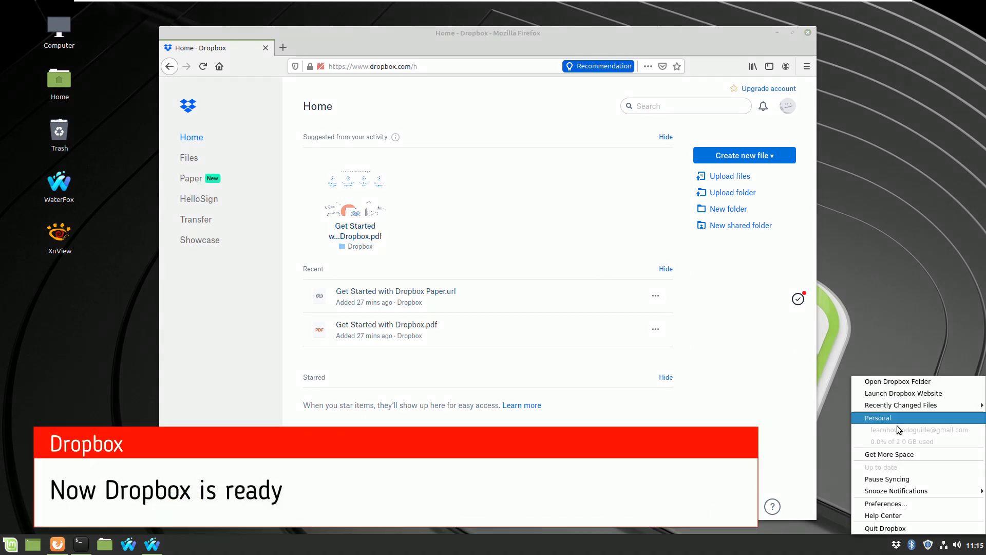
{"action": "mouse_move", "coordinate": [901, 527]}
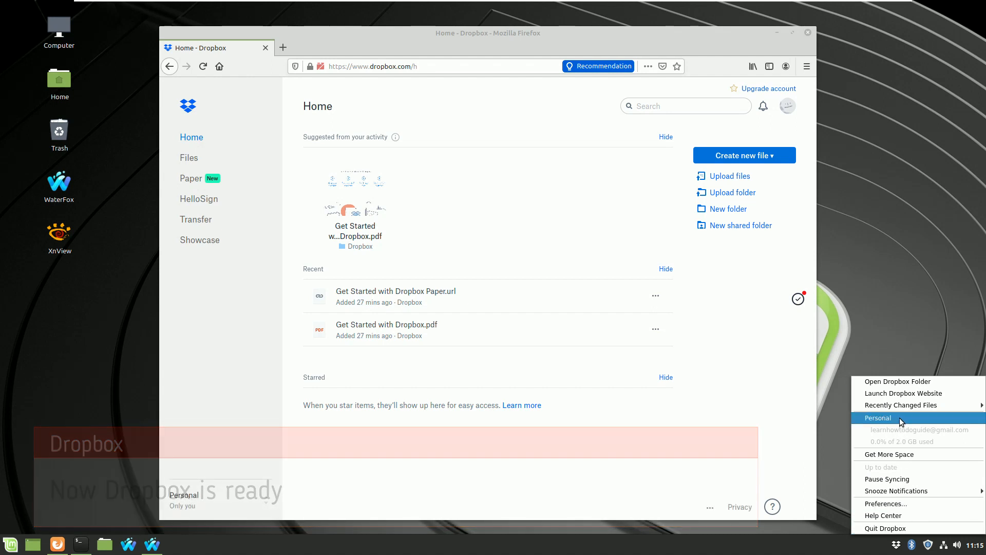
{"action": "mouse_move", "coordinate": [900, 478]}
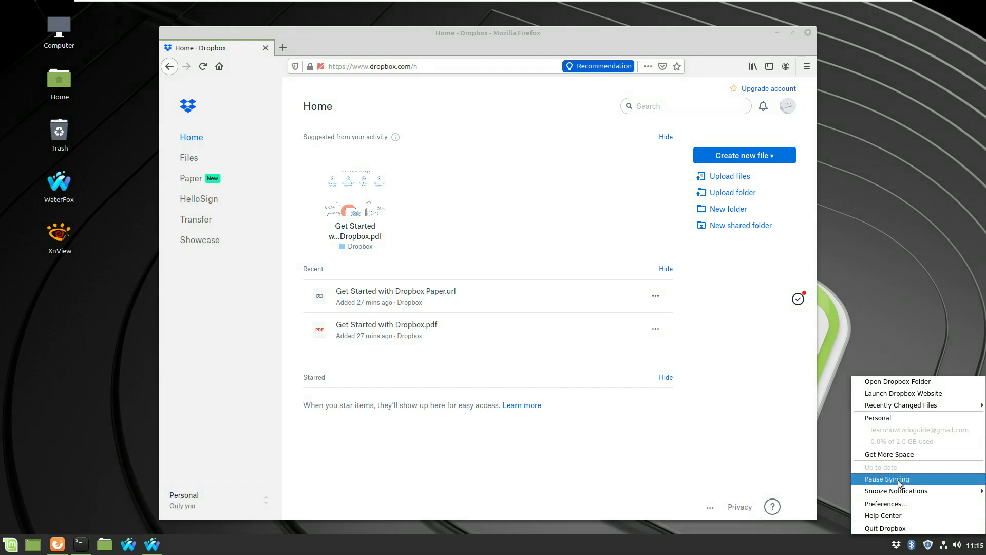
{"action": "mouse_move", "coordinate": [887, 503]}
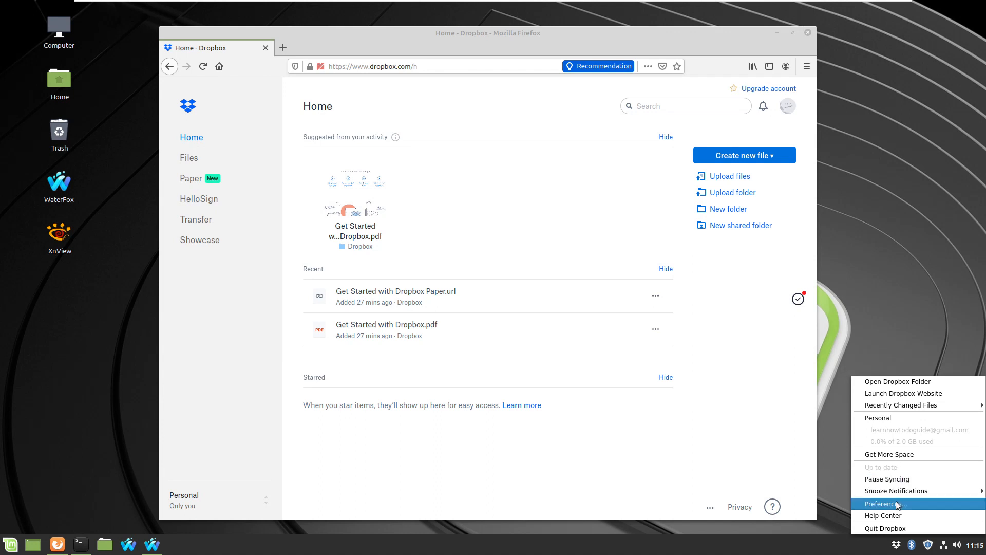
- Review the Sync tab and Selective Sync folders, cancelling without changes
{"action": "left_click", "coordinate": [884, 503]}
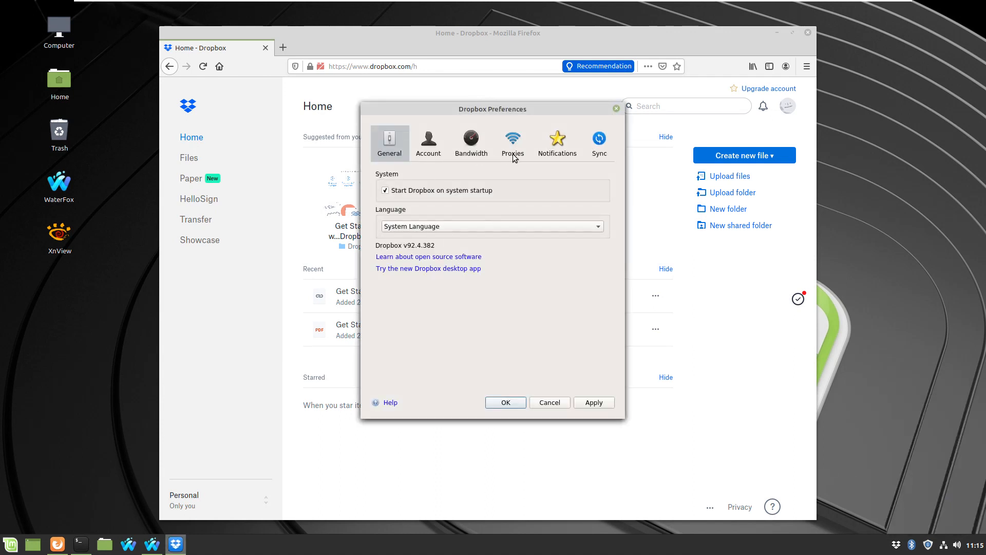
{"action": "left_click", "coordinate": [598, 141]}
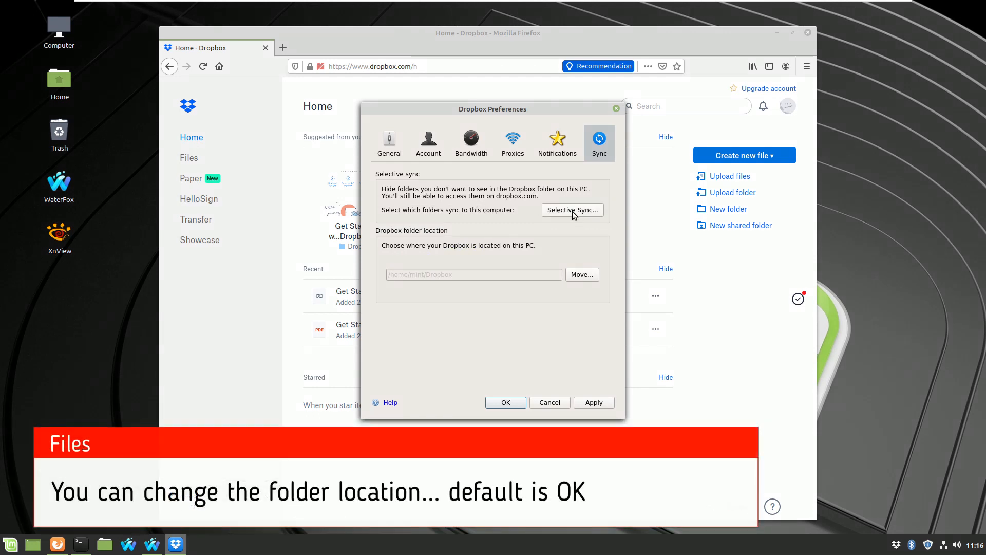
{"action": "left_click", "coordinate": [572, 210]}
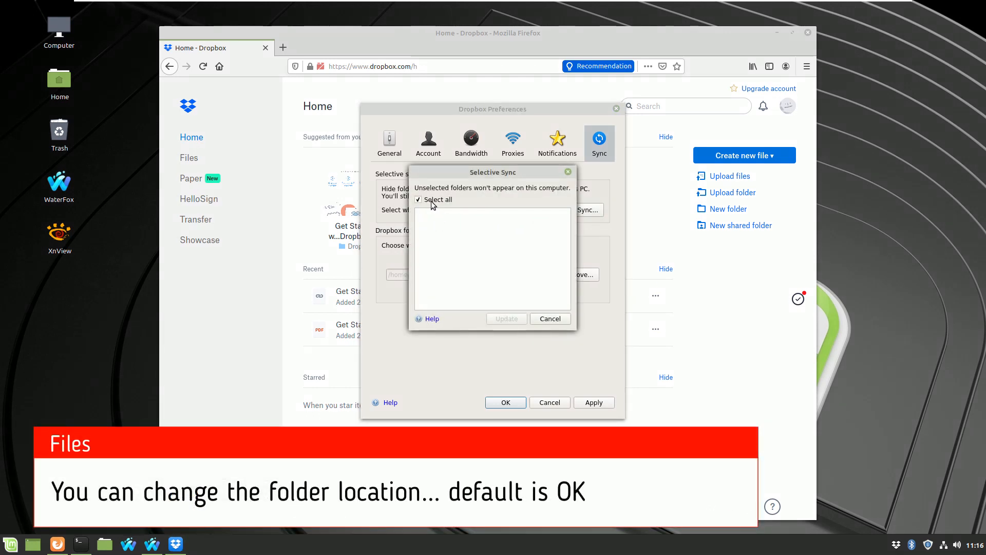
{"action": "mouse_move", "coordinate": [560, 321]}
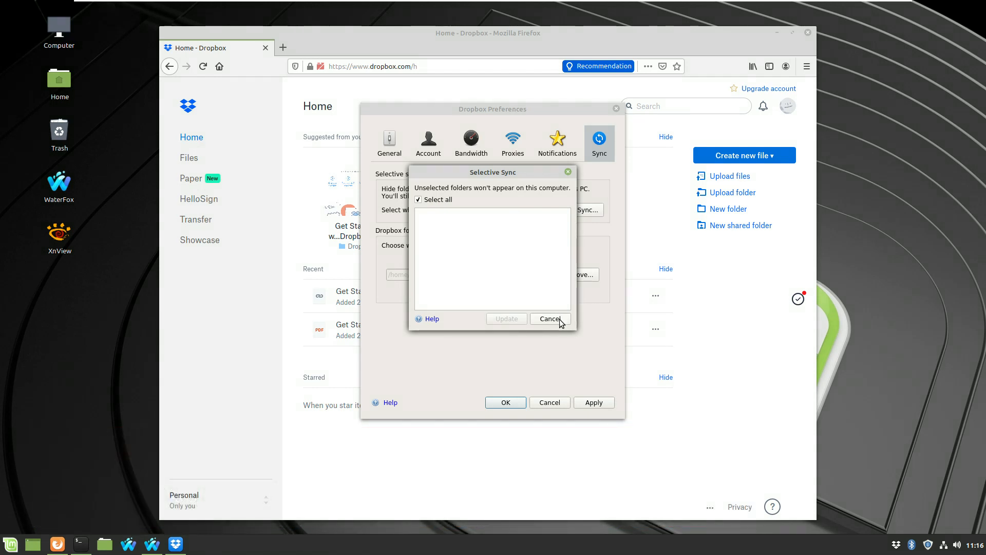
{"action": "left_click", "coordinate": [548, 319]}
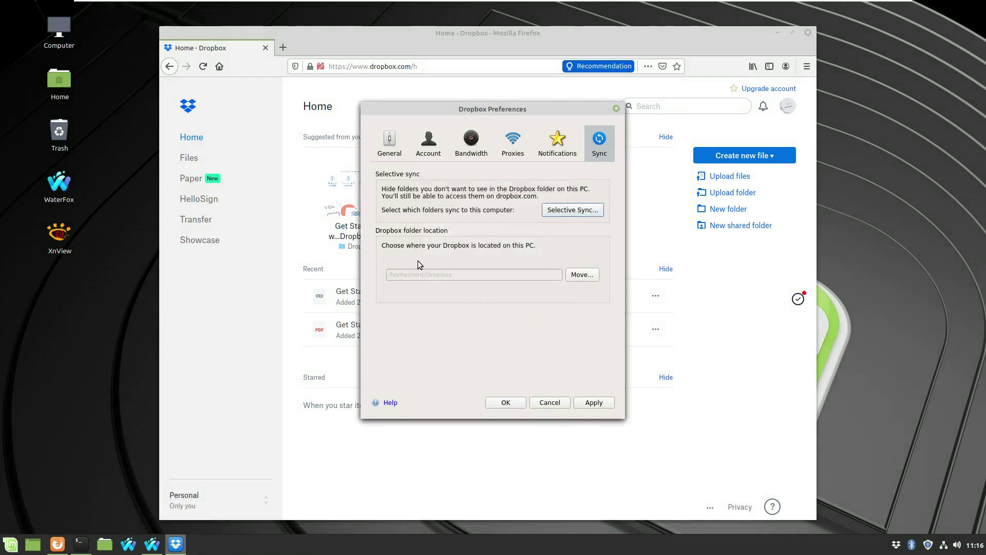
{"action": "mouse_move", "coordinate": [549, 360]}
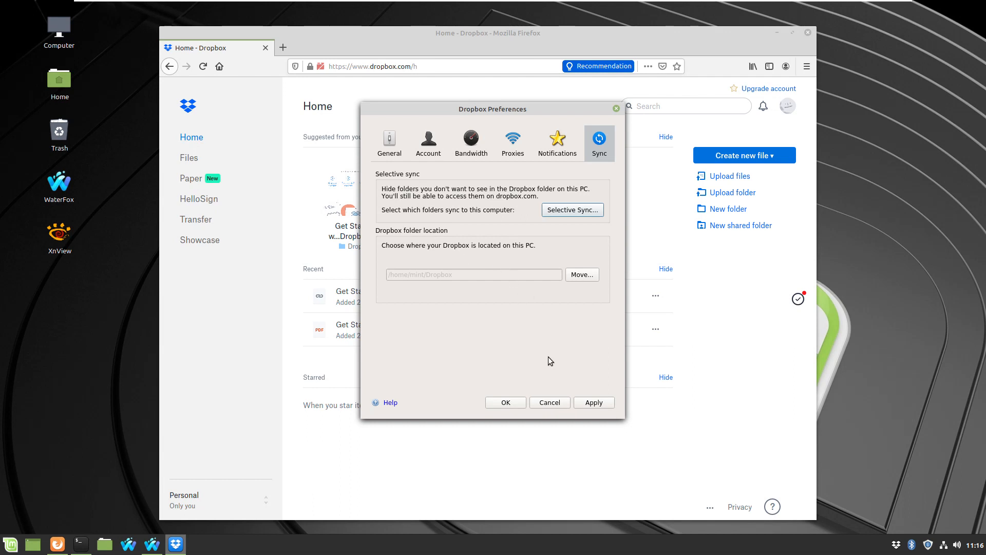
{"action": "mouse_move", "coordinate": [440, 284]}
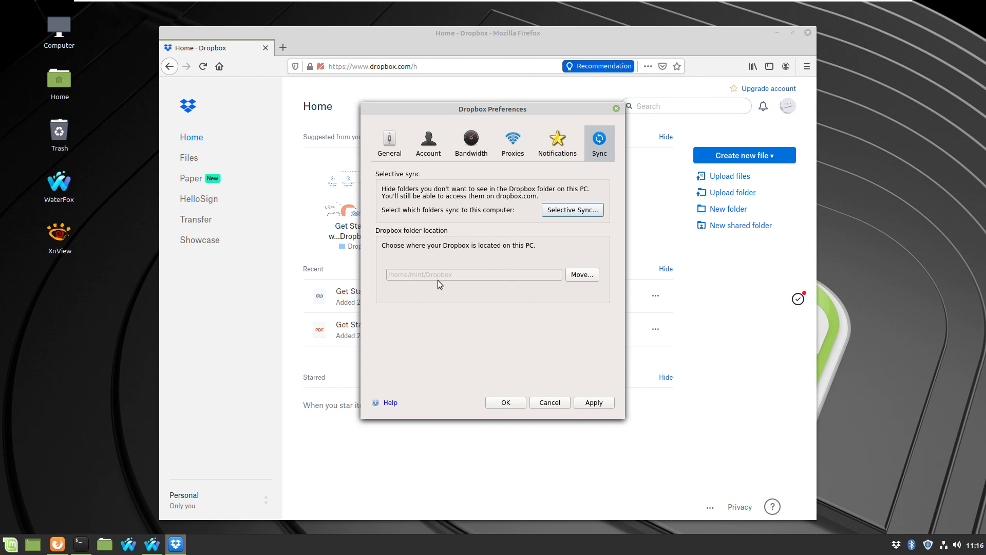
{"action": "mouse_move", "coordinate": [477, 213]}
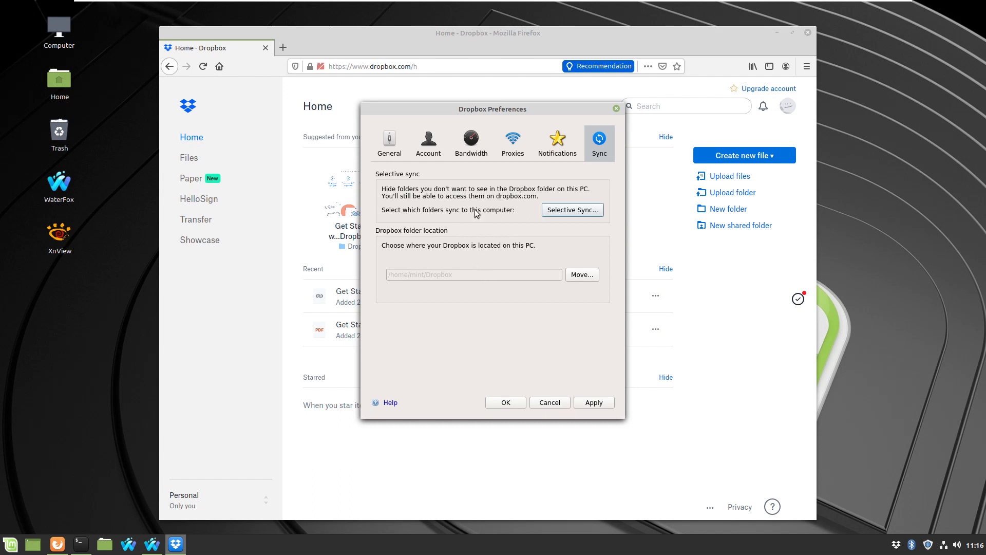
- Check the Notifications and Account tabs, then close Preferences keeping the defaults
{"action": "left_click", "coordinate": [557, 143]}
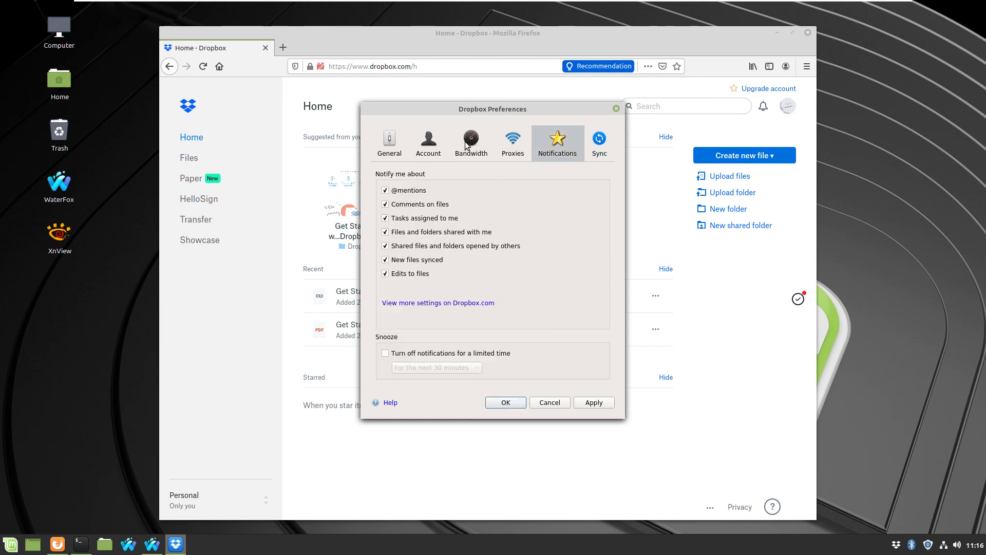
{"action": "left_click", "coordinate": [389, 142]}
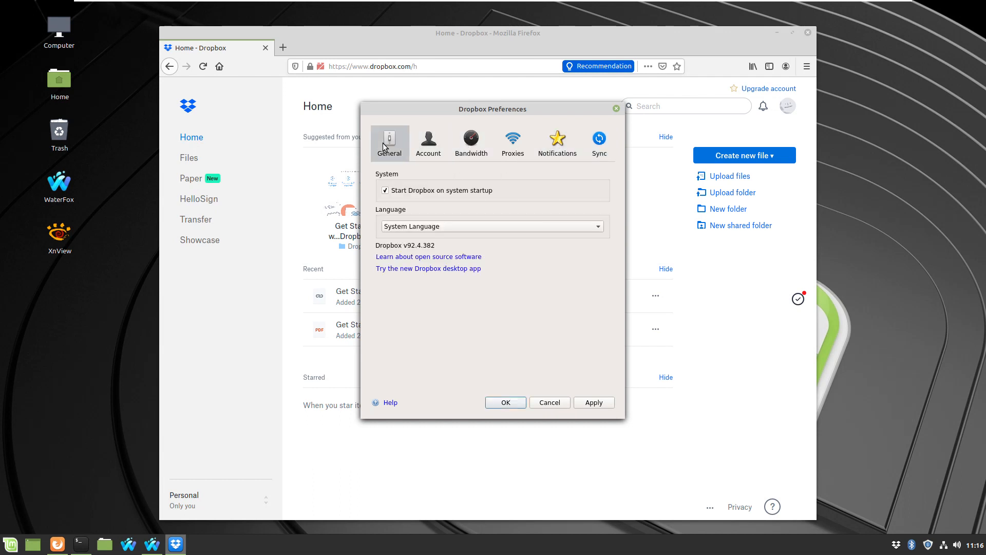
{"action": "left_click", "coordinate": [427, 142]}
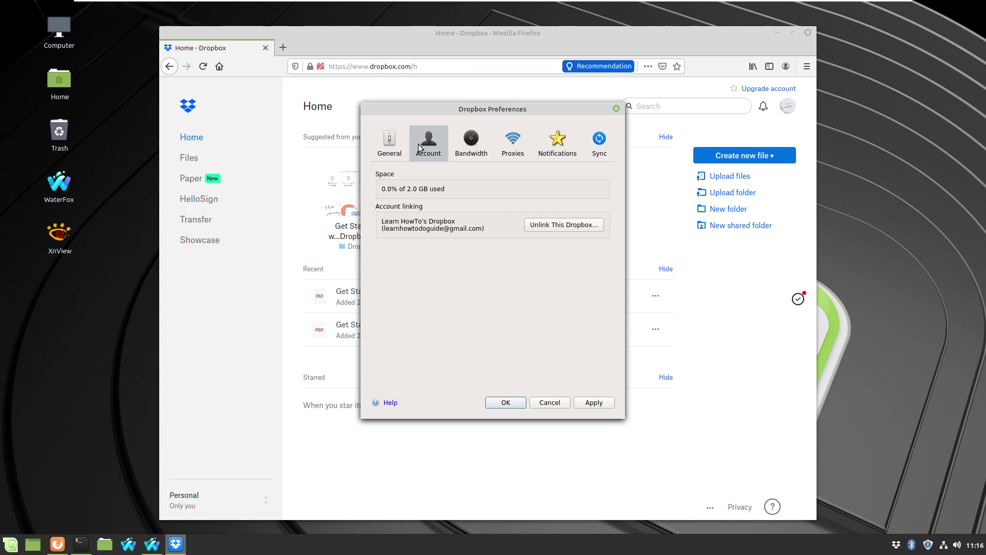
{"action": "left_click", "coordinate": [390, 142]}
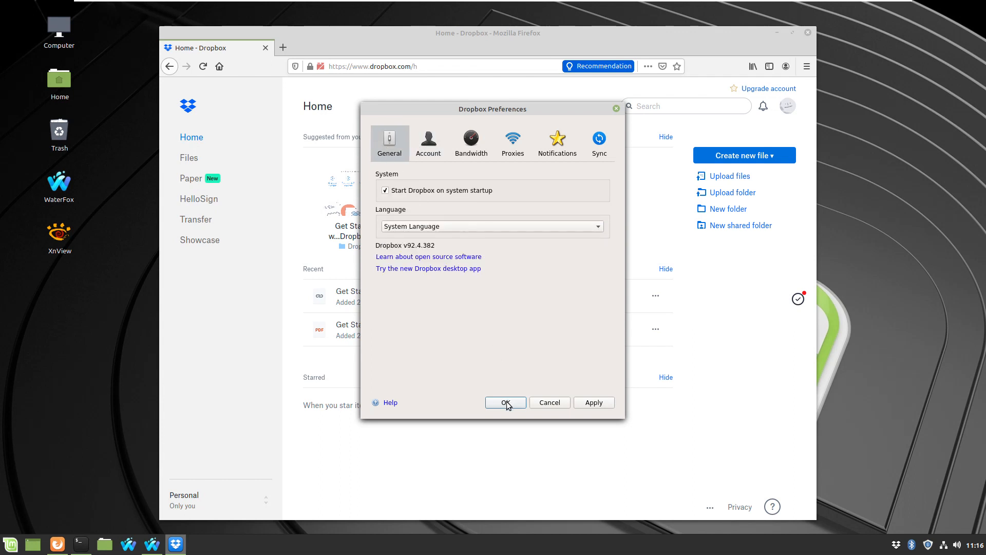
{"action": "left_click", "coordinate": [505, 402]}
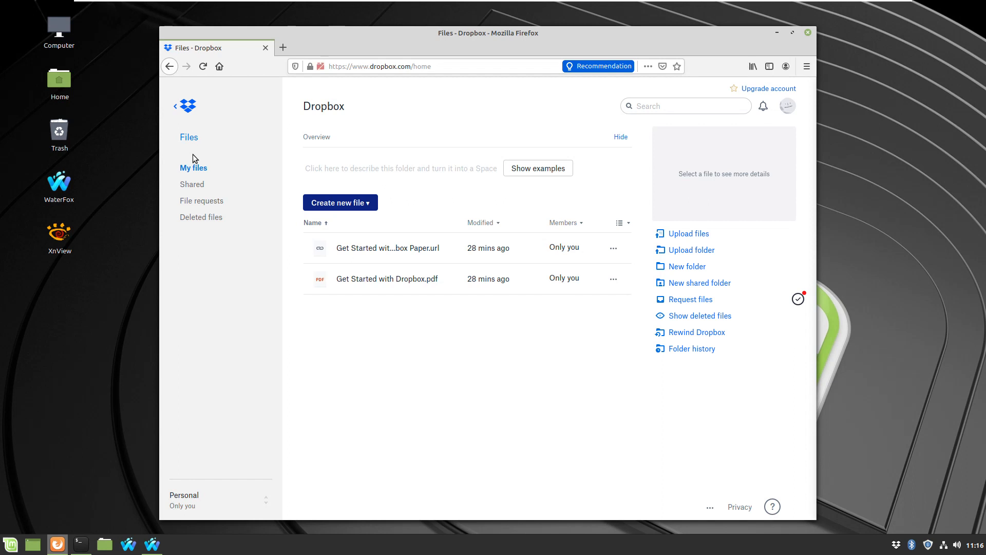
{"action": "mouse_move", "coordinate": [785, 40]}
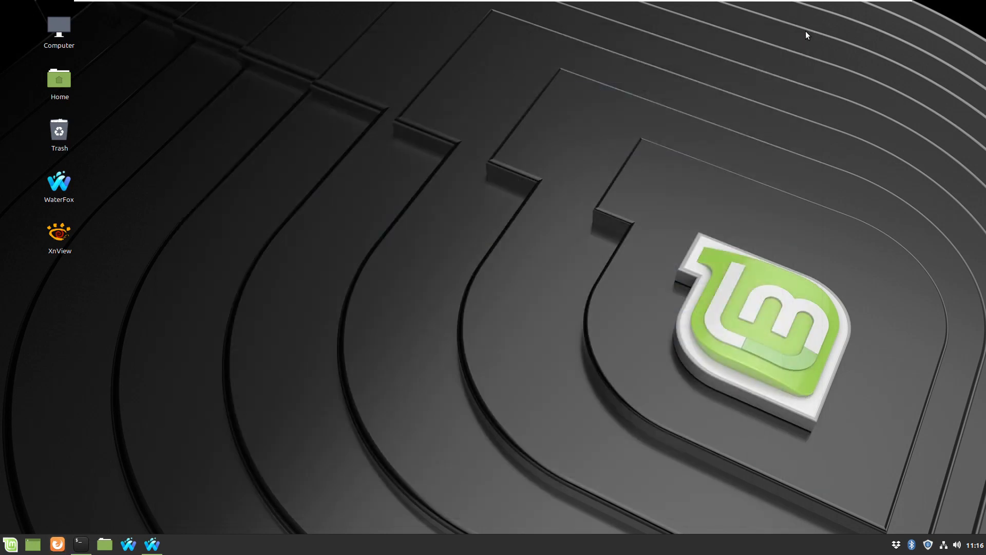
{"action": "mouse_move", "coordinate": [264, 367]}
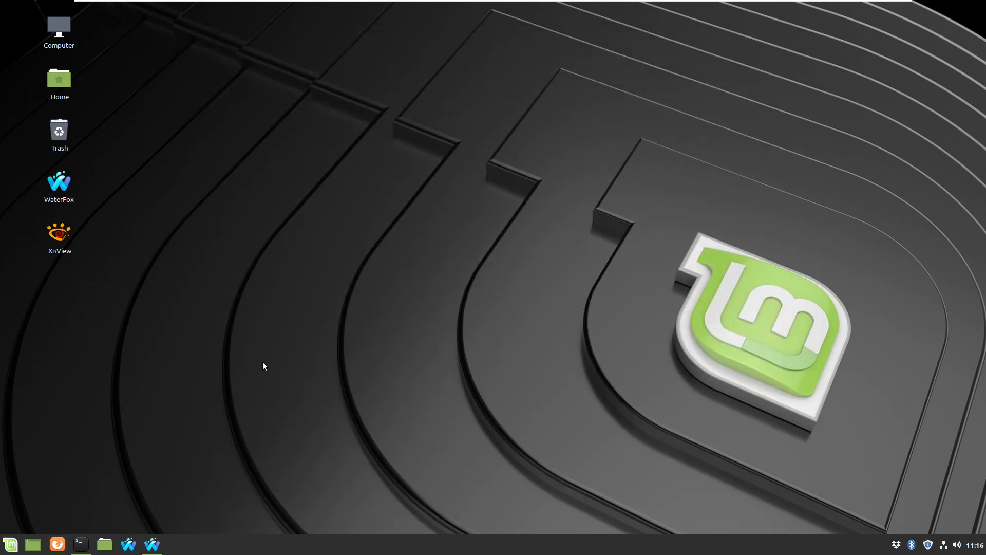
{"action": "mouse_move", "coordinate": [261, 303]}
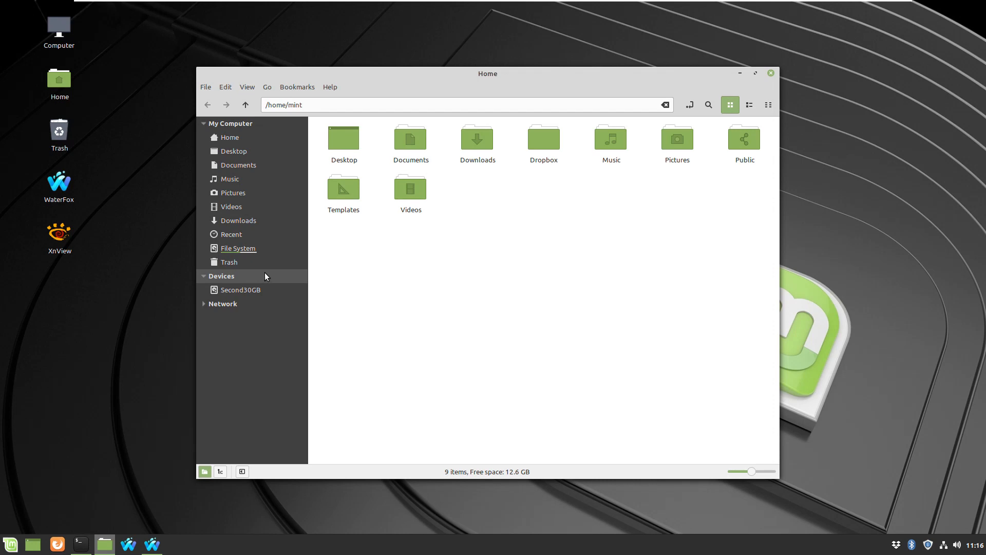
- Check the contents of the local Dropbox folder, then return to Home
{"action": "left_click", "coordinate": [543, 138]}
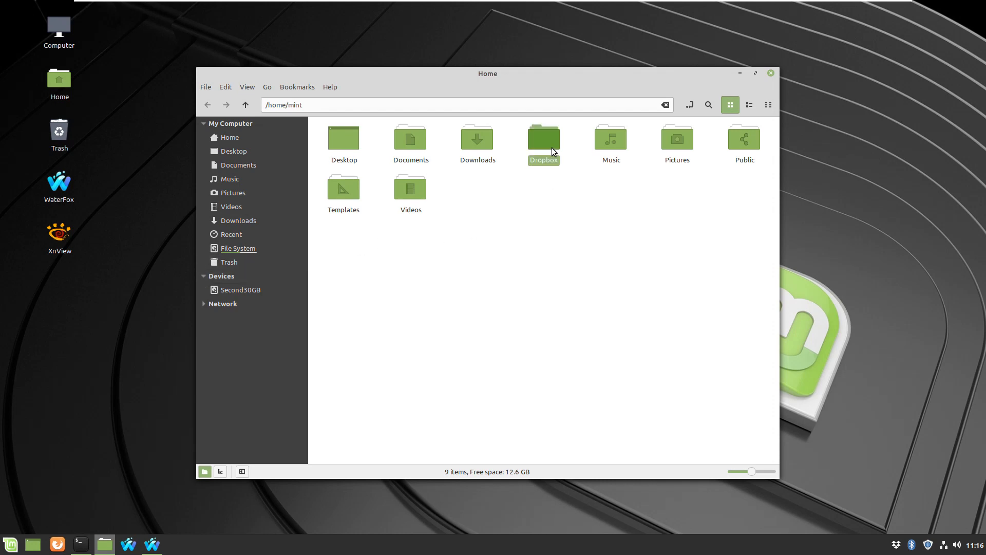
{"action": "left_click", "coordinate": [543, 137]}
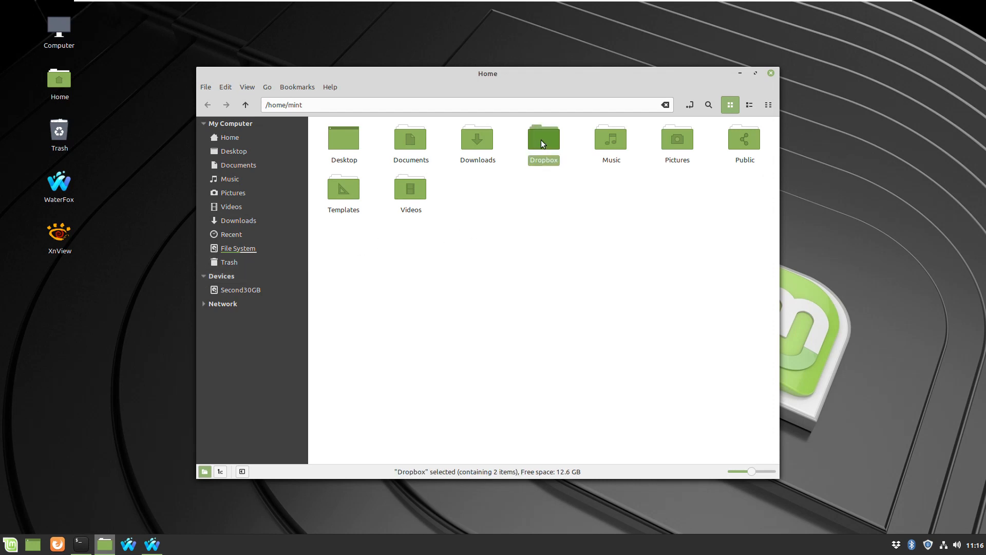
{"action": "double_click", "coordinate": [543, 137]}
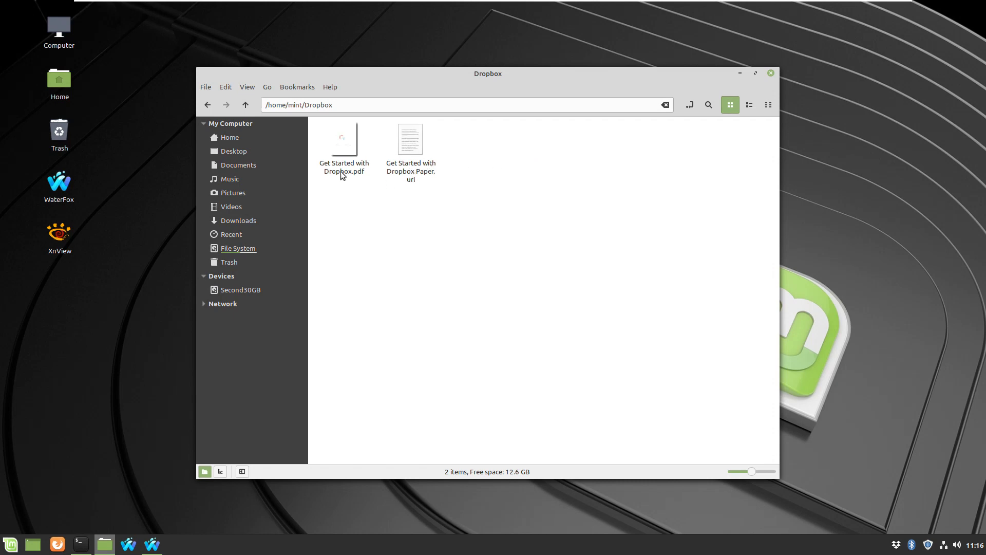
{"action": "left_click", "coordinate": [230, 137]}
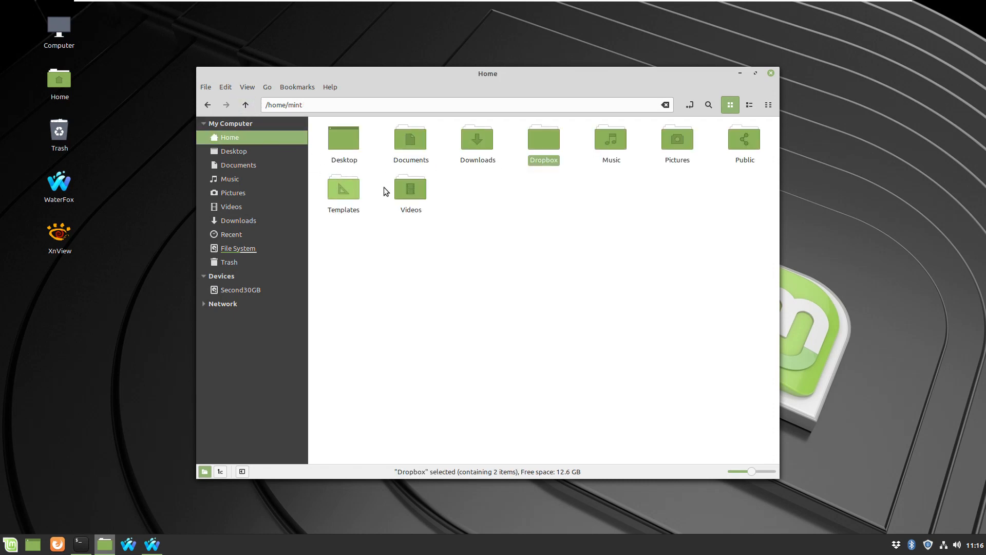
{"action": "mouse_move", "coordinate": [660, 180]}
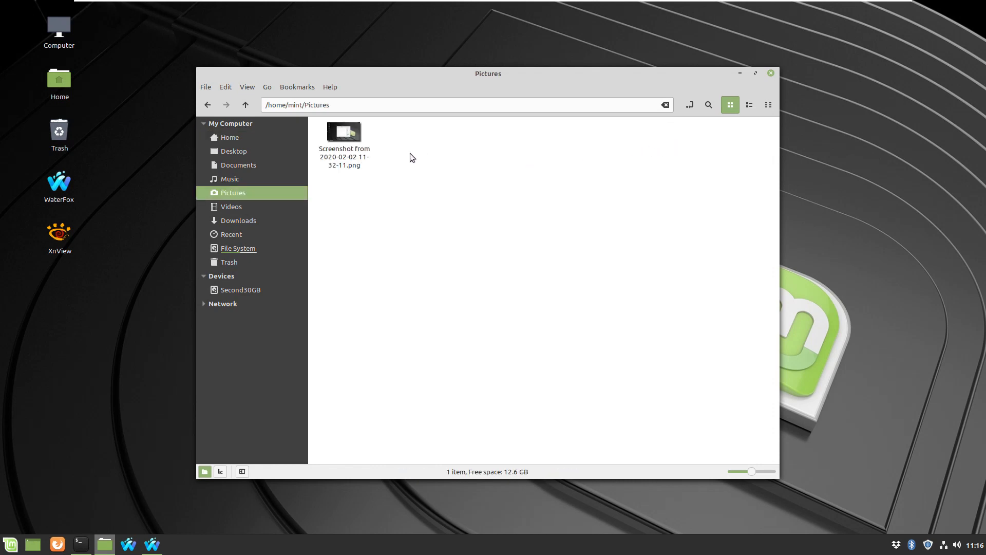
- Copy the screenshot from Pictures and paste it into the Dropbox folder
{"action": "left_click", "coordinate": [344, 132]}
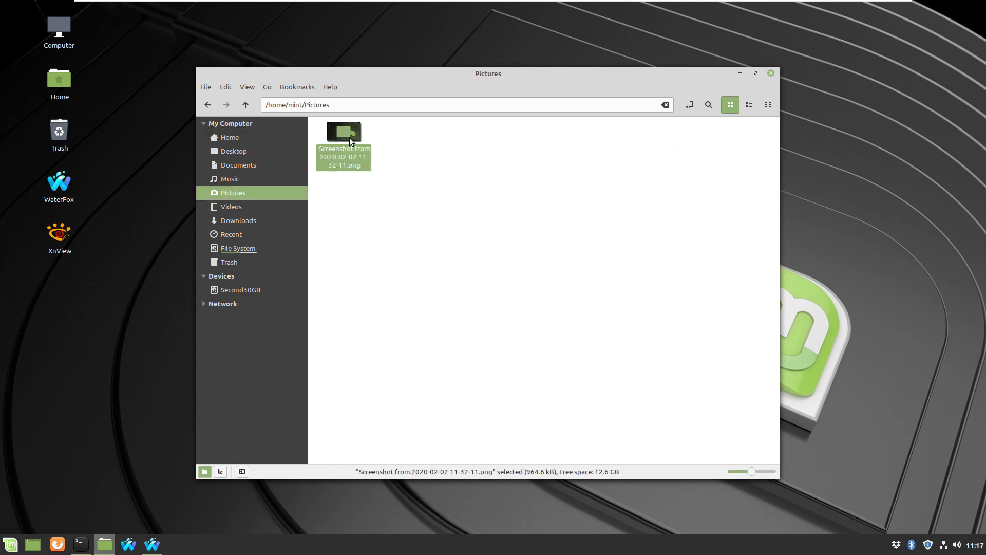
{"action": "key", "text": "ctrl+c"}
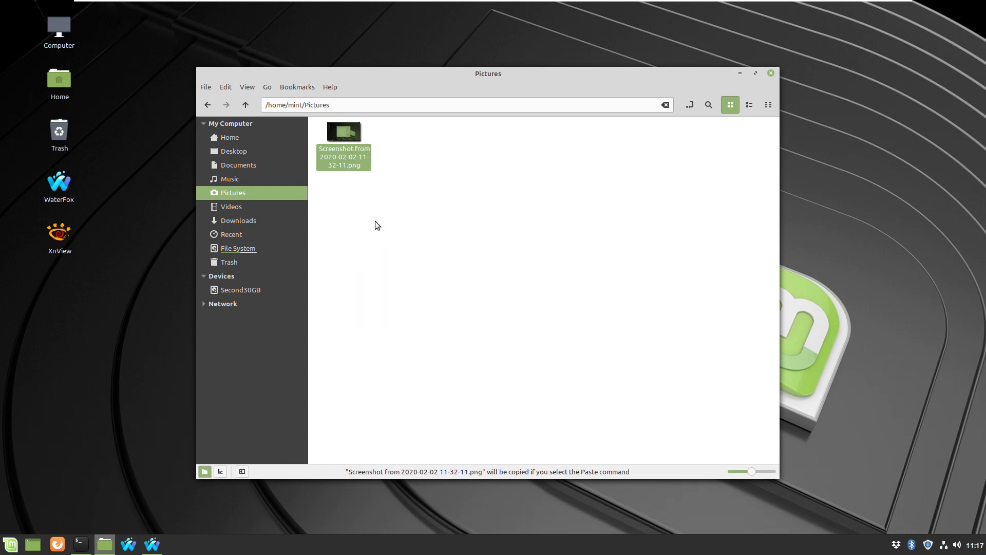
{"action": "left_click", "coordinate": [229, 137]}
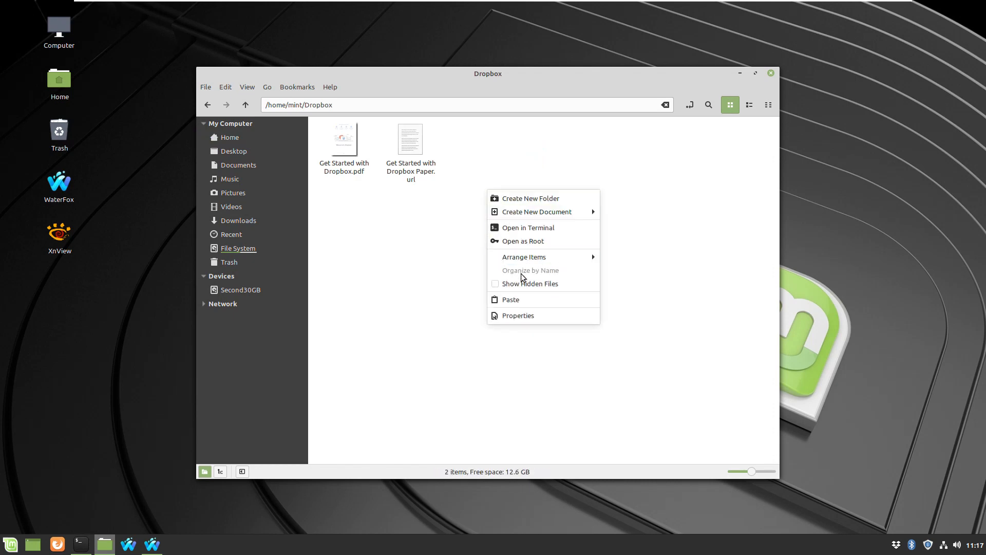
{"action": "left_click", "coordinate": [510, 299]}
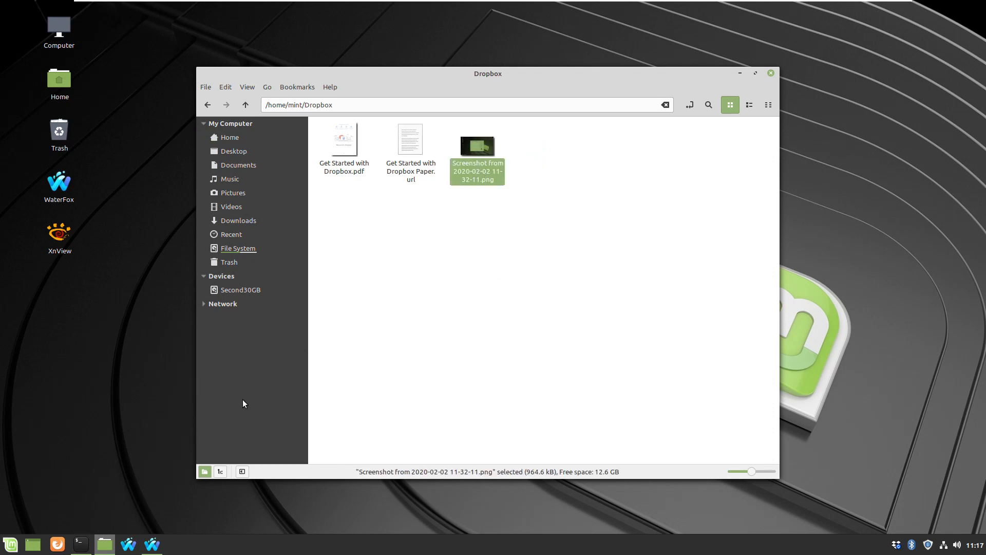
{"action": "mouse_move", "coordinate": [122, 498]}
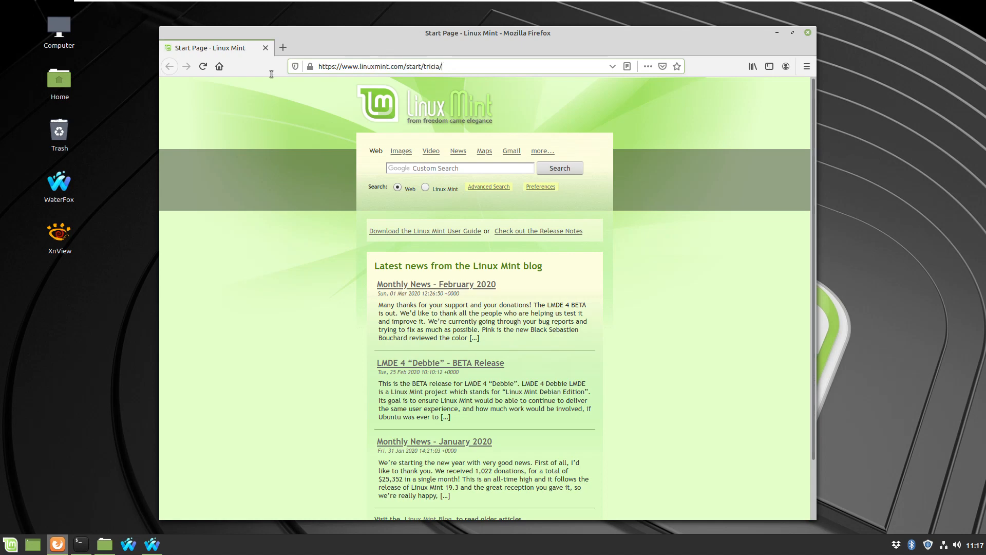
- Go to dropbox.com and sign in again to view My files with the synced screenshot
{"action": "left_click", "coordinate": [377, 67]}
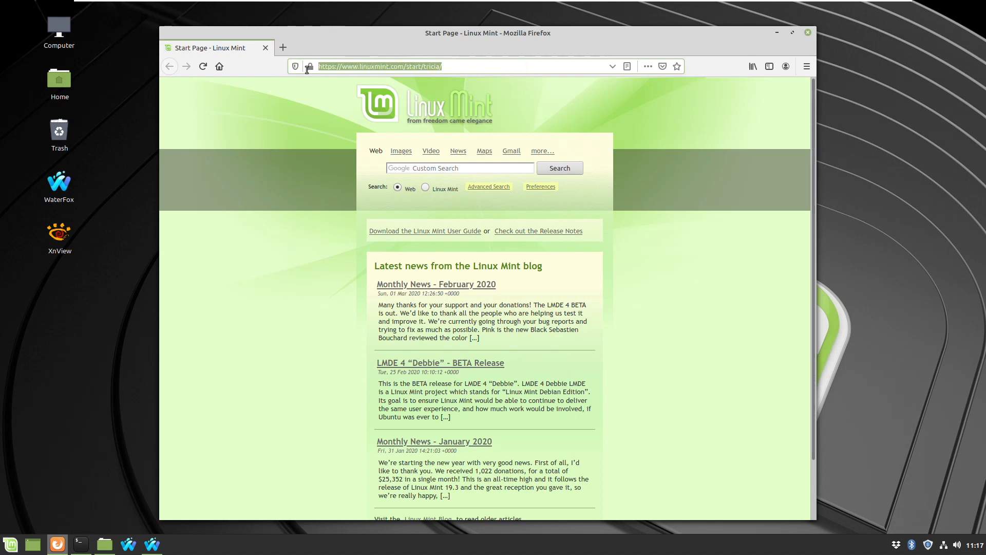
{"action": "type", "text": "dropbo"}
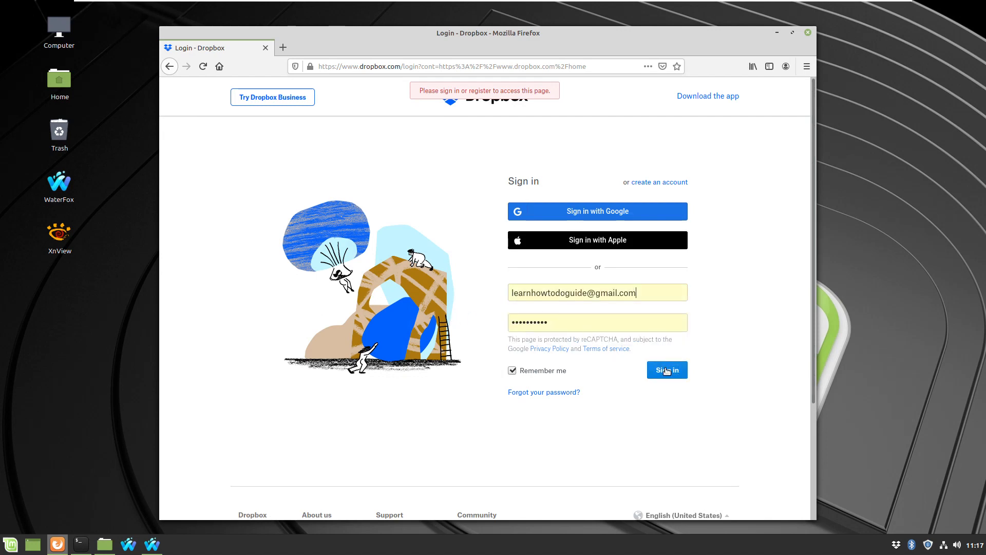
{"action": "left_click", "coordinate": [666, 370]}
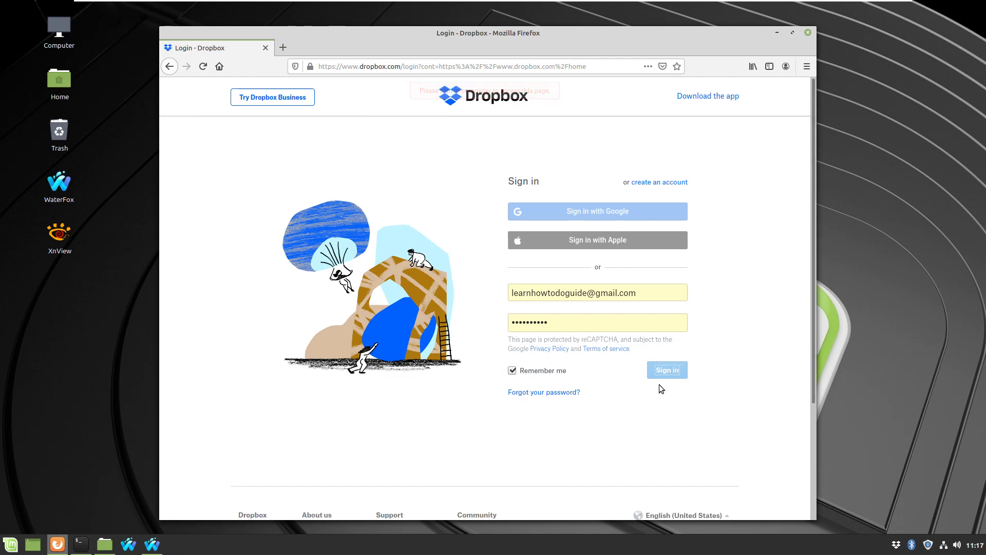
{"action": "left_click", "coordinate": [666, 370]}
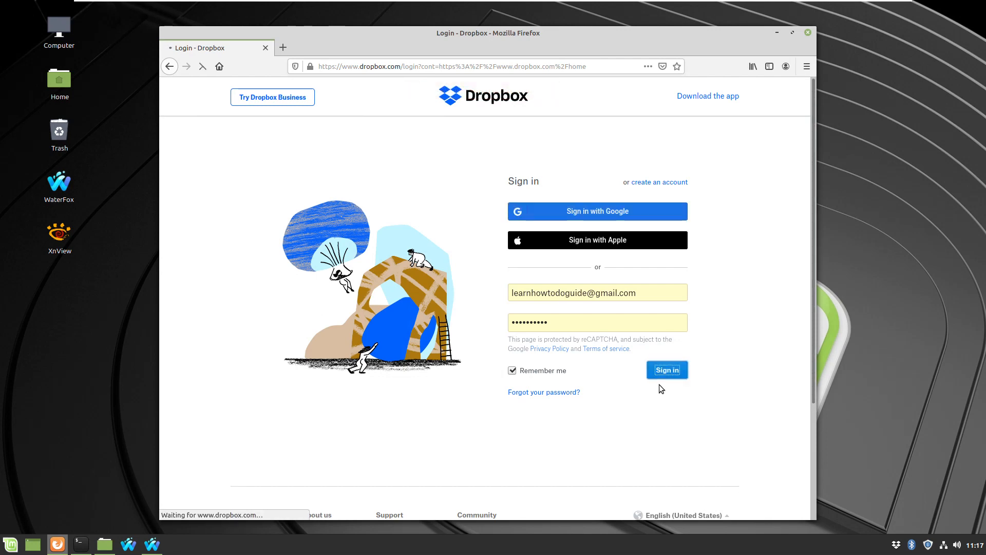
{"action": "left_click", "coordinate": [667, 370]}
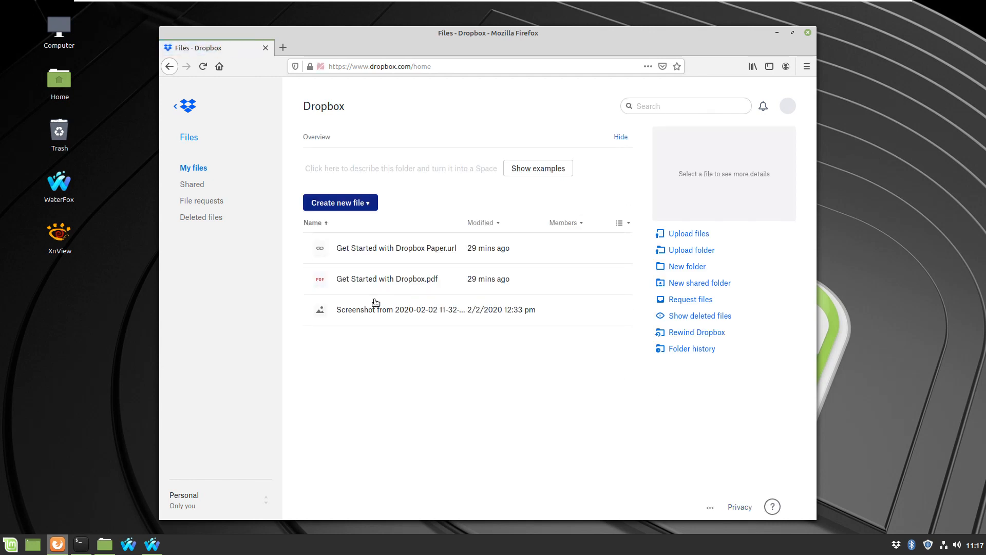
{"action": "mouse_move", "coordinate": [400, 310]}
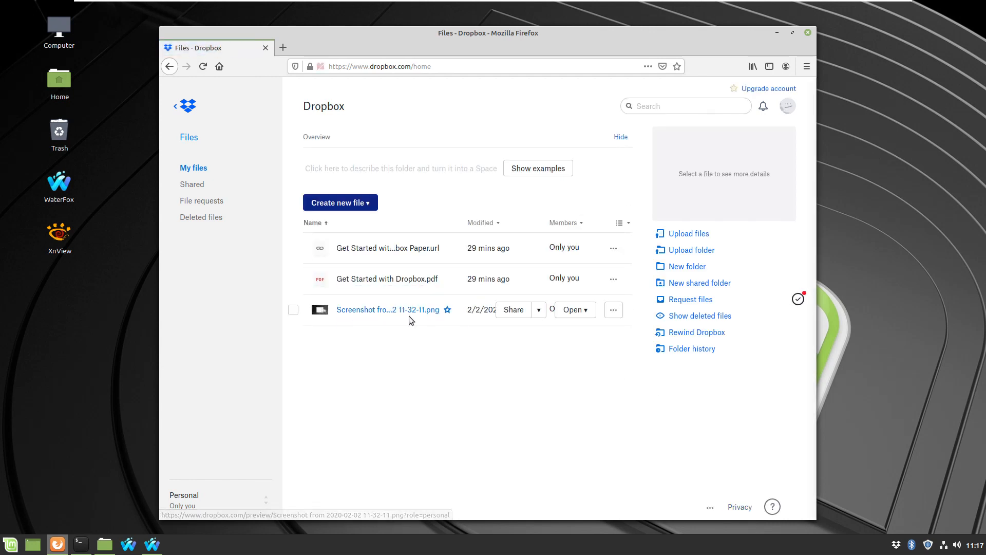
{"action": "mouse_move", "coordinate": [622, 123]}
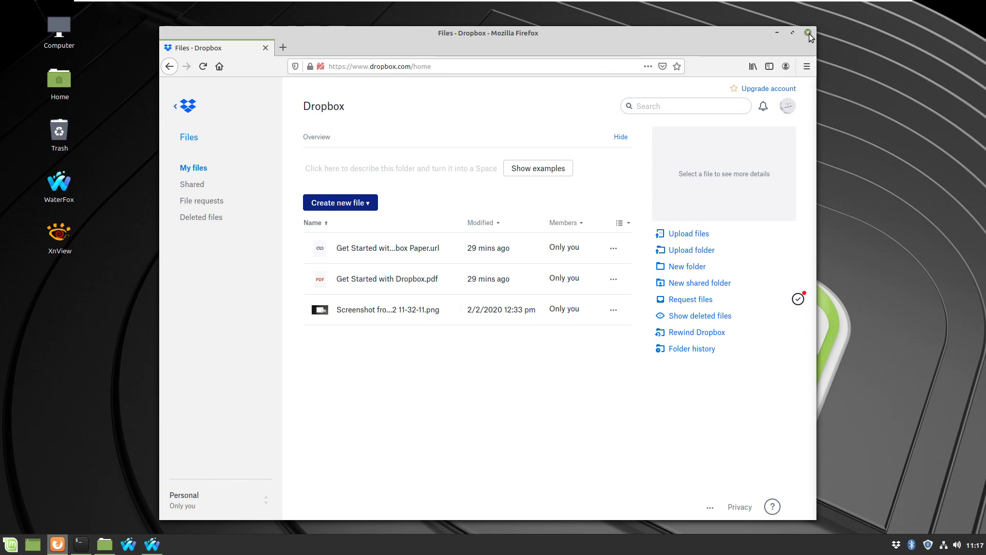
- Close the Dropbox browser window and show Preferences in the Mint menu
{"action": "left_click", "coordinate": [811, 33]}
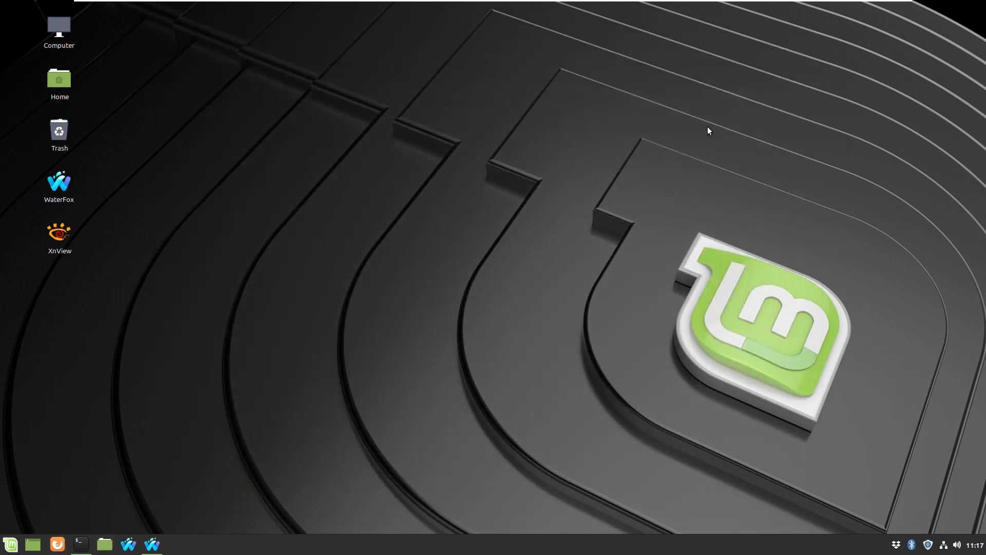
{"action": "left_click", "coordinate": [10, 544]}
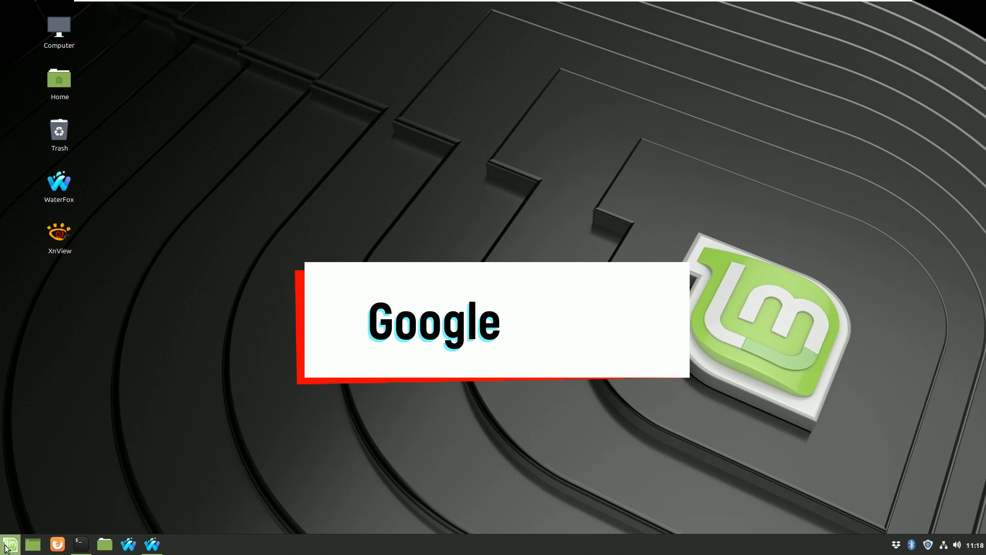
{"action": "left_click", "coordinate": [9, 544]}
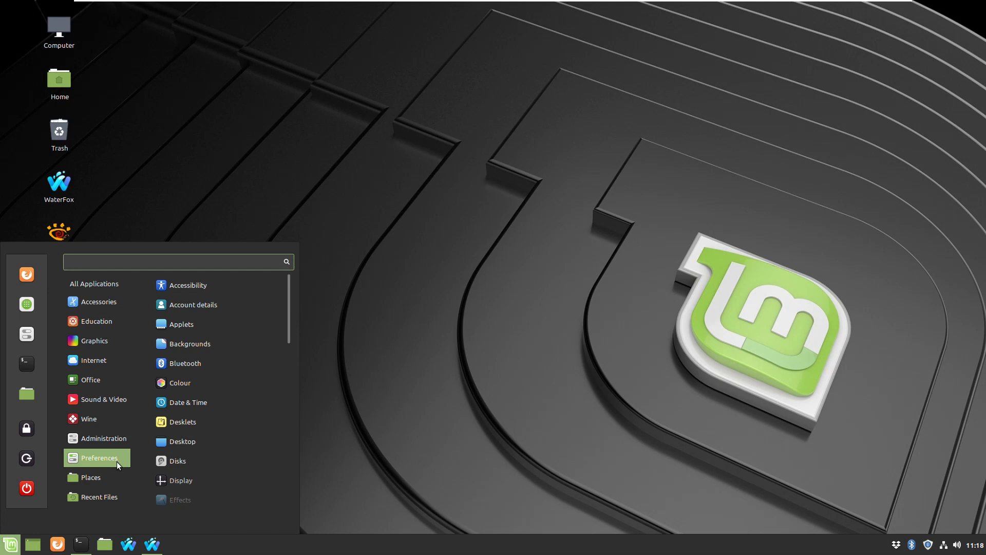
{"action": "mouse_move", "coordinate": [189, 344]}
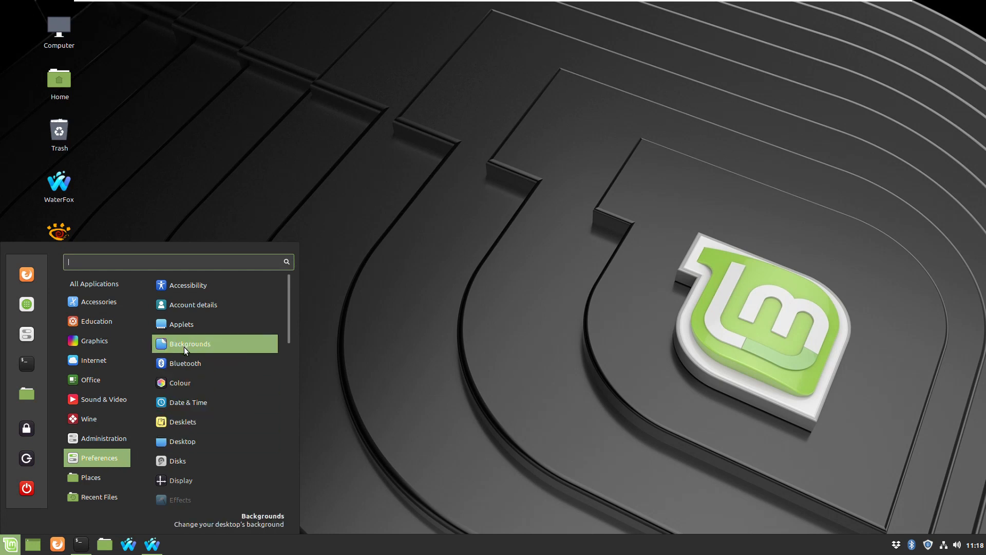
- Launch Online Accounts from the Preferences list
{"action": "scroll", "scroll_direction": "down", "scroll_amount": 3}
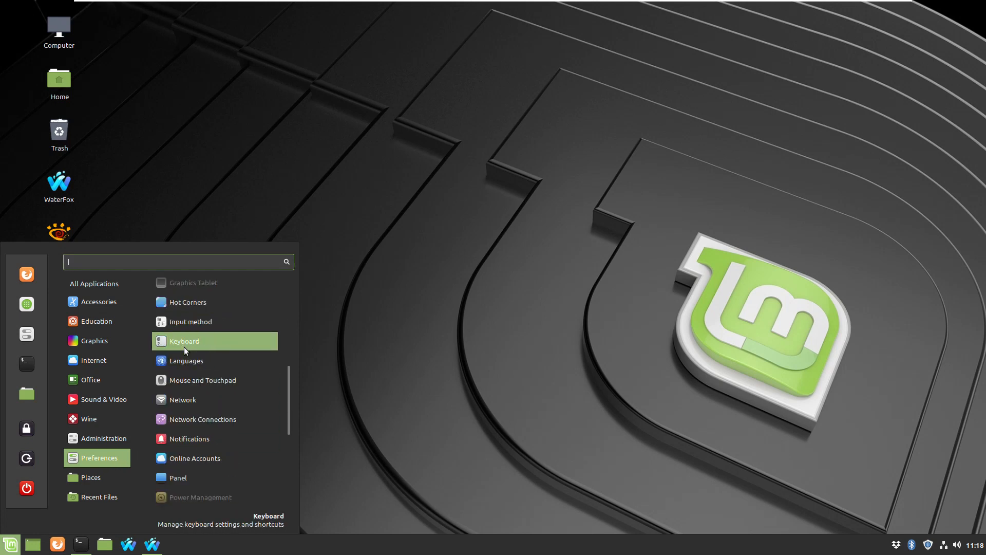
{"action": "scroll", "scroll_direction": "down", "scroll_amount": 3}
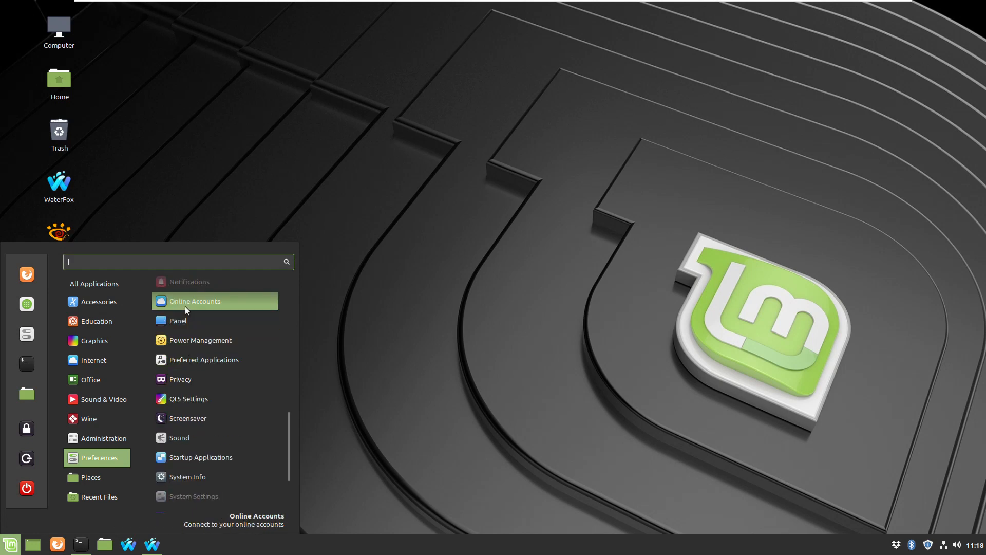
{"action": "left_click", "coordinate": [194, 300]}
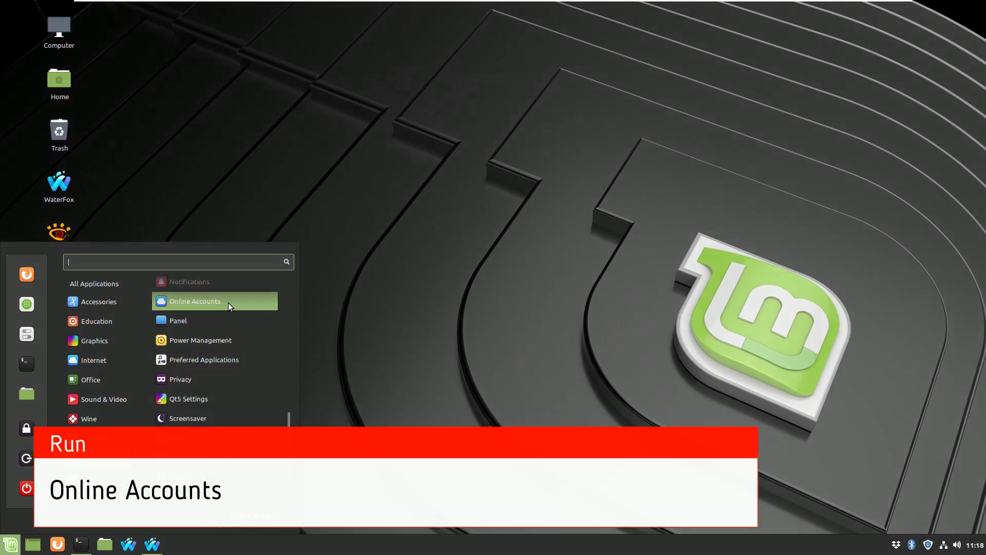
{"action": "left_click", "coordinate": [195, 300]}
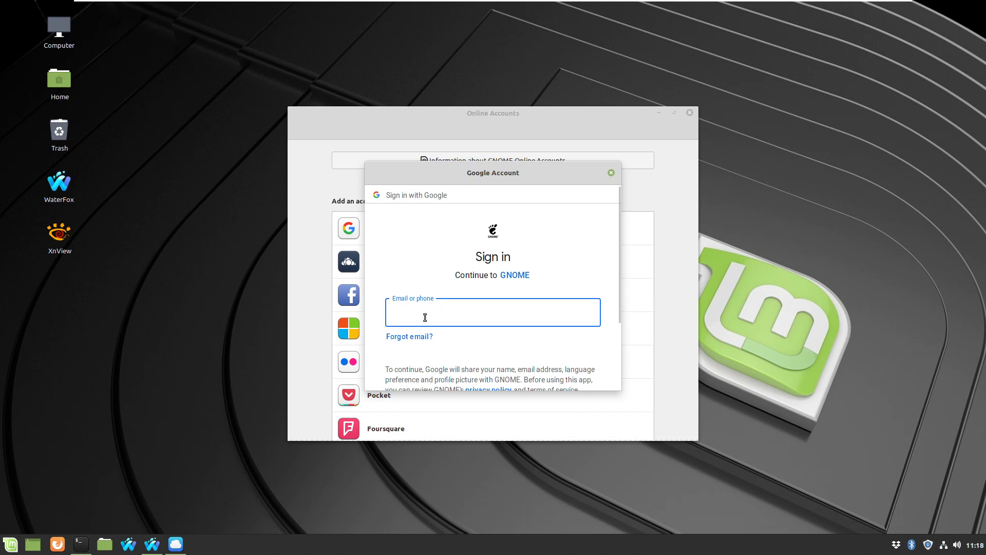
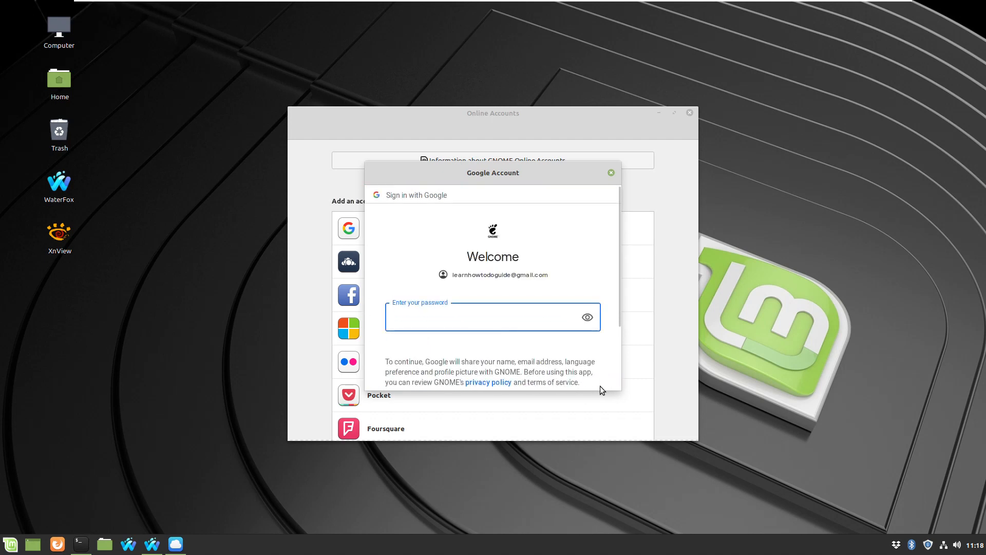
{"action": "type", "text": "password"}
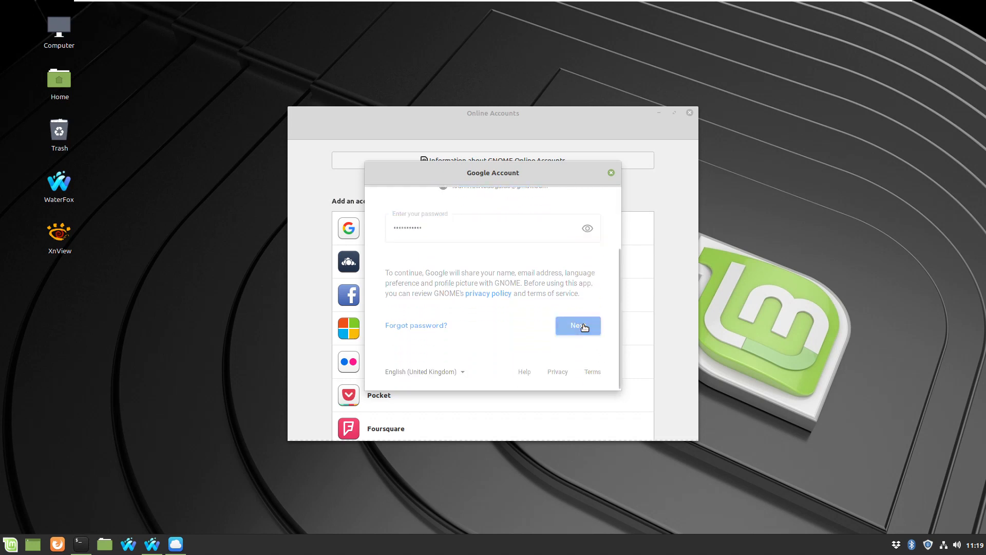
{"action": "left_click", "coordinate": [576, 326]}
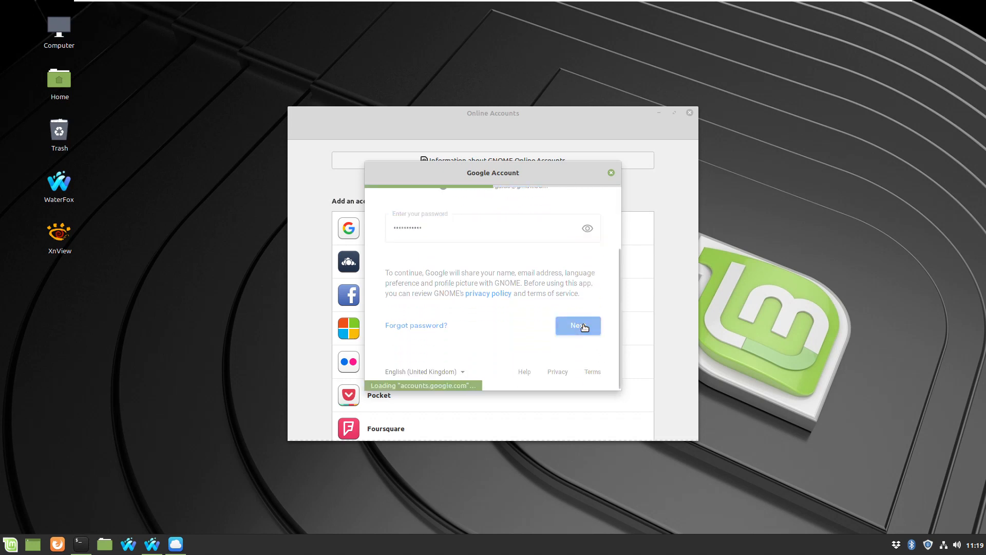
{"action": "left_click", "coordinate": [577, 326]}
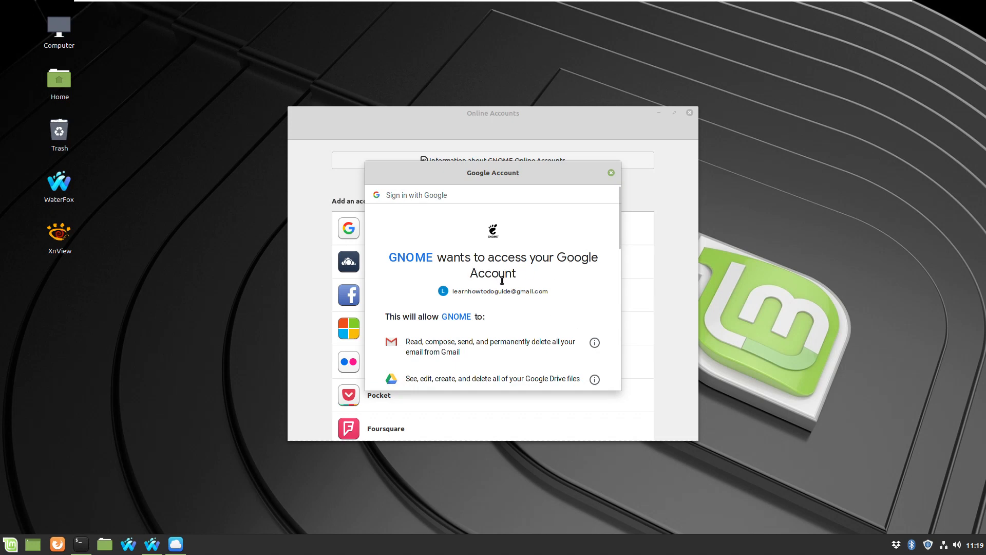
{"action": "scroll", "scroll_direction": "down", "scroll_amount": 3}
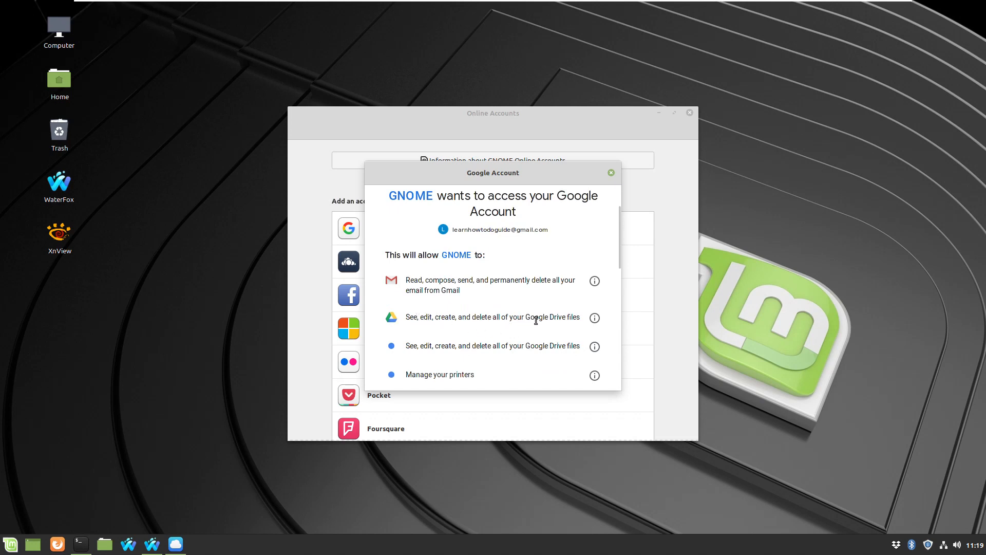
{"action": "scroll", "scroll_direction": "down", "scroll_amount": 3}
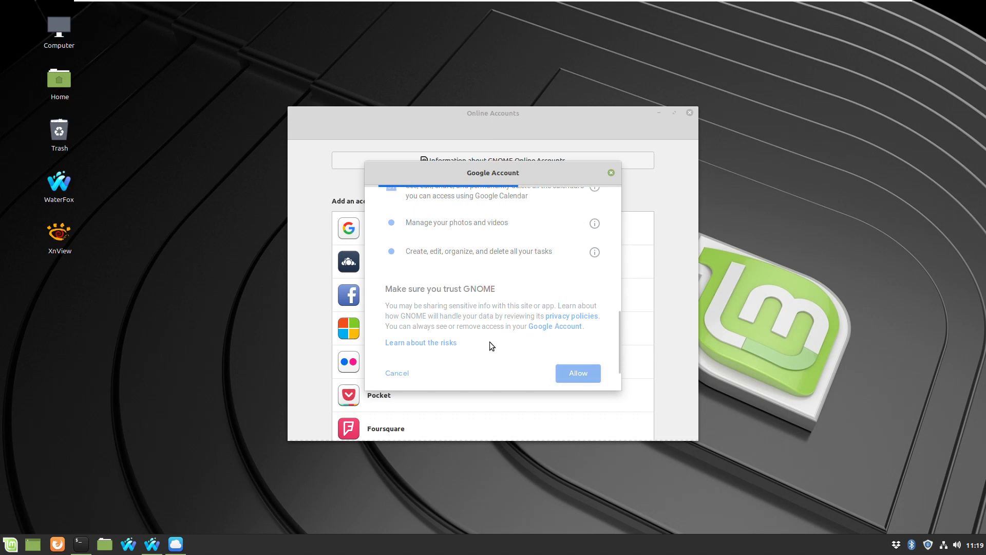
- Allow GNOME access to the Google account and unlock the login keyring
{"action": "left_click", "coordinate": [576, 373]}
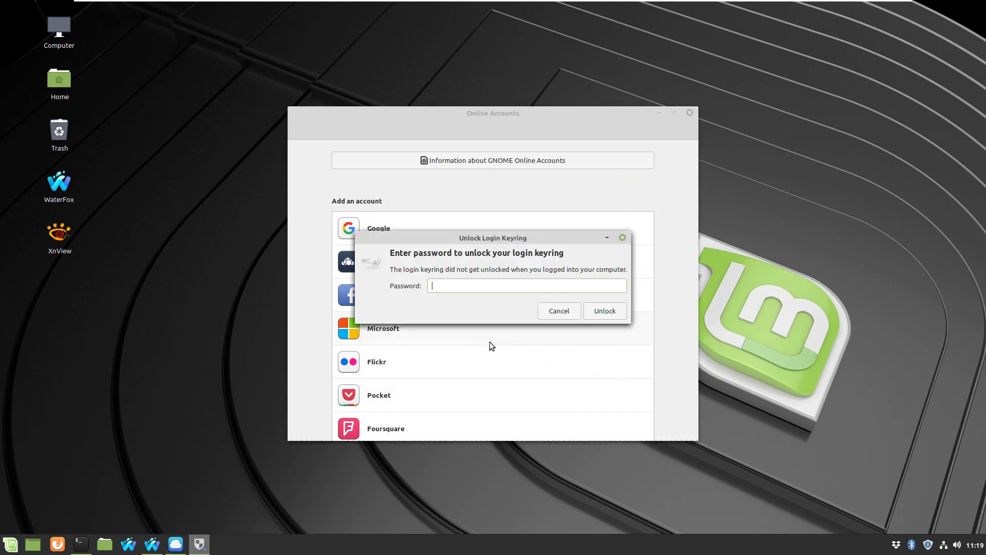
{"action": "type", "text": "••"}
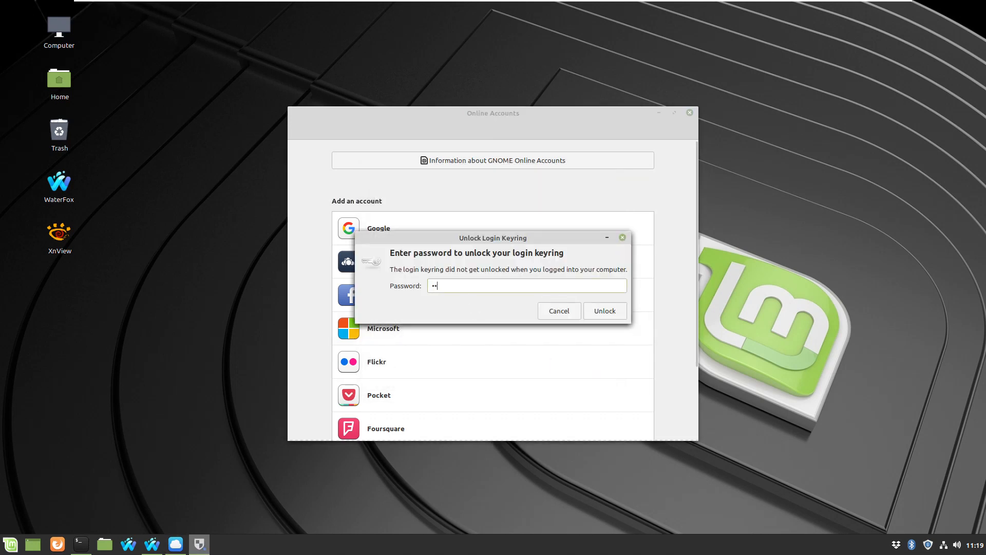
{"action": "type", "text": "password"}
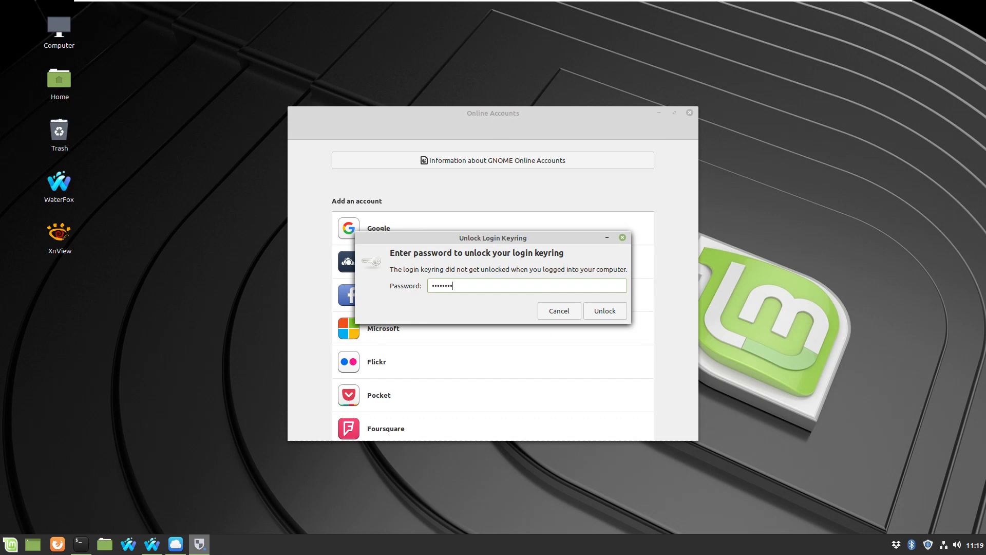
{"action": "left_click", "coordinate": [603, 311]}
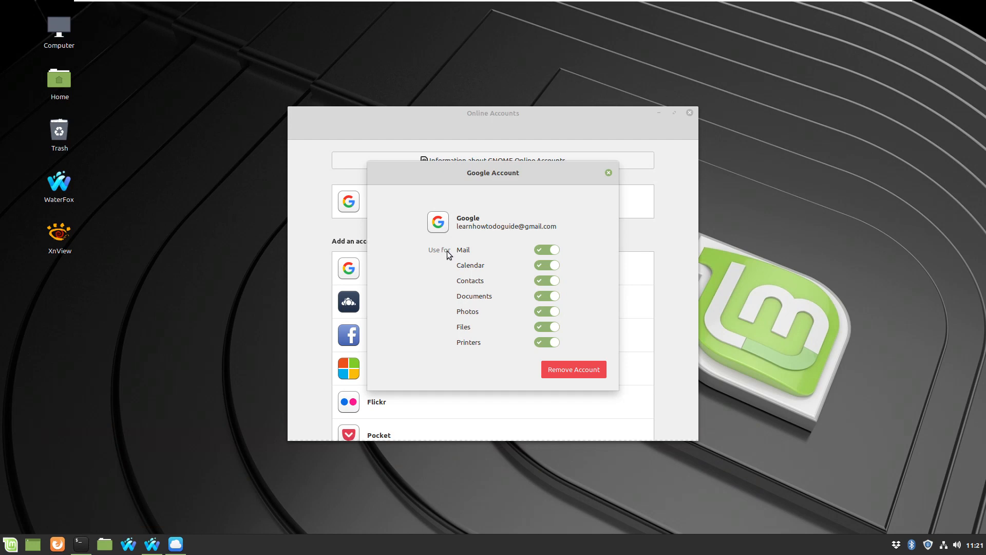
{"action": "mouse_move", "coordinate": [568, 344]}
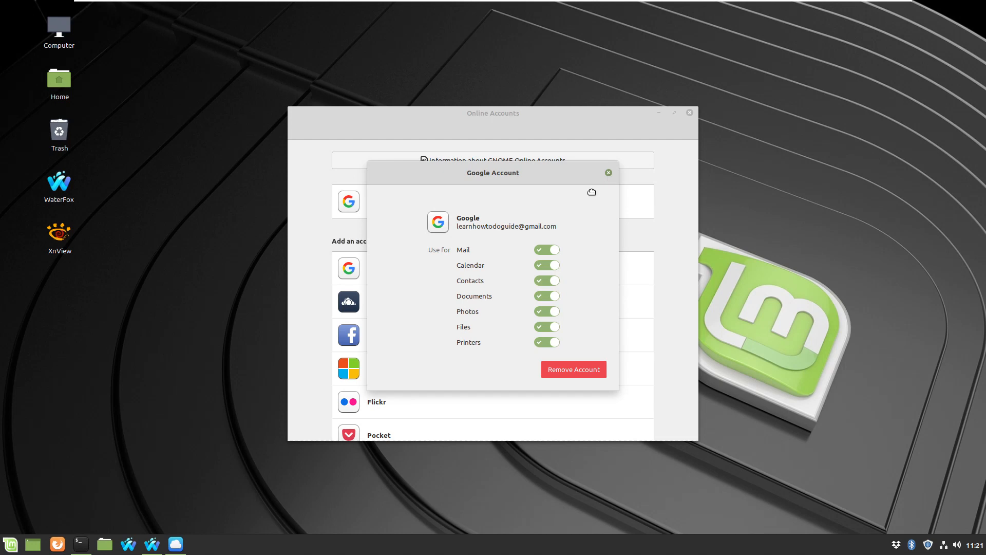
- Close the Google account details and the Online Accounts window
{"action": "left_click", "coordinate": [609, 172]}
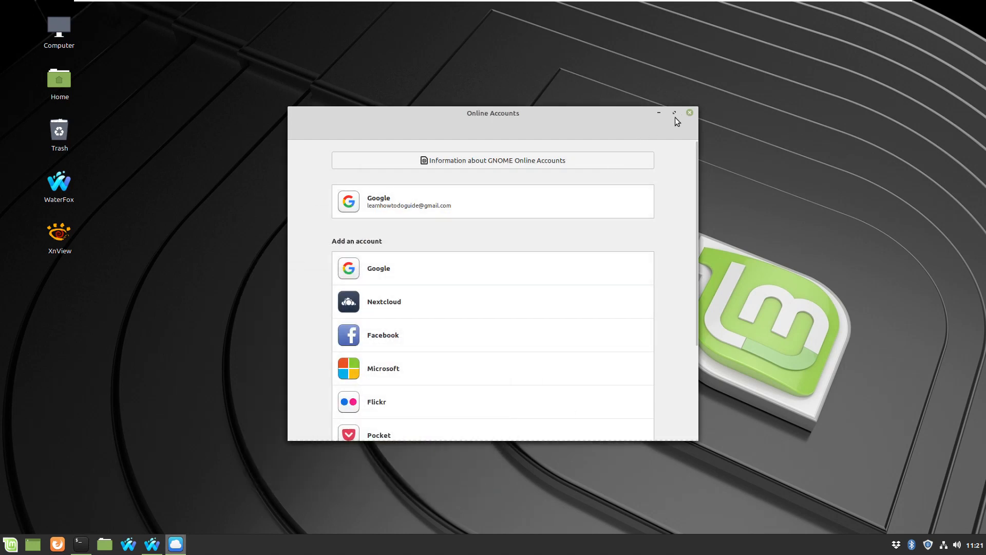
{"action": "left_click", "coordinate": [689, 113]}
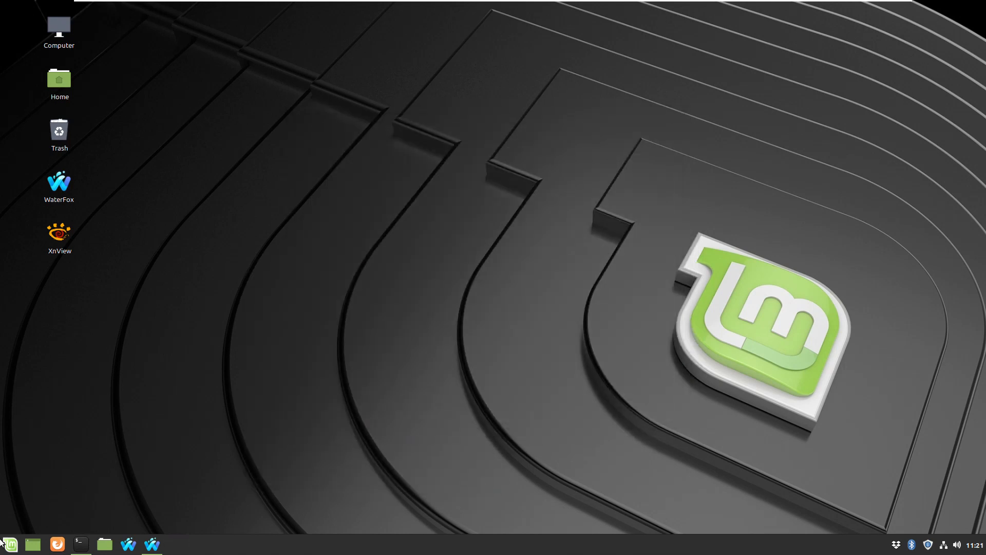
- Open Nemo and mount the Google Drive location under Network, listing its Getting started file
{"action": "left_click", "coordinate": [9, 543]}
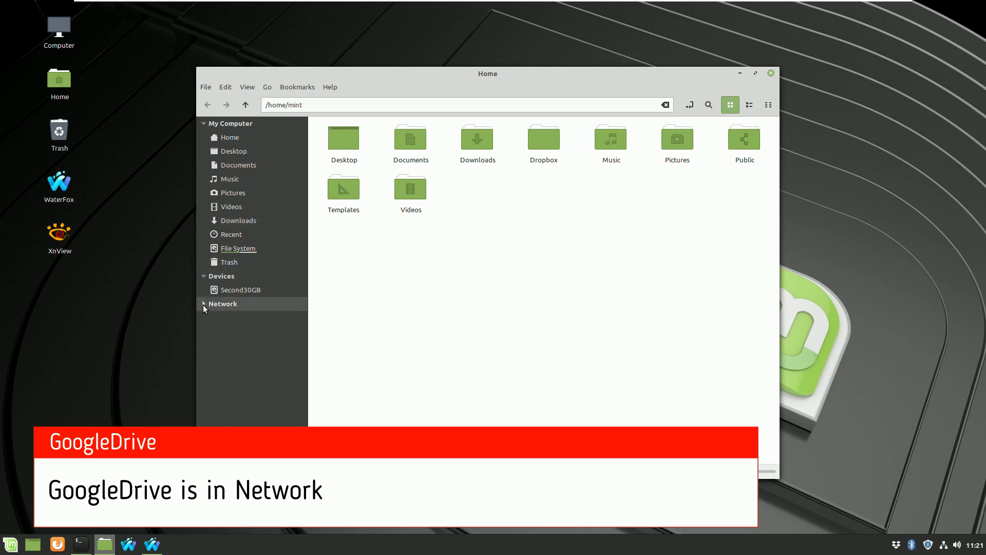
{"action": "left_click", "coordinate": [204, 304]}
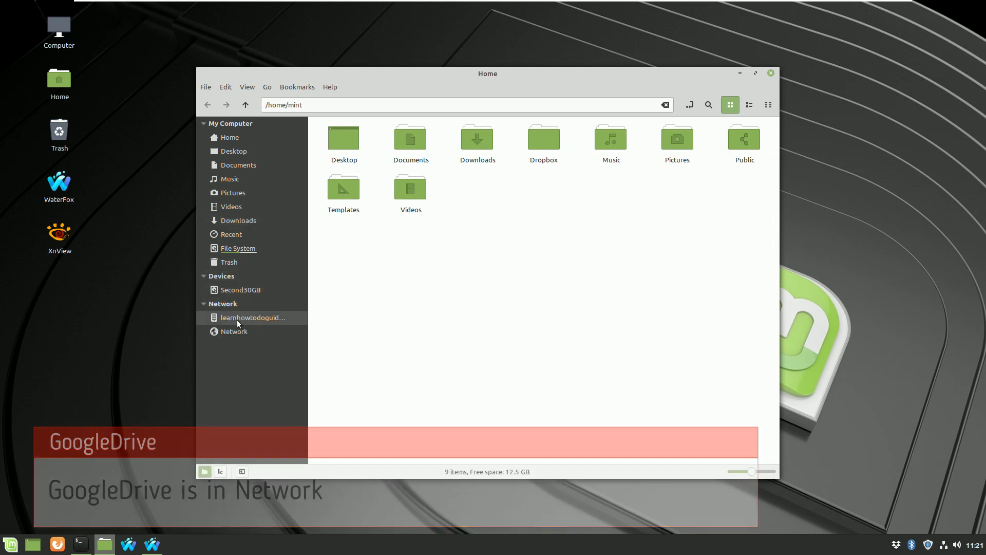
{"action": "left_click", "coordinate": [253, 317]}
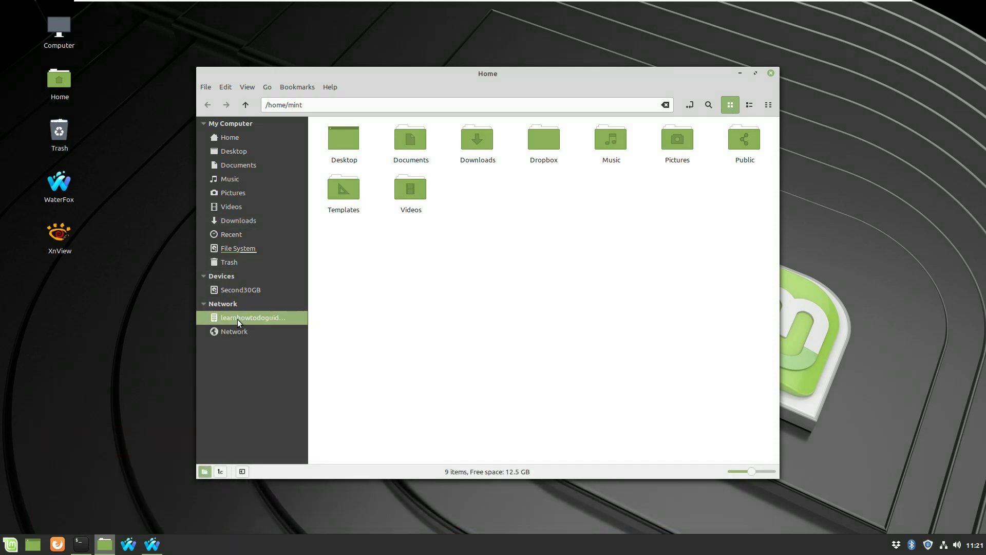
{"action": "left_click", "coordinate": [251, 317]}
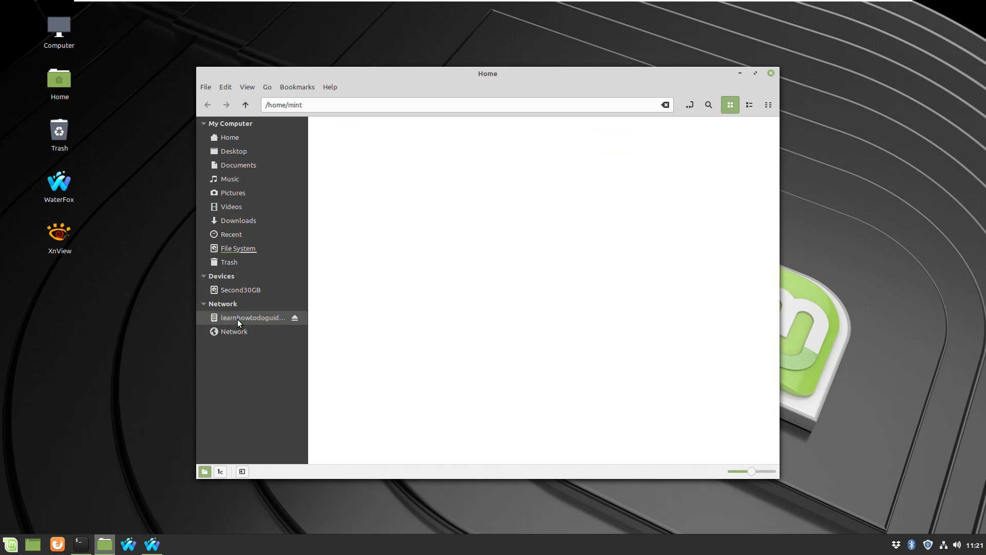
{"action": "left_click", "coordinate": [252, 317]}
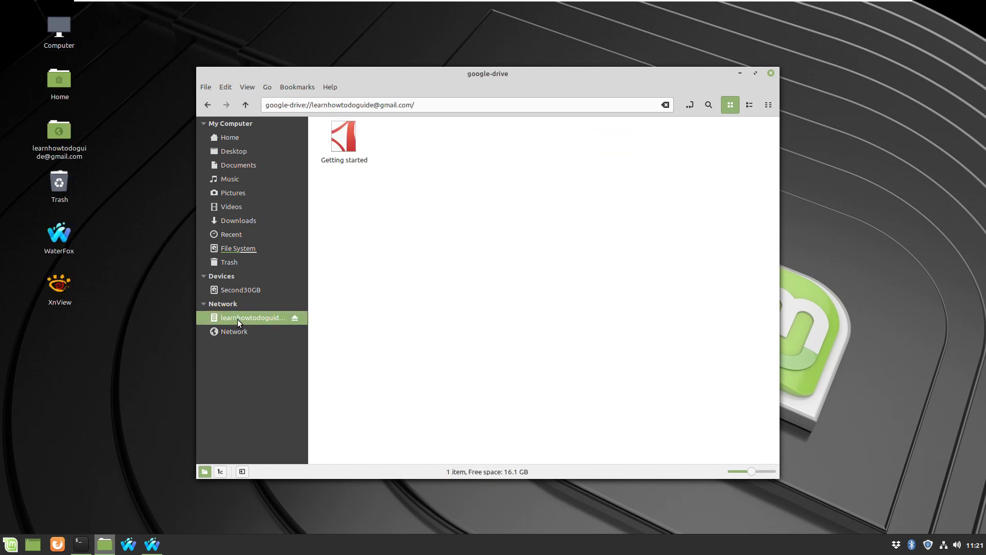
{"action": "mouse_move", "coordinate": [387, 141]}
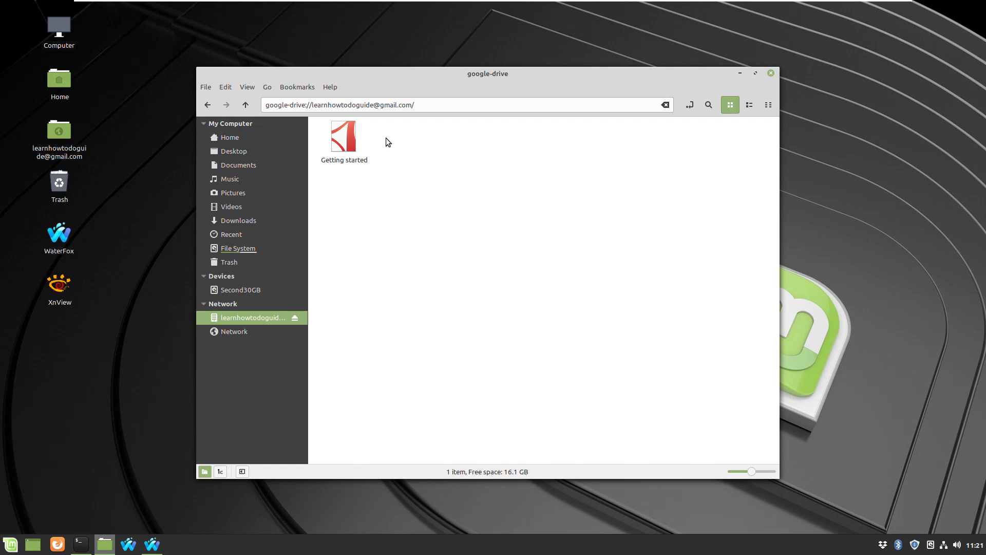
{"action": "mouse_move", "coordinate": [246, 105]}
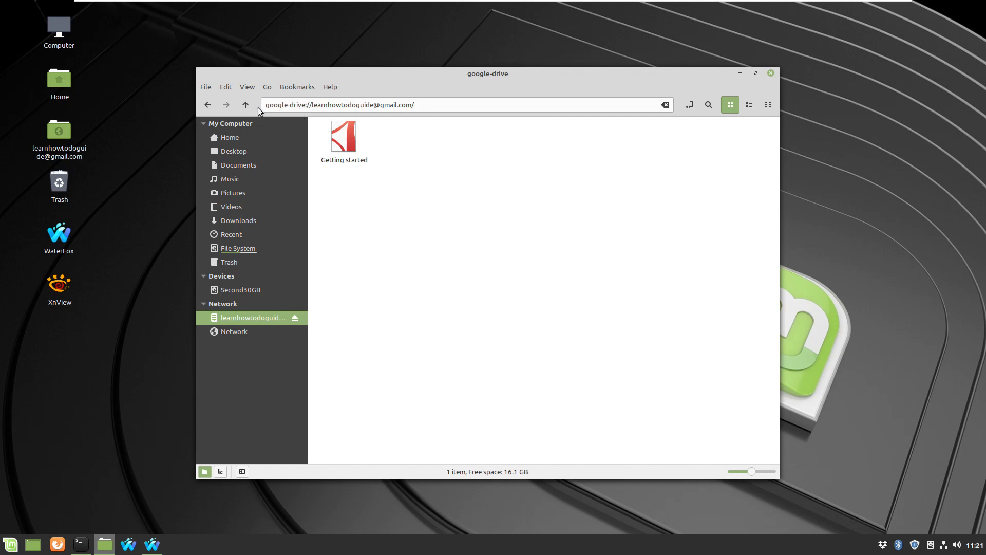
{"action": "mouse_move", "coordinate": [314, 114]}
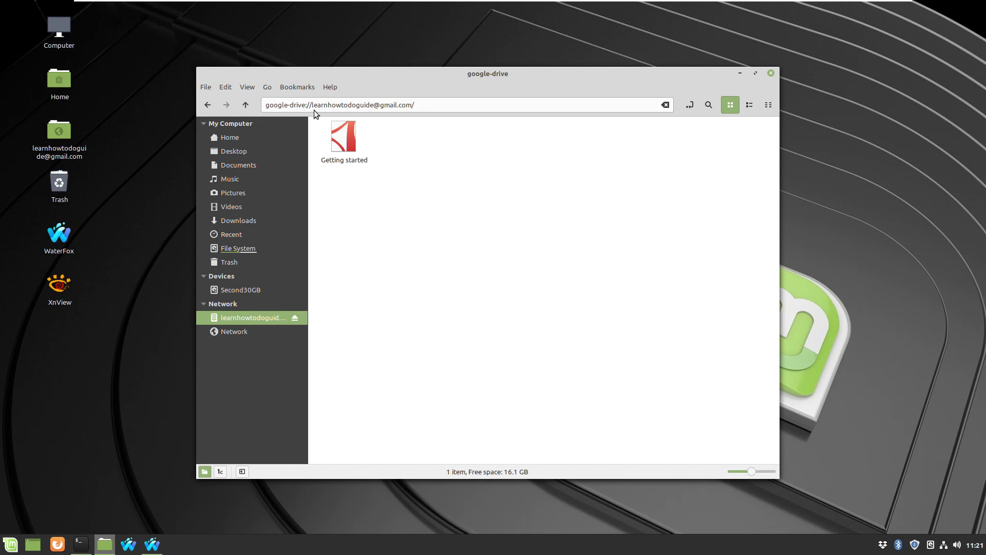
{"action": "left_click", "coordinate": [10, 544]}
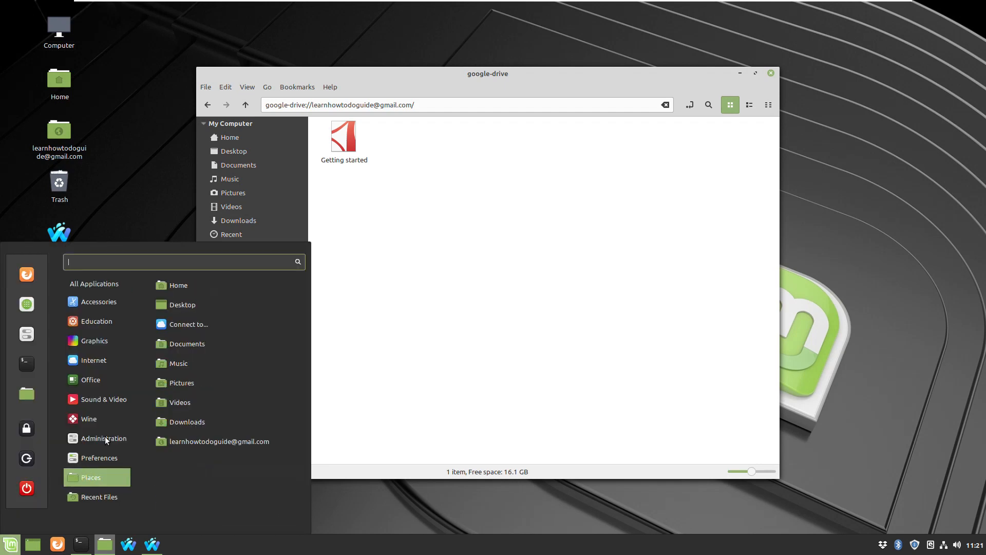
- Browse the Mint menu Preferences to reach Online Accounts again
{"action": "left_click", "coordinate": [99, 457]}
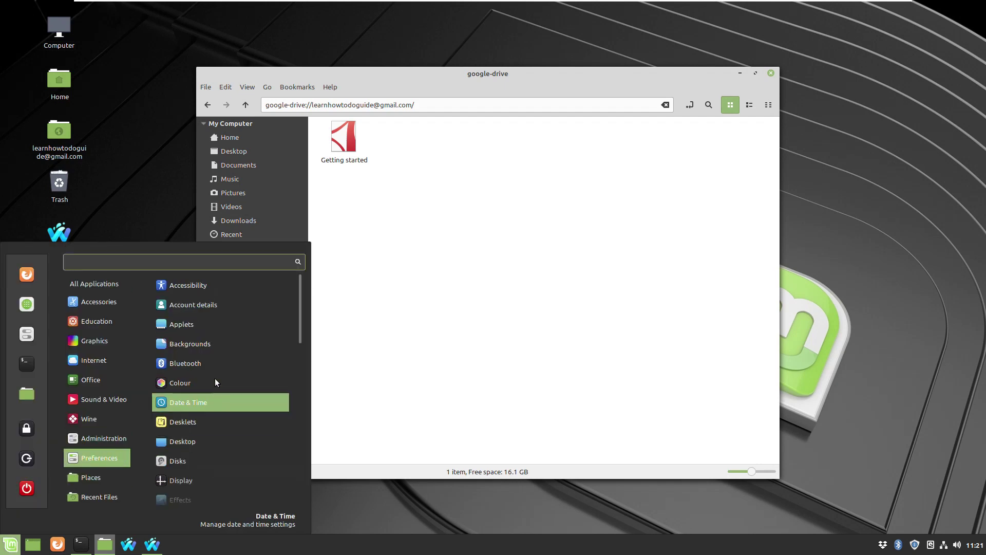
{"action": "mouse_move", "coordinate": [771, 78]}
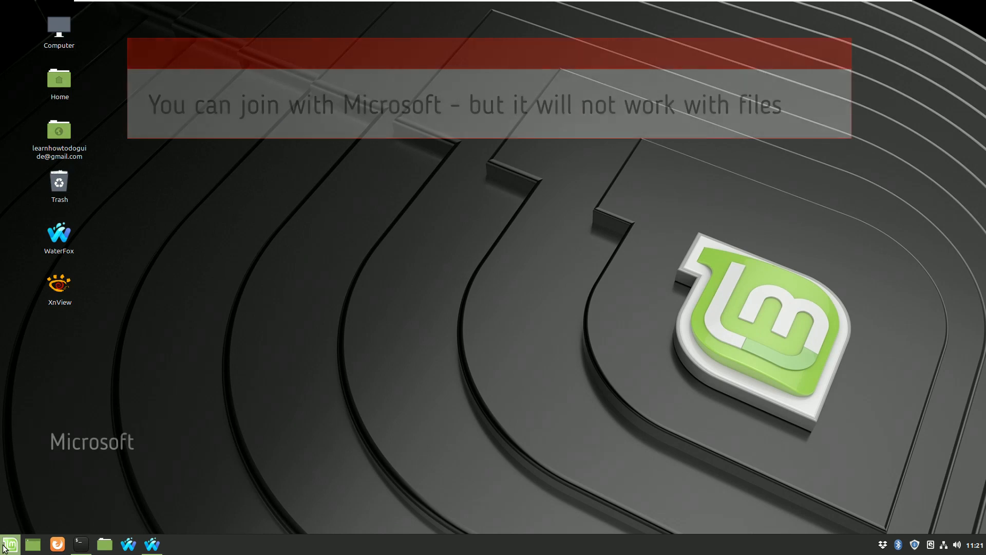
{"action": "left_click", "coordinate": [10, 543]}
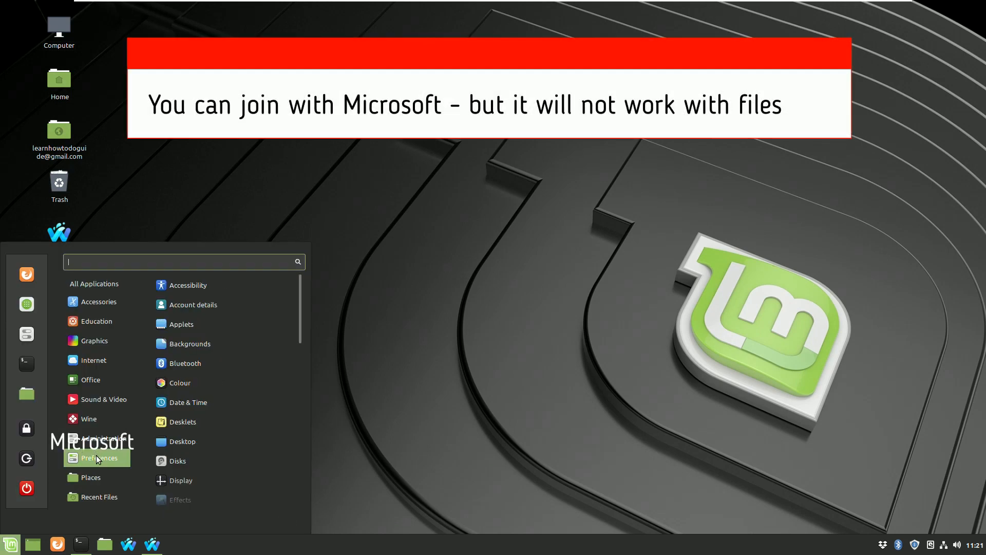
{"action": "mouse_move", "coordinate": [203, 344]}
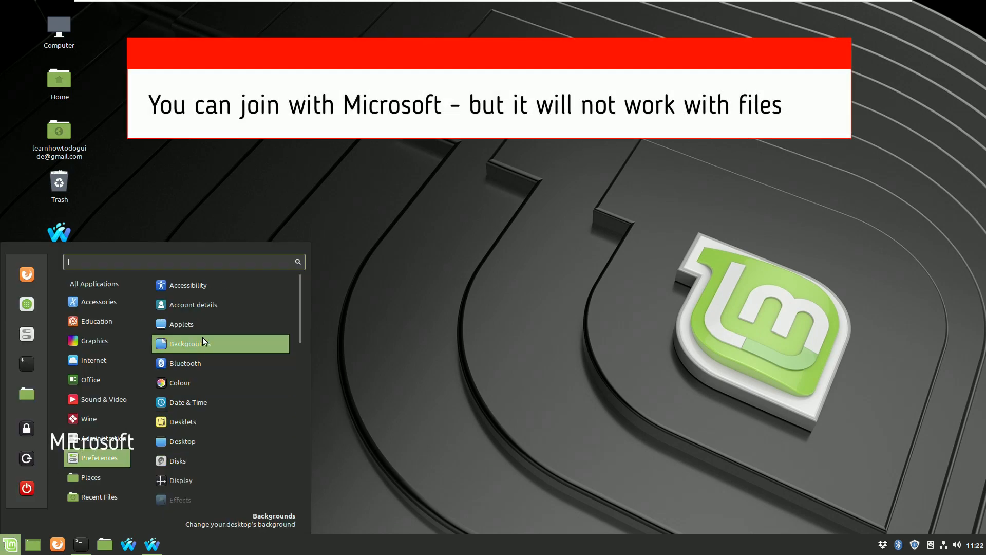
{"action": "mouse_move", "coordinate": [198, 435]}
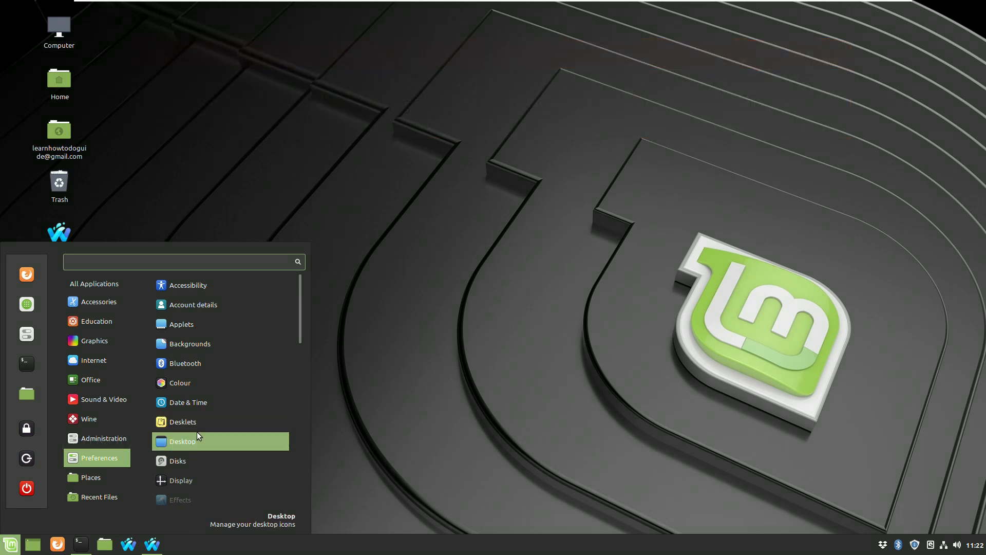
{"action": "scroll", "scroll_direction": "down", "scroll_amount": 3}
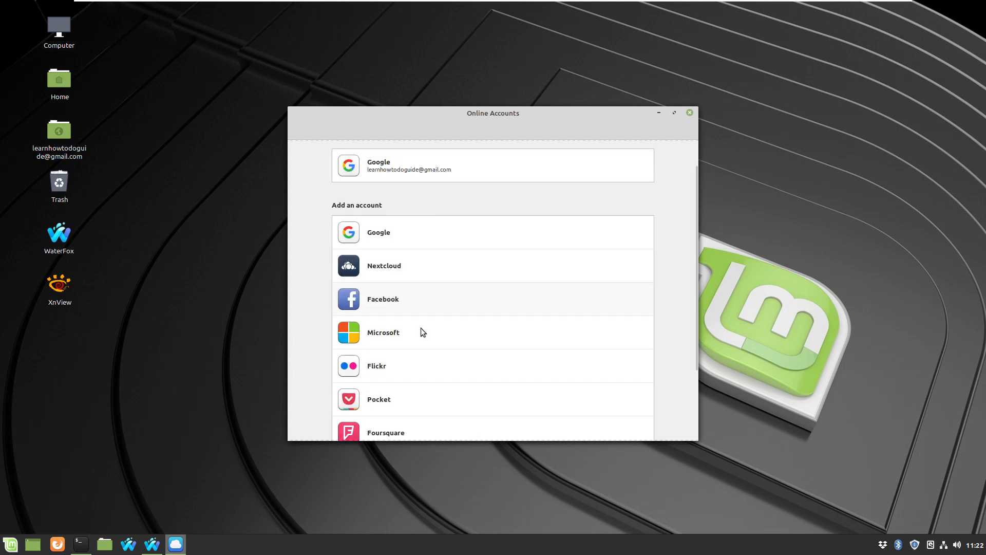
- Start adding a Microsoft account and submit the outlook.com email address
{"action": "left_click", "coordinate": [382, 333]}
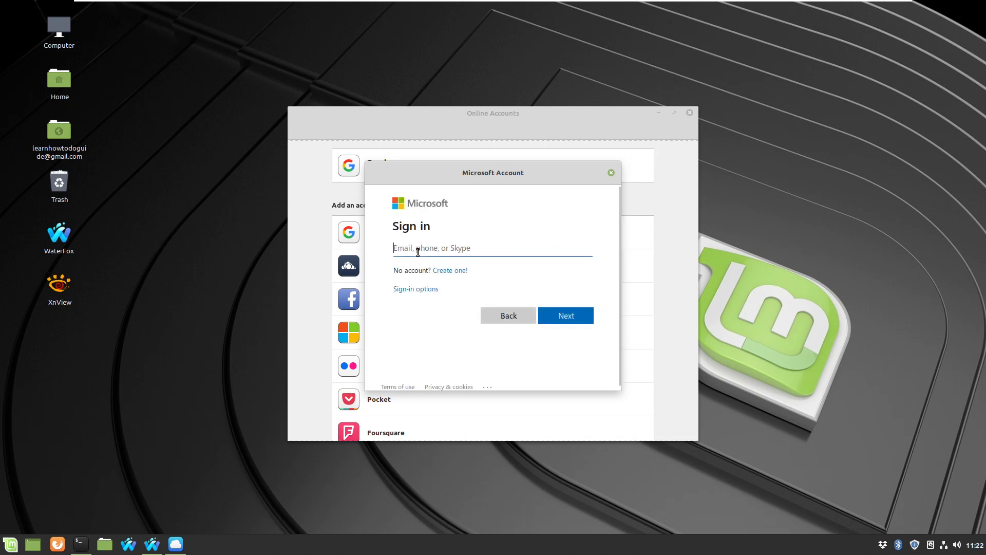
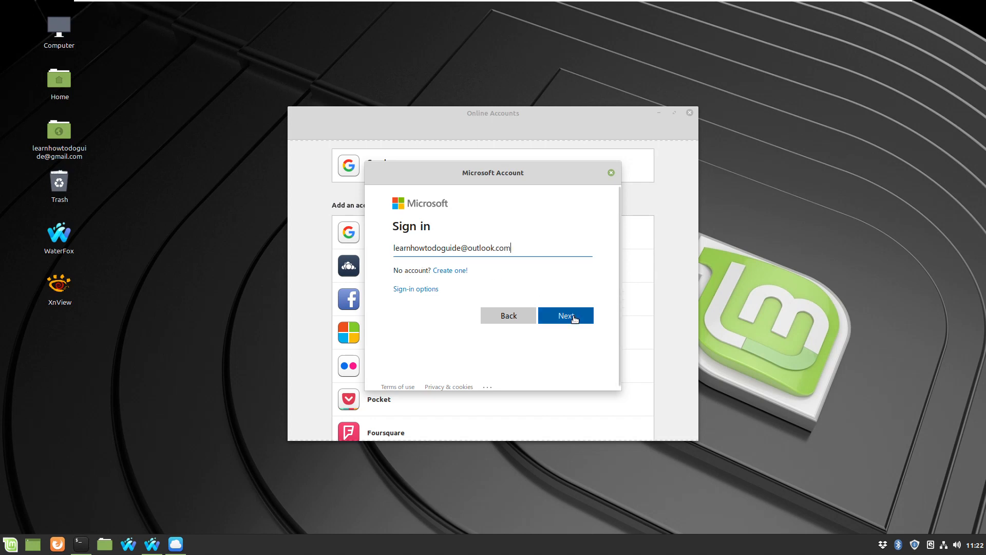
{"action": "left_click", "coordinate": [565, 315]}
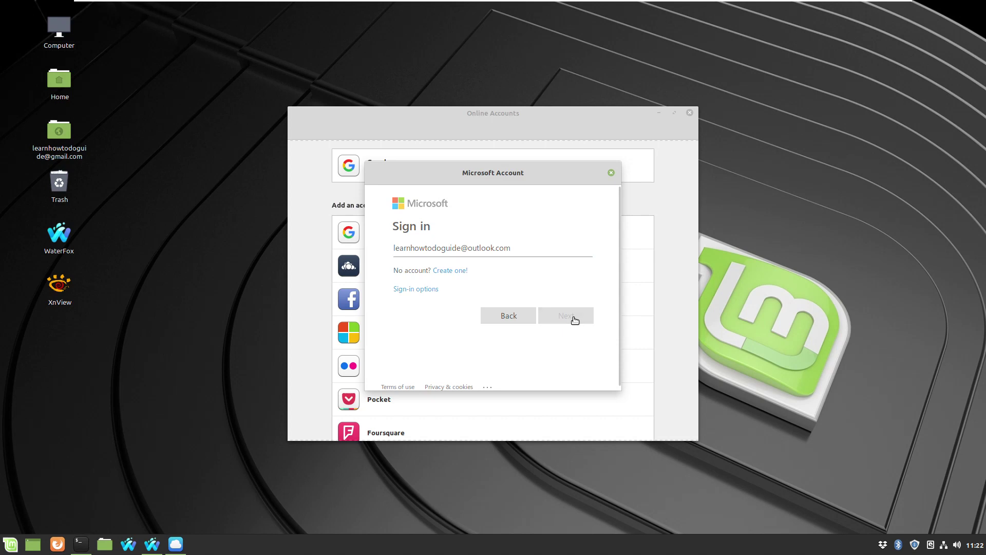
- Submit the Microsoft password and reach GNOME's permission request
{"action": "left_click", "coordinate": [564, 315]}
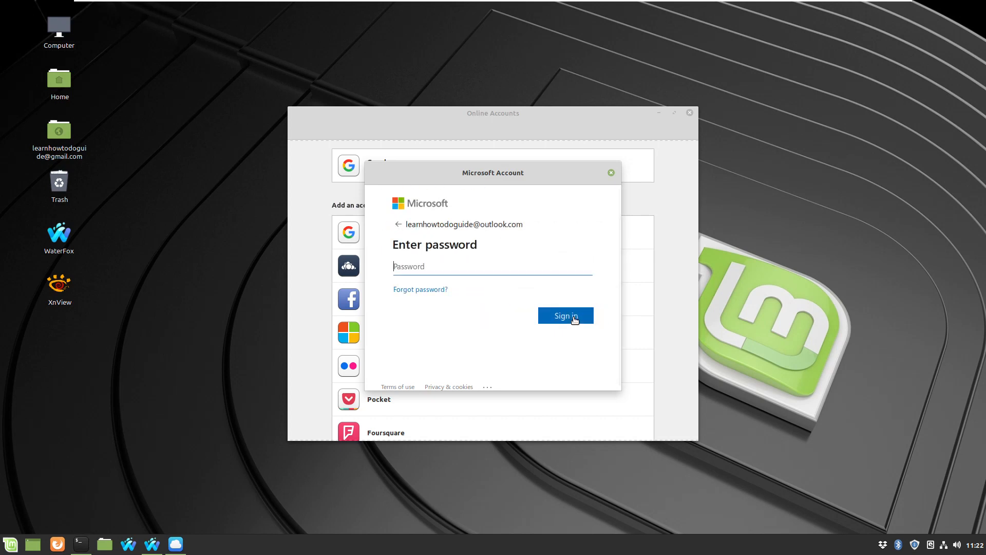
{"action": "left_click", "coordinate": [564, 315]}
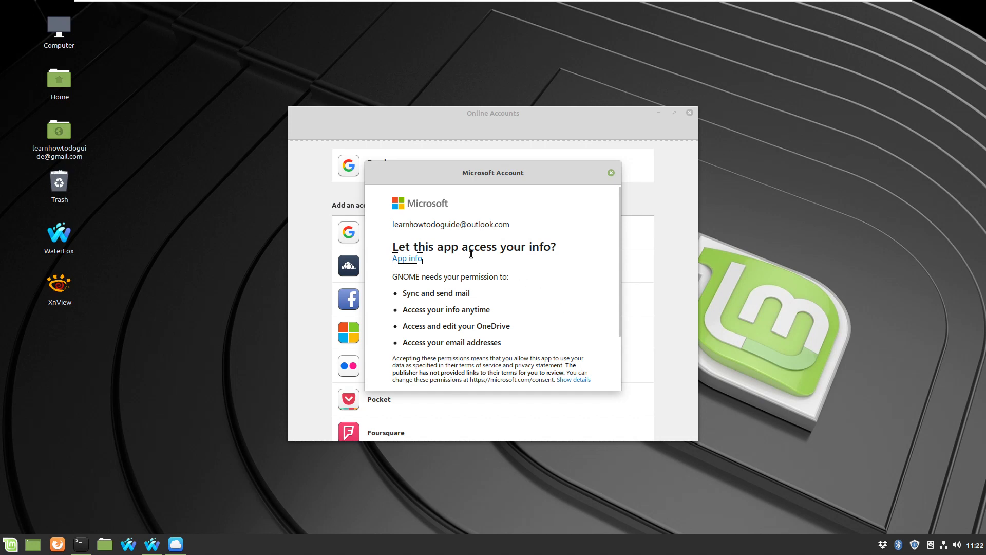
{"action": "scroll", "scroll_direction": "down", "scroll_amount": 3}
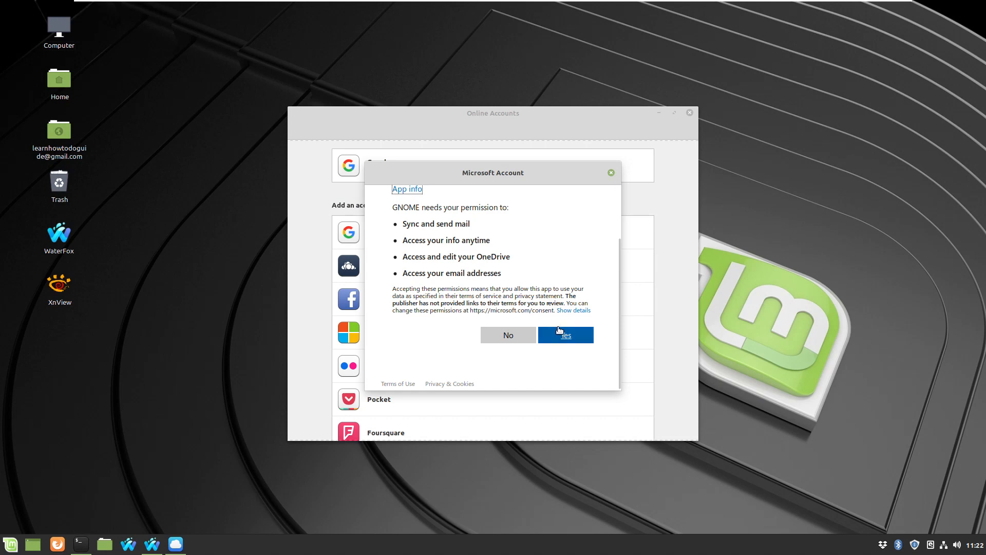
- Grant GNOME access so the Microsoft account is added, then close its dialog
{"action": "left_click", "coordinate": [565, 334]}
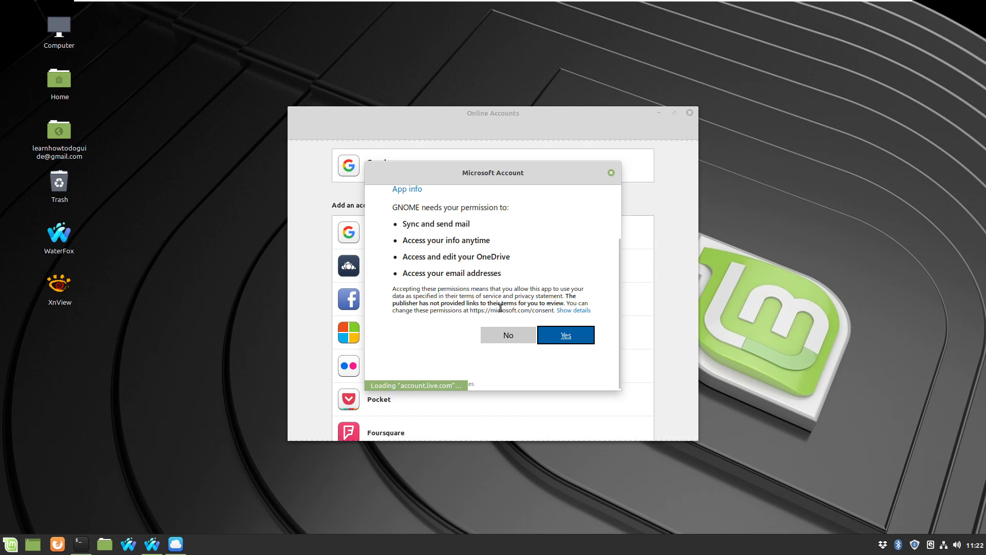
{"action": "left_click", "coordinate": [564, 334]}
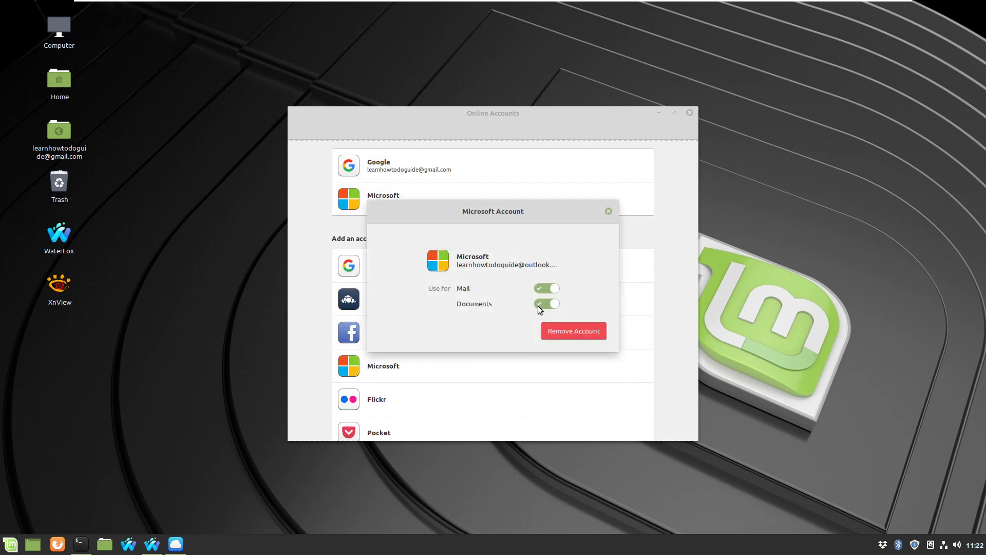
{"action": "left_click", "coordinate": [546, 304]}
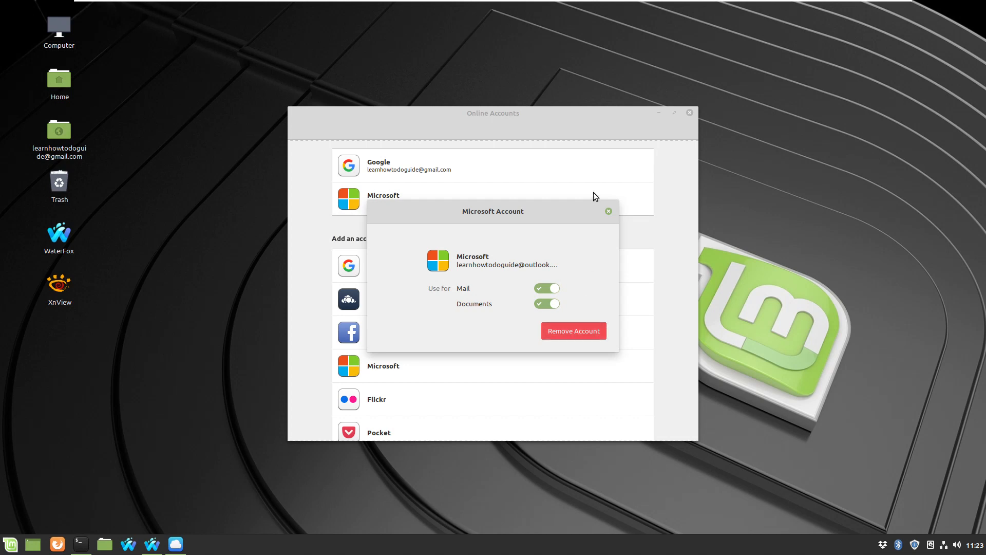
{"action": "left_click", "coordinate": [607, 211]}
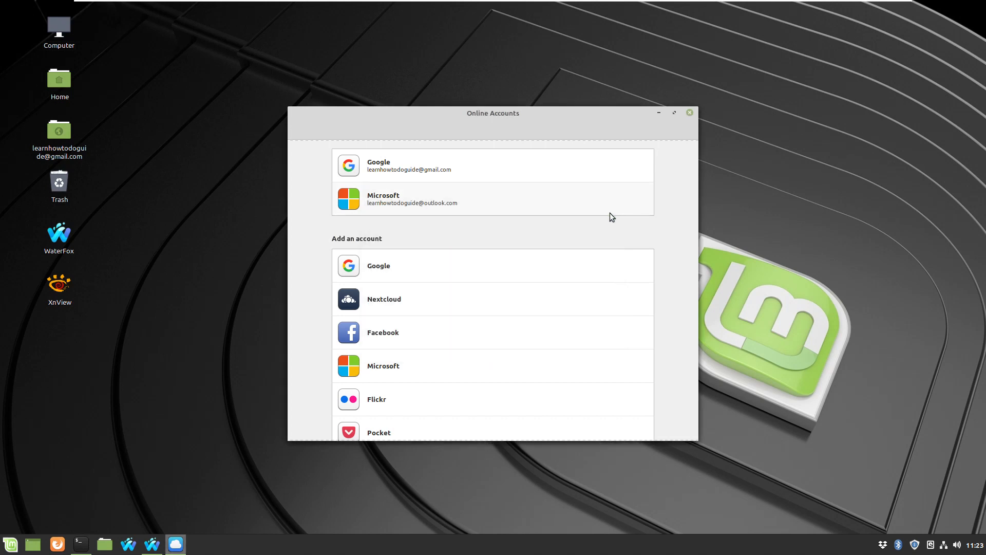
{"action": "mouse_move", "coordinate": [606, 227]}
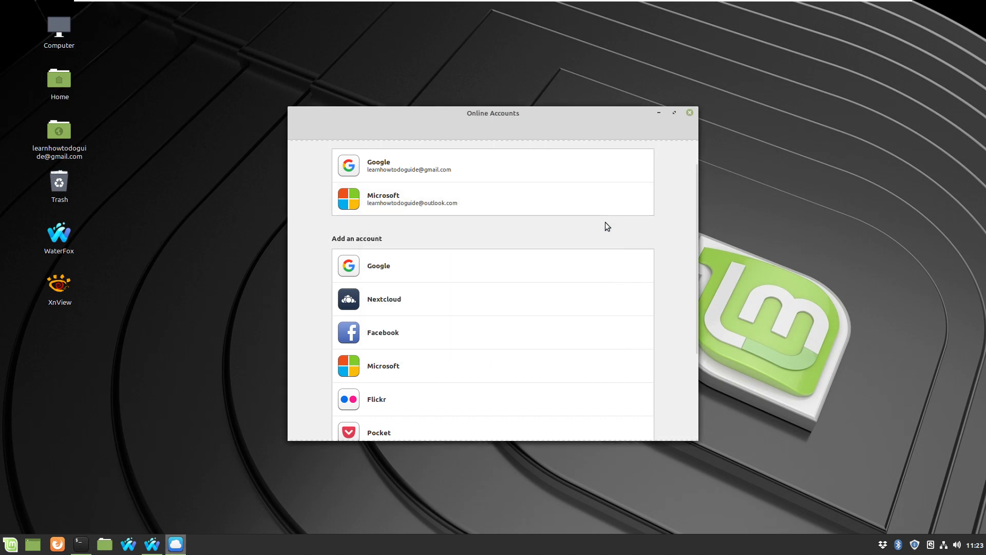
- Turn off Printers for the Google account and close Online Accounts
{"action": "scroll", "scroll_direction": "up", "scroll_amount": 3}
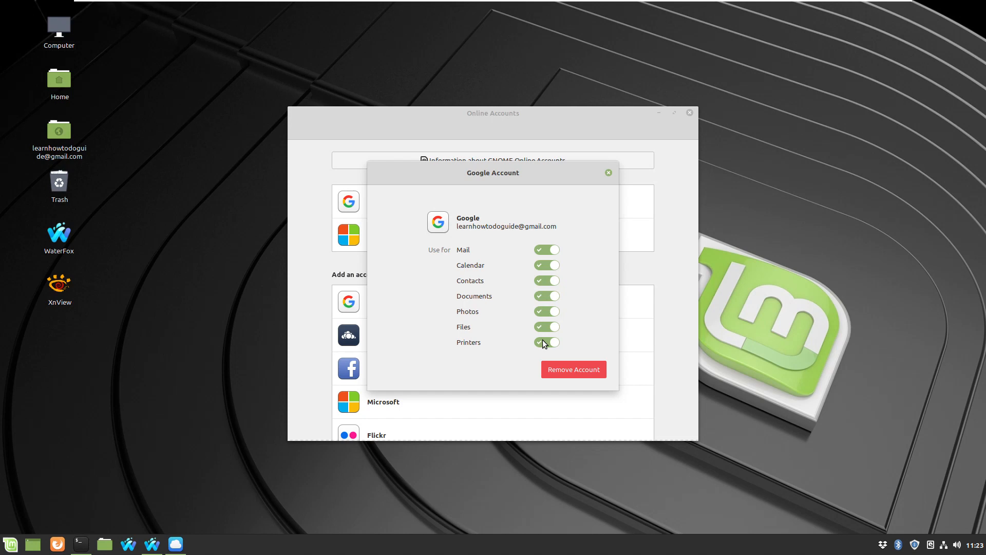
{"action": "left_click", "coordinate": [546, 342]}
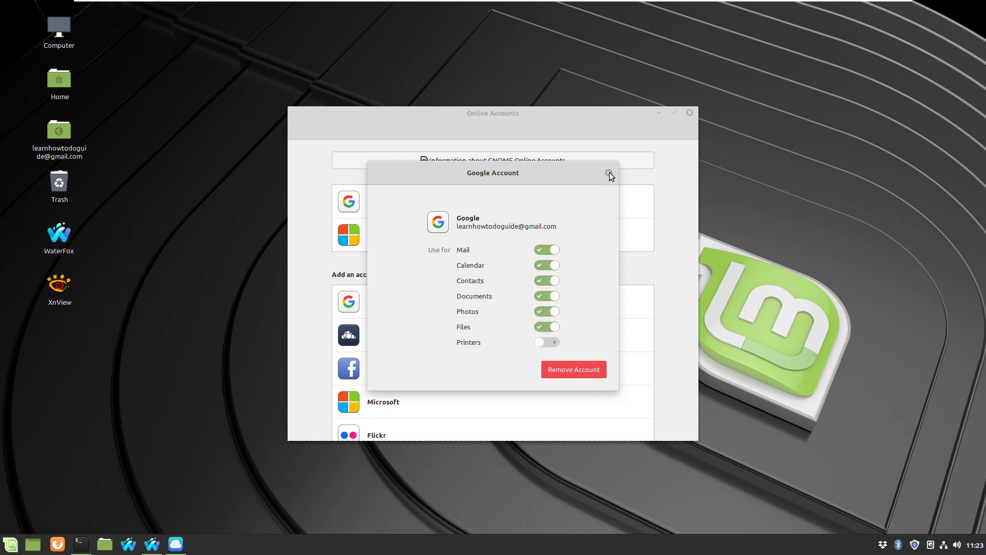
{"action": "left_click", "coordinate": [608, 174]}
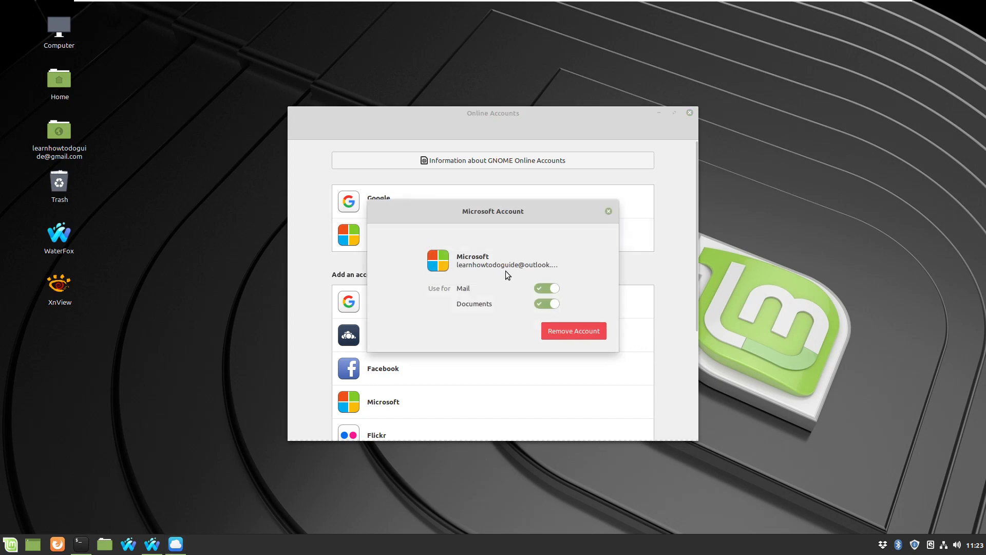
{"action": "mouse_move", "coordinate": [608, 210]}
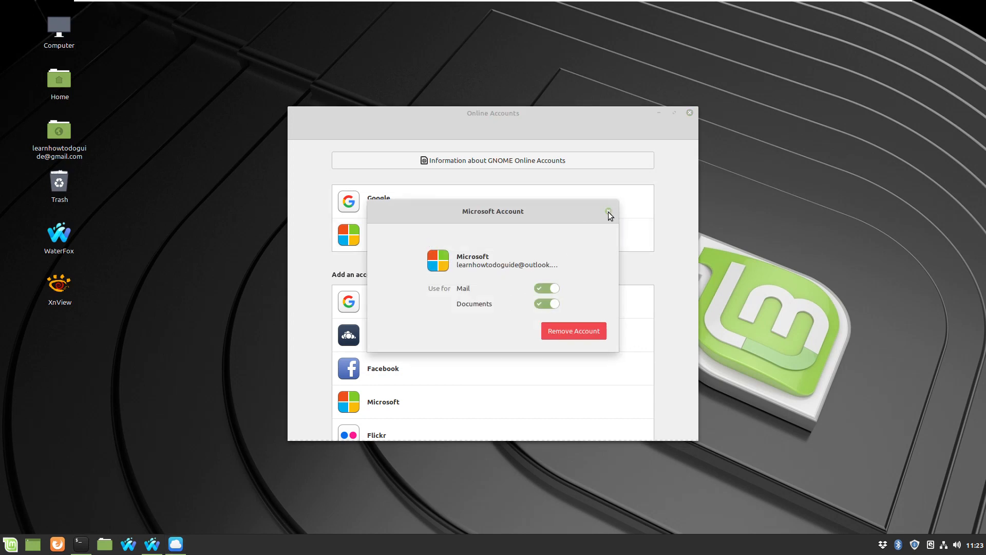
{"action": "left_click", "coordinate": [608, 211]}
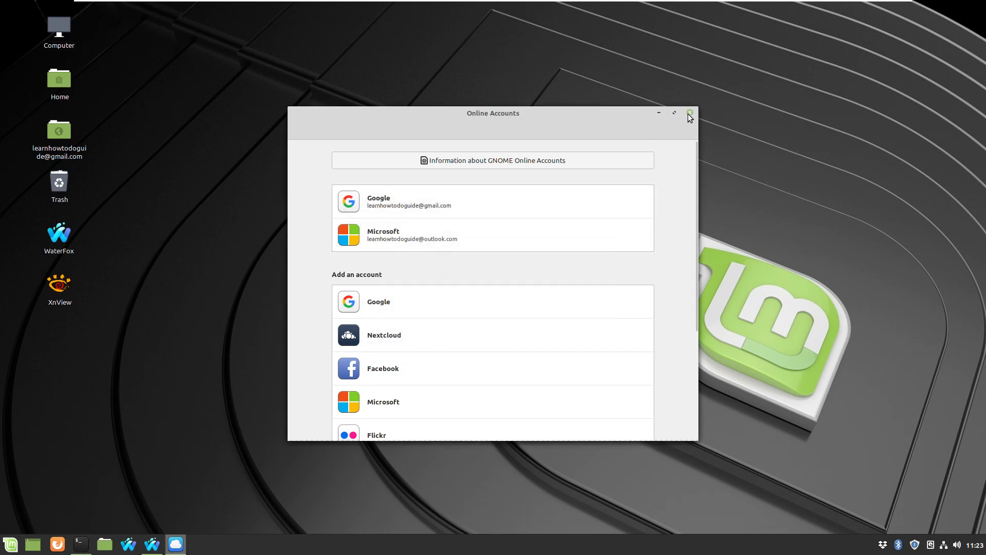
{"action": "left_click", "coordinate": [688, 113]}
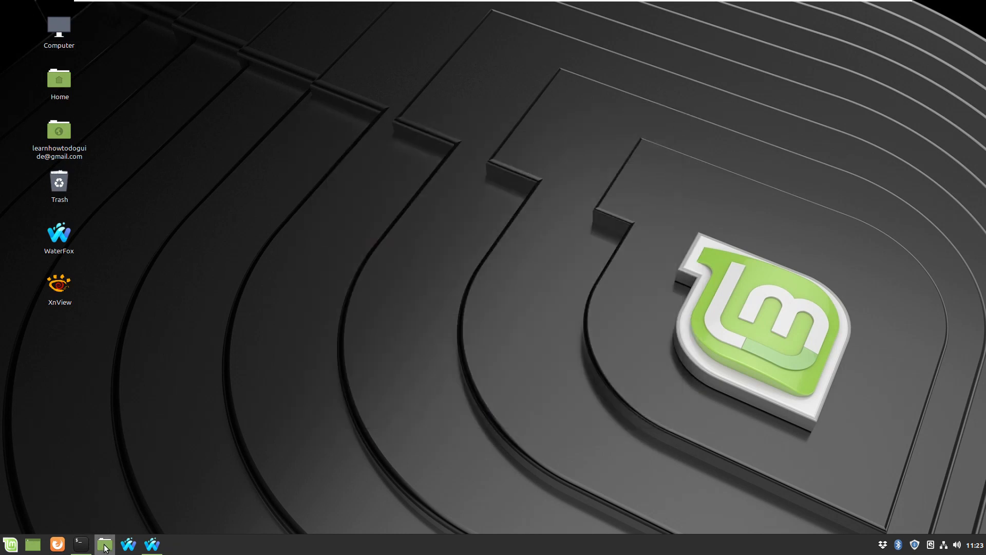
- Reopen Nemo and browse the Google Drive network location with its Getting started file
{"action": "left_click", "coordinate": [104, 544]}
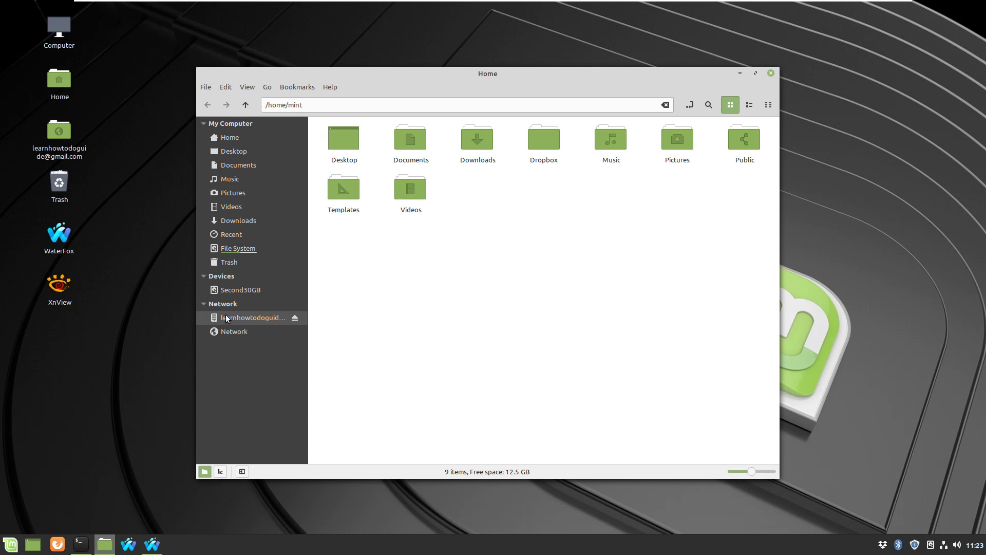
{"action": "left_click", "coordinate": [252, 317]}
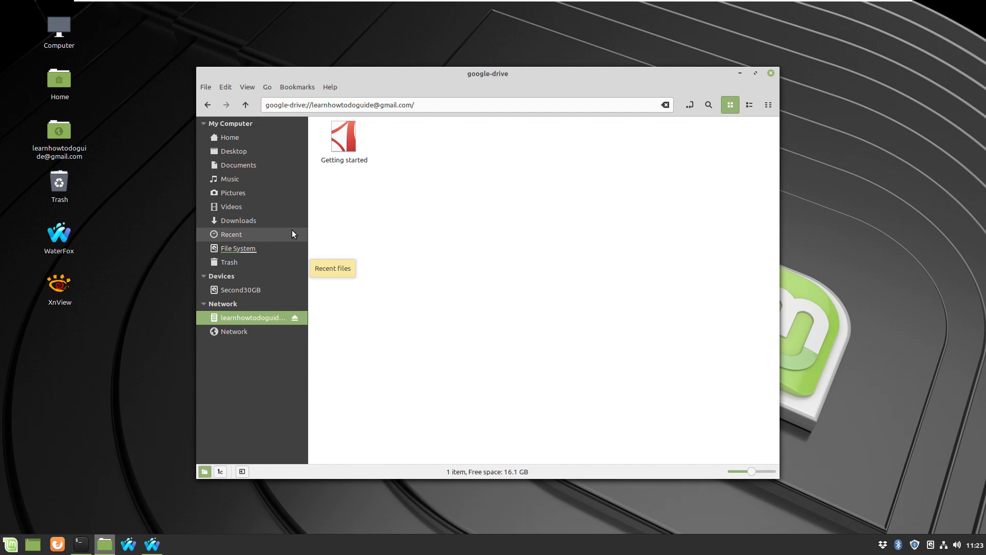
{"action": "mouse_move", "coordinate": [137, 399]}
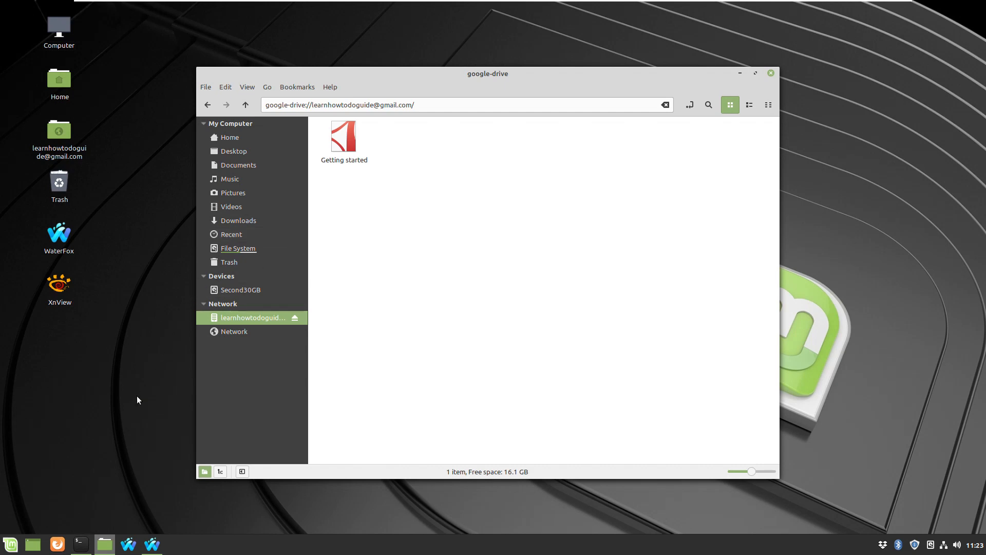
{"action": "mouse_move", "coordinate": [223, 318]}
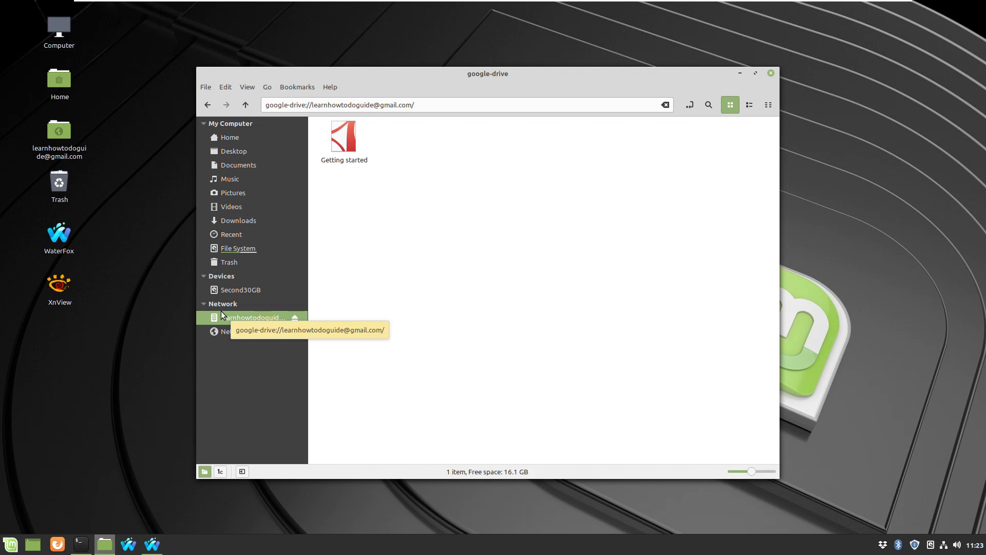
{"action": "mouse_move", "coordinate": [767, 78]}
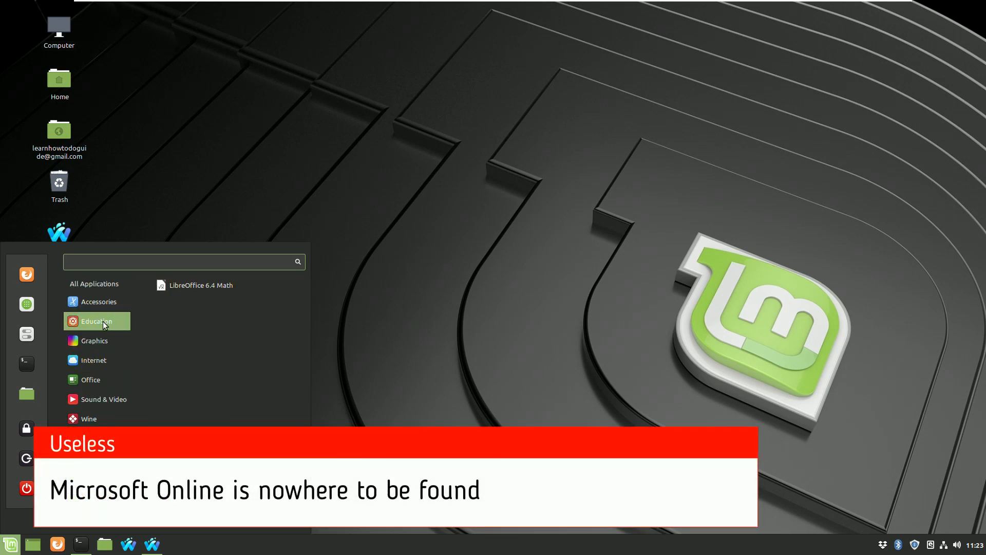
- Browse the Education category, then search all applications for 'one'
{"action": "left_click", "coordinate": [94, 340]}
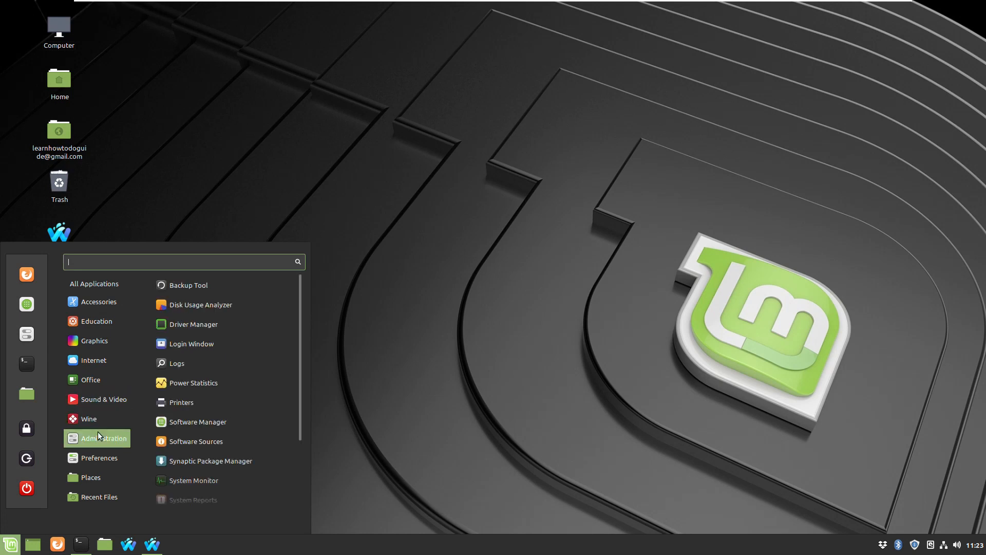
{"action": "left_click", "coordinate": [95, 283]}
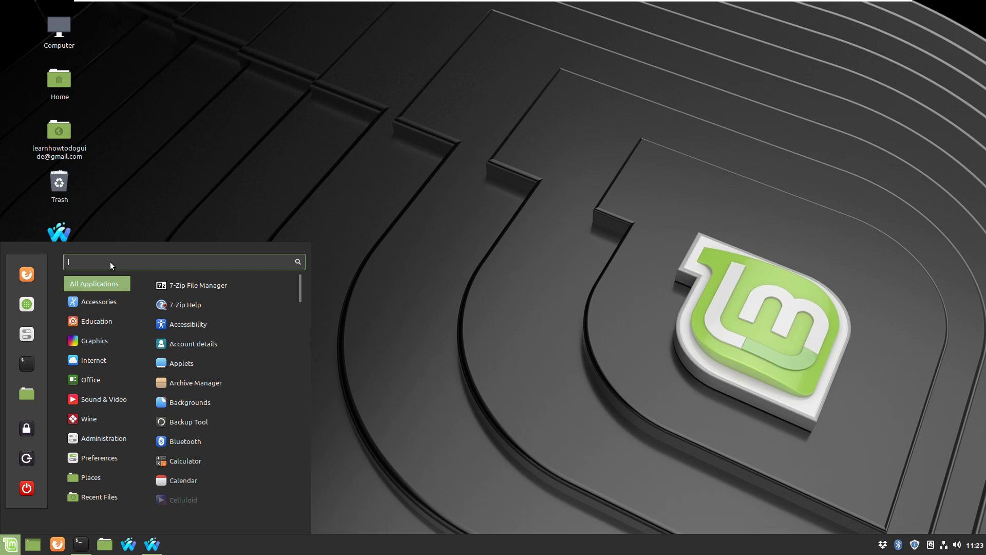
{"action": "type", "text": "one"}
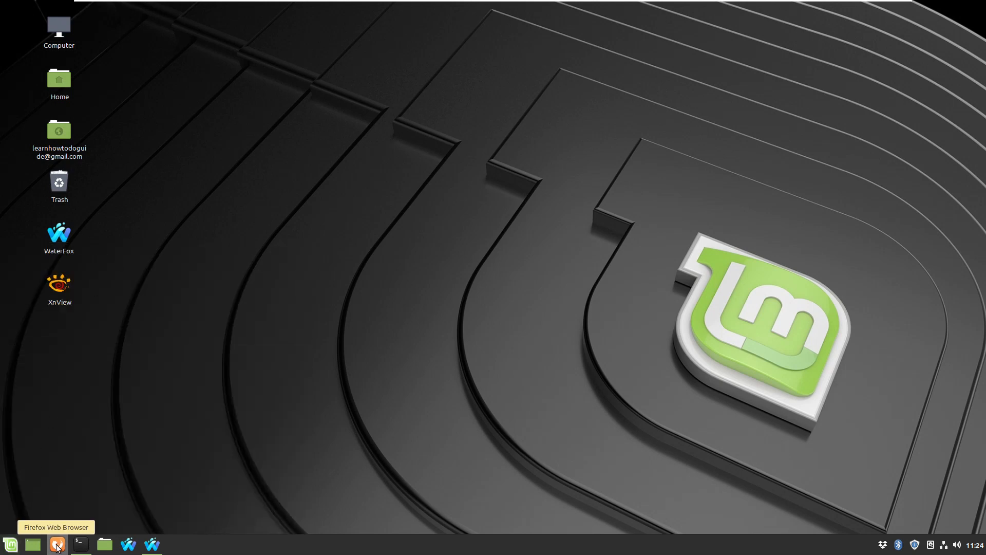
- Launch Firefox, go to outlook.com and start signing in
{"action": "left_click", "coordinate": [57, 544]}
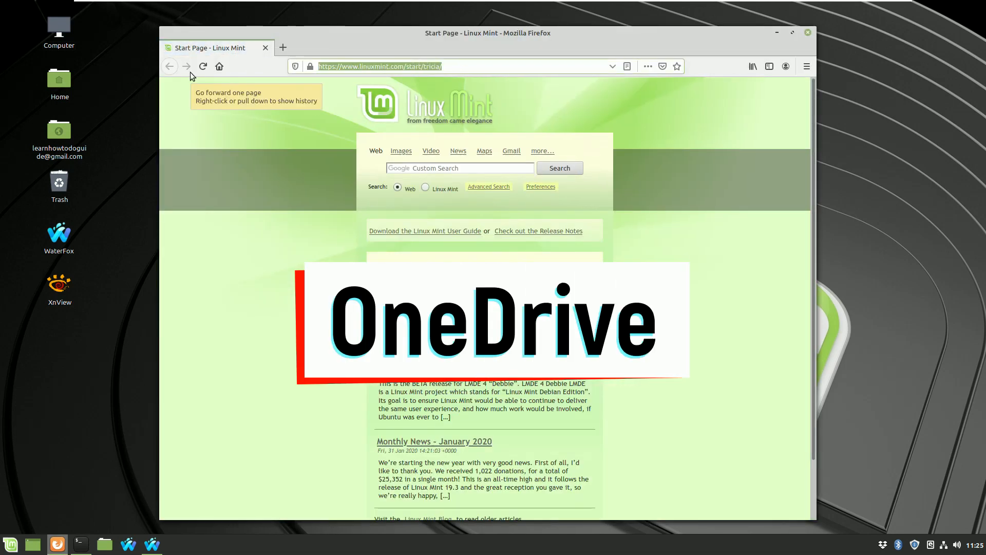
{"action": "type", "text": "outlook.c"}
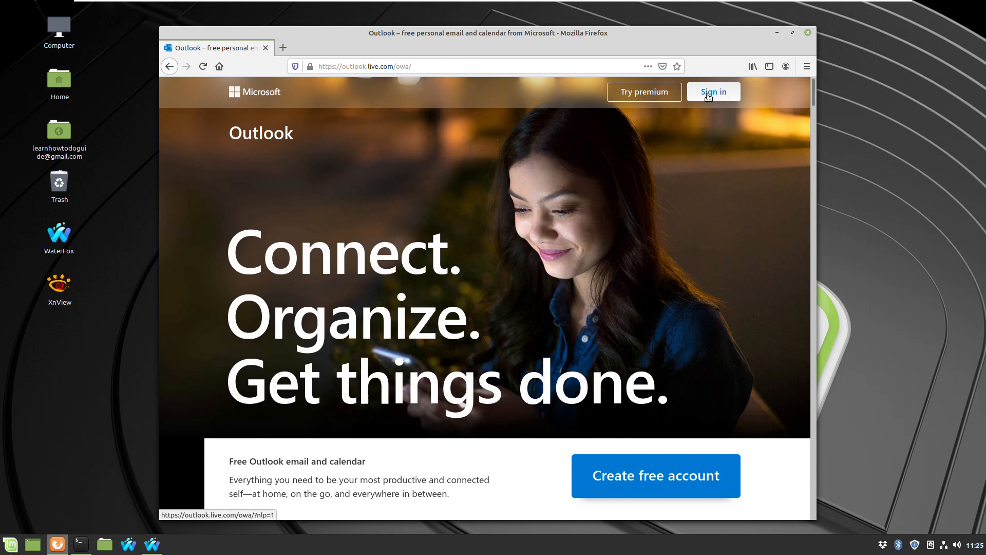
{"action": "left_click", "coordinate": [712, 92]}
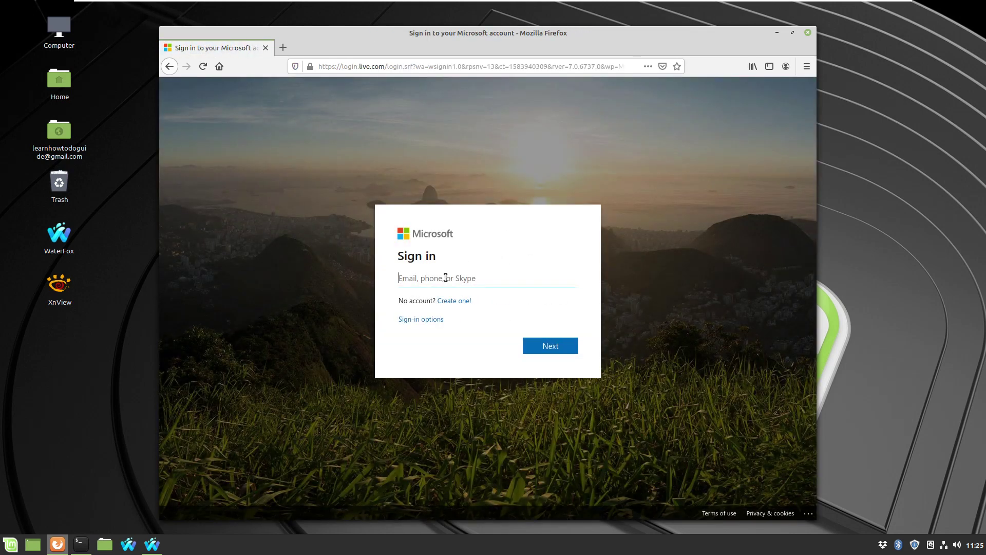
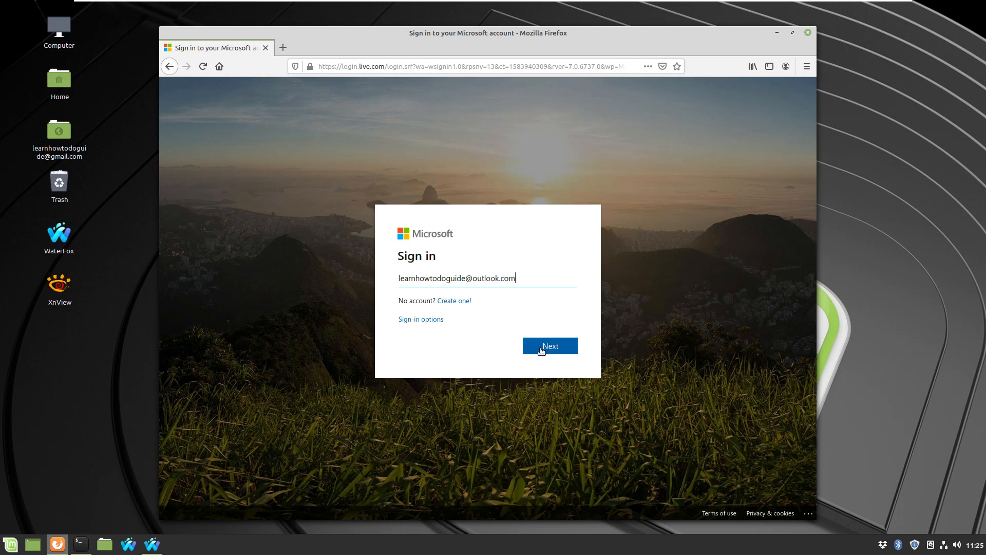
{"action": "left_click", "coordinate": [549, 345]}
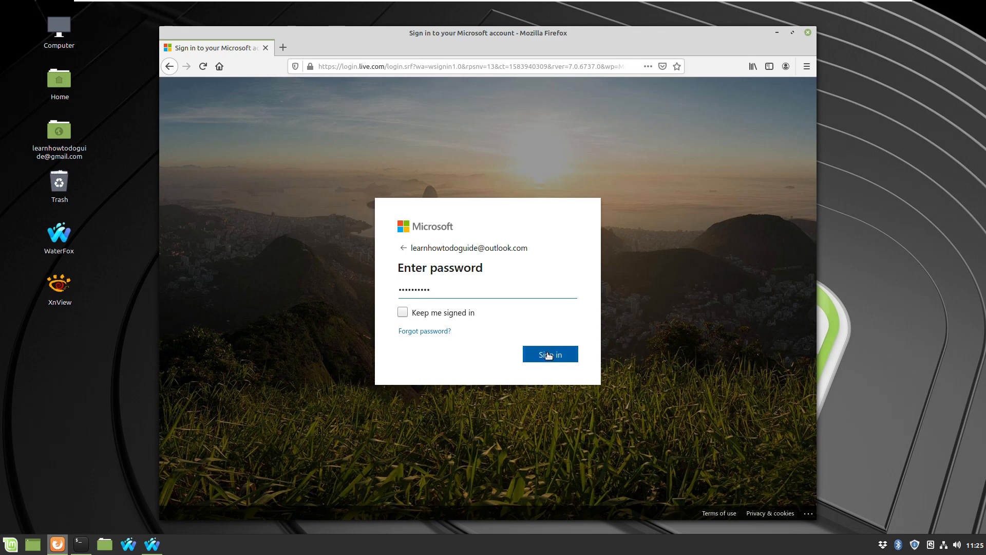
- Sign in with the password and save Eastern Time (US & Canada) as the time zone
{"action": "left_click", "coordinate": [549, 354]}
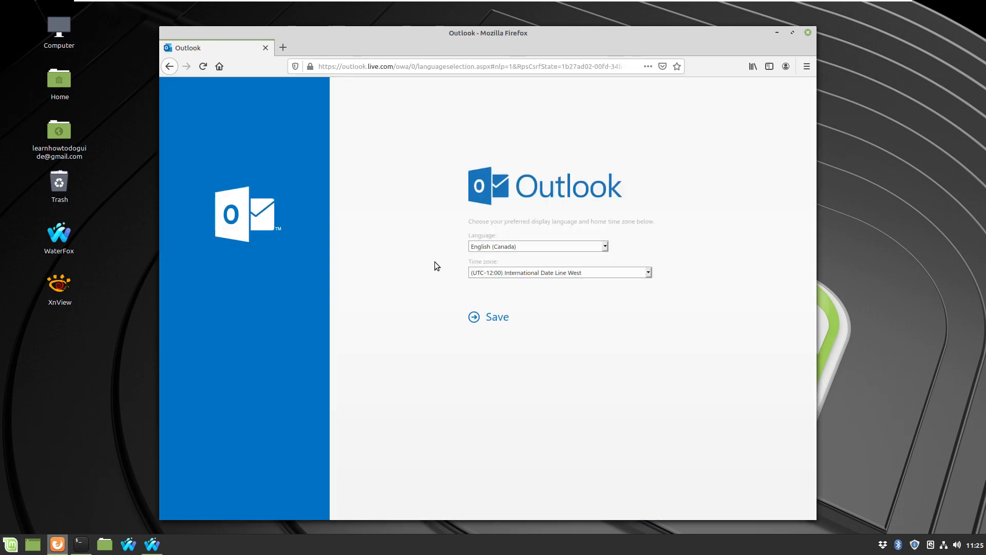
{"action": "mouse_move", "coordinate": [499, 280]}
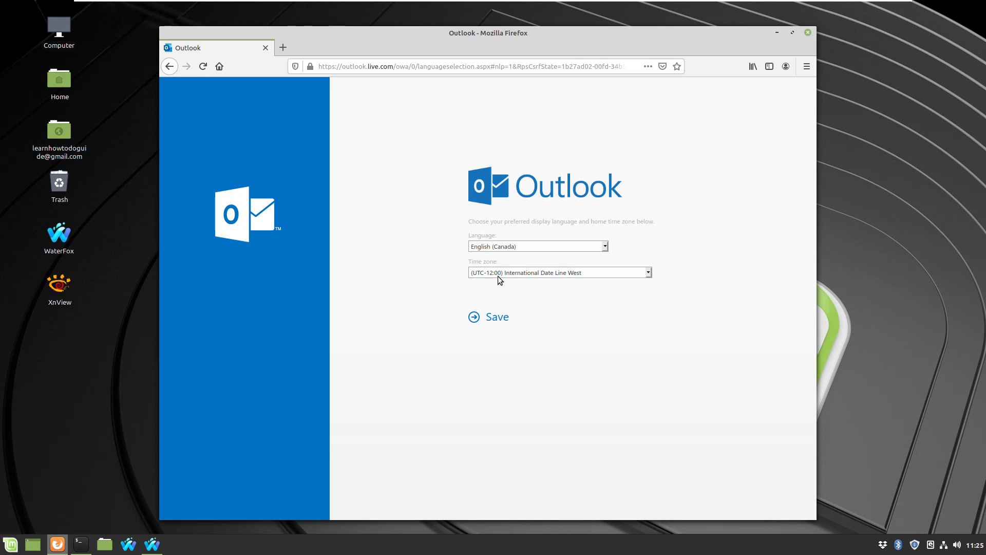
{"action": "left_click", "coordinate": [647, 272]}
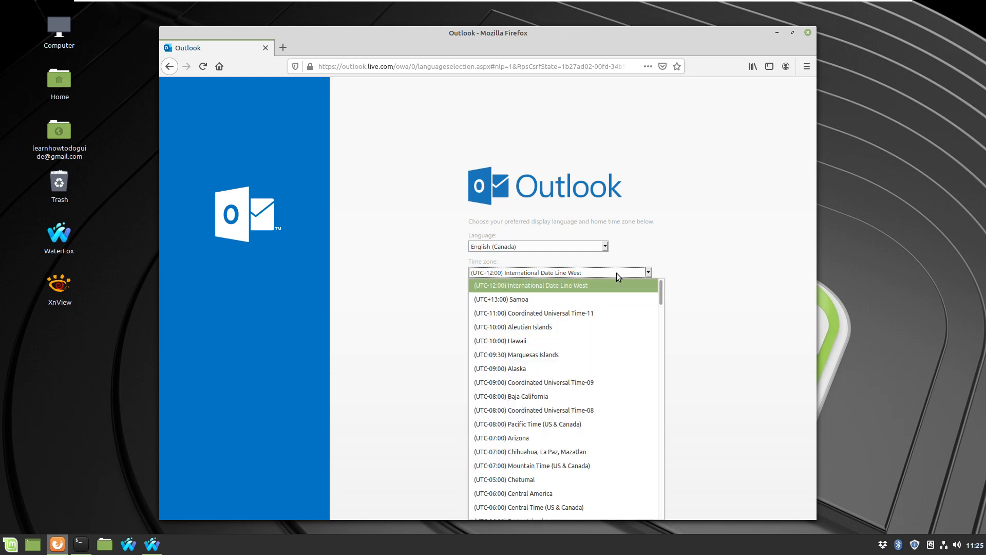
{"action": "scroll", "scroll_direction": "down", "scroll_amount": 3}
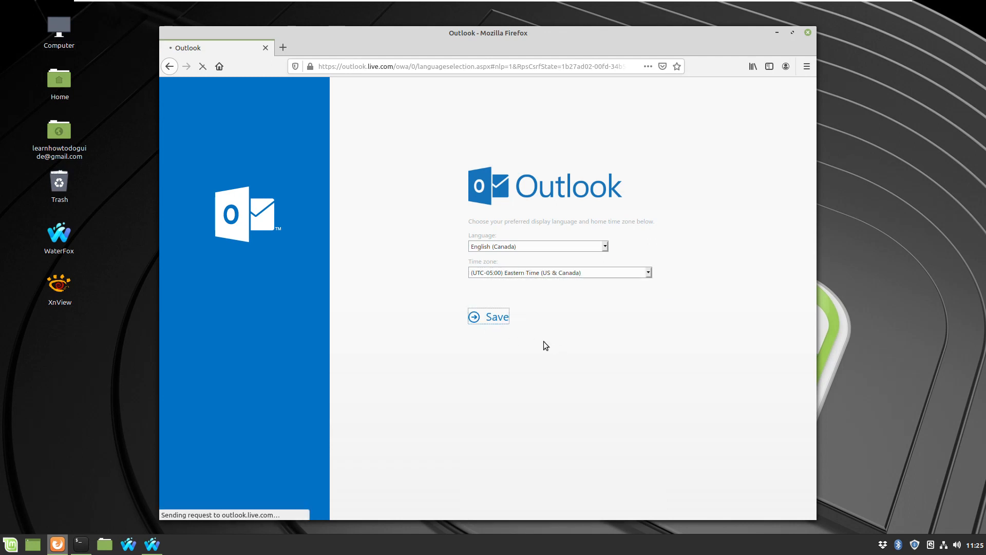
{"action": "left_click", "coordinate": [488, 316]}
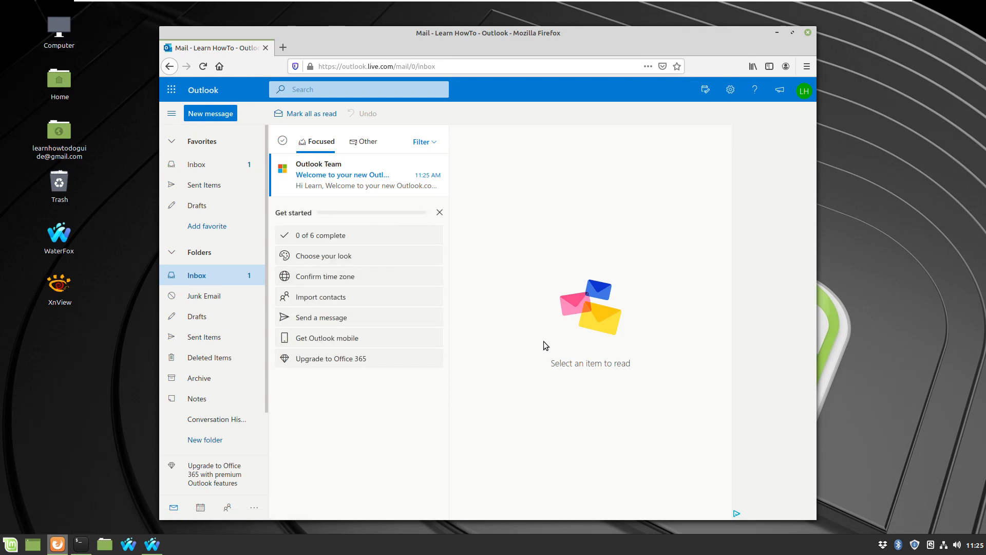
- Go to OneDrive from the app launcher, dismiss the welcome tour, and enter the Documents folder
{"action": "left_click", "coordinate": [170, 89]}
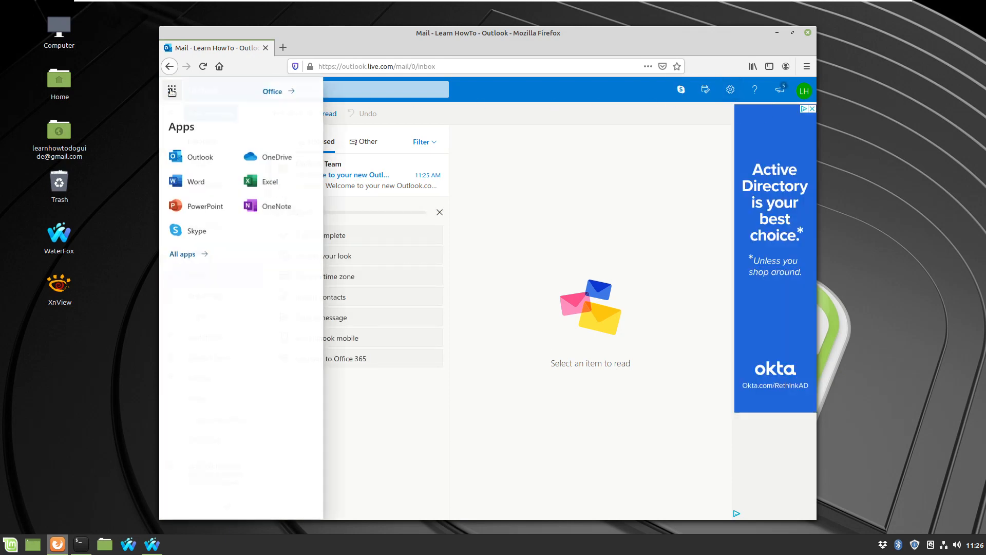
{"action": "mouse_move", "coordinate": [276, 157]}
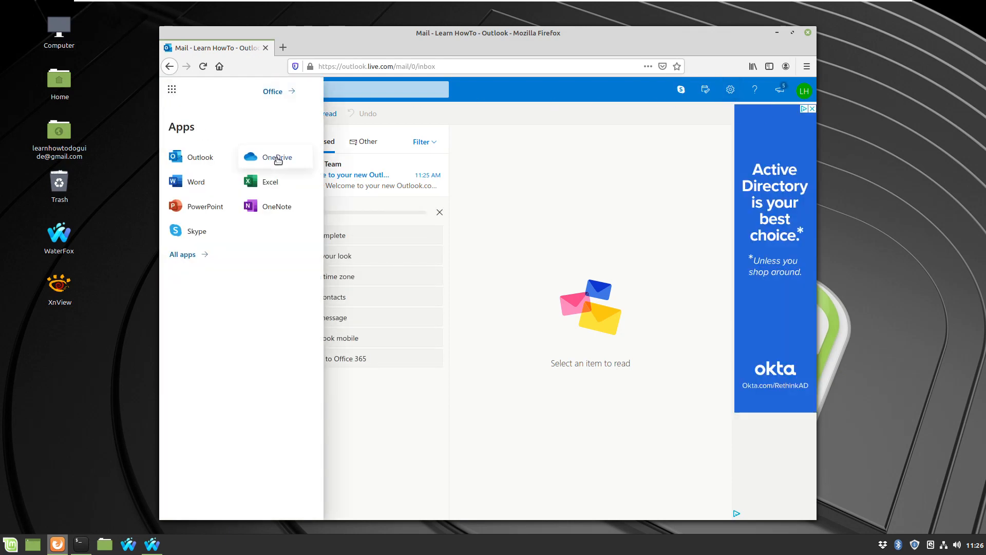
{"action": "left_click", "coordinate": [277, 156]}
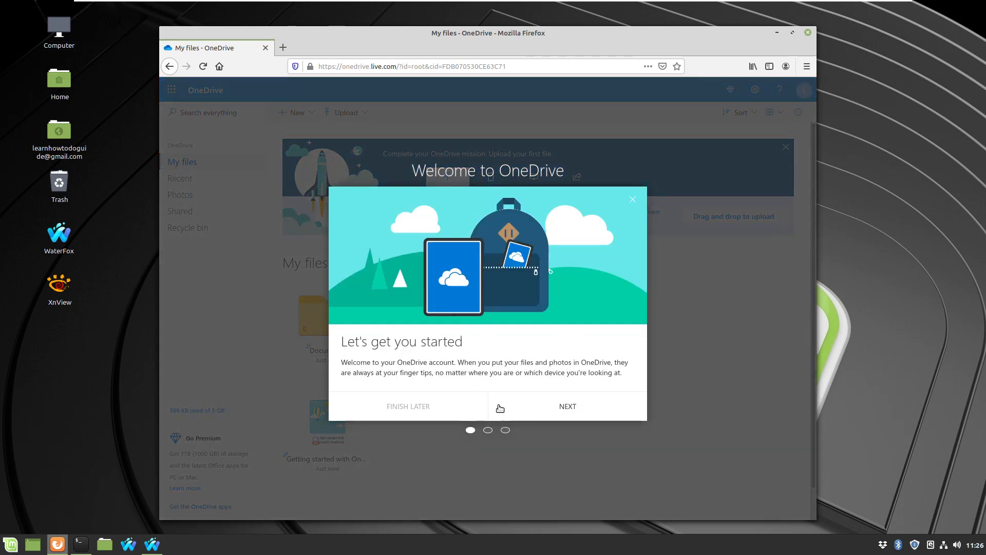
{"action": "left_click", "coordinate": [566, 406]}
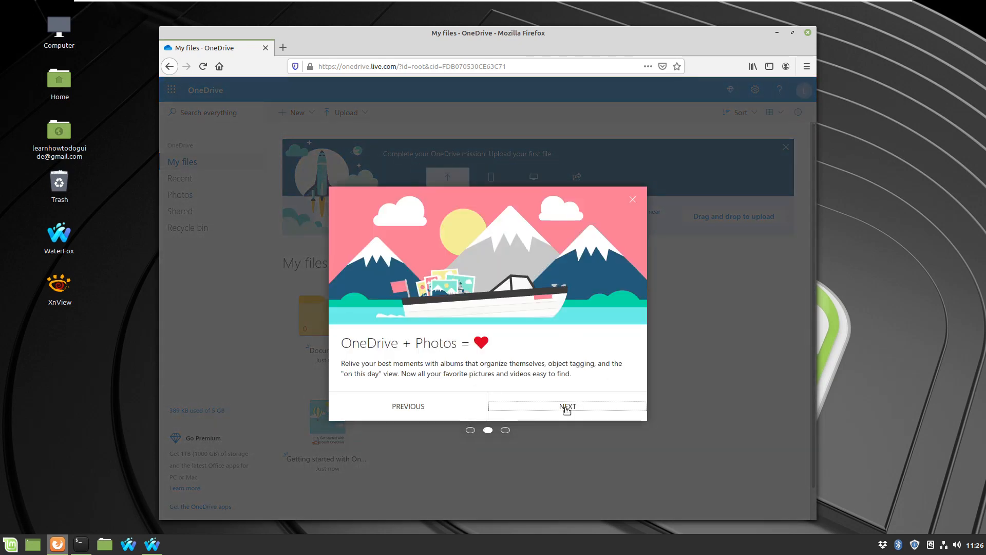
{"action": "left_click", "coordinate": [566, 405]}
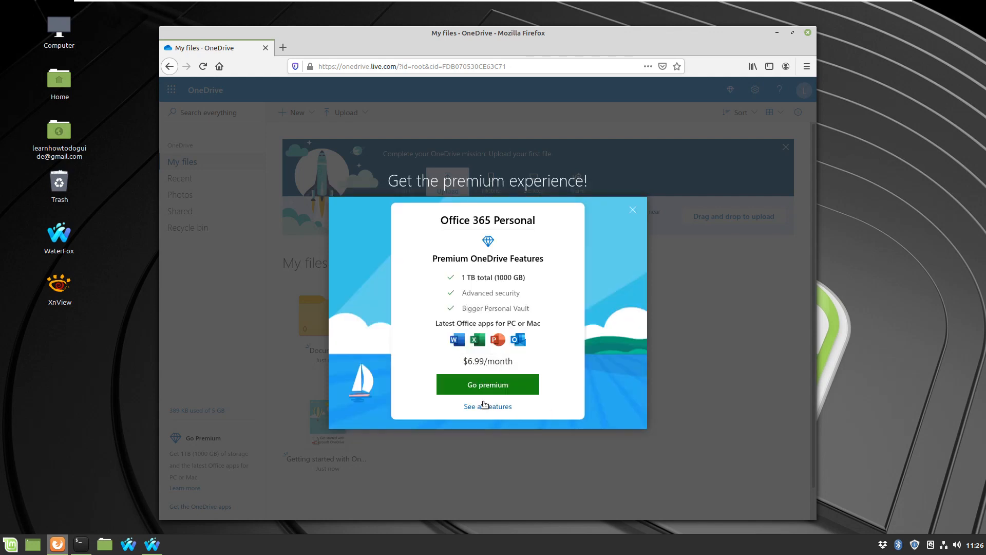
{"action": "left_click", "coordinate": [633, 210]}
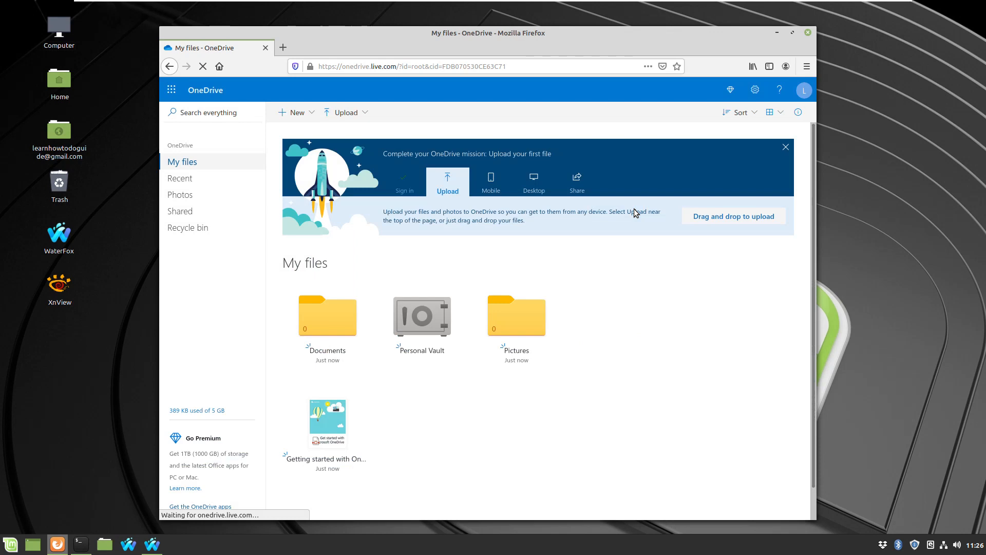
{"action": "mouse_move", "coordinate": [327, 316]}
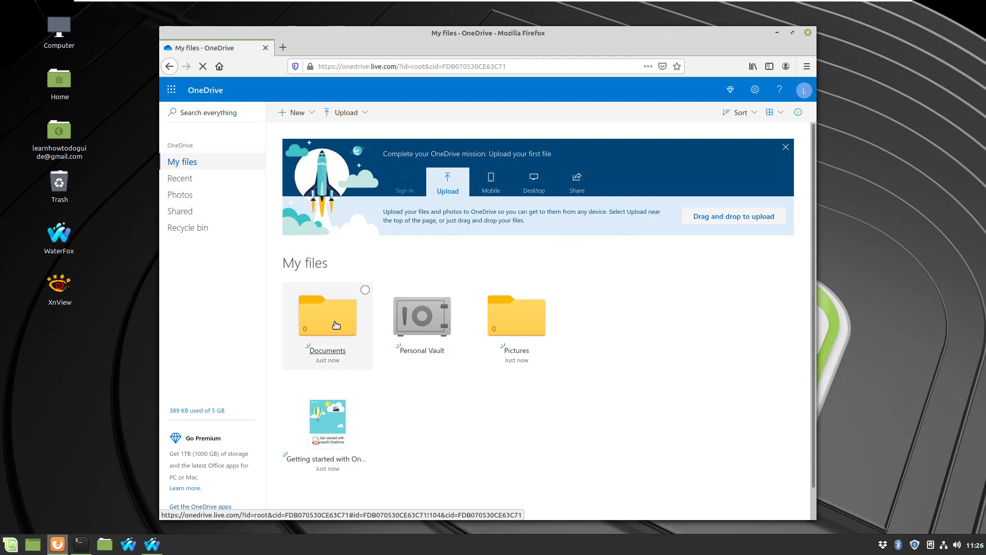
{"action": "double_click", "coordinate": [327, 316]}
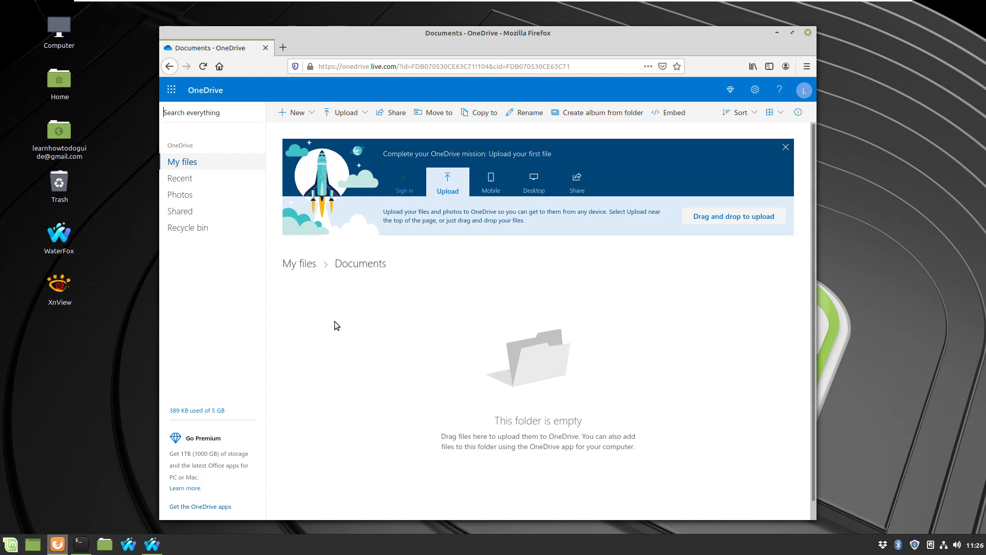
- Launch Software Manager from Administration and search for 'onedrive'
{"action": "left_click", "coordinate": [10, 543]}
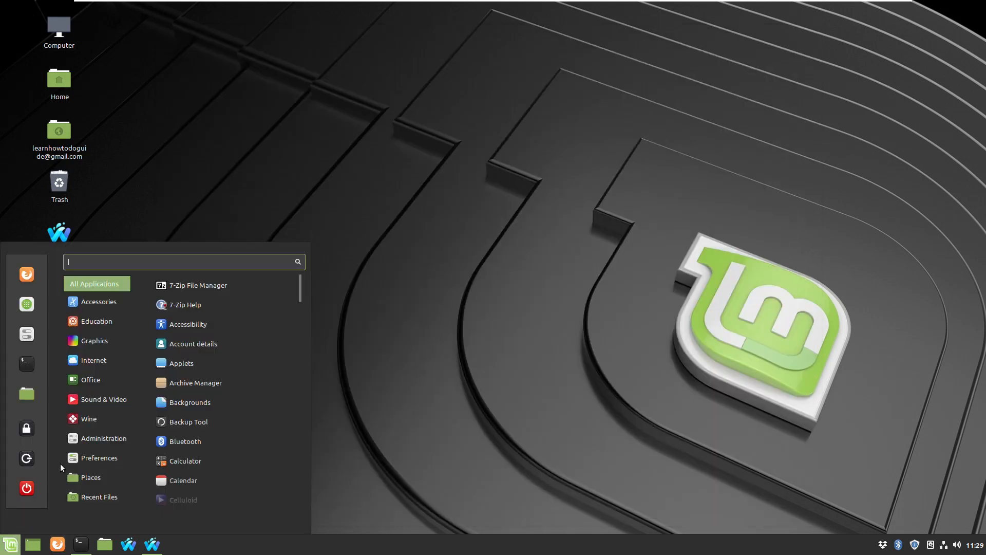
{"action": "left_click", "coordinate": [103, 438]}
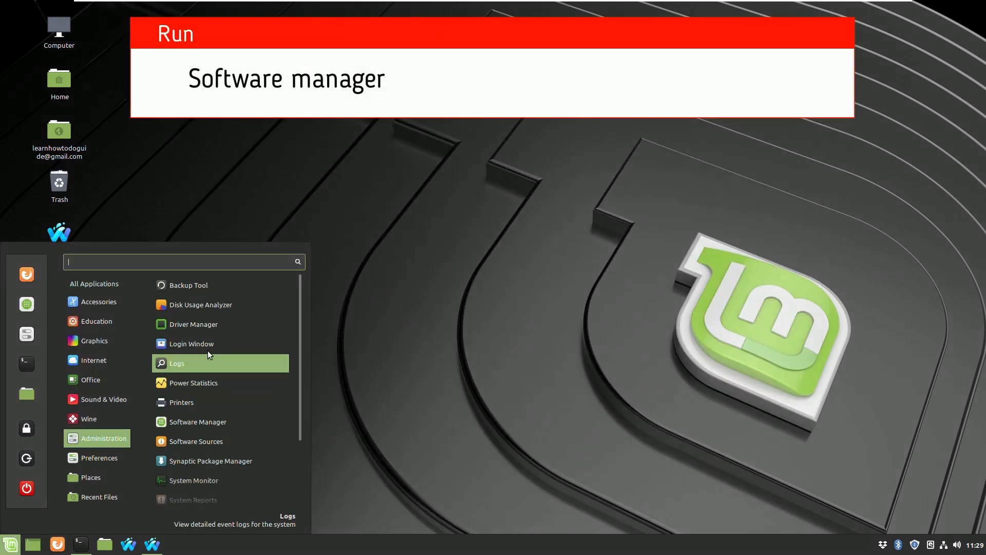
{"action": "mouse_move", "coordinate": [208, 421]}
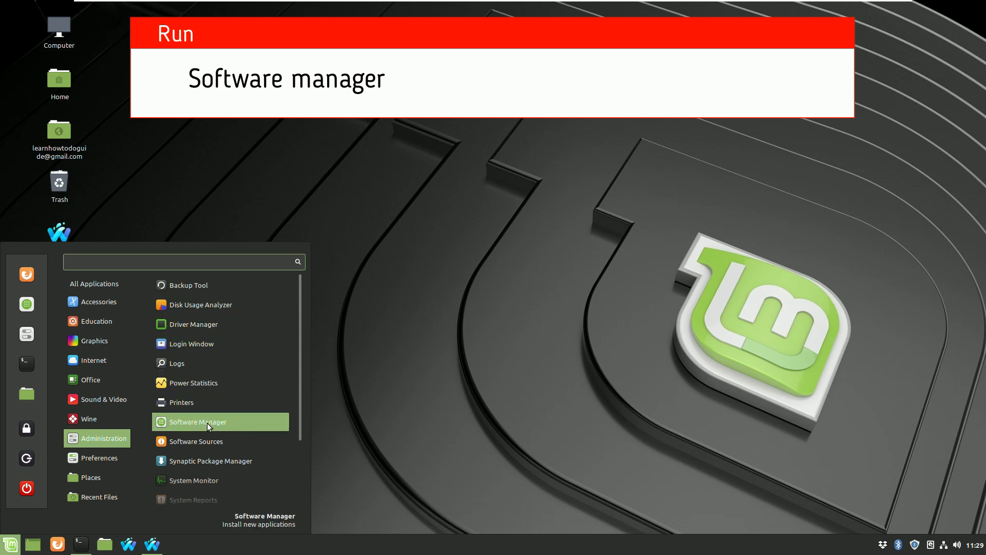
{"action": "left_click", "coordinate": [198, 422]}
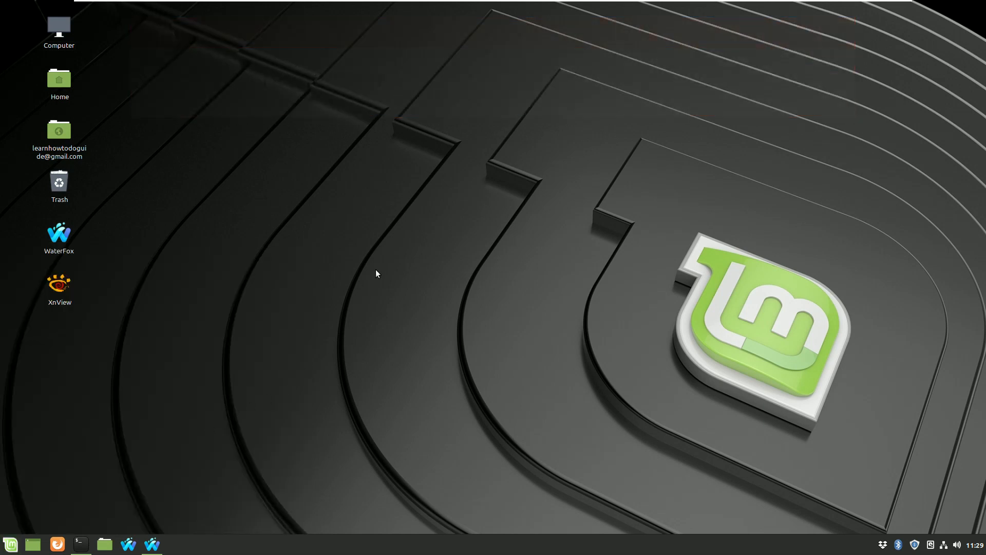
{"action": "left_click", "coordinate": [175, 543]}
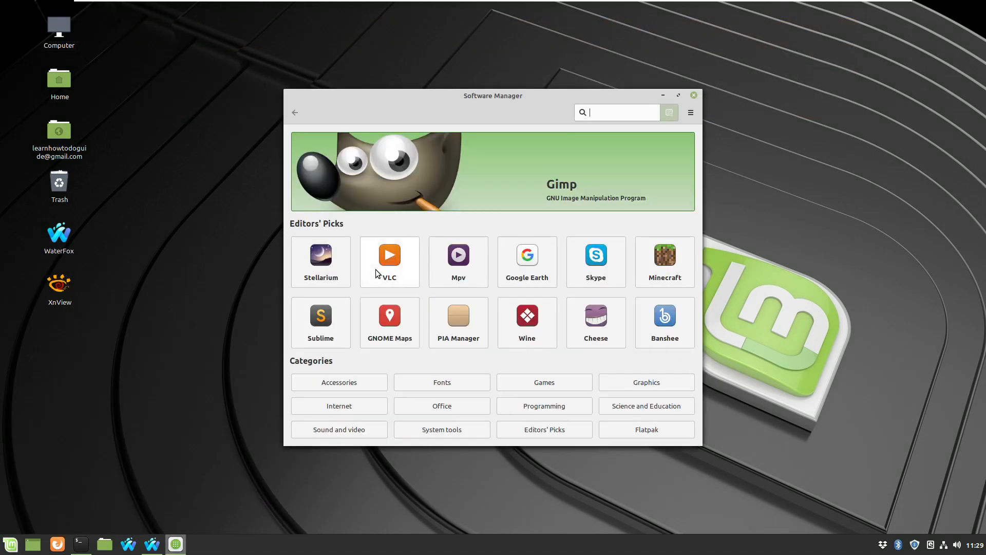
{"action": "mouse_move", "coordinate": [590, 112]}
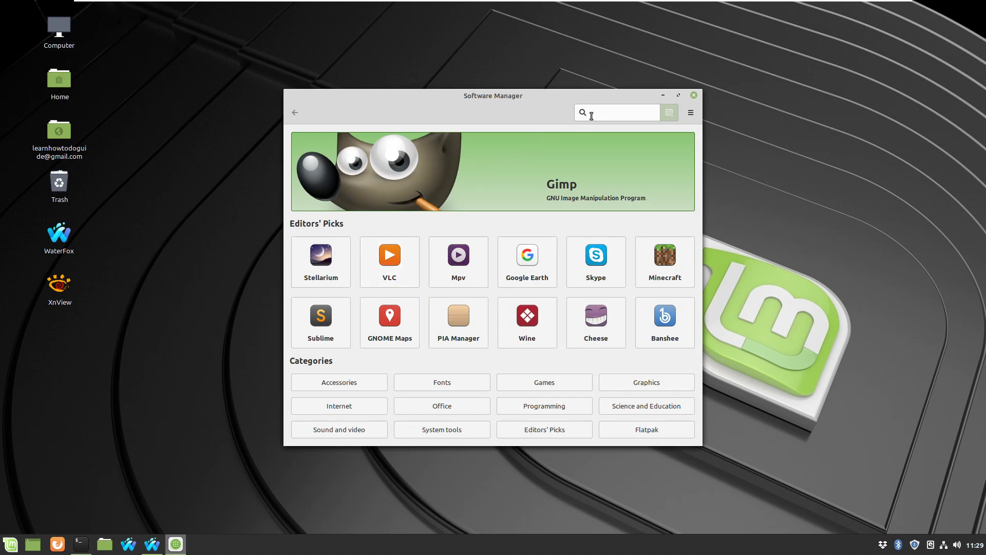
{"action": "type", "text": "onedrive"}
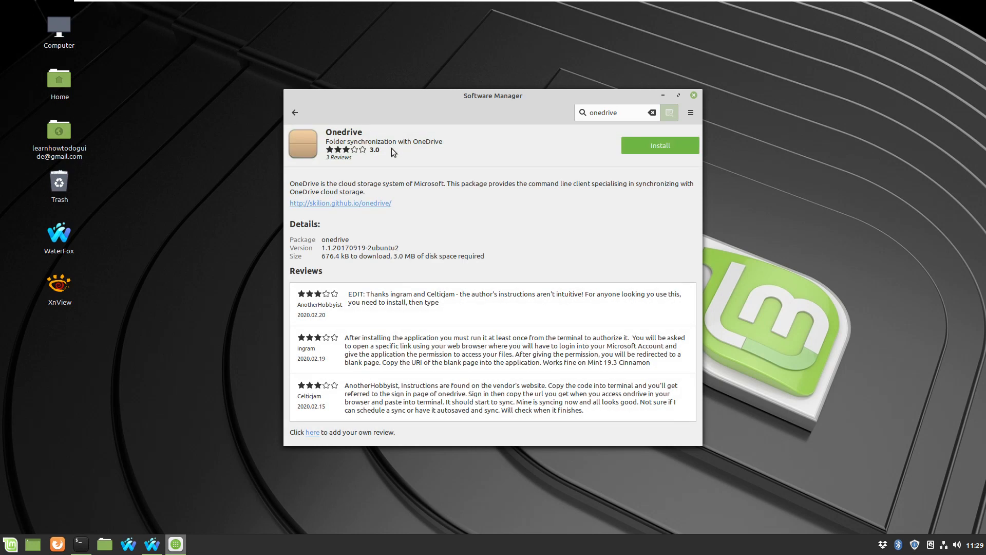
{"action": "mouse_move", "coordinate": [659, 145]}
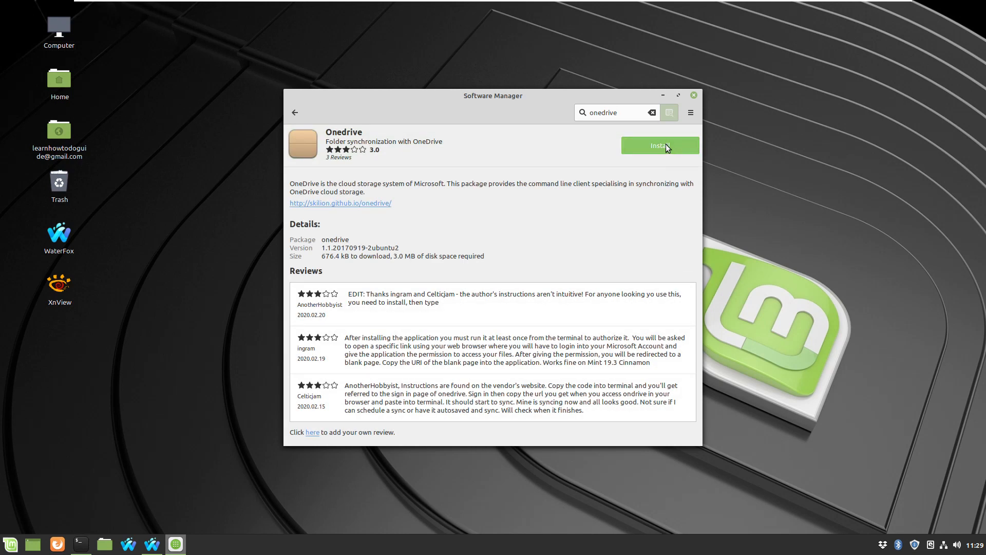
- Install the Onedrive package, authenticating with the administrator password
{"action": "left_click", "coordinate": [659, 146]}
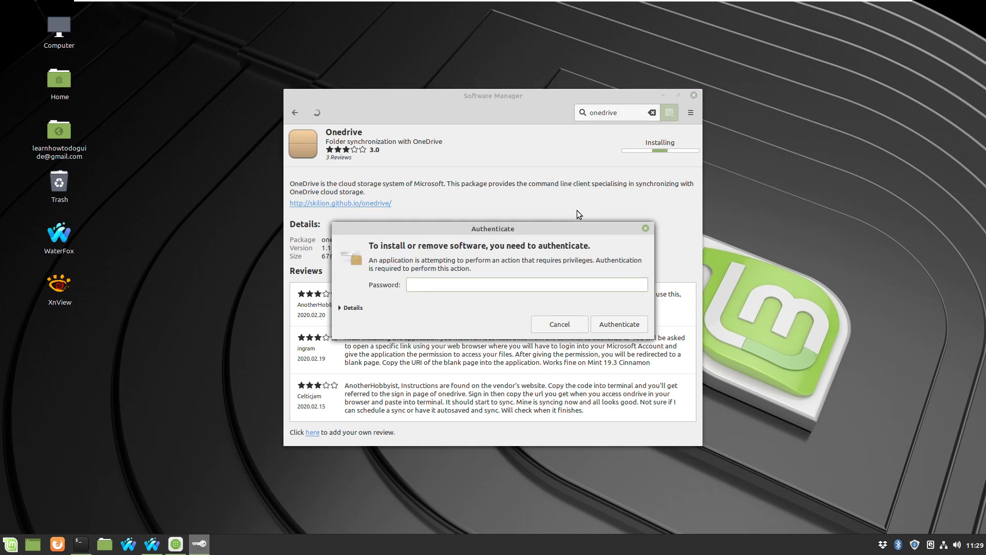
{"action": "type", "text": "••"}
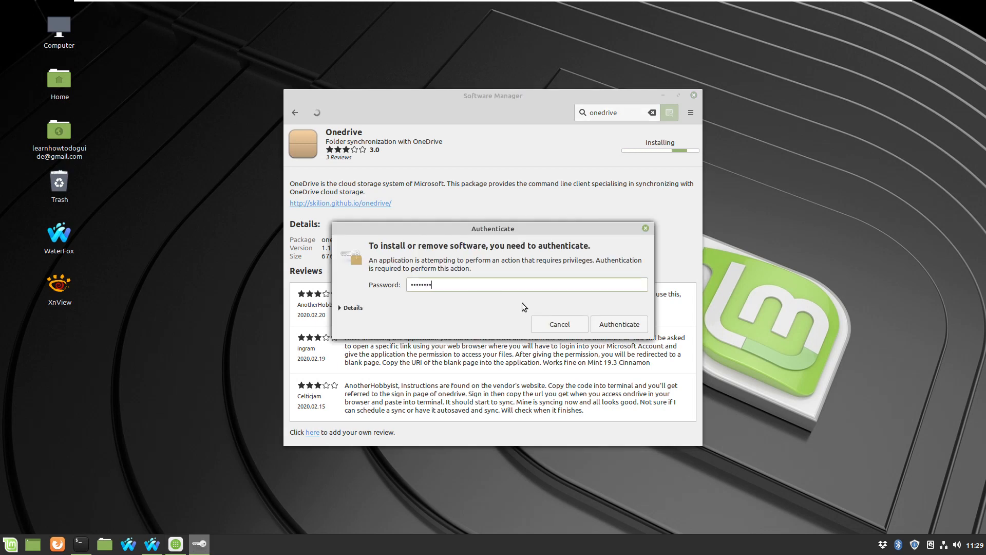
{"action": "left_click", "coordinate": [619, 324]}
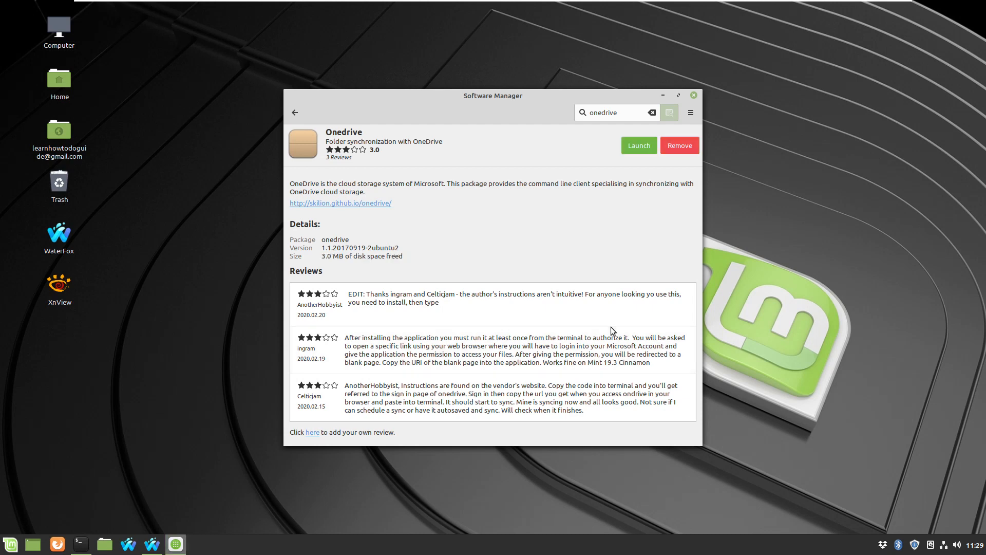
{"action": "mouse_move", "coordinate": [628, 151]}
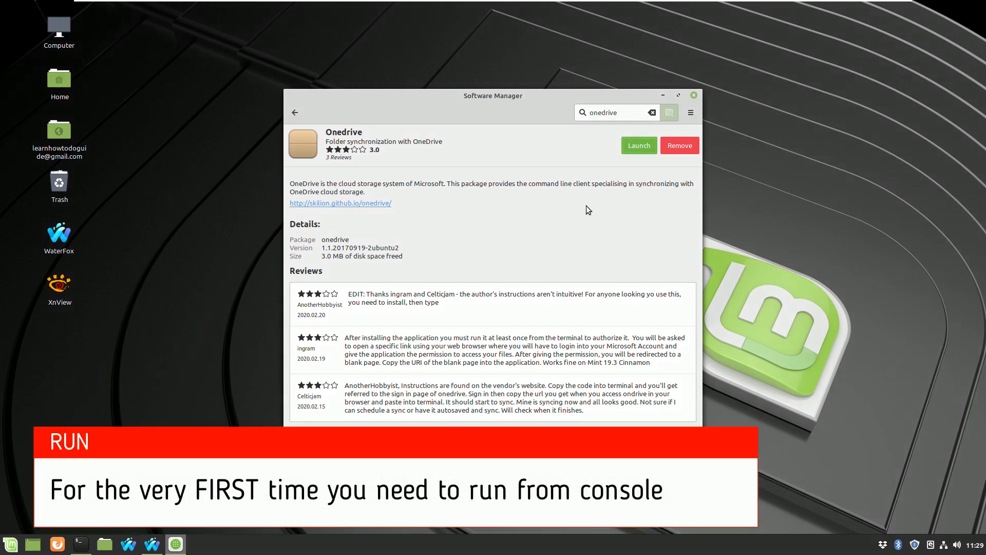
- Search the Mint menu for 'one' to find the installed OneDrive client
{"action": "left_click", "coordinate": [11, 543]}
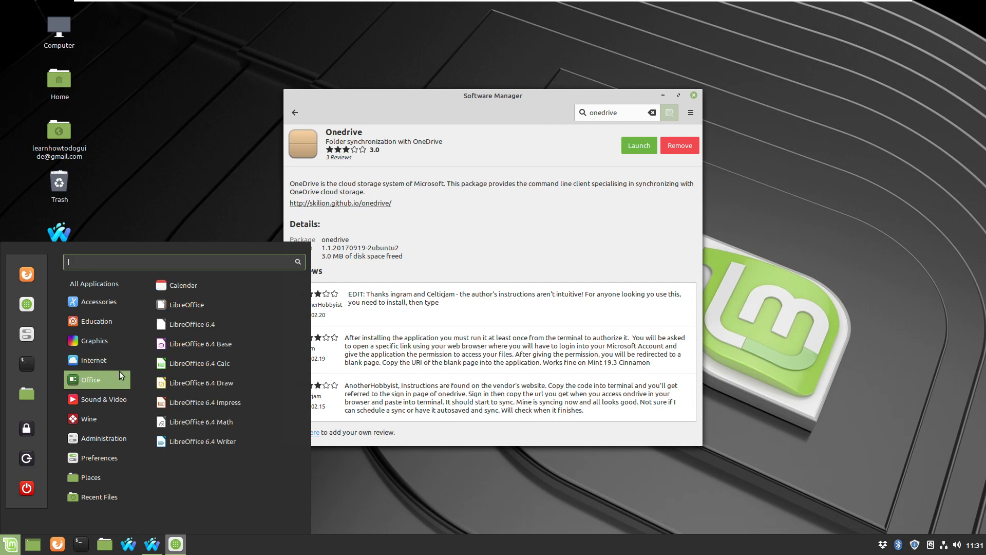
{"action": "left_click", "coordinate": [95, 284]}
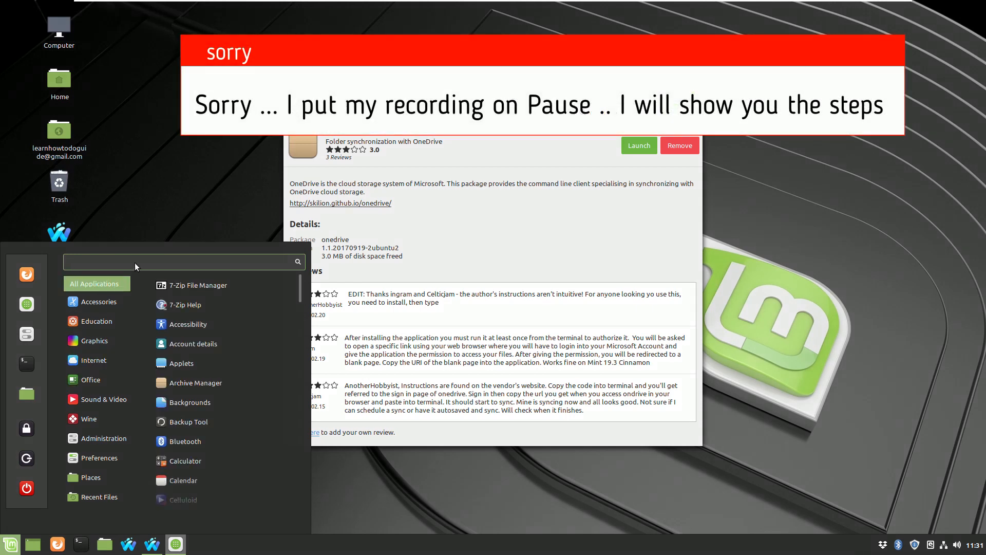
{"action": "type", "text": "onedrive"}
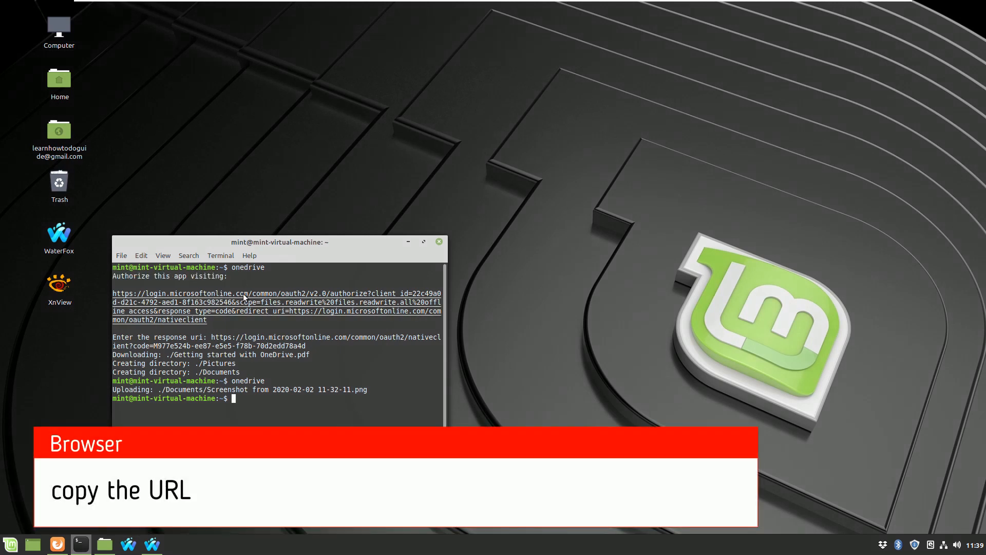
- Copy the authorization link from the terminal and load it in a new Firefox tab
{"action": "right_click", "coordinate": [242, 306]}
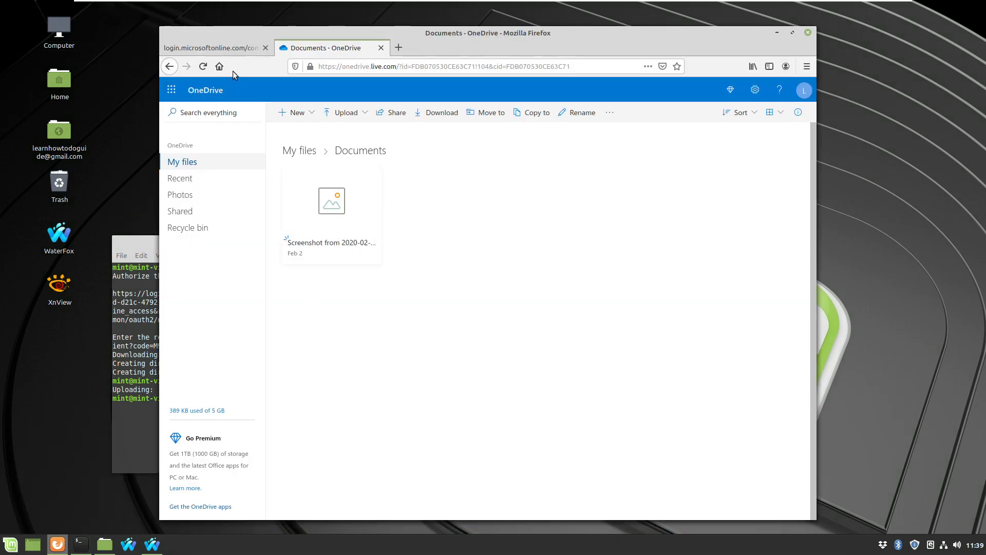
{"action": "left_click", "coordinate": [398, 47]}
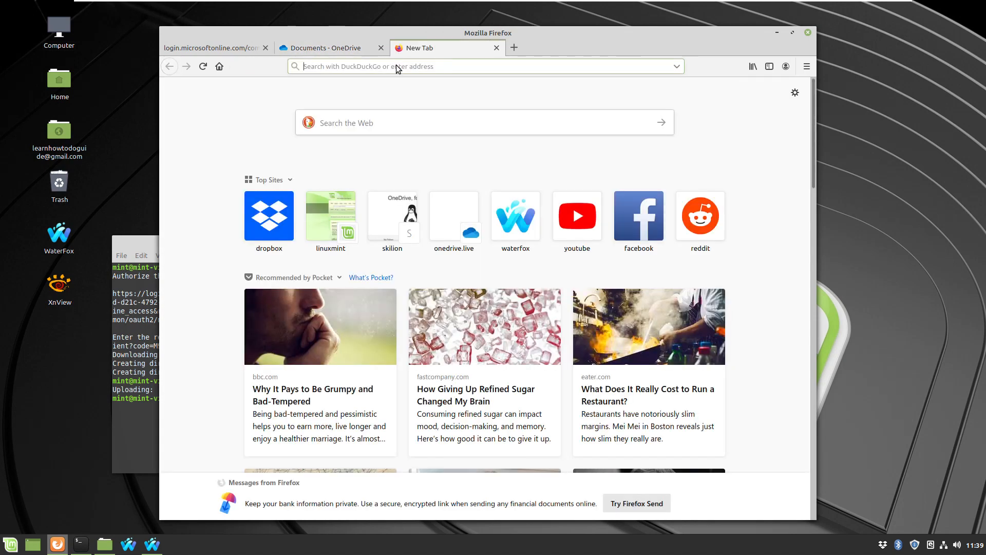
{"action": "right_click", "coordinate": [396, 67]}
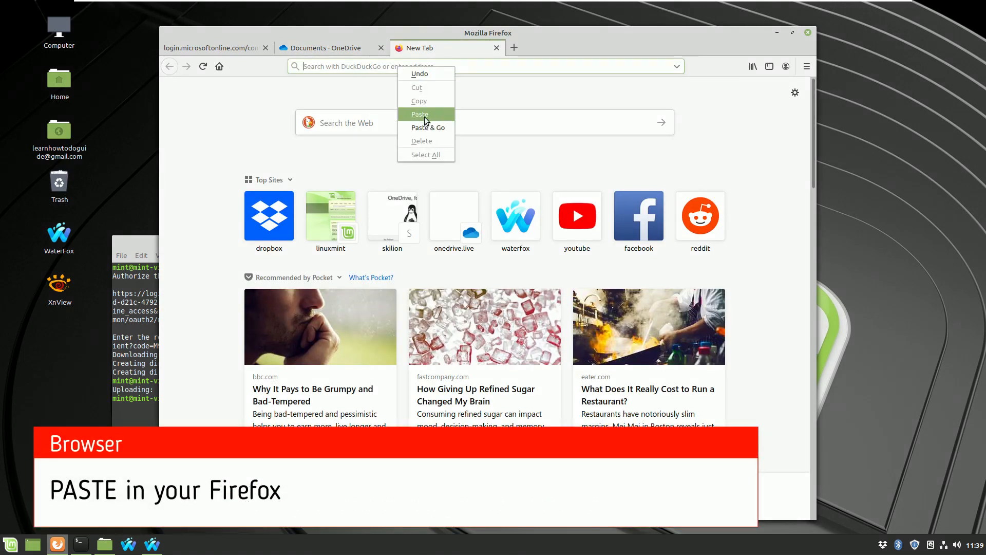
{"action": "left_click", "coordinate": [420, 115]}
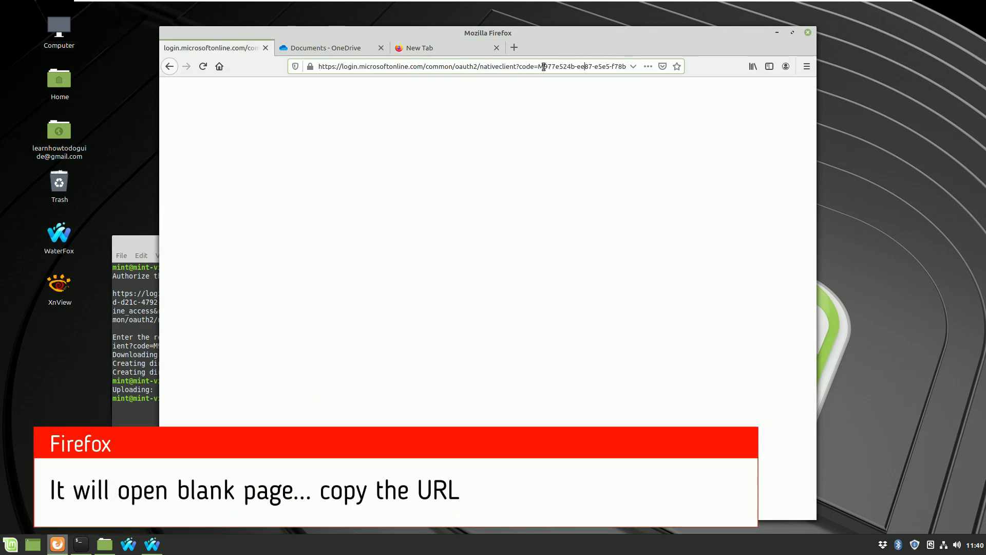
- Copy the address of the resulting blank response page
{"action": "right_click", "coordinate": [543, 66]}
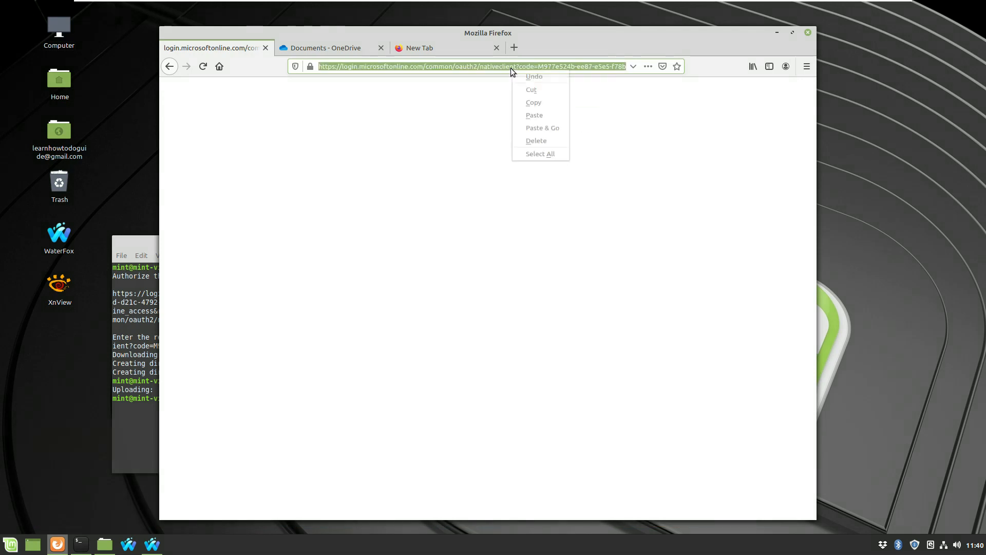
{"action": "left_click", "coordinate": [176, 220]}
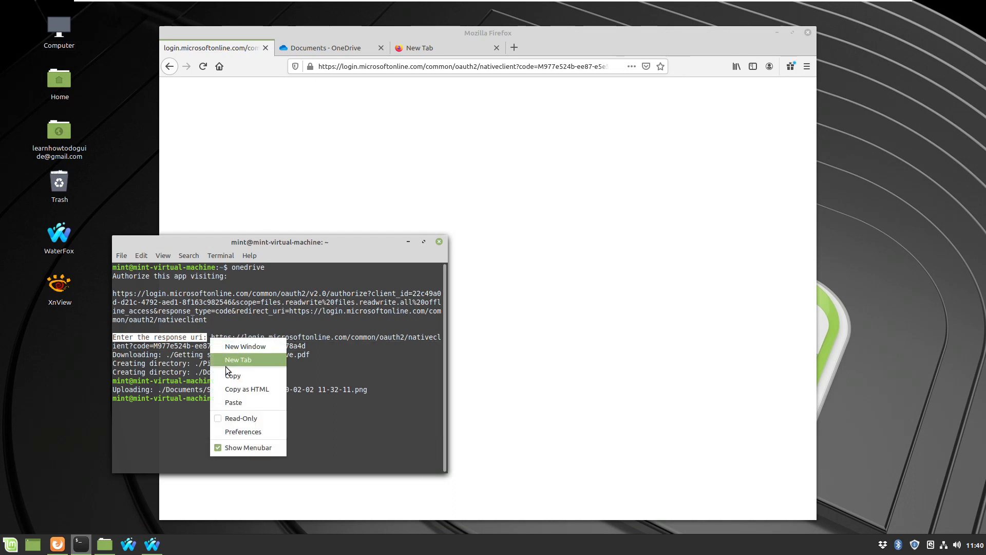
{"action": "mouse_move", "coordinate": [236, 402]}
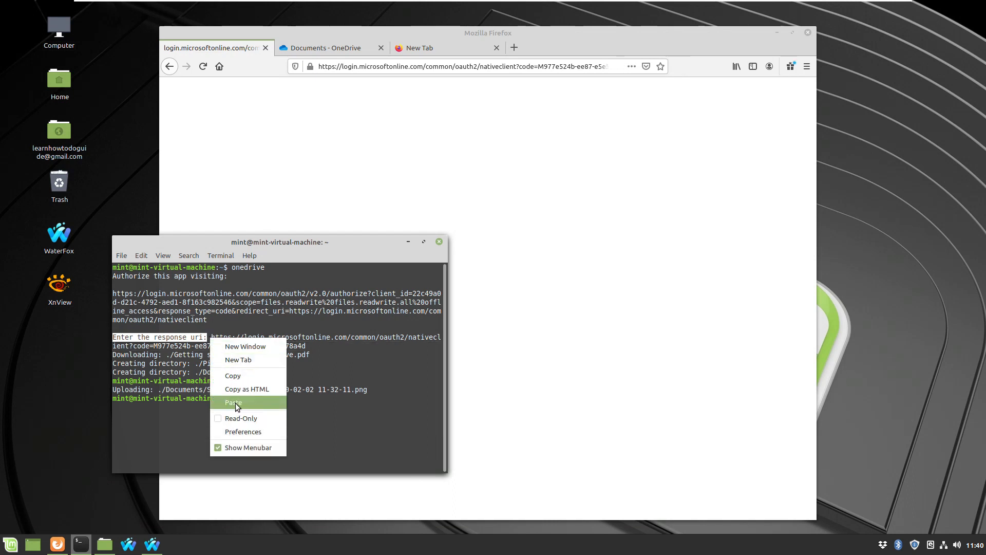
{"action": "mouse_move", "coordinate": [380, 71]}
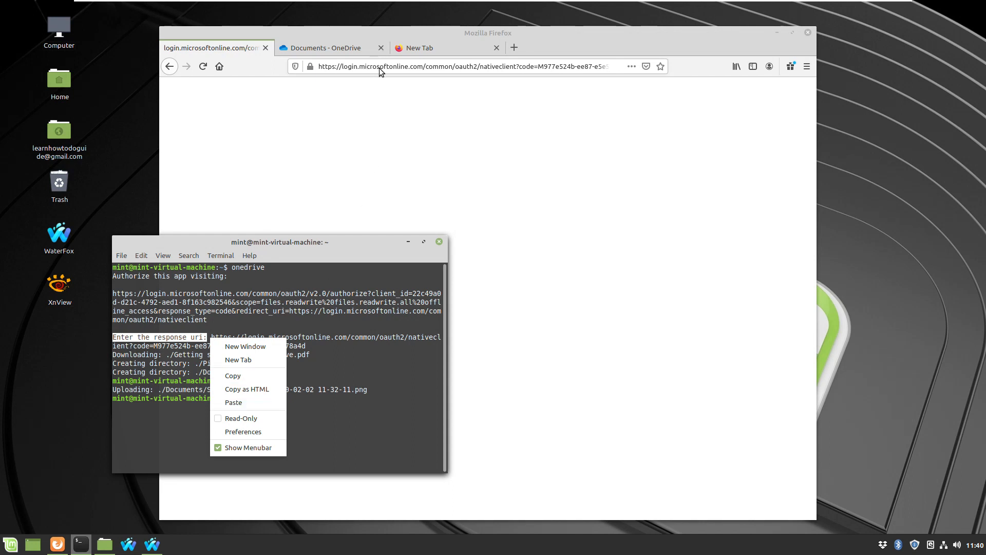
{"action": "mouse_move", "coordinate": [239, 375]}
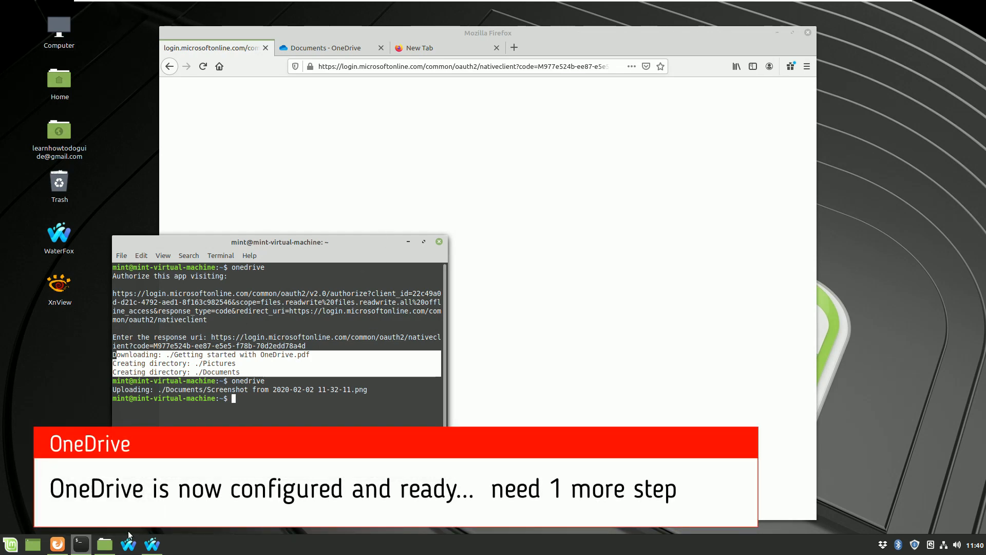
- Enter the response URI in Terminal so onedrive completes authorization and syncs
{"action": "left_click", "coordinate": [103, 544]}
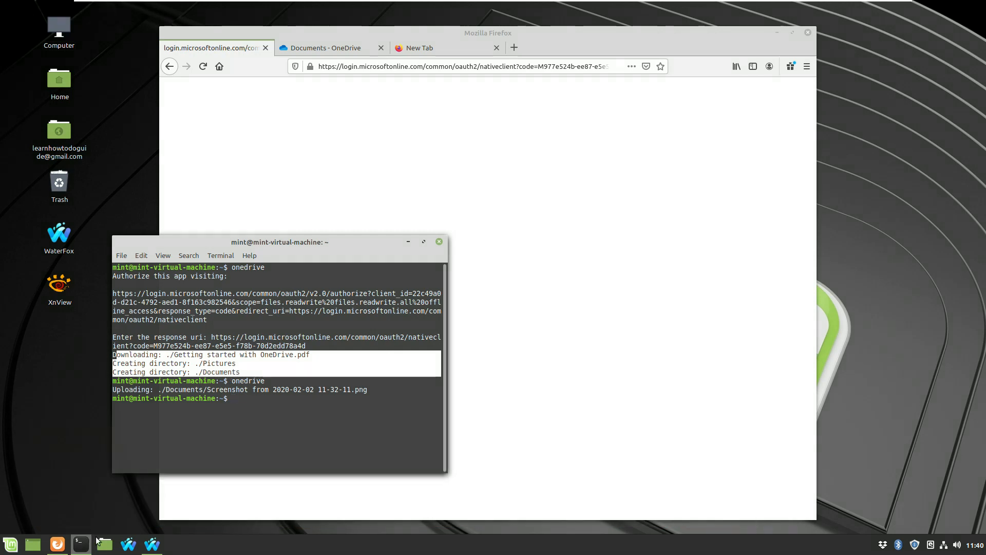
- Open the Home directory in Nemo and enter the local OneDrive folder
{"action": "left_click", "coordinate": [103, 544]}
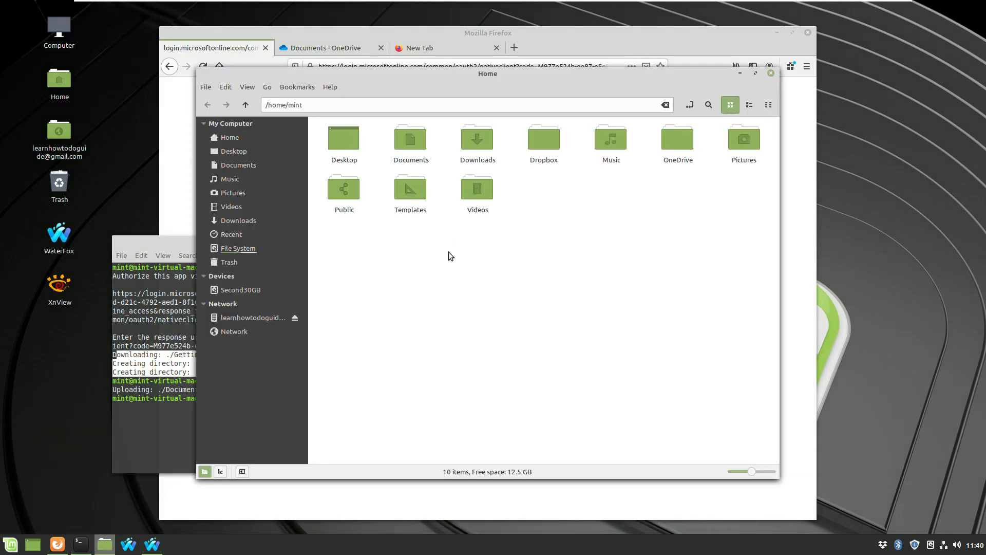
{"action": "mouse_move", "coordinate": [230, 137]}
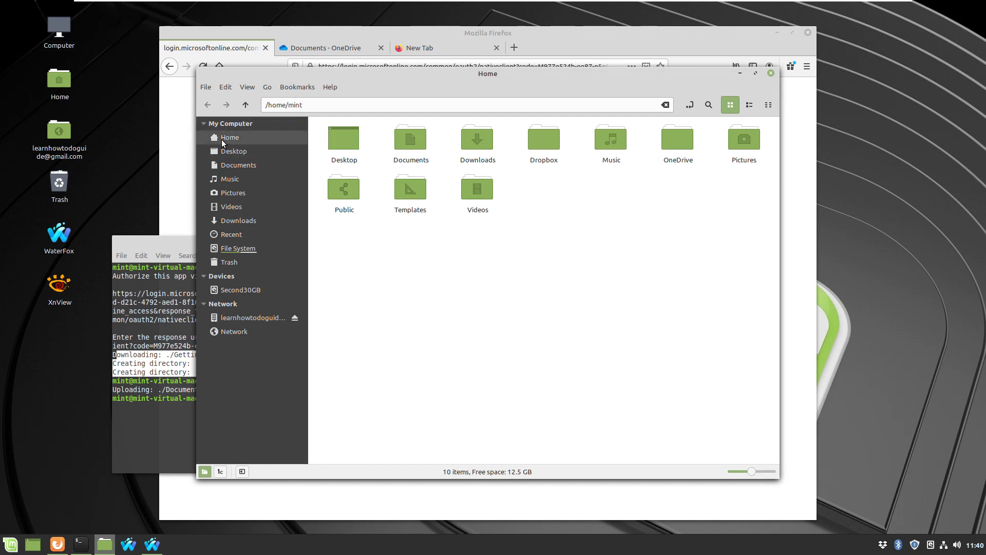
{"action": "mouse_move", "coordinate": [677, 154]}
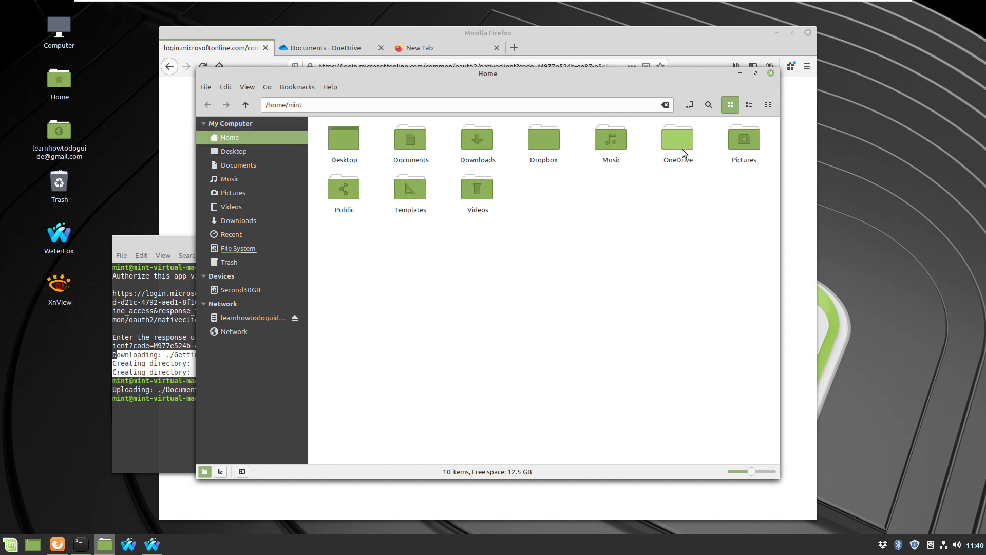
{"action": "left_click", "coordinate": [677, 138]}
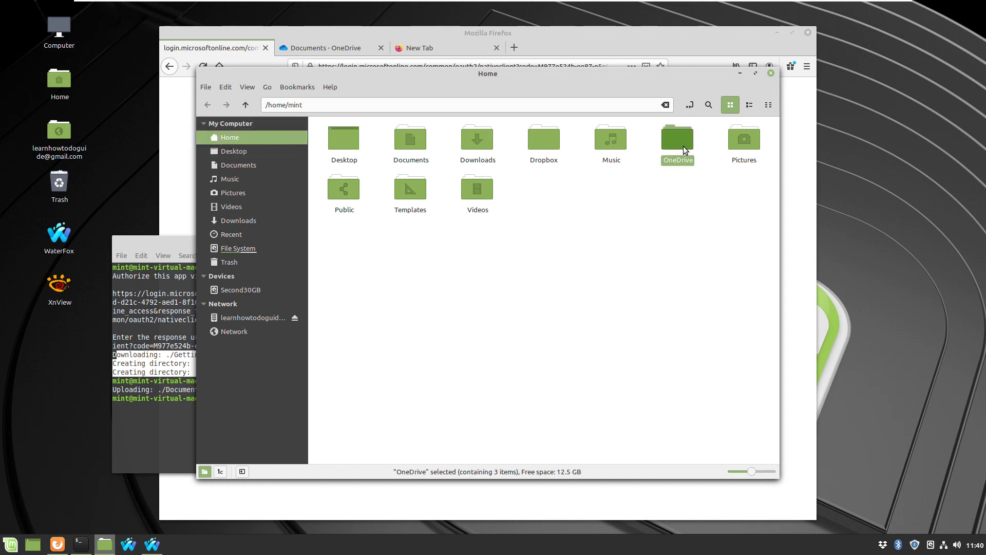
{"action": "double_click", "coordinate": [678, 138]}
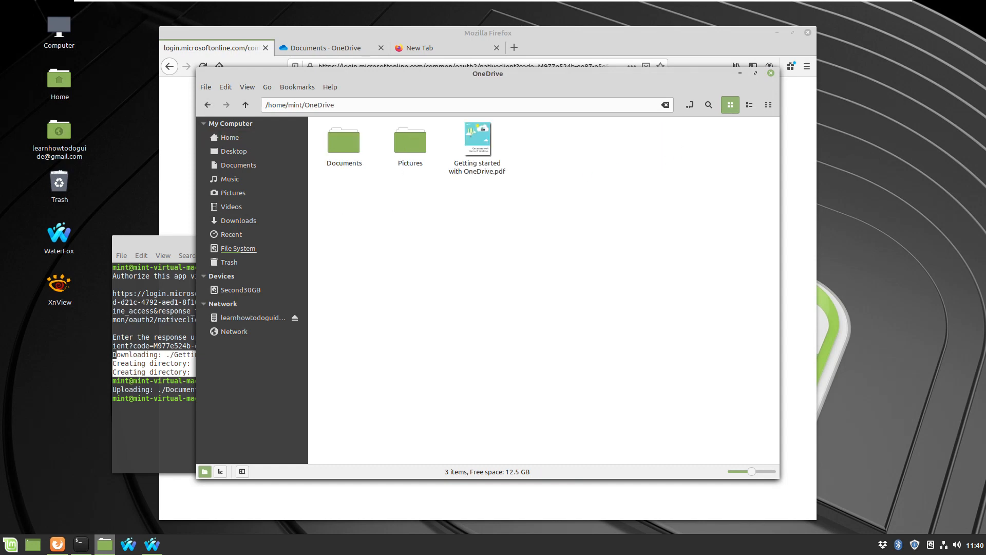
{"action": "mouse_move", "coordinate": [325, 83]}
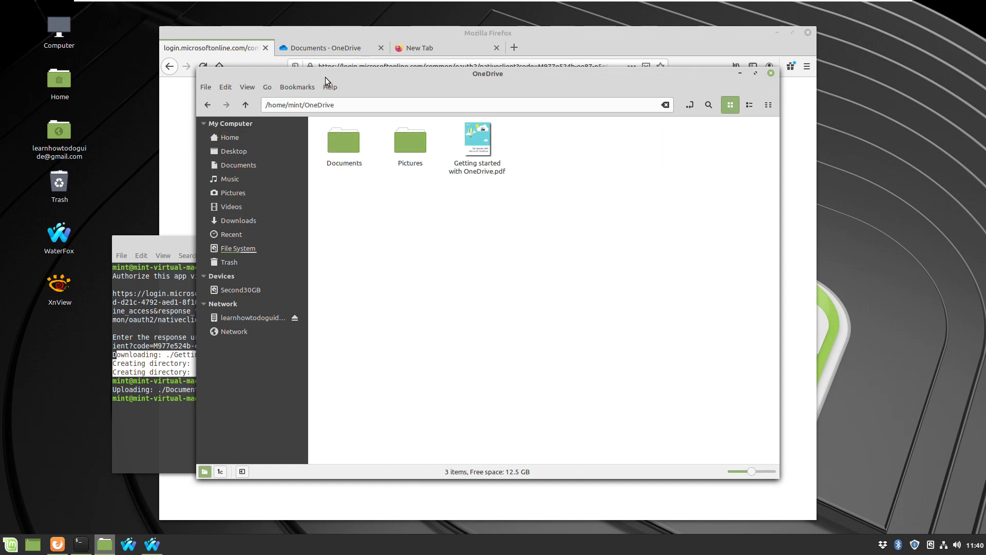
- Return to the OneDrive web tab and go up to the My files listing
{"action": "left_click", "coordinate": [333, 48]}
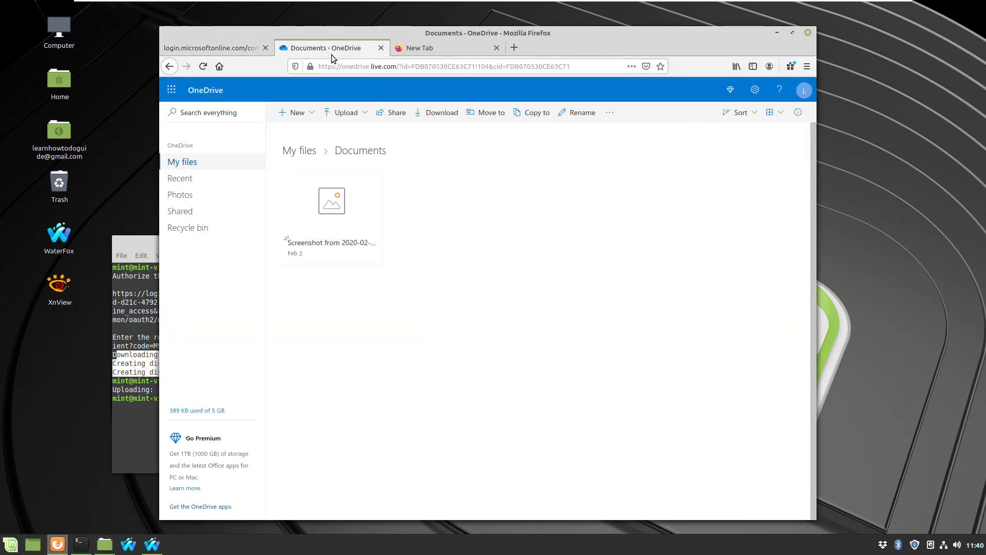
{"action": "left_click", "coordinate": [182, 162]}
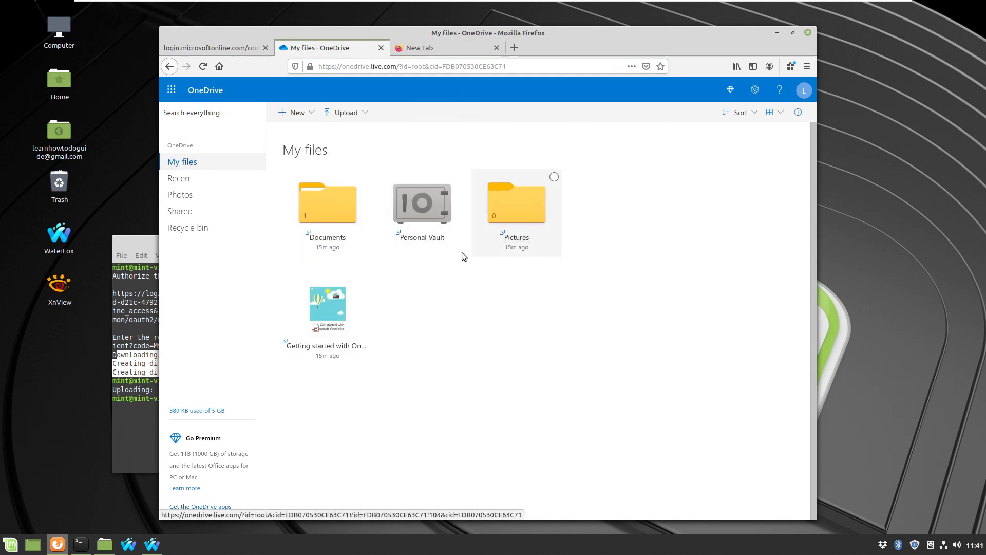
{"action": "mouse_move", "coordinate": [499, 197]}
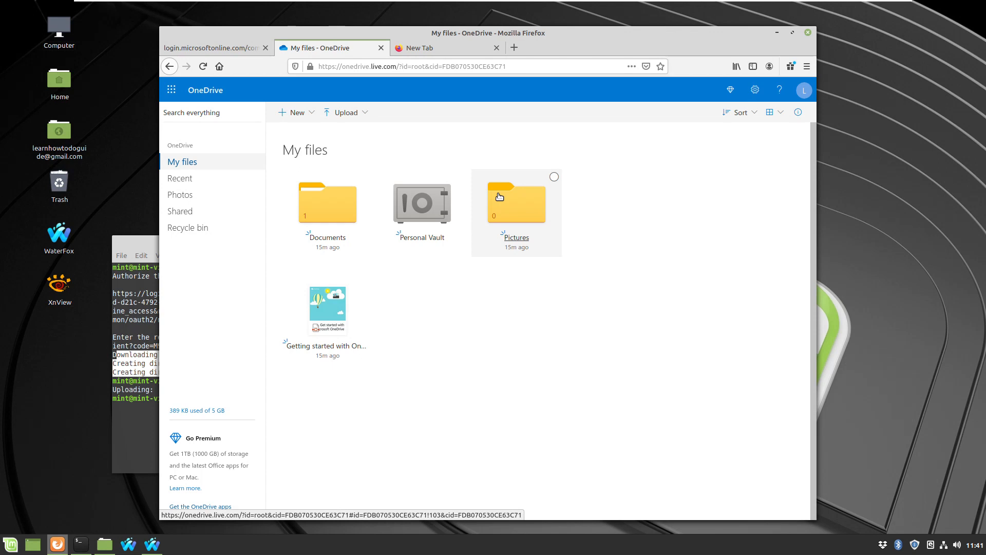
{"action": "mouse_move", "coordinate": [104, 543]}
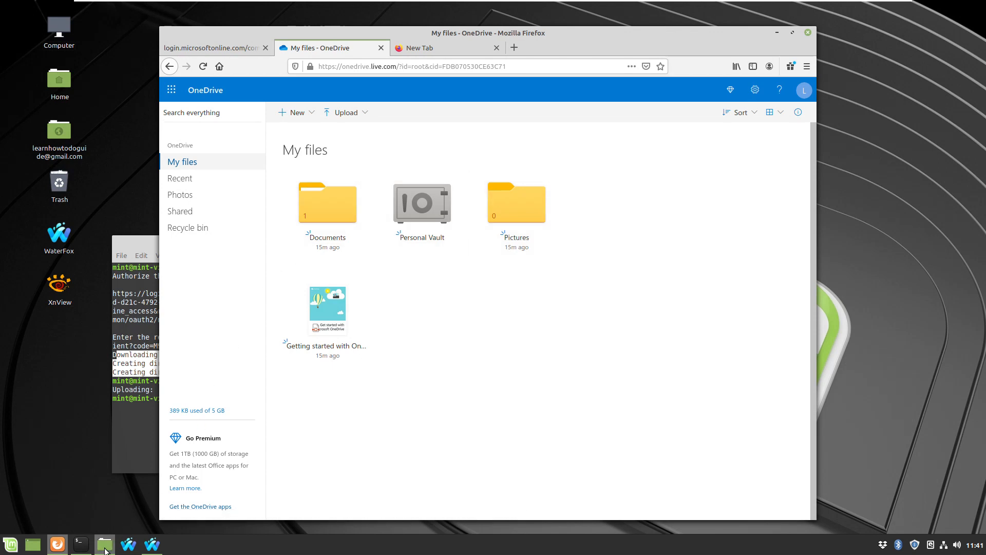
- Confirm the screenshot PNG appears in OneDrive web Documents, dismissing the open-file prompt and the empty tab
{"action": "left_click", "coordinate": [103, 544]}
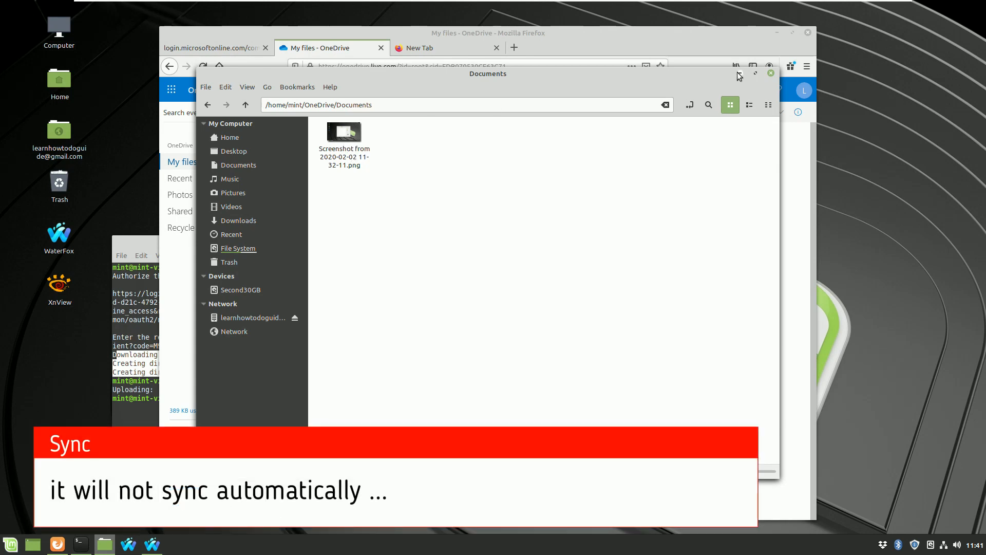
{"action": "left_click", "coordinate": [770, 73]}
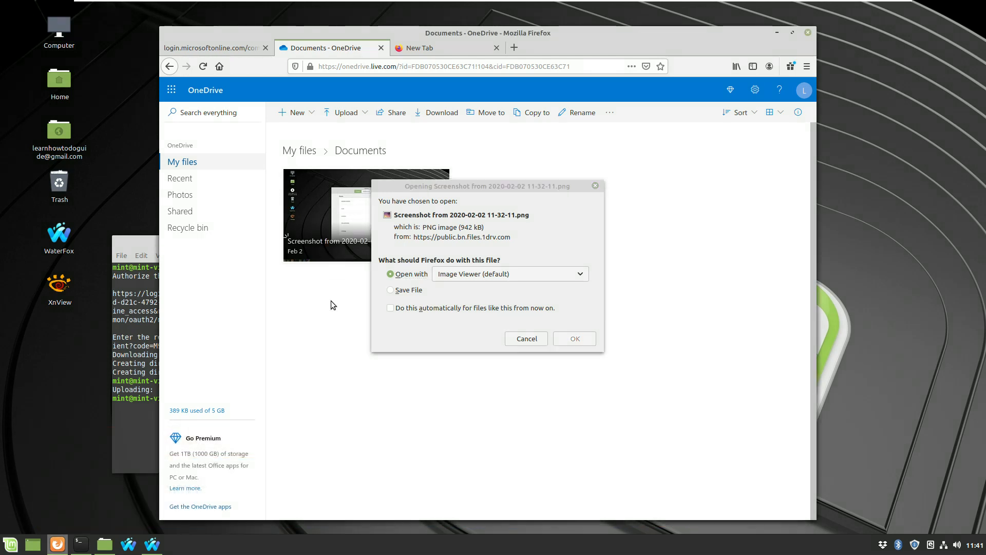
{"action": "left_click", "coordinate": [526, 339]}
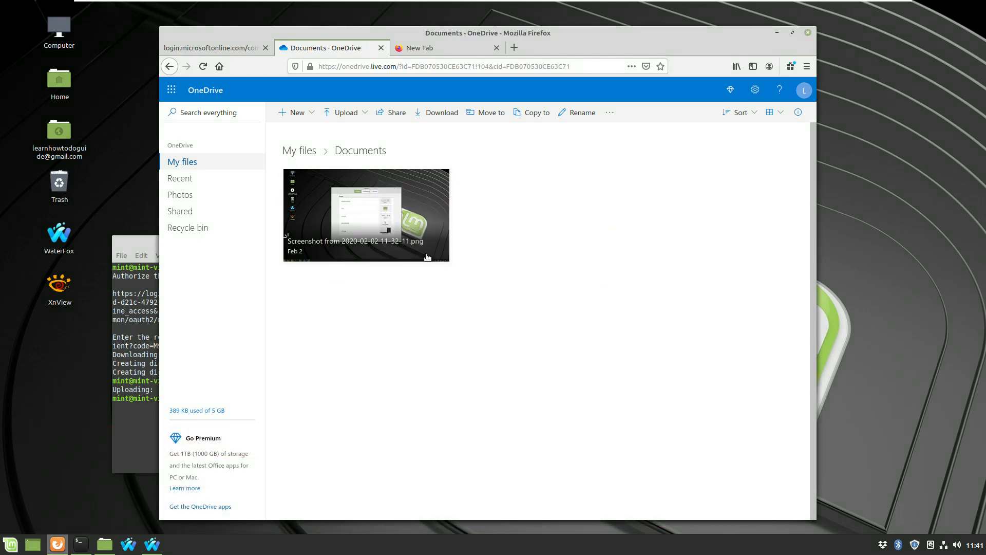
{"action": "mouse_move", "coordinate": [546, 185]}
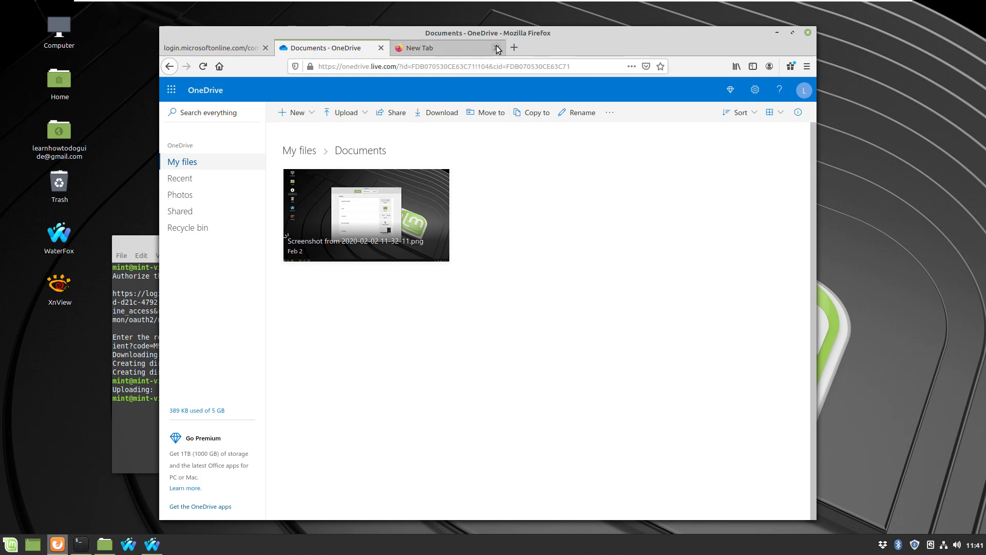
{"action": "left_click", "coordinate": [446, 48]}
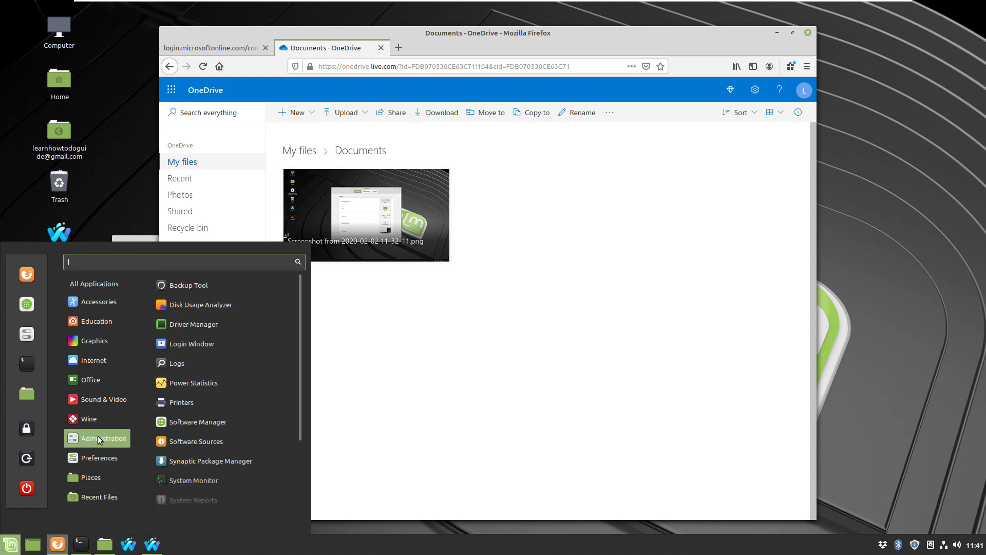
{"action": "mouse_move", "coordinate": [197, 421]}
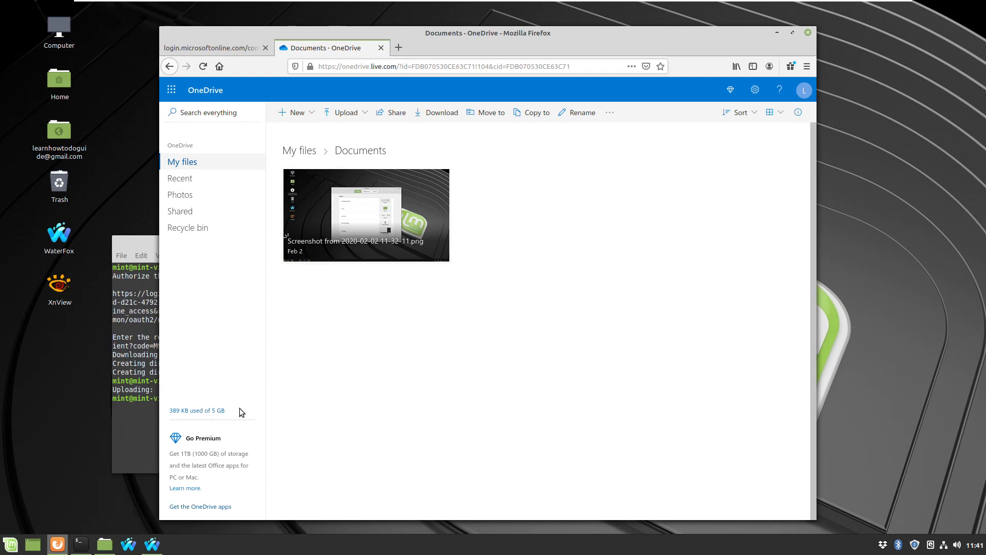
- Find the Onedrive package via 'onedrive' search and follow its skilion.github.io project link
{"action": "left_click", "coordinate": [175, 544]}
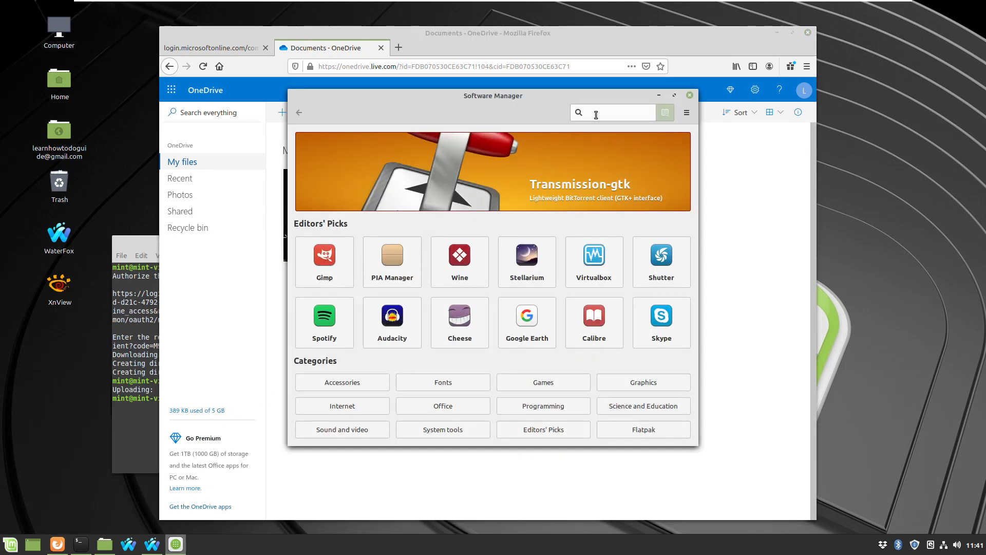
{"action": "type", "text": "onedr"}
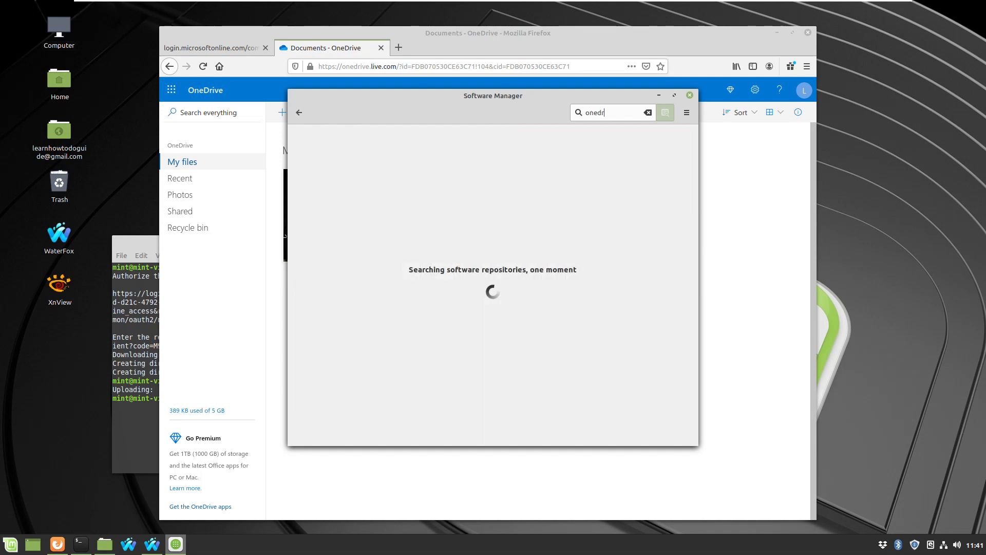
{"action": "type", "text": "ive"}
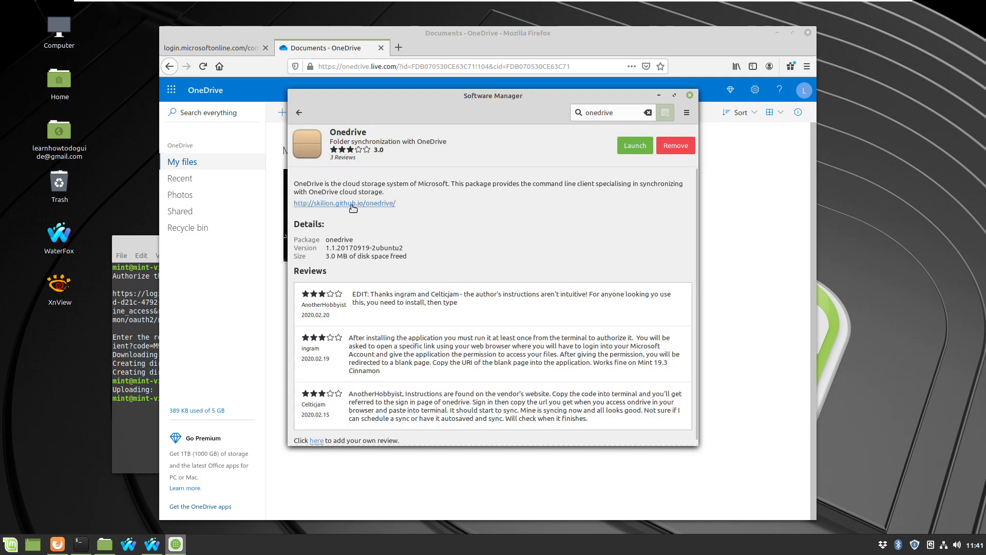
{"action": "left_click", "coordinate": [344, 202]}
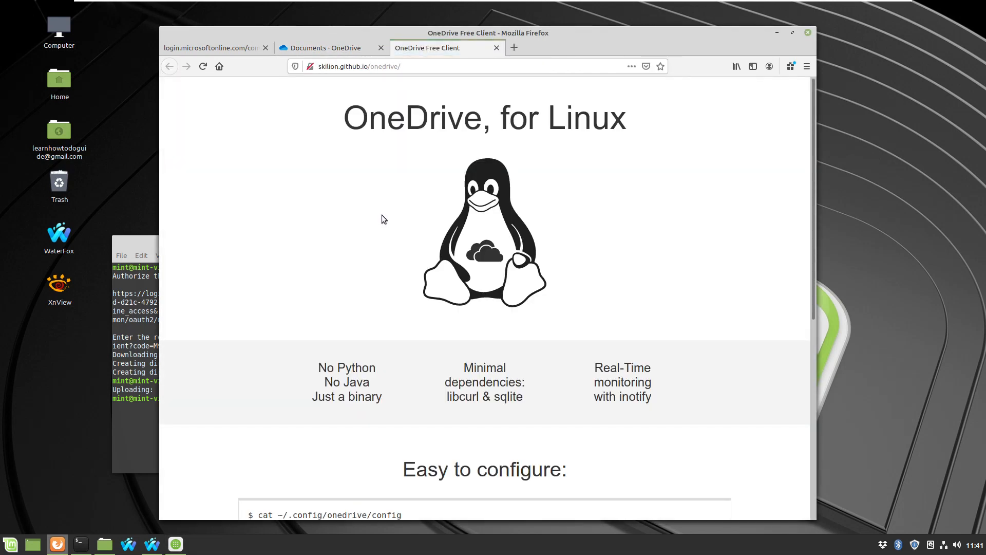
- Reach the skilion/onedrive GitHub README and move down toward the OneDrive service section
{"action": "scroll", "scroll_direction": "down", "scroll_amount": 3}
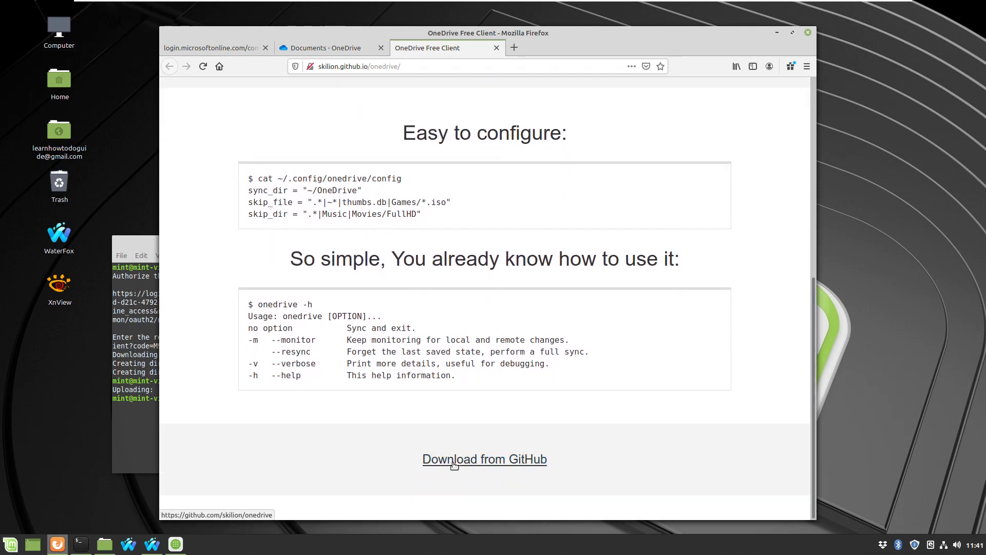
{"action": "left_click", "coordinate": [484, 459]}
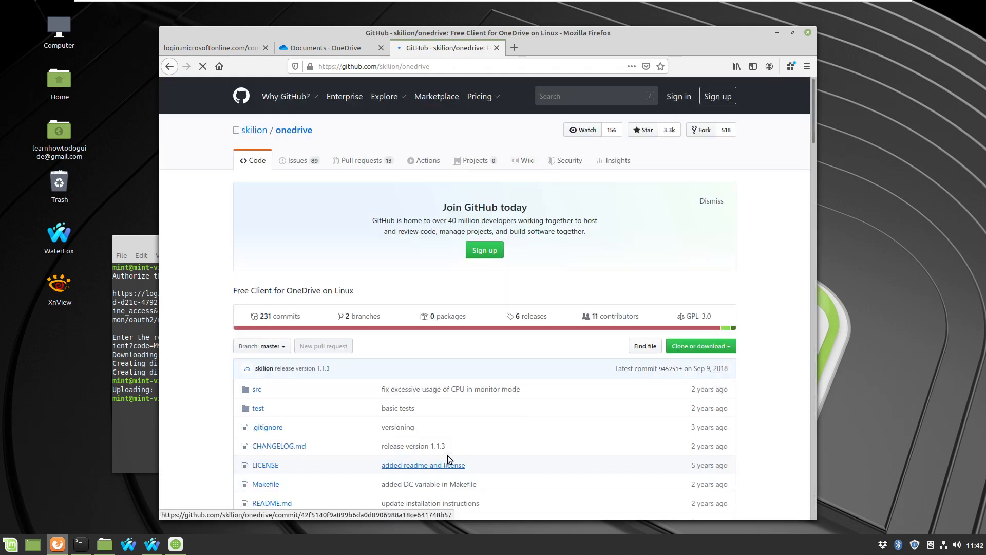
{"action": "scroll", "scroll_direction": "down", "scroll_amount": 3}
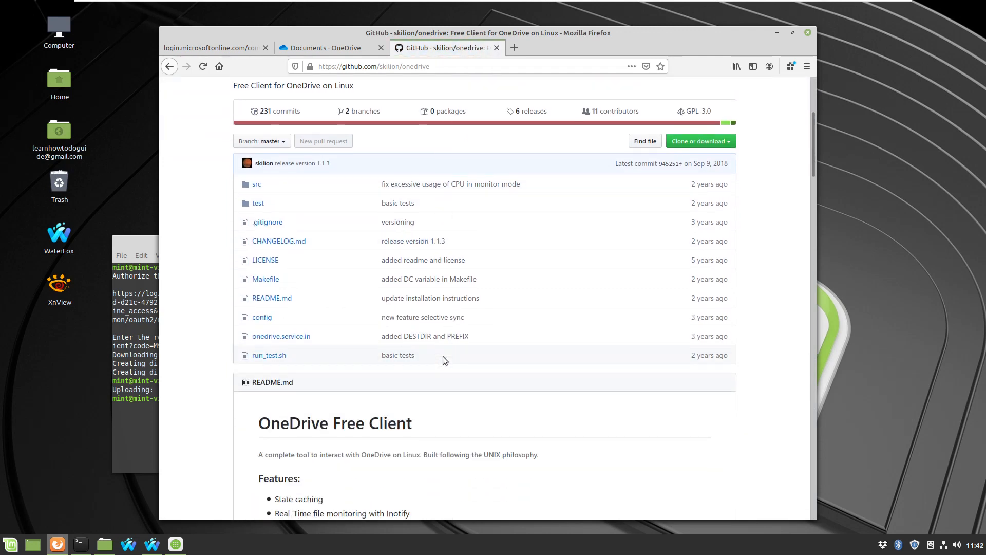
{"action": "scroll", "scroll_direction": "down", "scroll_amount": 3}
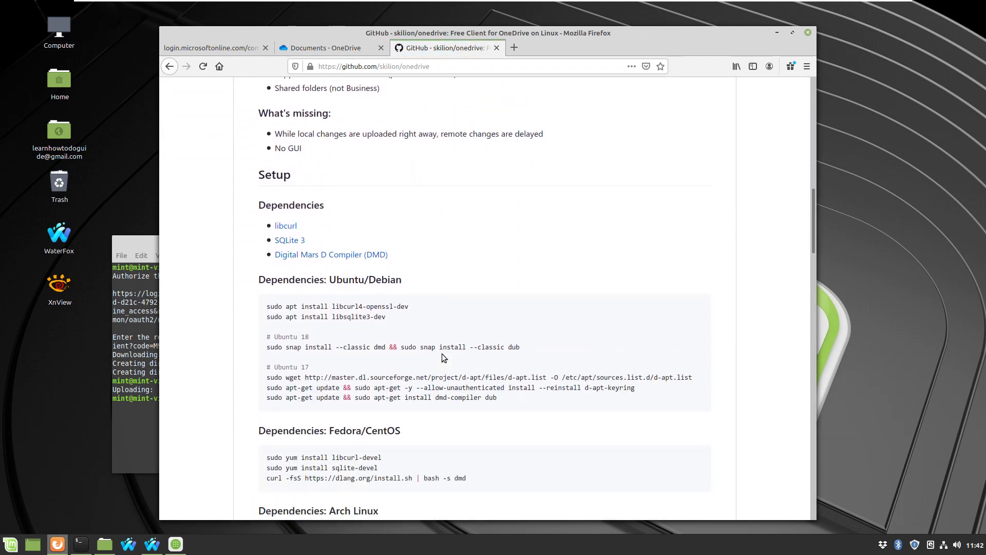
{"action": "scroll", "scroll_direction": "down", "scroll_amount": 3}
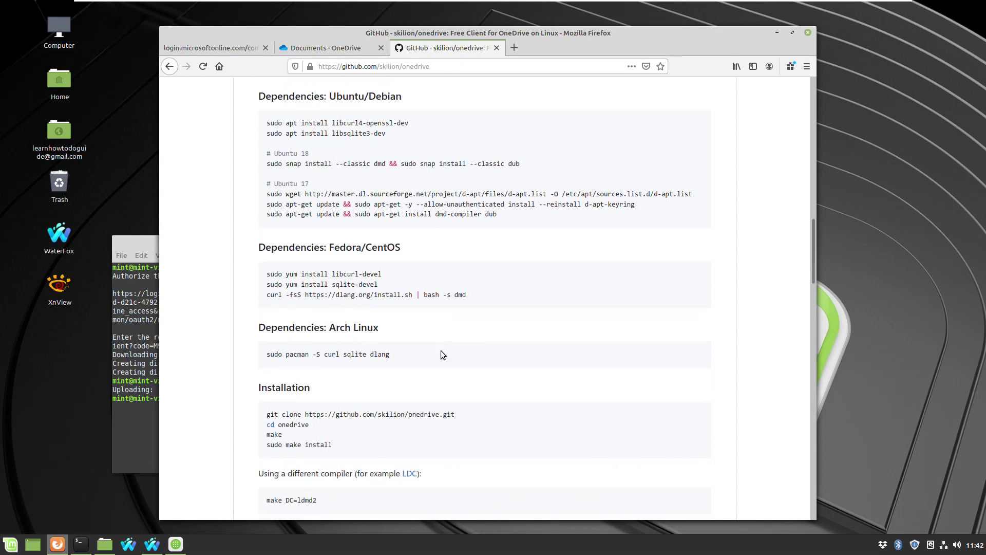
{"action": "scroll", "scroll_direction": "down", "scroll_amount": 3}
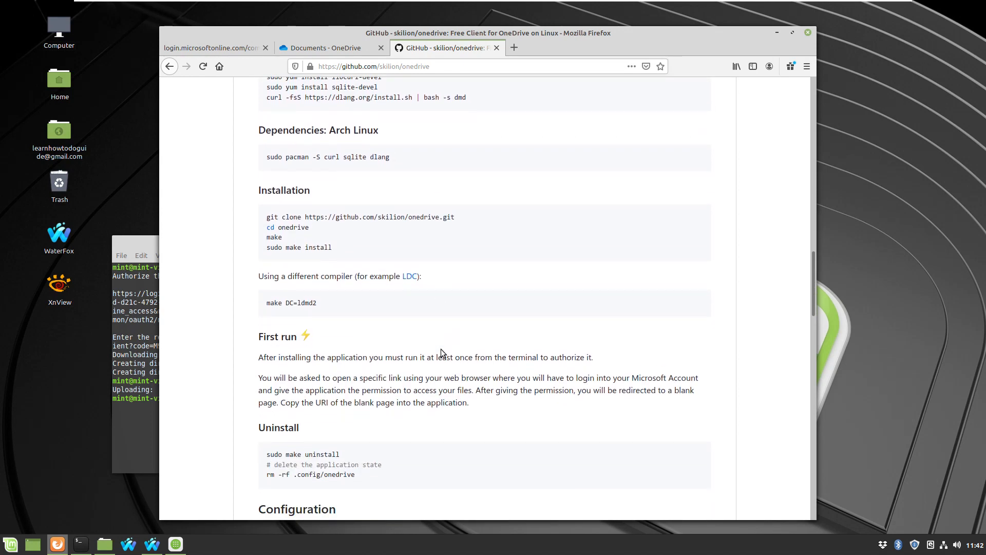
{"action": "scroll", "scroll_direction": "down", "scroll_amount": 3}
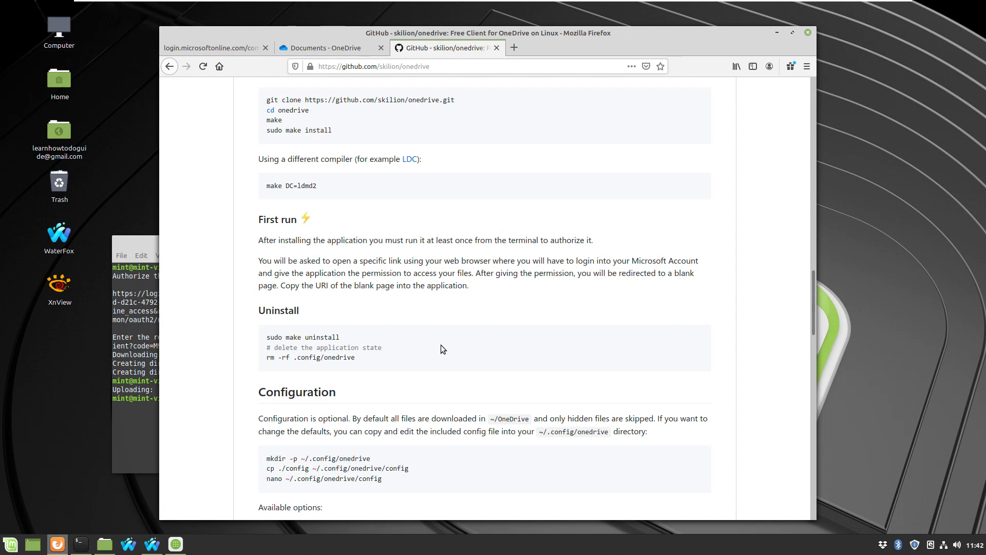
{"action": "scroll", "scroll_direction": "down", "scroll_amount": 3}
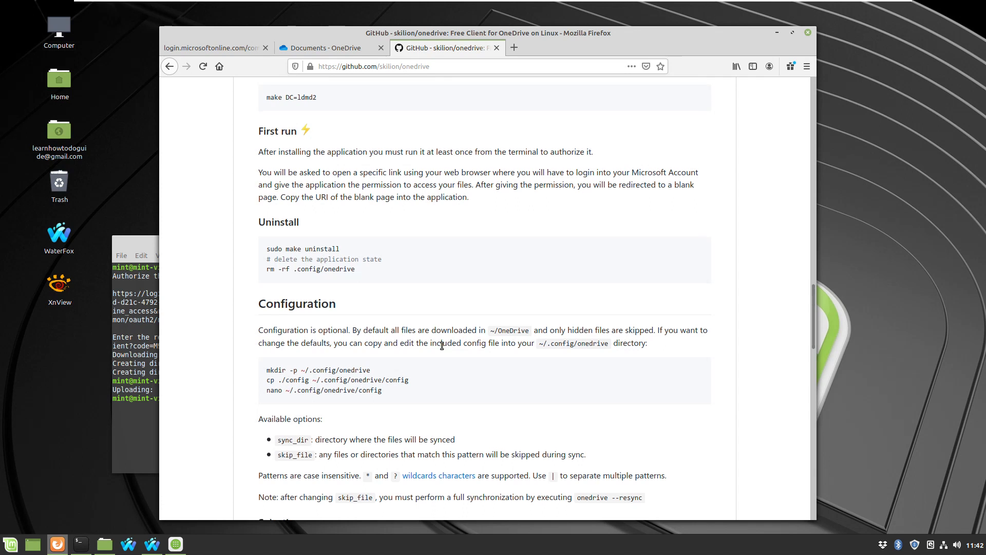
{"action": "scroll", "scroll_direction": "down", "scroll_amount": 3}
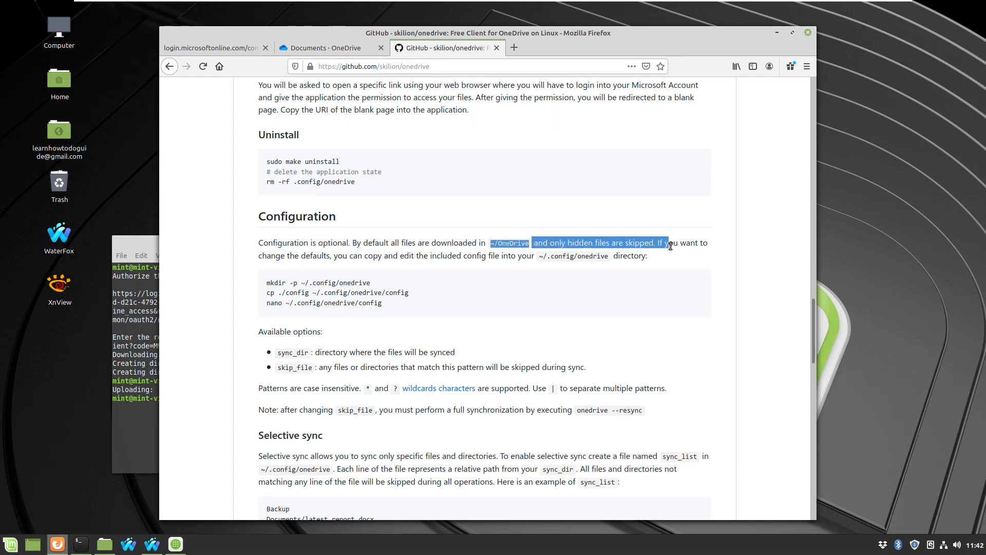
{"action": "mouse_move", "coordinate": [673, 270]}
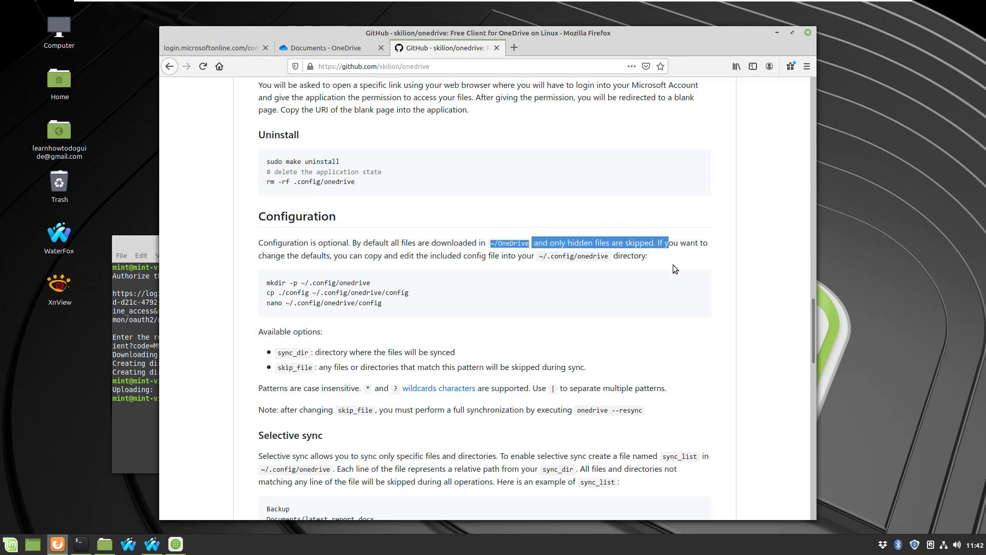
{"action": "mouse_move", "coordinate": [345, 296]}
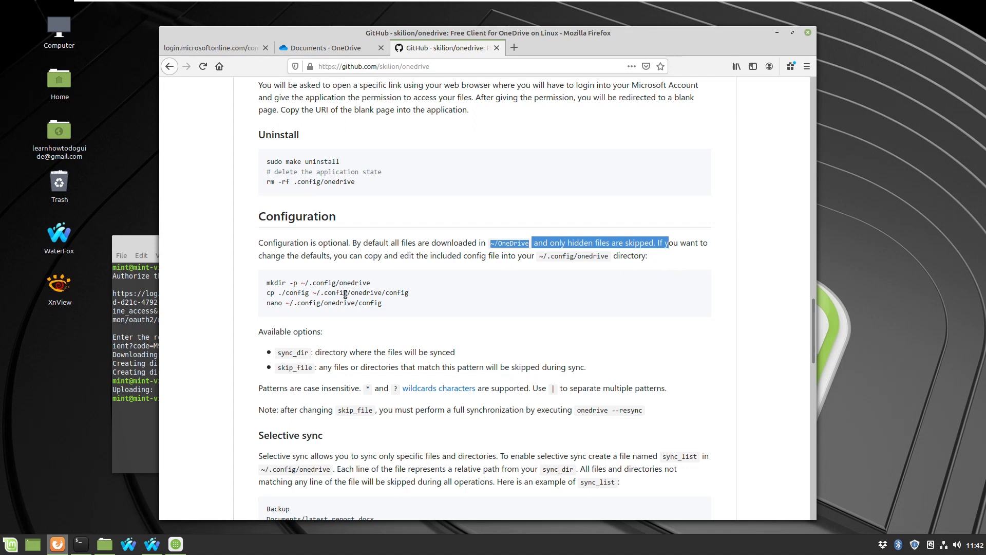
{"action": "mouse_move", "coordinate": [345, 354]}
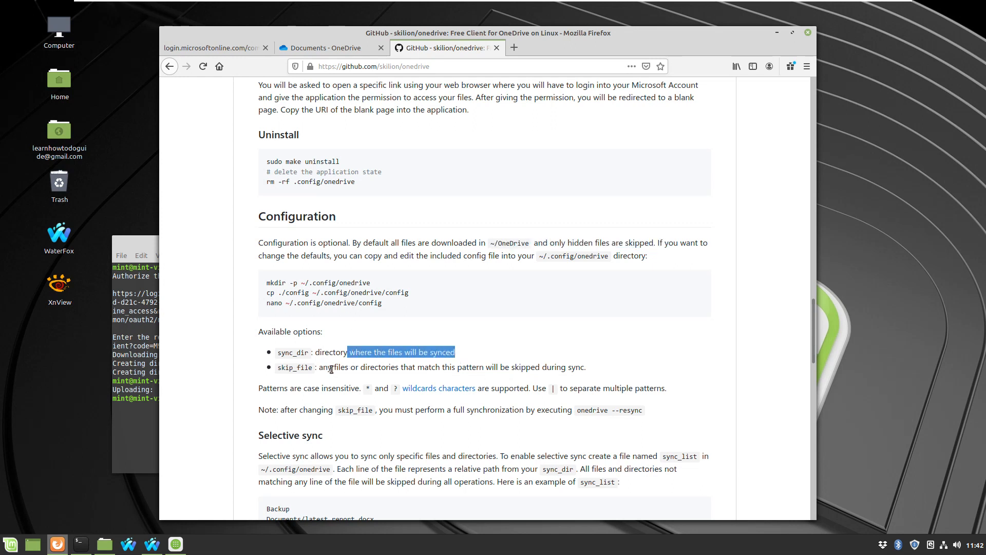
- Locate the OneDrive service section and highlight 'systemctl --user enable onedrive'
{"action": "scroll", "scroll_direction": "down", "scroll_amount": 3}
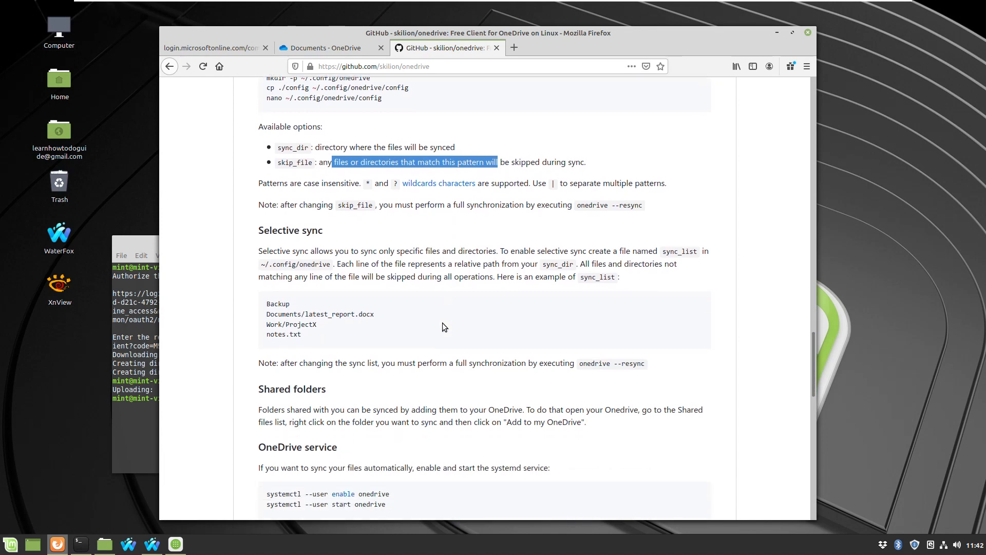
{"action": "mouse_move", "coordinate": [346, 269]}
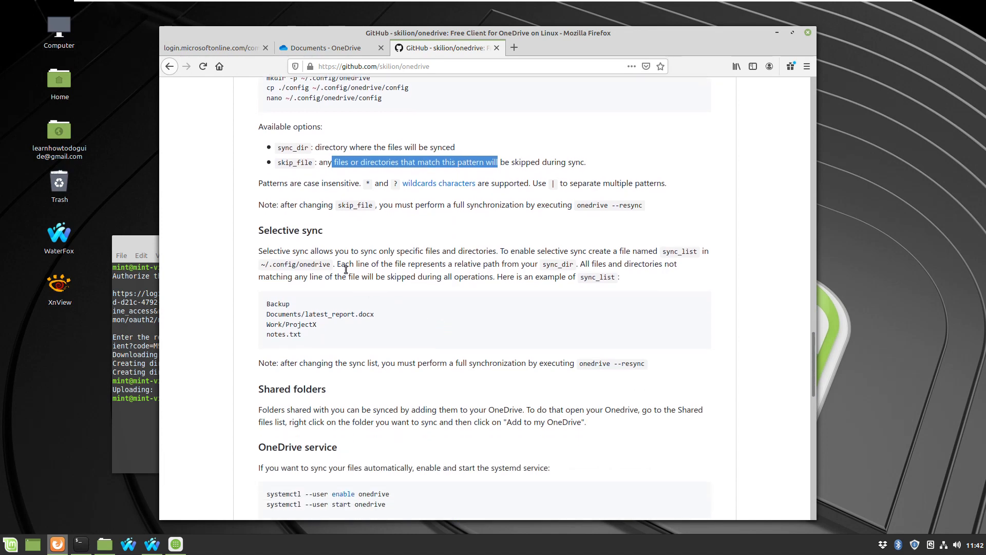
{"action": "scroll", "scroll_direction": "down", "scroll_amount": 3}
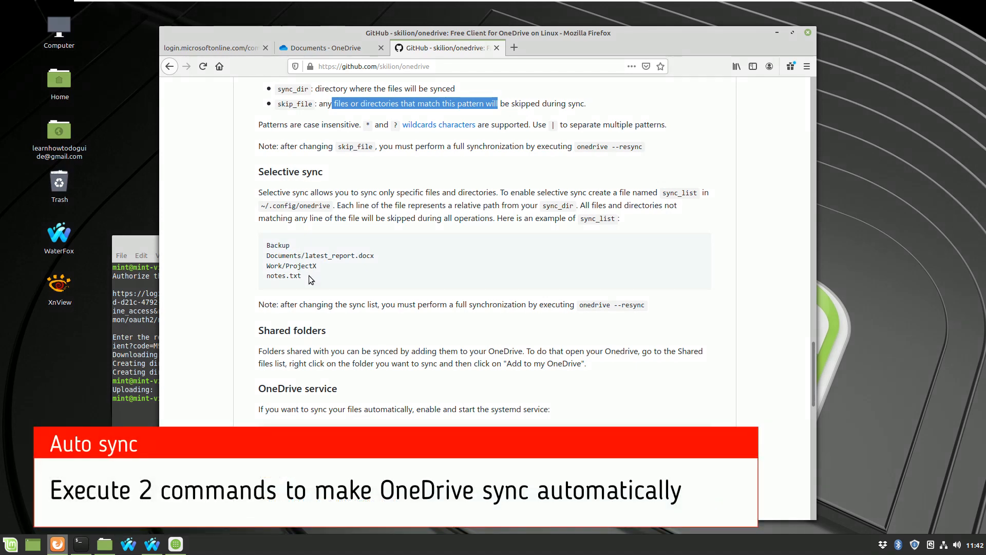
{"action": "scroll", "scroll_direction": "down", "scroll_amount": 3}
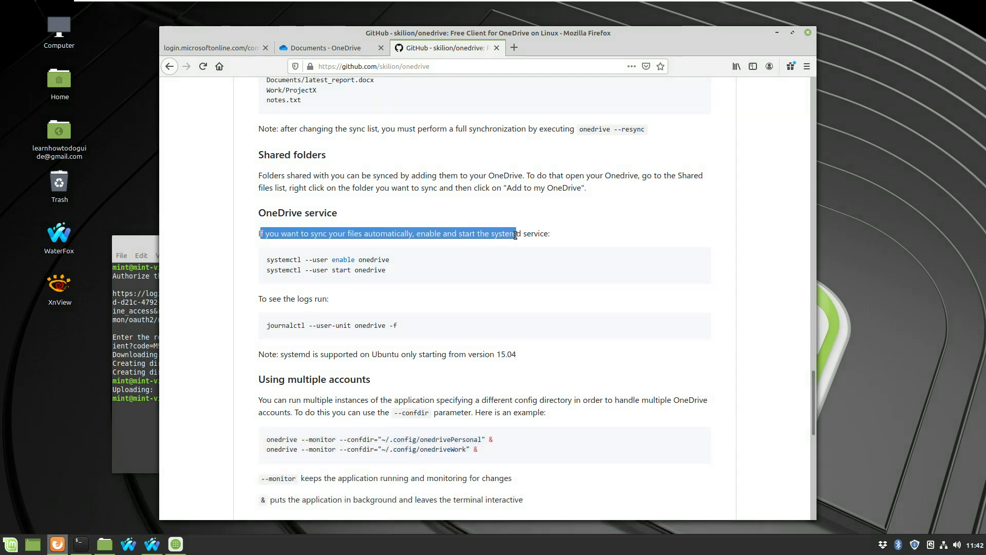
{"action": "left_click", "coordinate": [230, 264]}
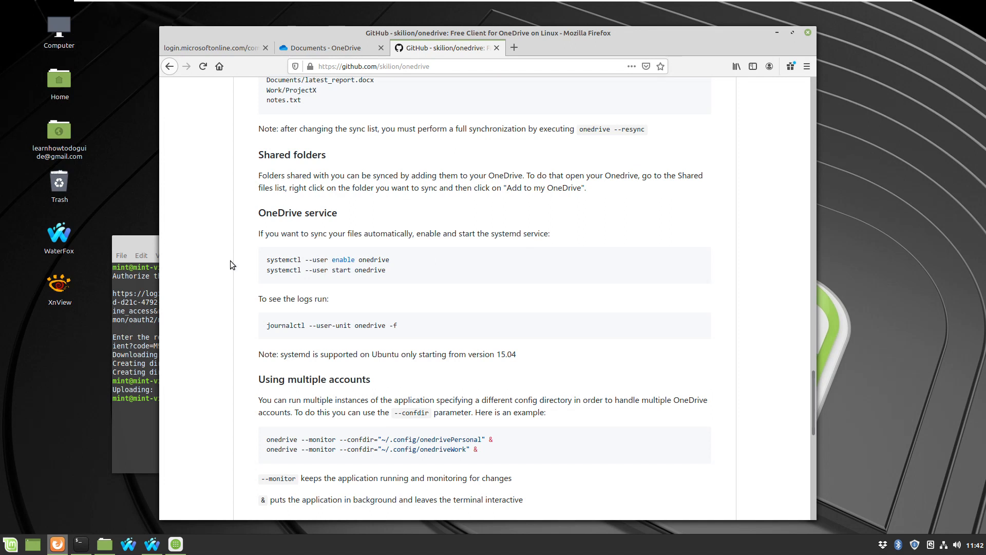
{"action": "mouse_move", "coordinate": [316, 264]}
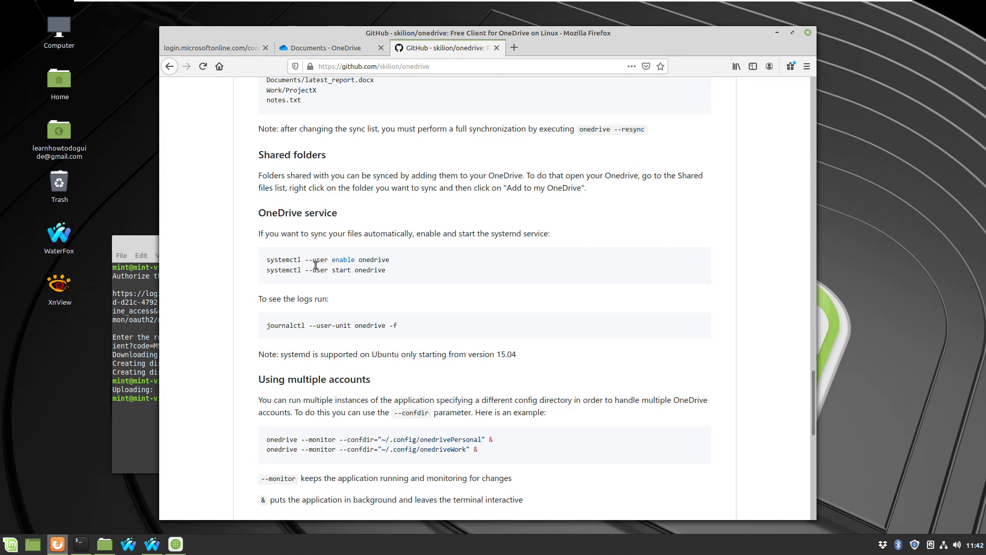
{"action": "double_click", "coordinate": [278, 258]}
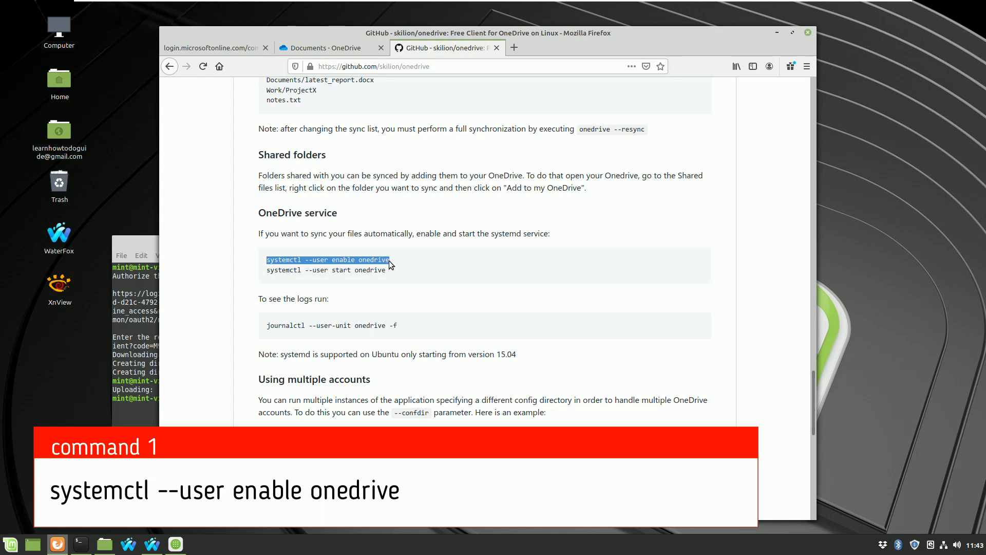
- Run 'systemctl --user enable onedrive' in Terminal, creating the service symlink
{"action": "right_click", "coordinate": [387, 260]}
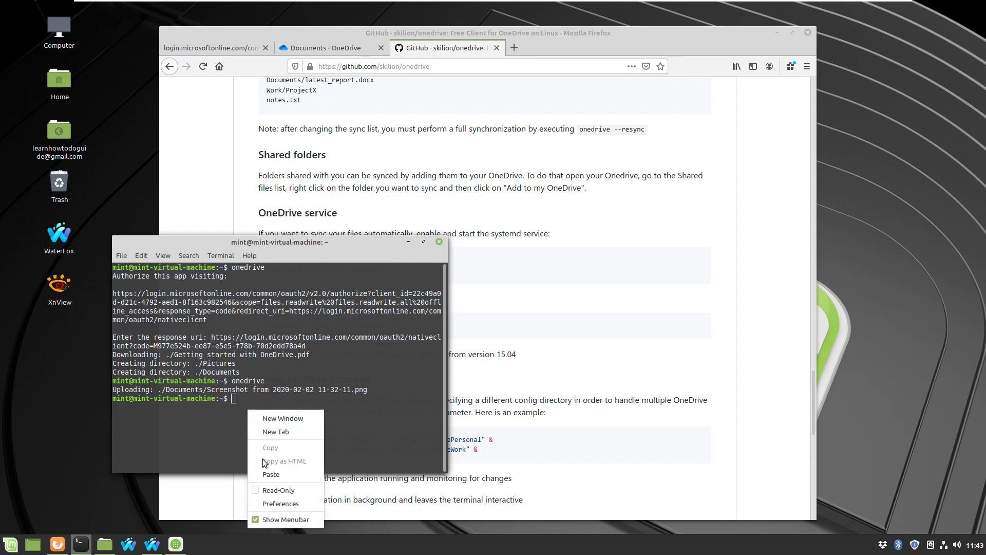
{"action": "left_click", "coordinate": [270, 474]}
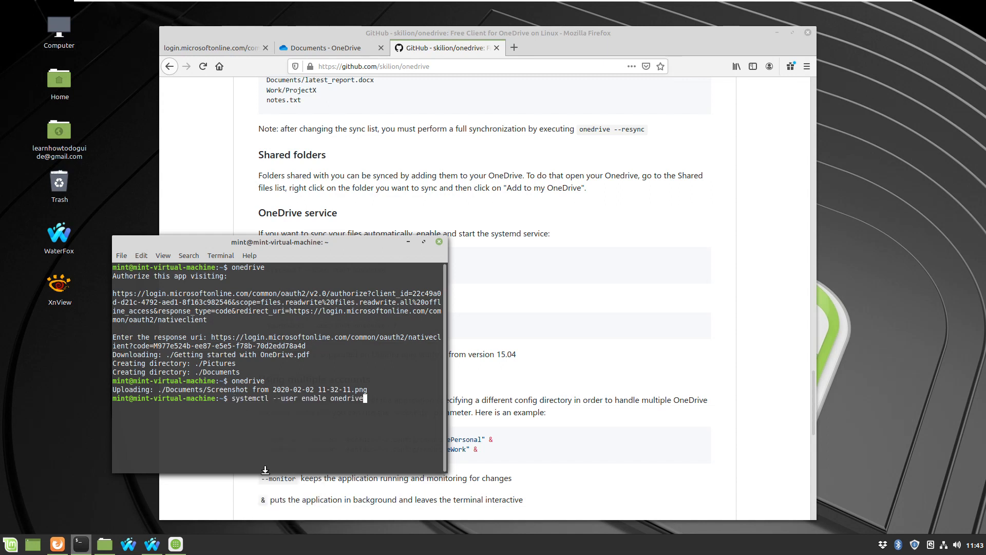
{"action": "key", "text": "Return"}
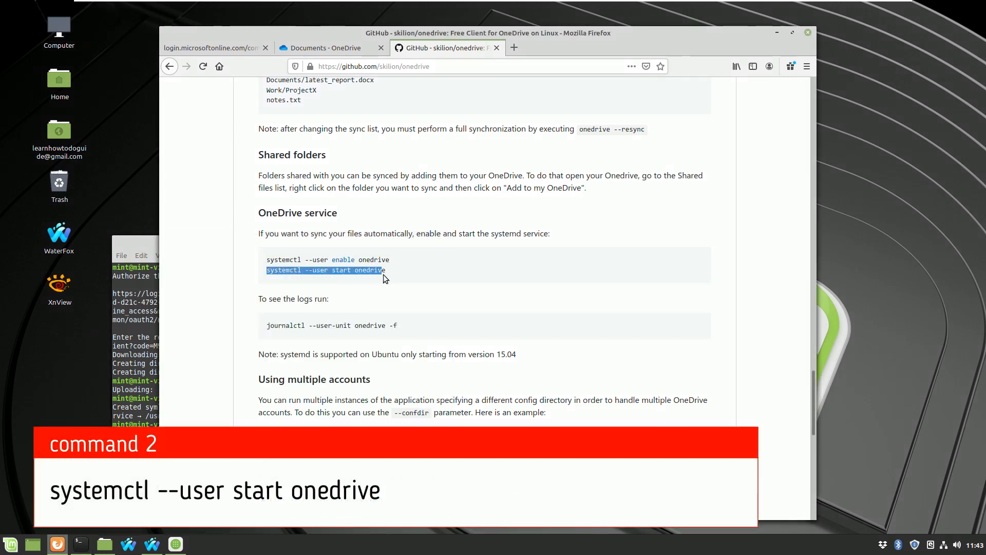
- Run 'systemctl --user start onedrive' so syncing begins, then return to the browser
{"action": "right_click", "coordinate": [378, 270]}
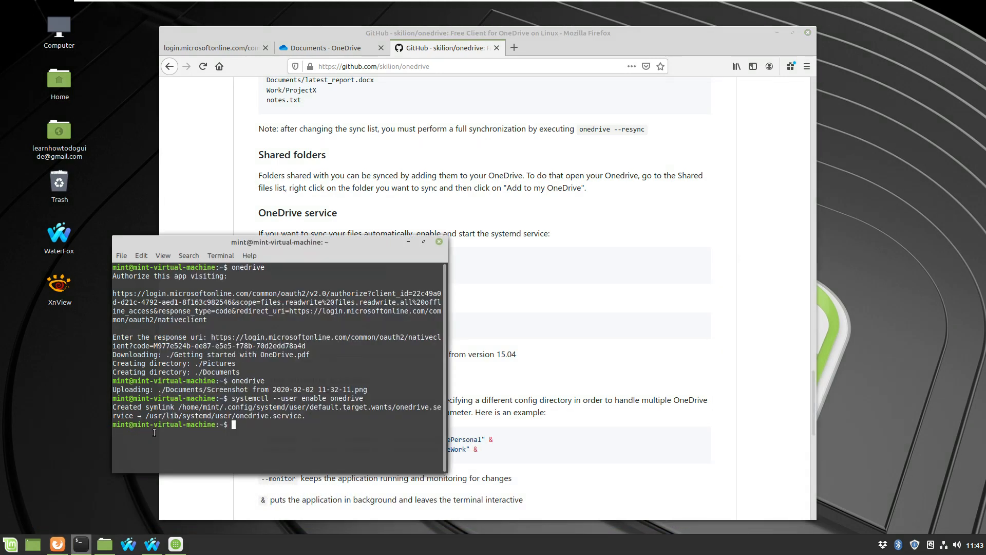
{"action": "type", "text": "systemctl --user start onedrive"}
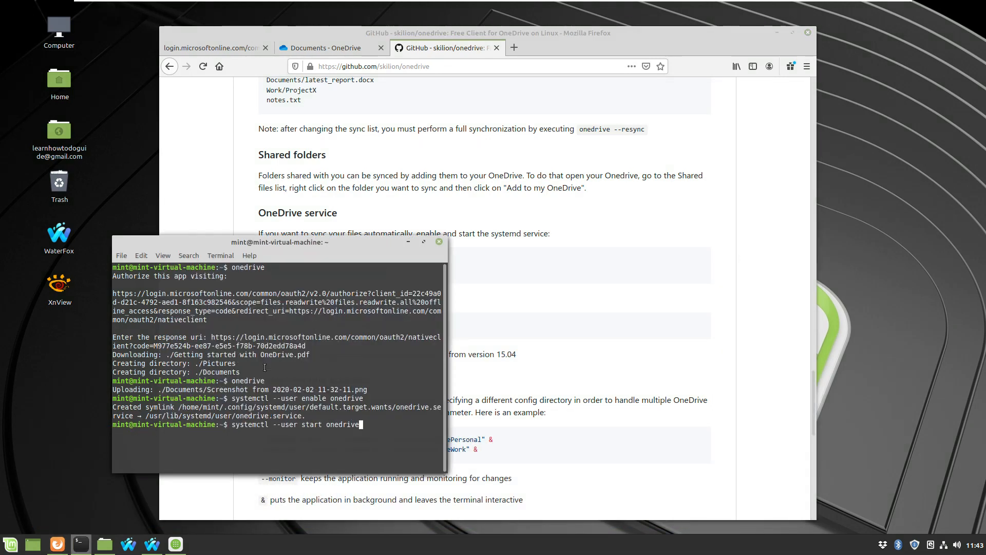
{"action": "key", "text": "Return"}
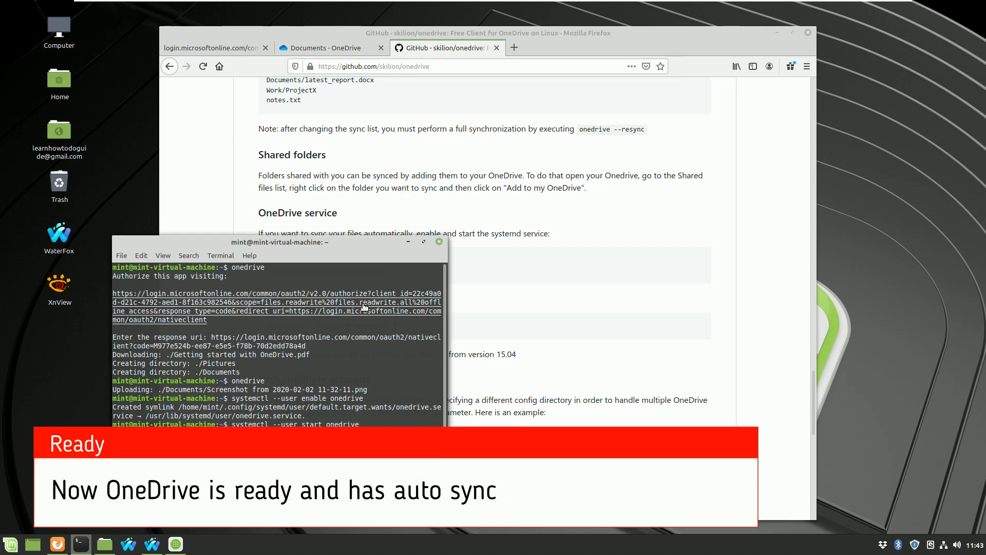
{"action": "left_click", "coordinate": [438, 241]}
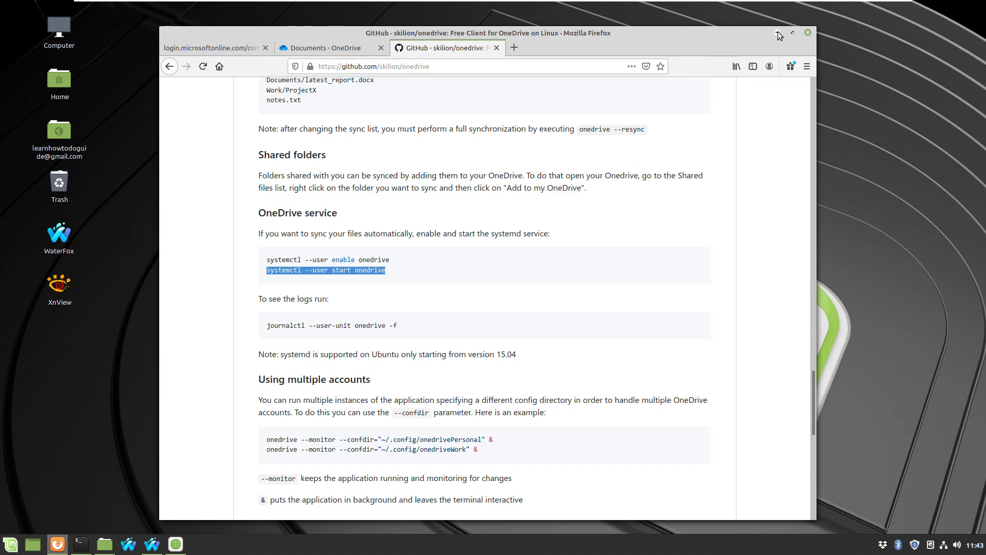
- Copy fonts.txt from the home Documents folder in Nemo
{"action": "left_click", "coordinate": [326, 47]}
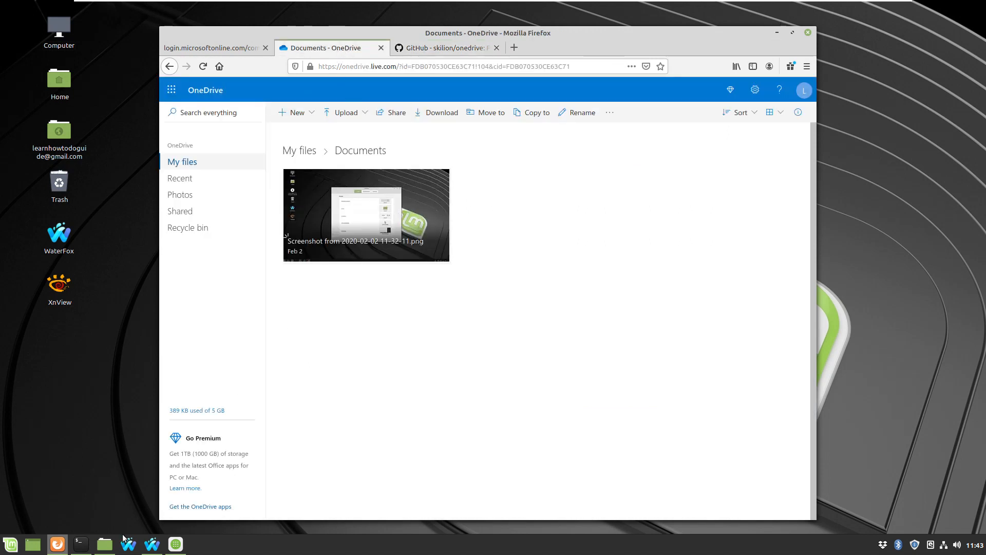
{"action": "left_click", "coordinate": [104, 543]}
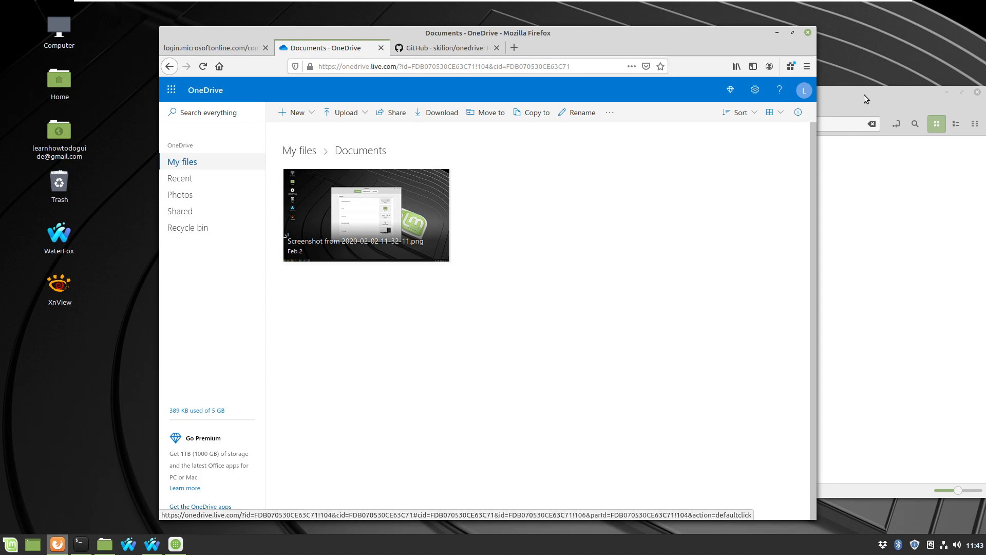
{"action": "left_click", "coordinate": [104, 544]}
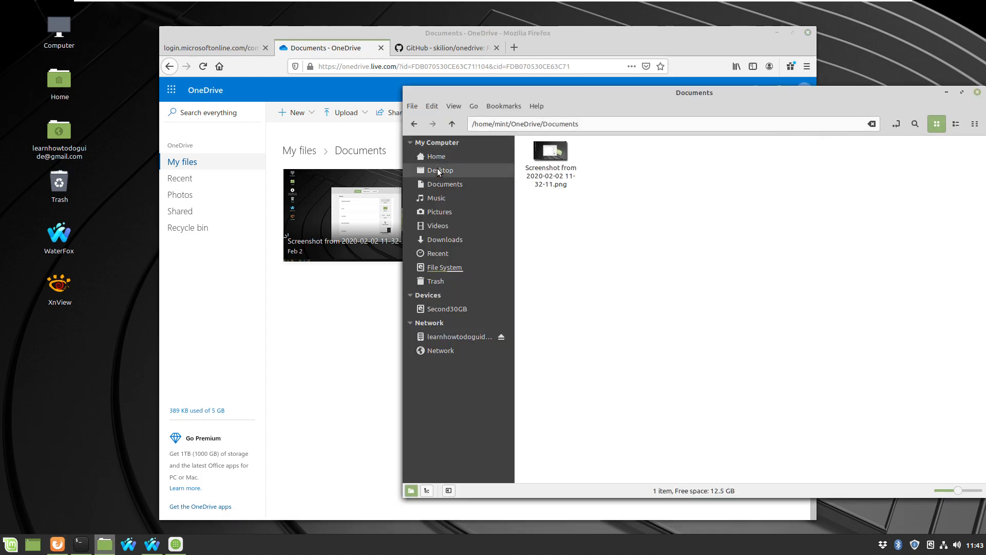
{"action": "mouse_move", "coordinate": [437, 192]}
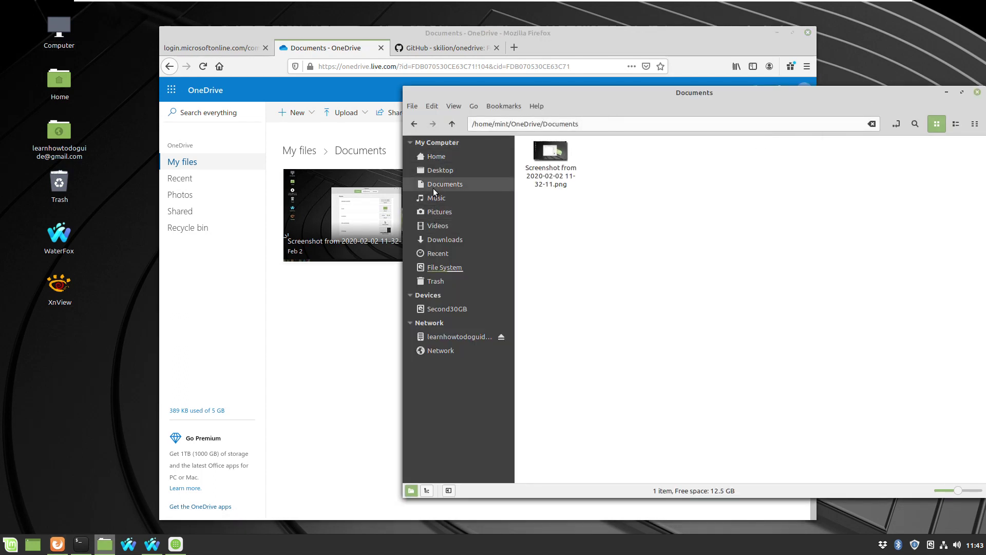
{"action": "left_click", "coordinate": [445, 184]}
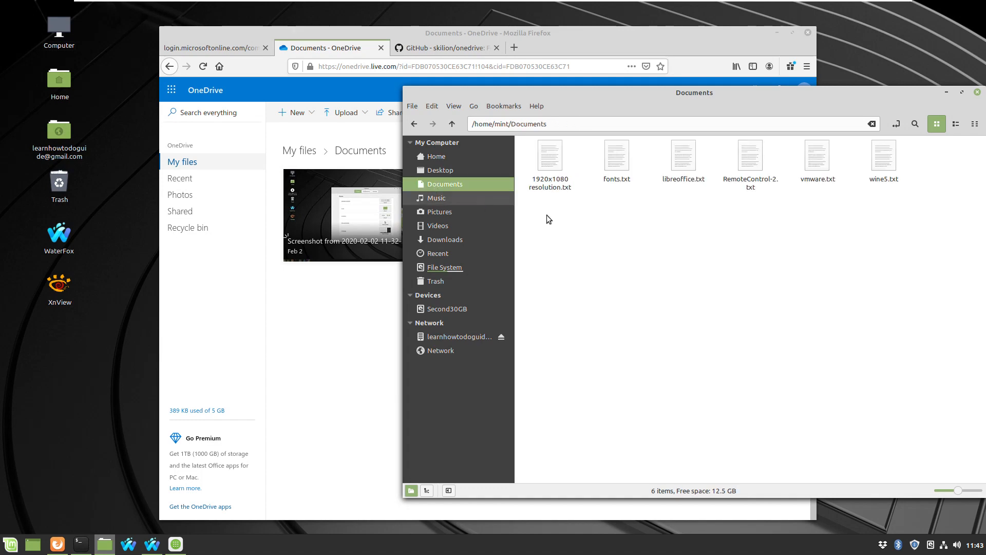
{"action": "right_click", "coordinate": [616, 155]}
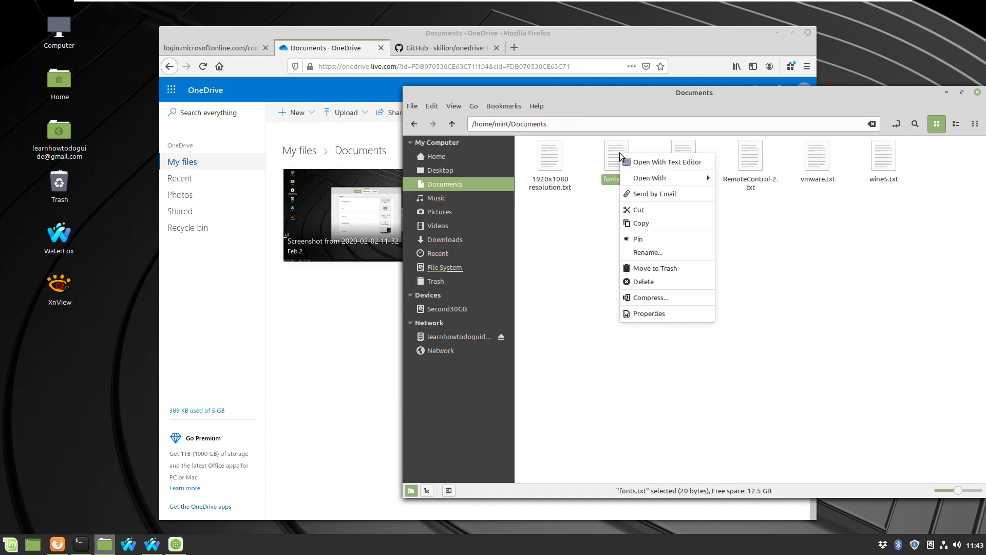
{"action": "mouse_move", "coordinate": [644, 252]}
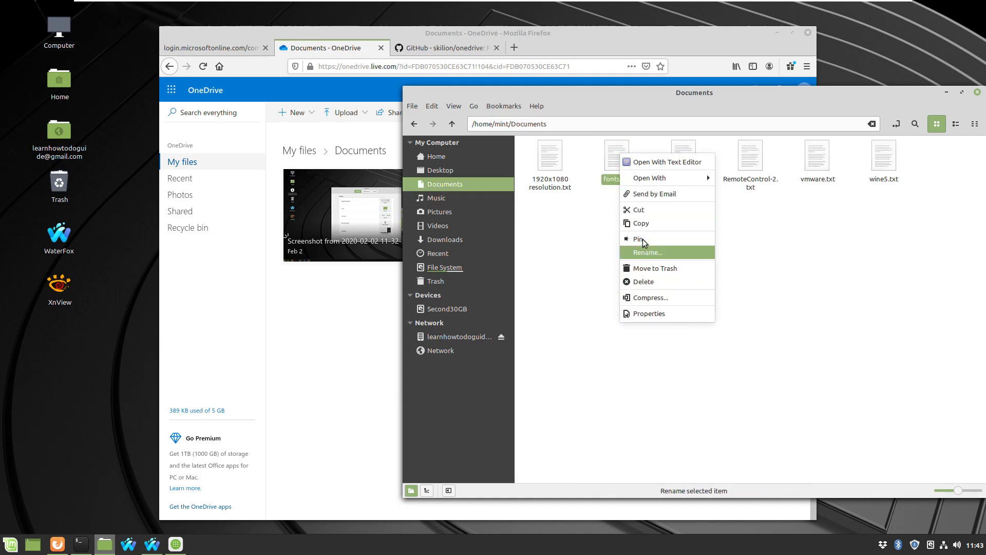
{"action": "left_click", "coordinate": [641, 223]}
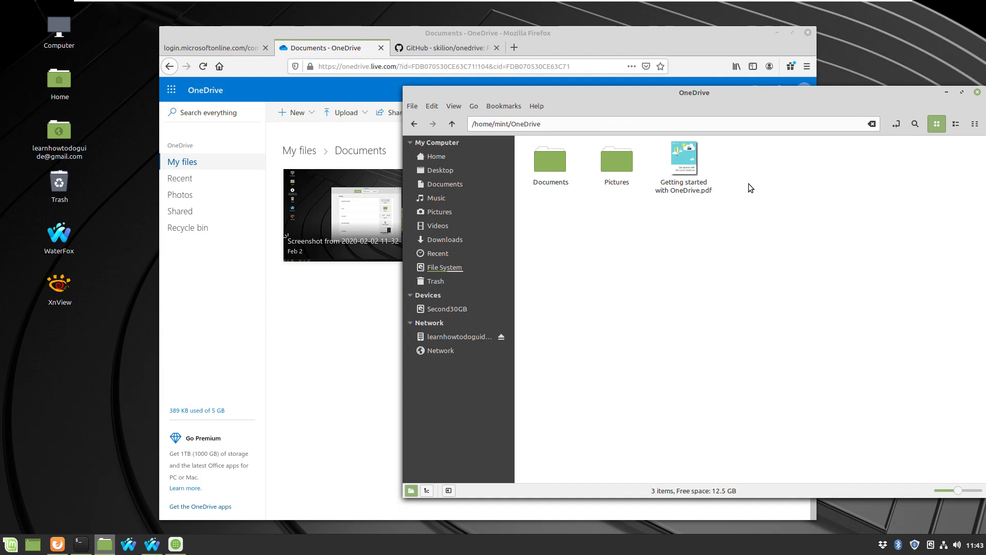
- Paste fonts.txt into the Documents folder inside the local OneDrive folder
{"action": "double_click", "coordinate": [550, 158]}
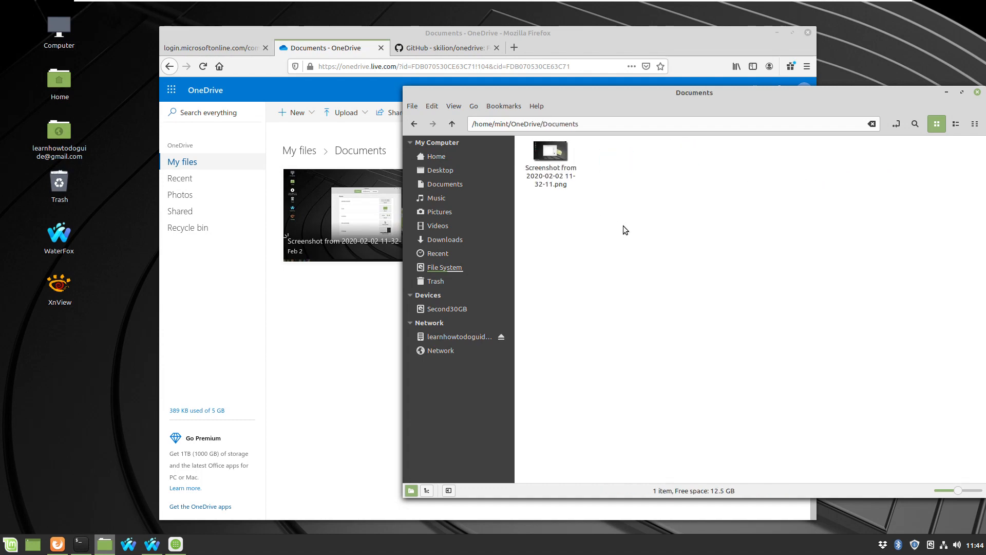
{"action": "right_click", "coordinate": [624, 229]}
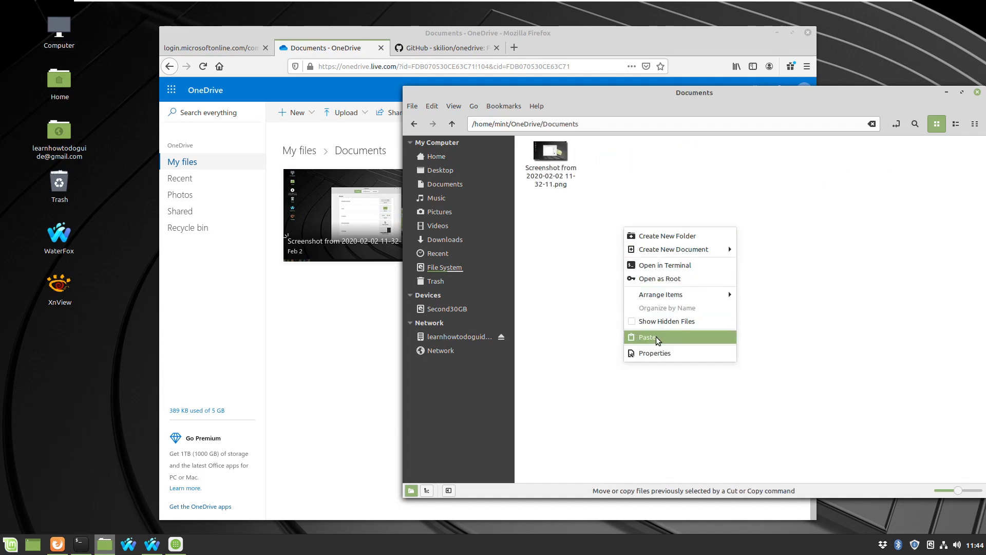
{"action": "left_click", "coordinate": [647, 337]}
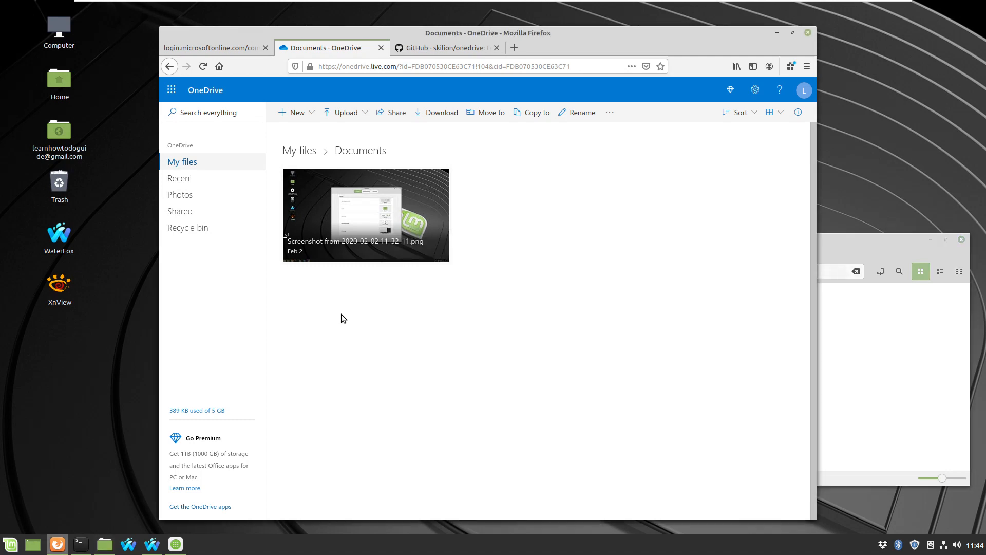
{"action": "mouse_move", "coordinate": [249, 227]}
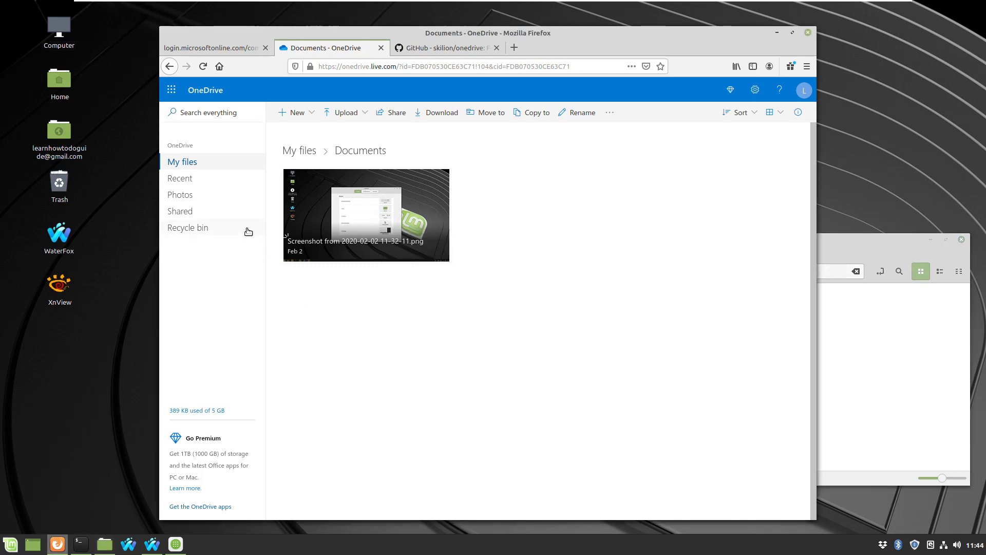
- In web OneDrive Documents, now showing fonts.txt, delete the screenshot PNG
{"action": "left_click", "coordinate": [182, 161]}
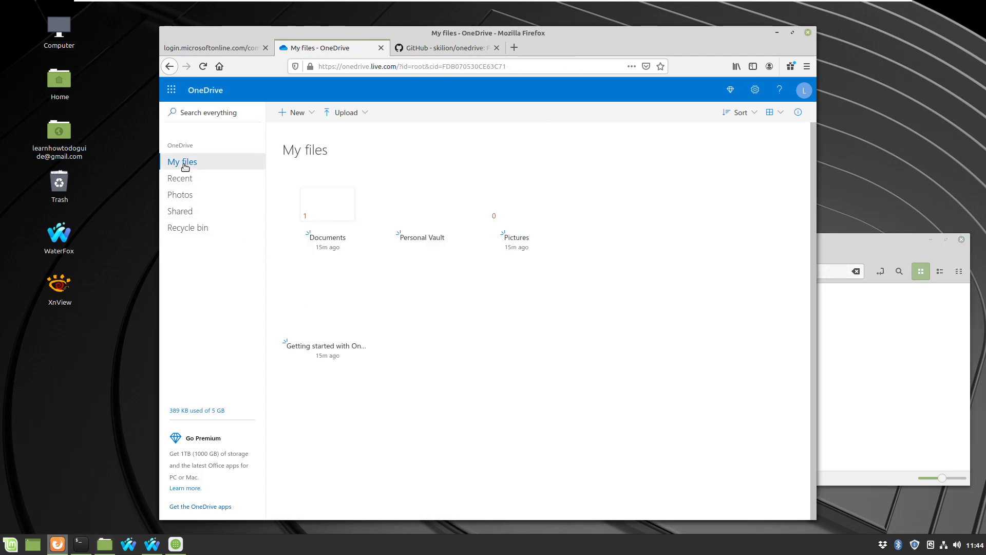
{"action": "double_click", "coordinate": [327, 203]}
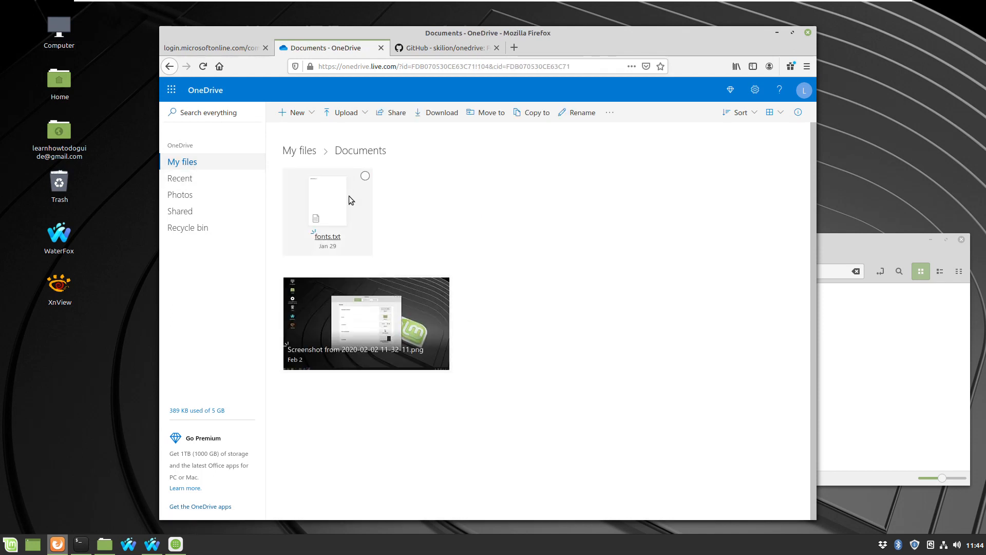
{"action": "mouse_move", "coordinate": [655, 288]}
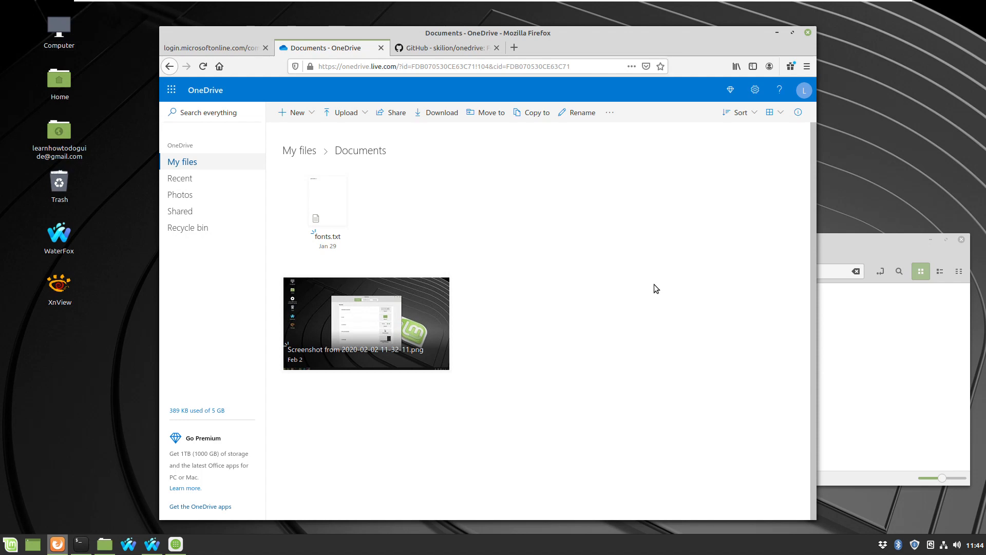
{"action": "mouse_move", "coordinate": [443, 287]}
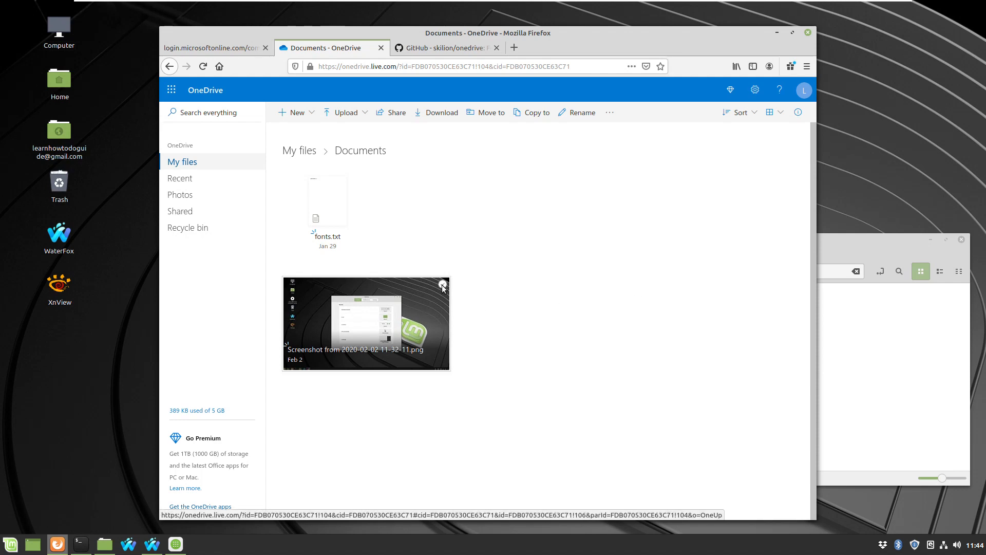
{"action": "left_click", "coordinate": [444, 284]}
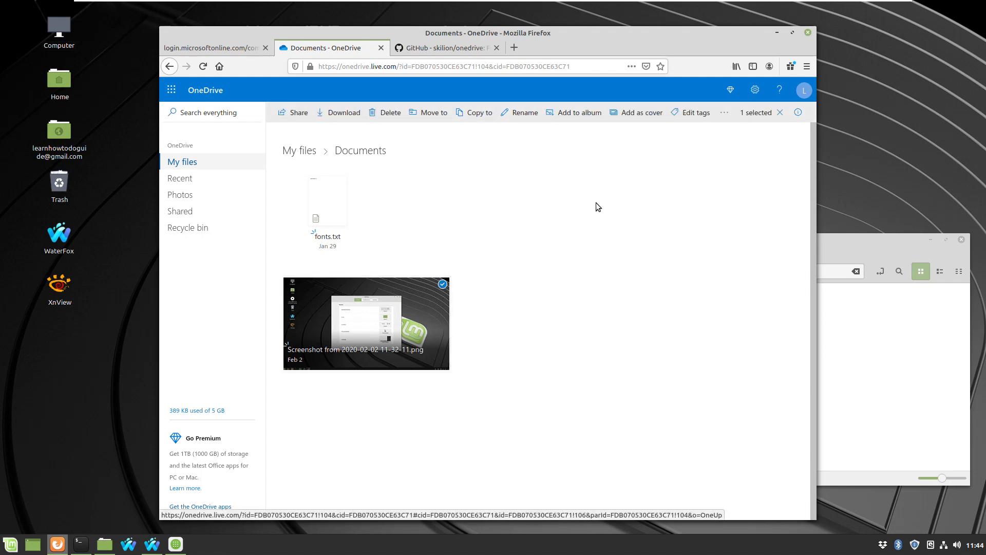
{"action": "mouse_move", "coordinate": [391, 112]}
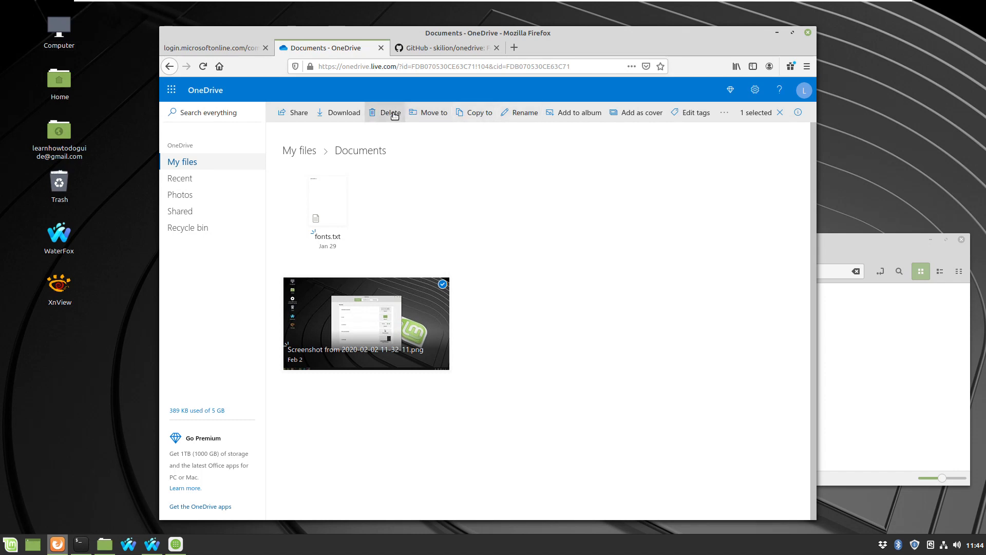
{"action": "left_click", "coordinate": [390, 112]}
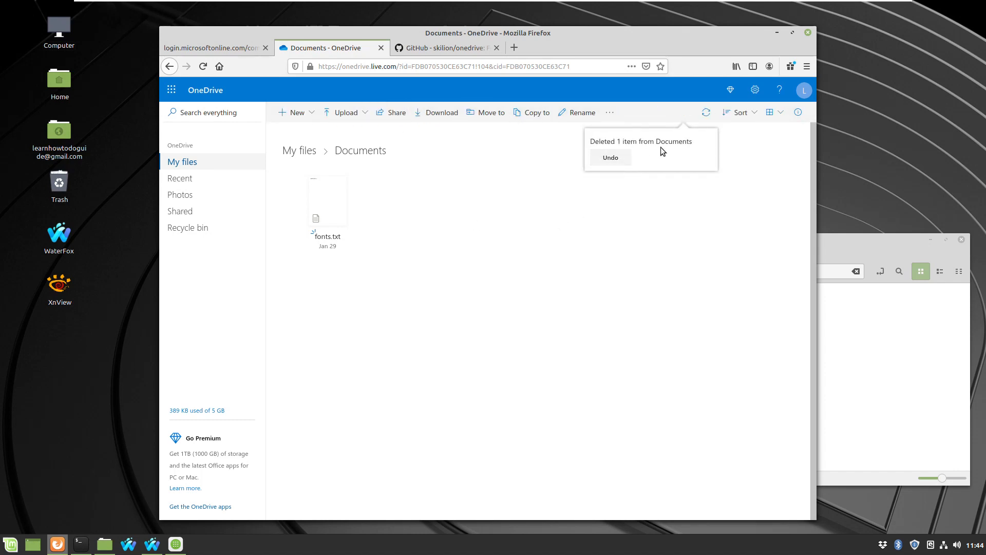
{"action": "mouse_move", "coordinate": [597, 242]}
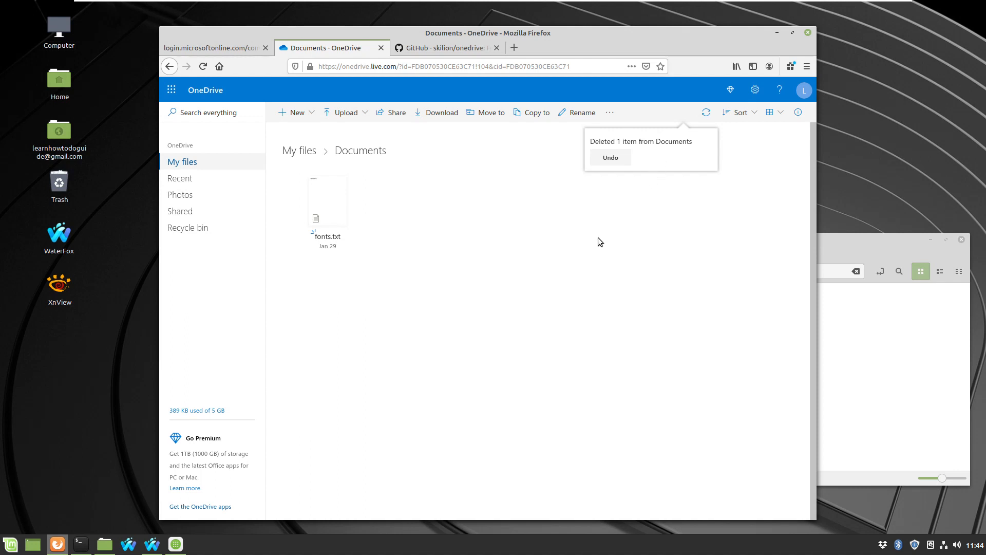
{"action": "mouse_move", "coordinate": [548, 319]}
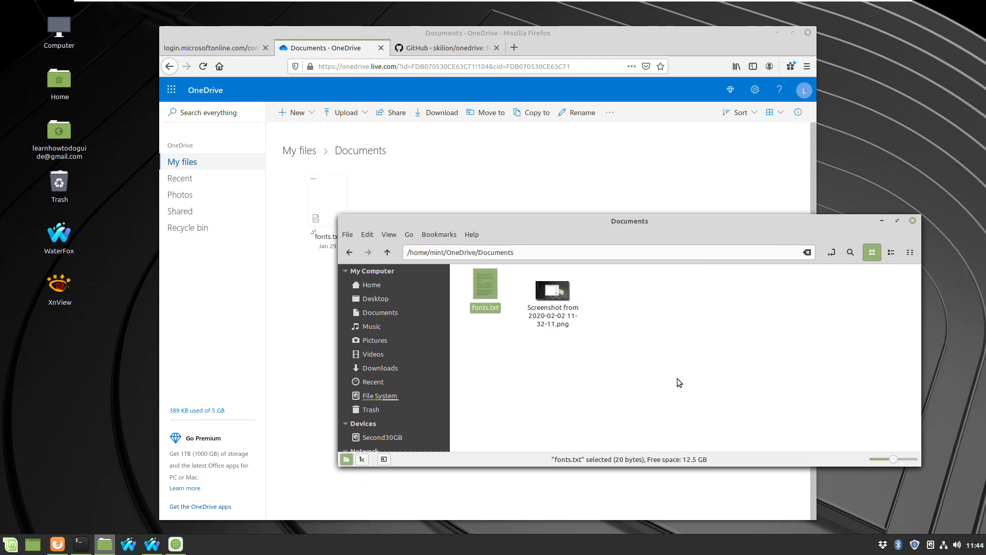
{"action": "mouse_move", "coordinate": [572, 393]}
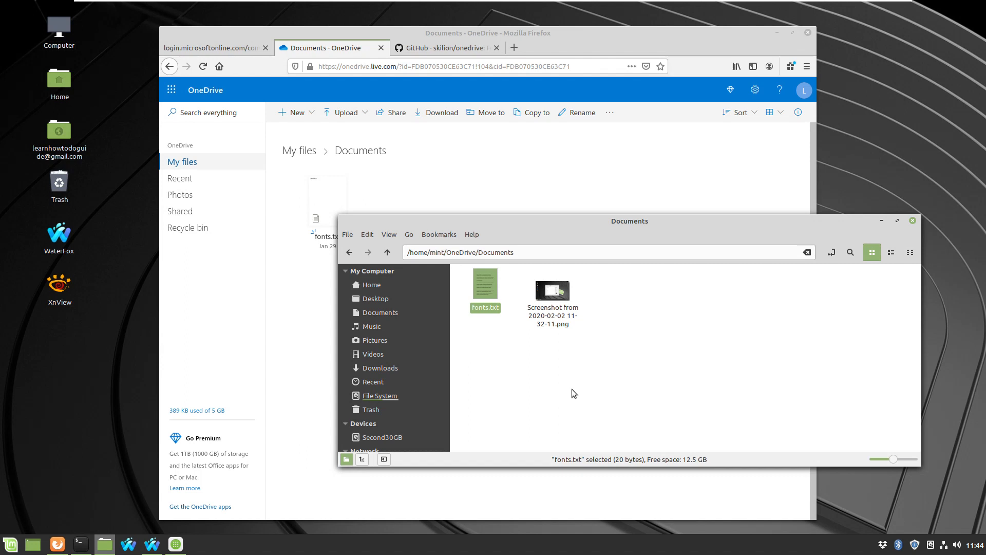
- Check local OneDrive Documents holds only fonts.txt, then begin quitting Firefox
{"action": "right_click", "coordinate": [574, 393]}
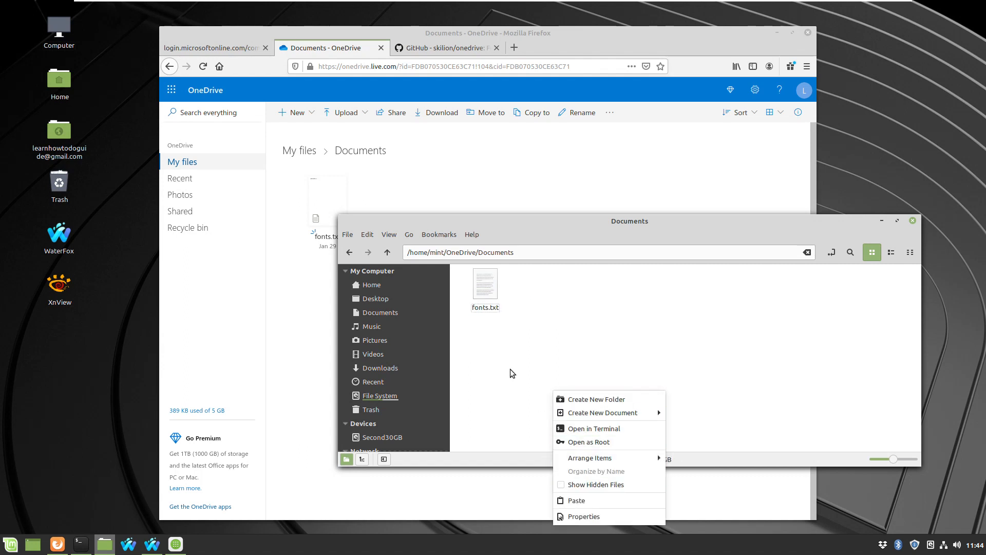
{"action": "left_click", "coordinate": [569, 309]}
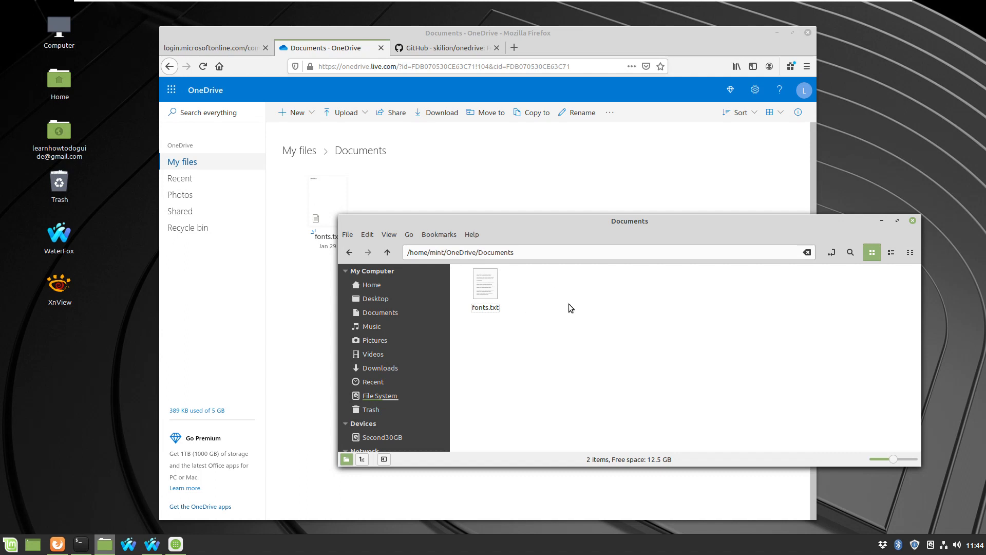
{"action": "mouse_move", "coordinate": [899, 233]}
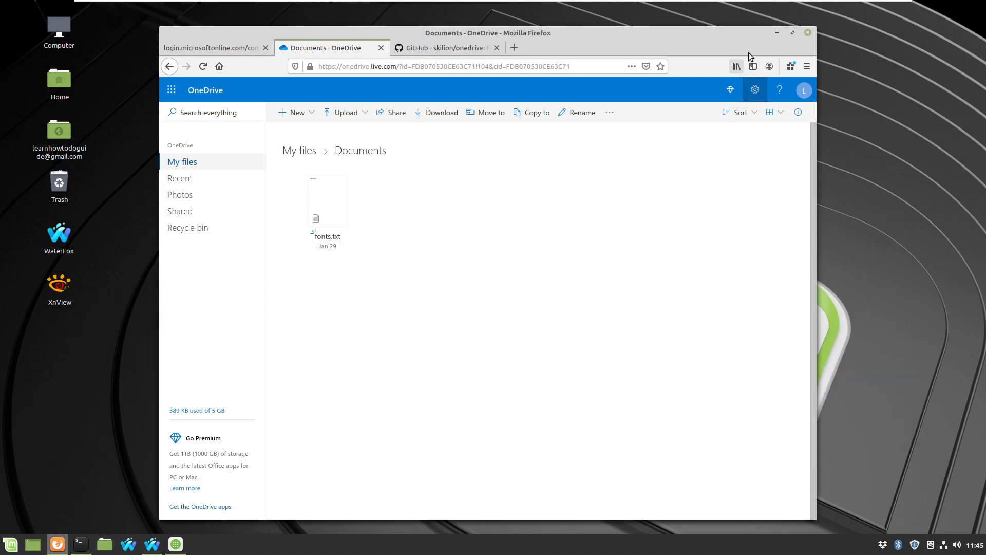
{"action": "left_click", "coordinate": [808, 32]}
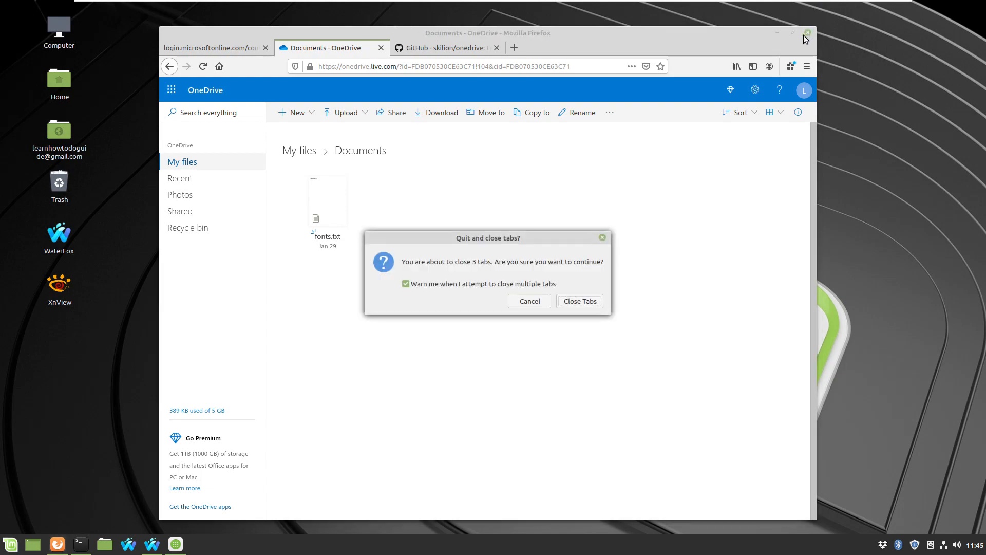